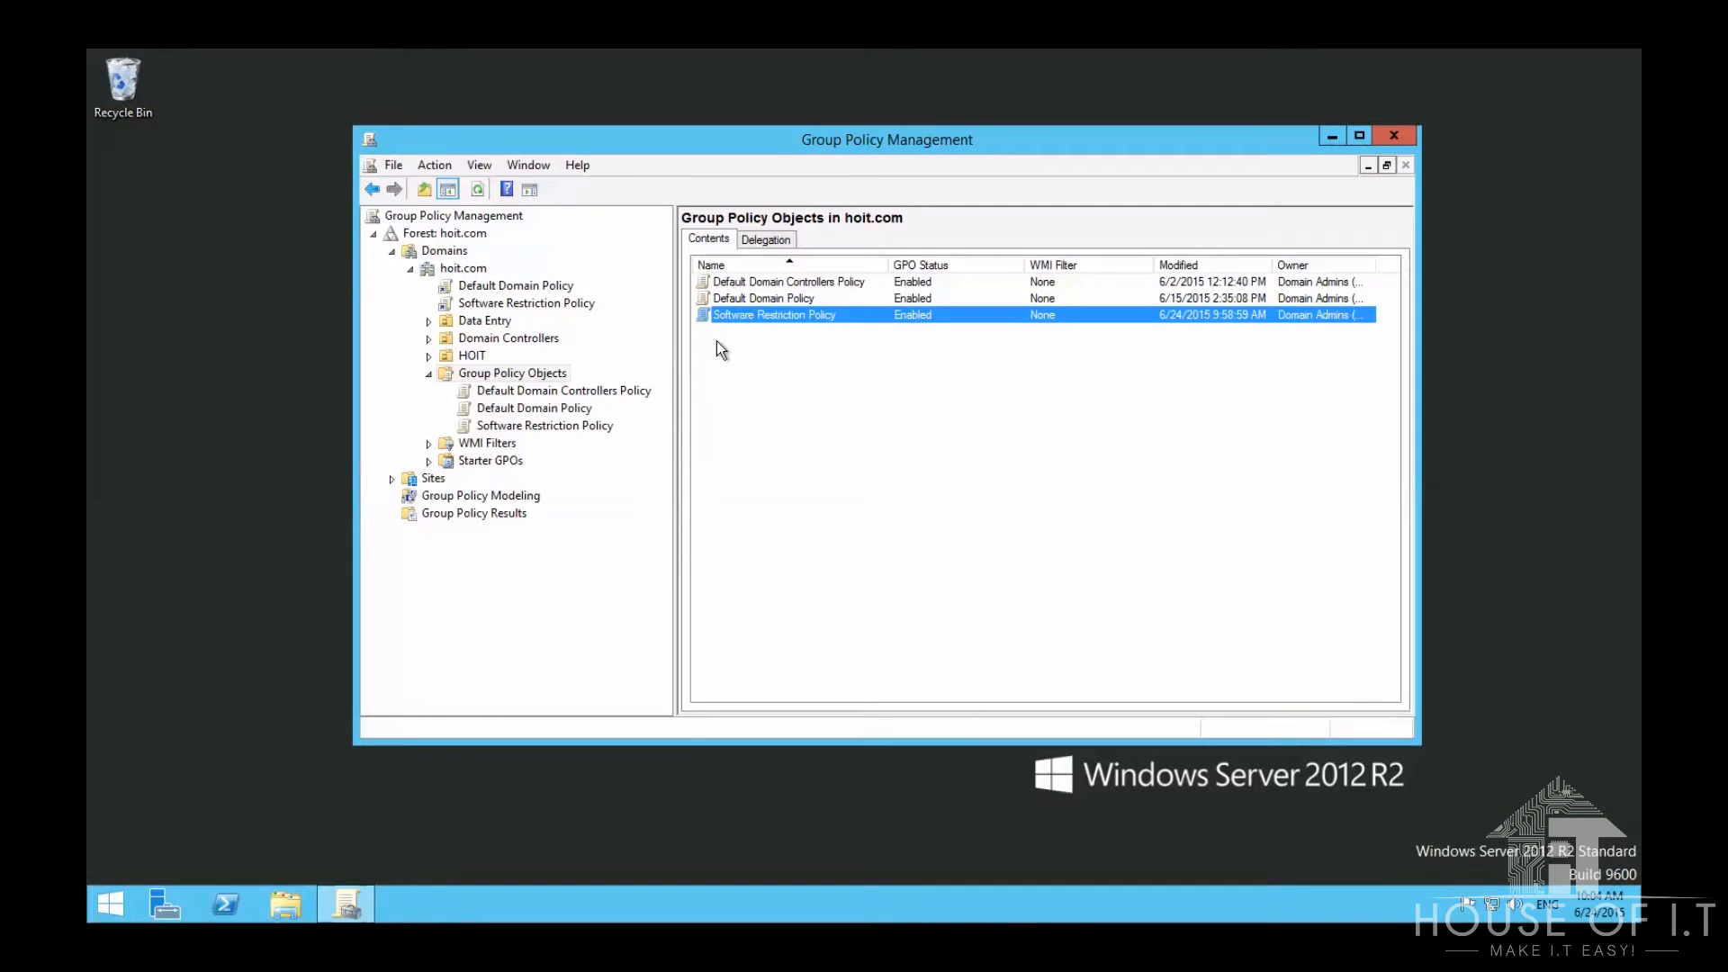
mouse_move(799, 374)
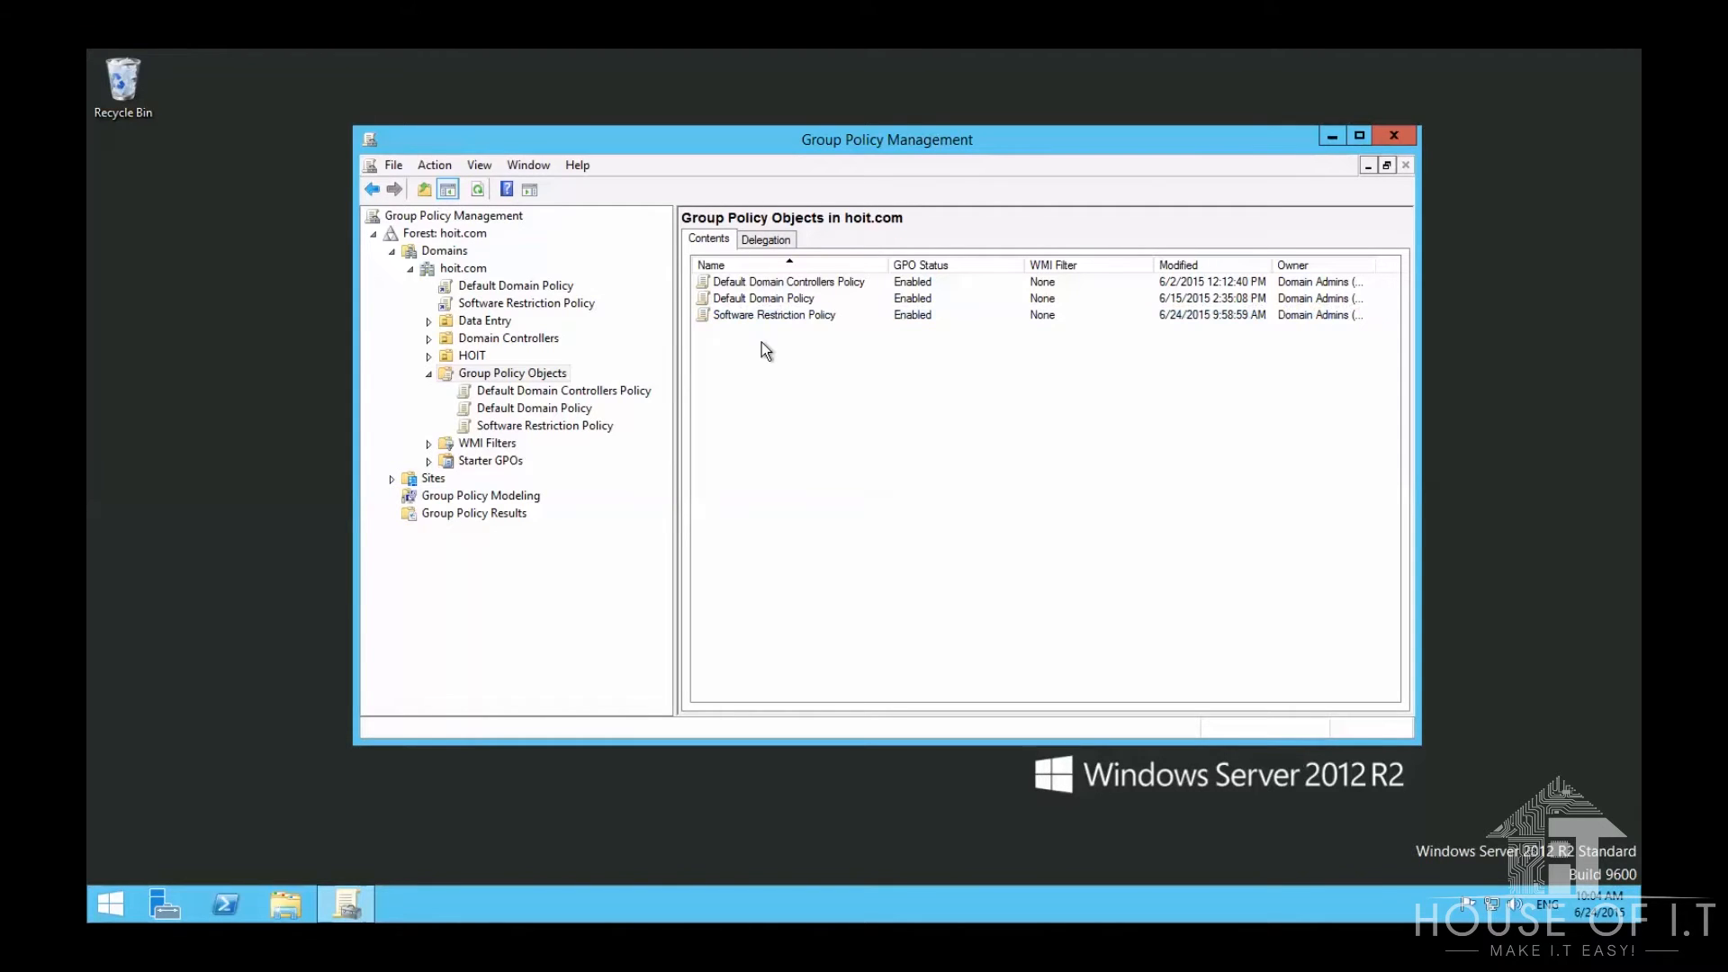
mouse_move(768, 339)
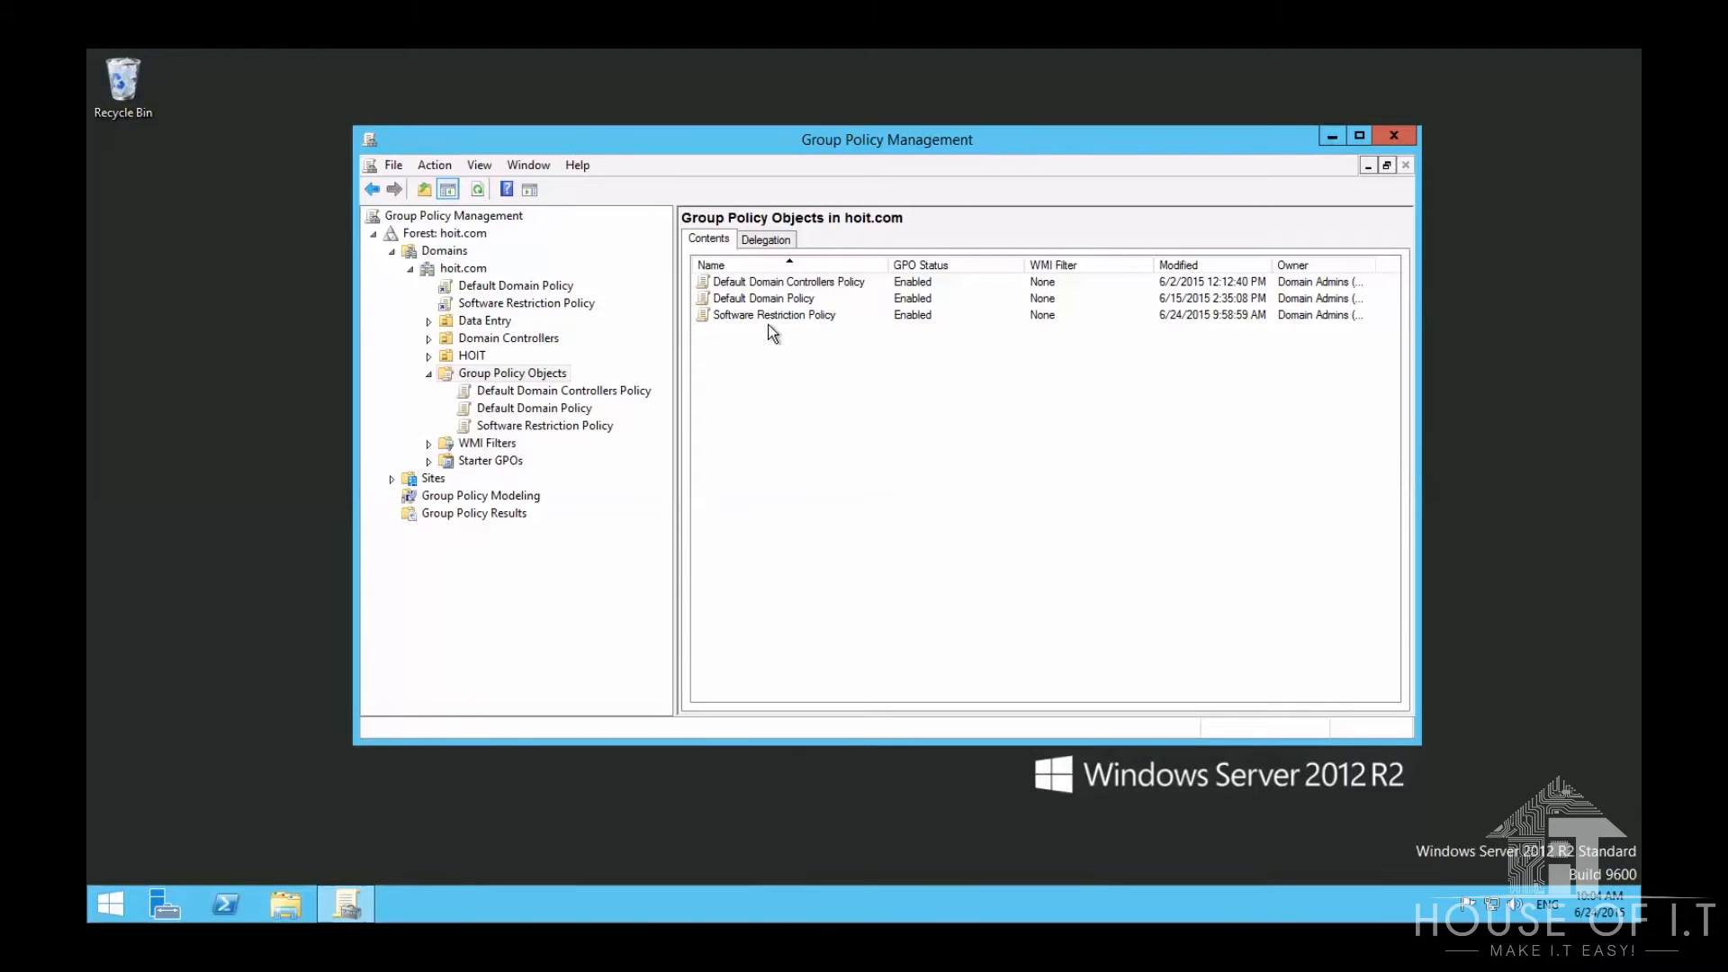
Step: Open the Software Restriction Policy GPO for editing and expand its Computer Configuration policies
left_click(774, 314)
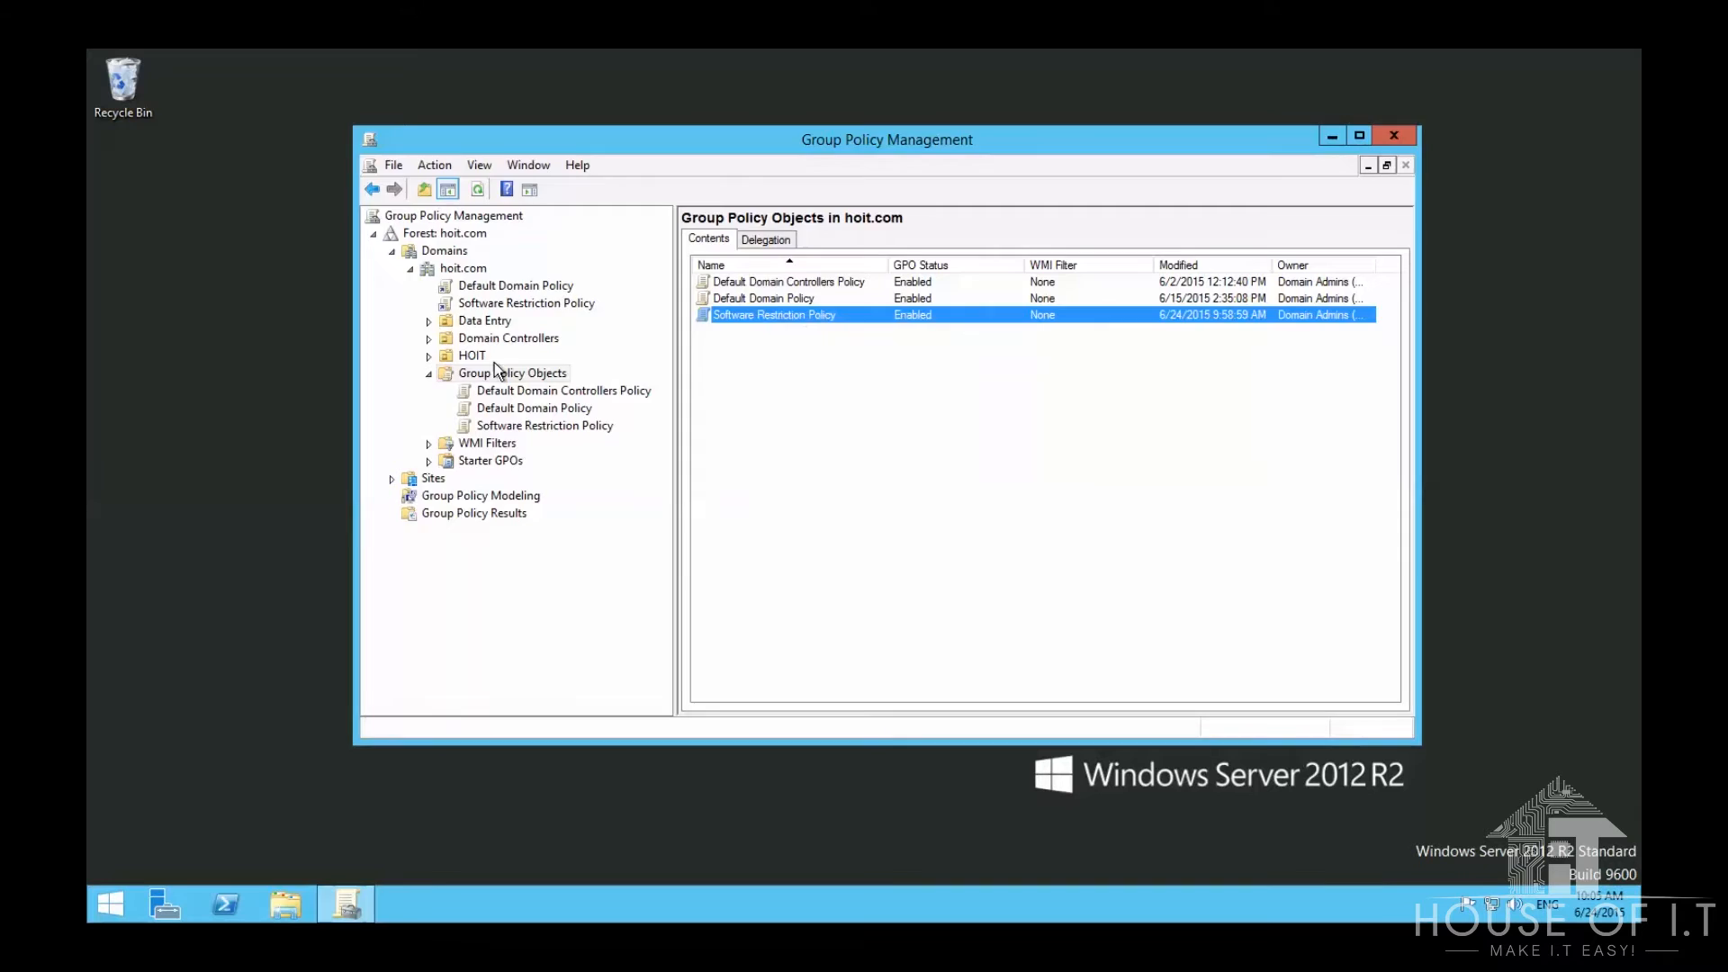
double_click(774, 314)
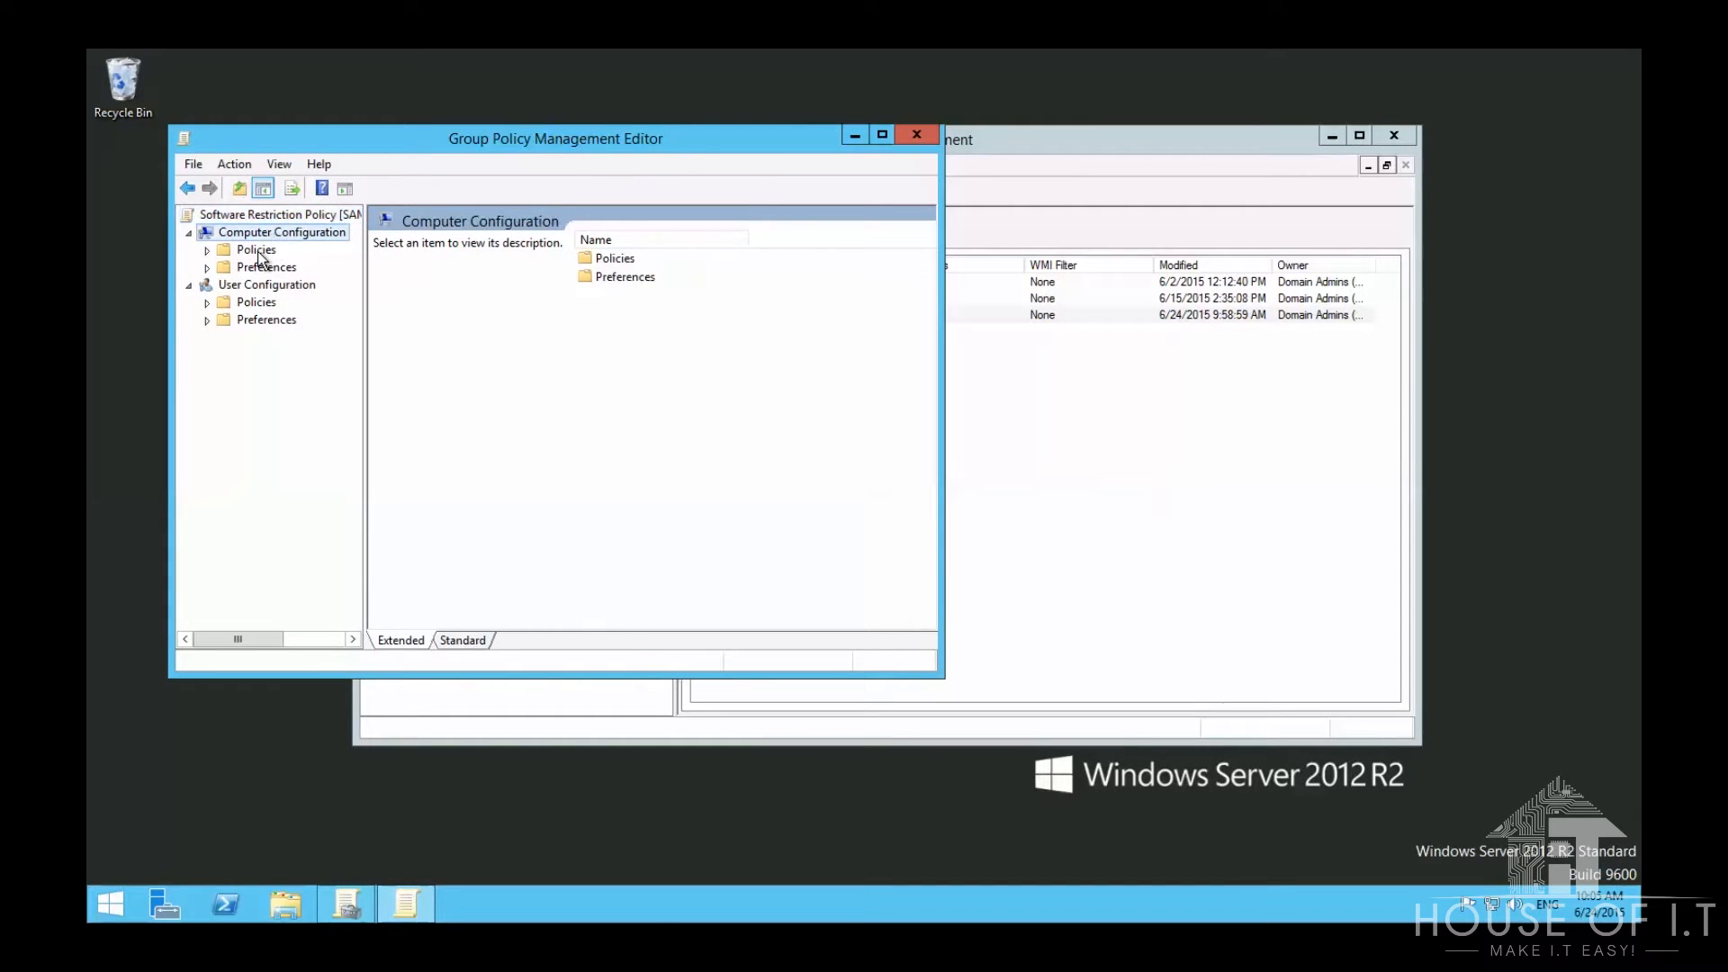
left_click(255, 249)
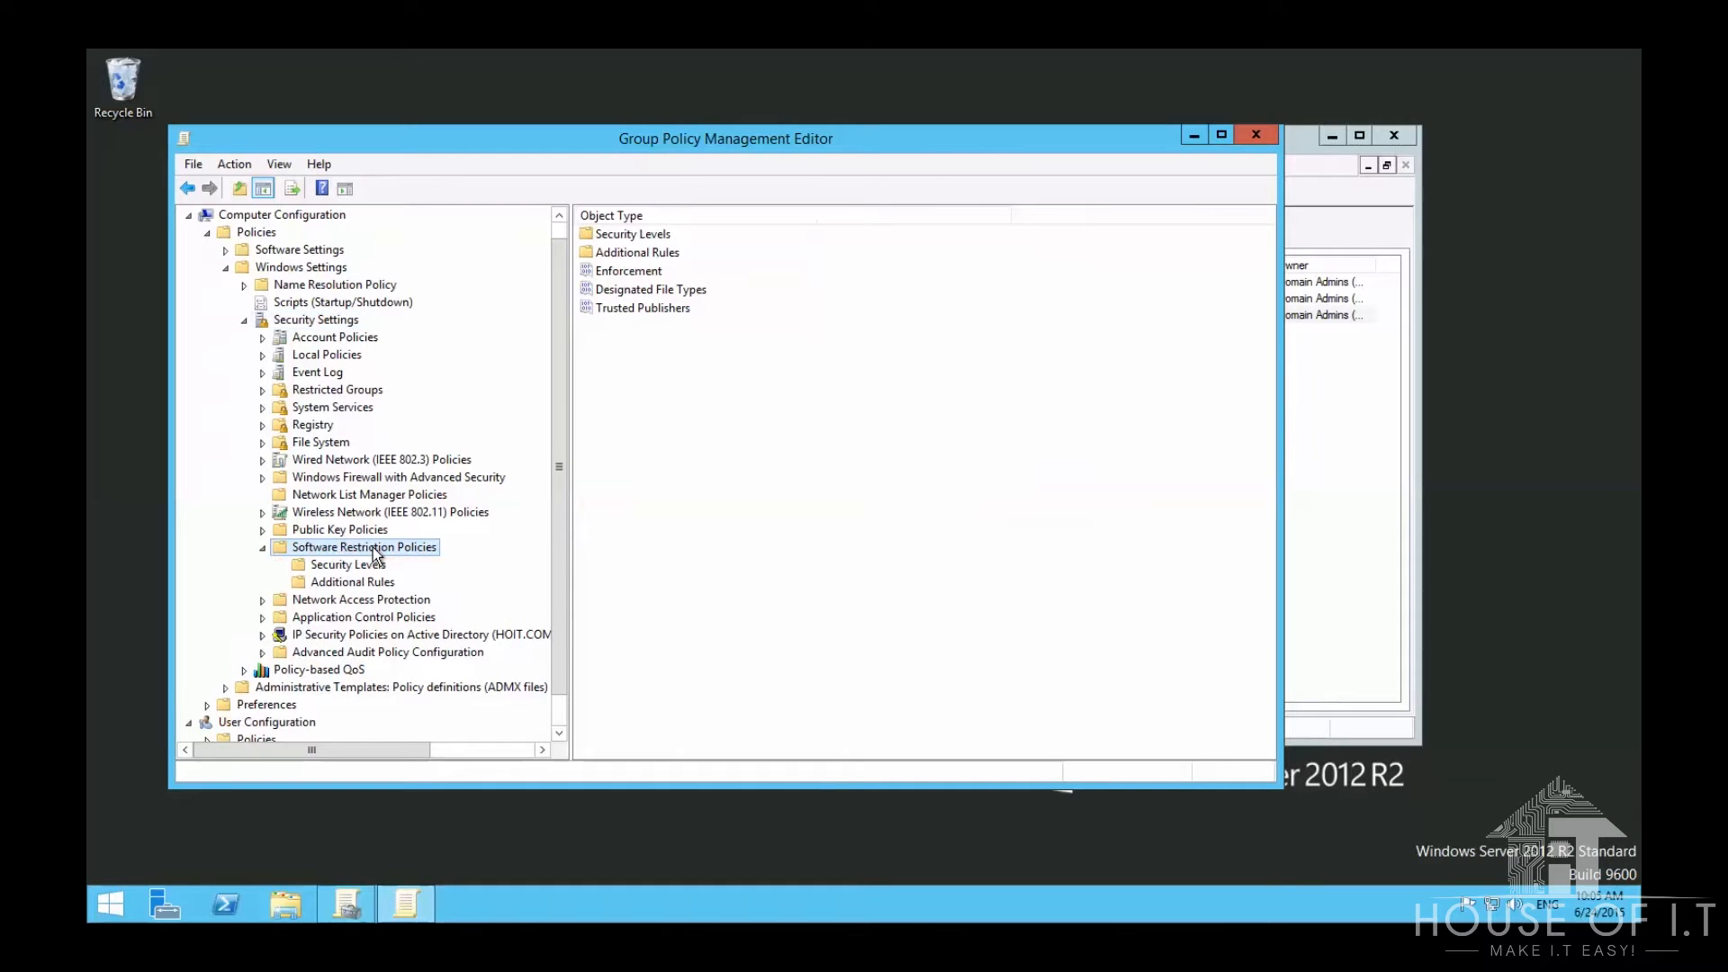
mouse_move(447, 540)
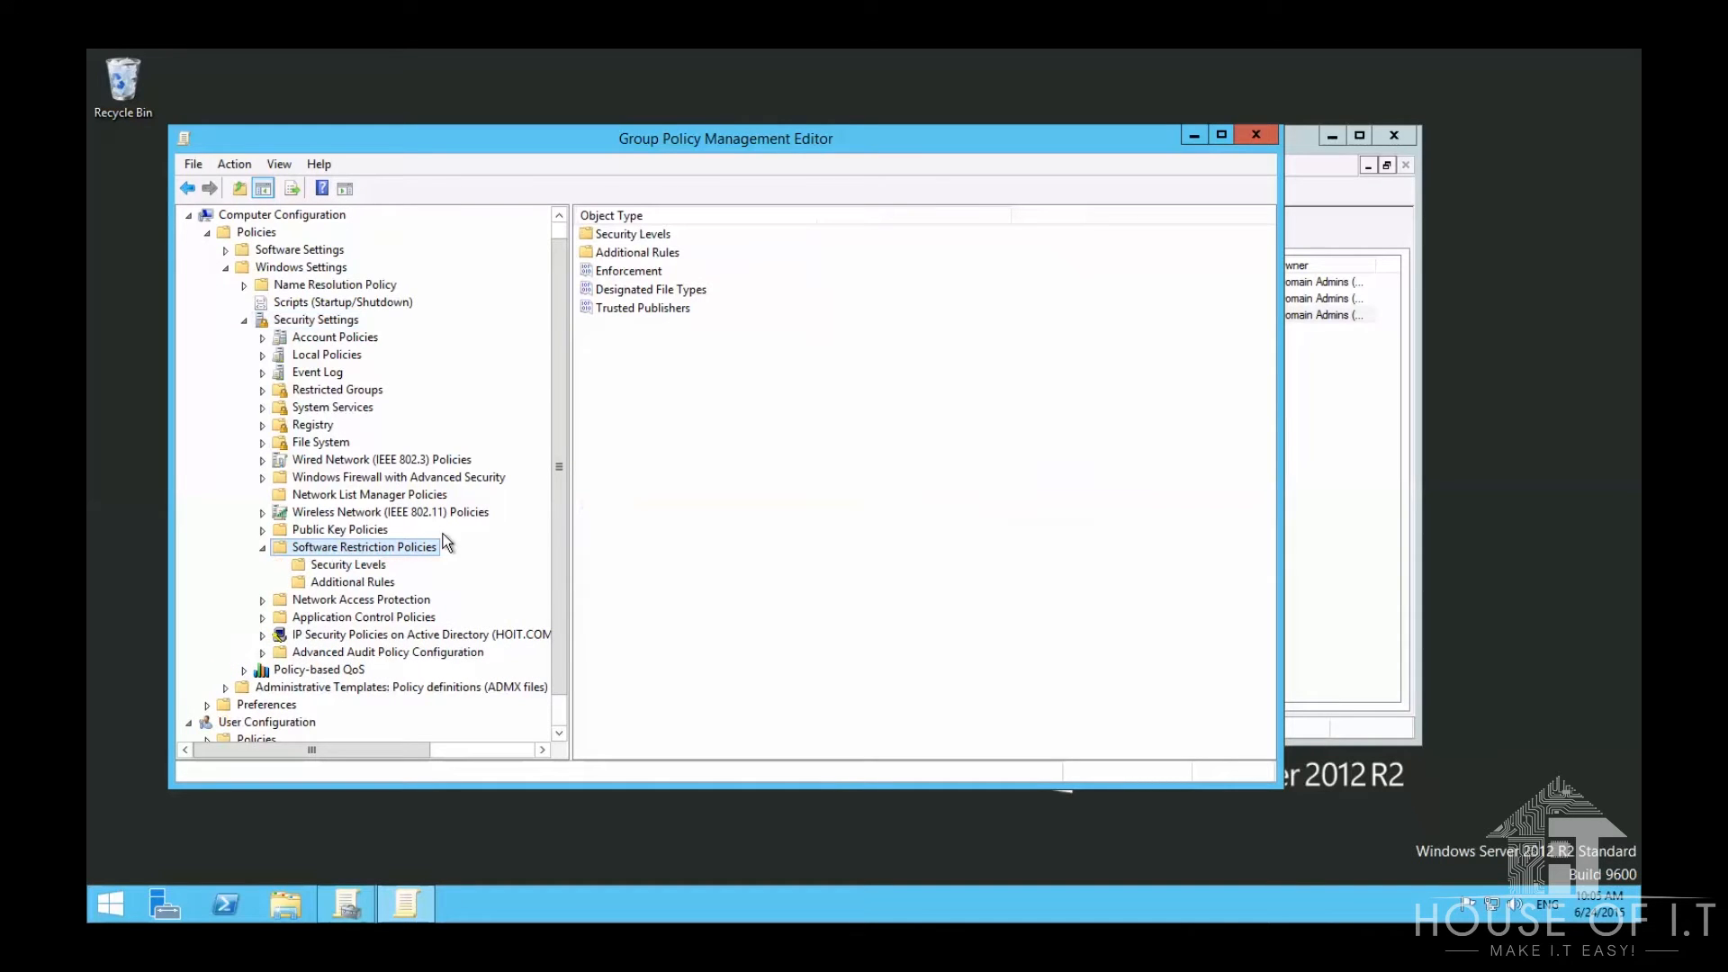
mouse_move(645, 379)
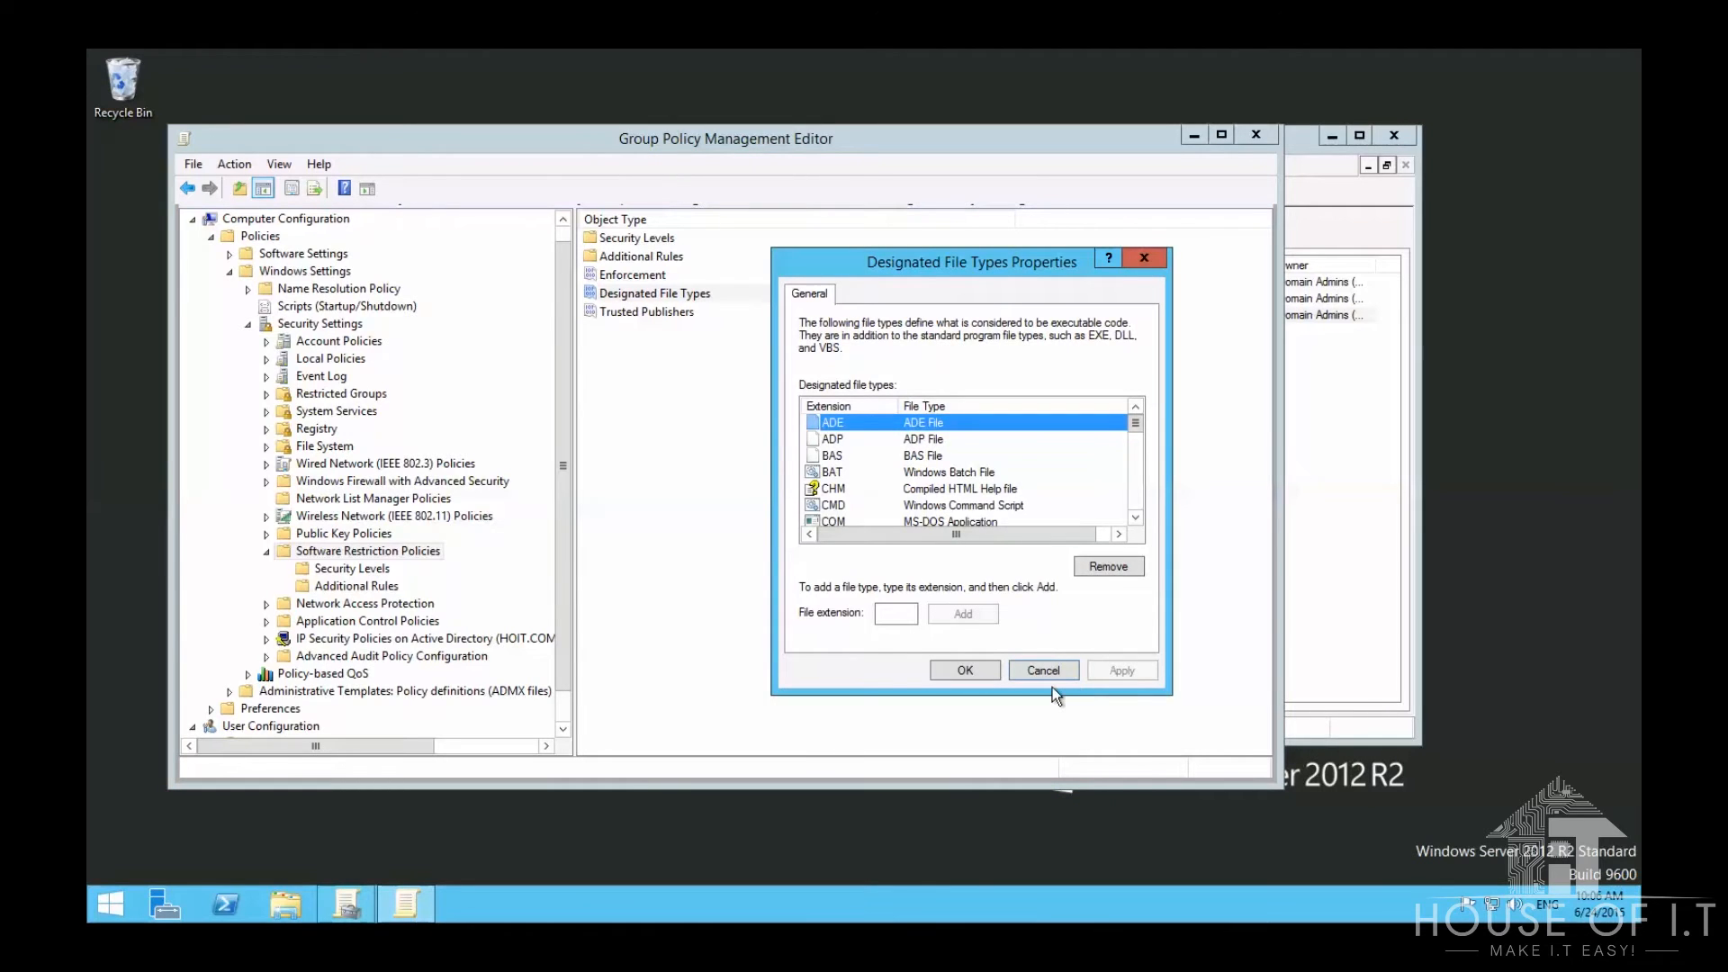
mouse_move(1026, 604)
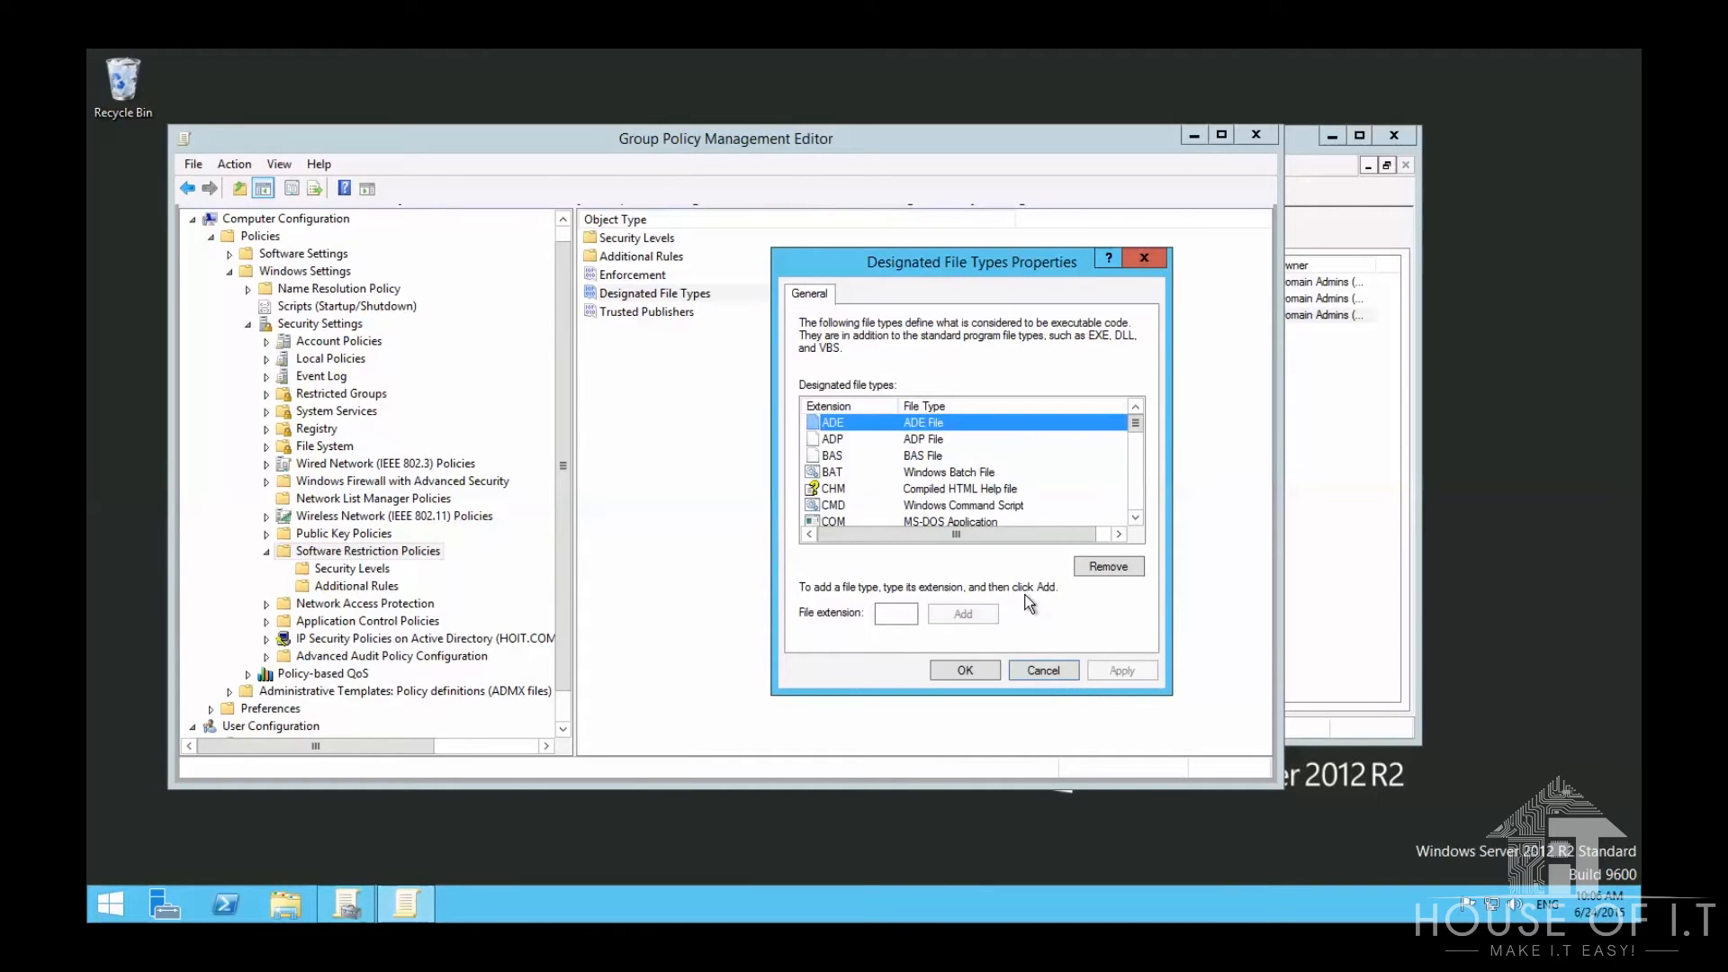
mouse_move(982, 482)
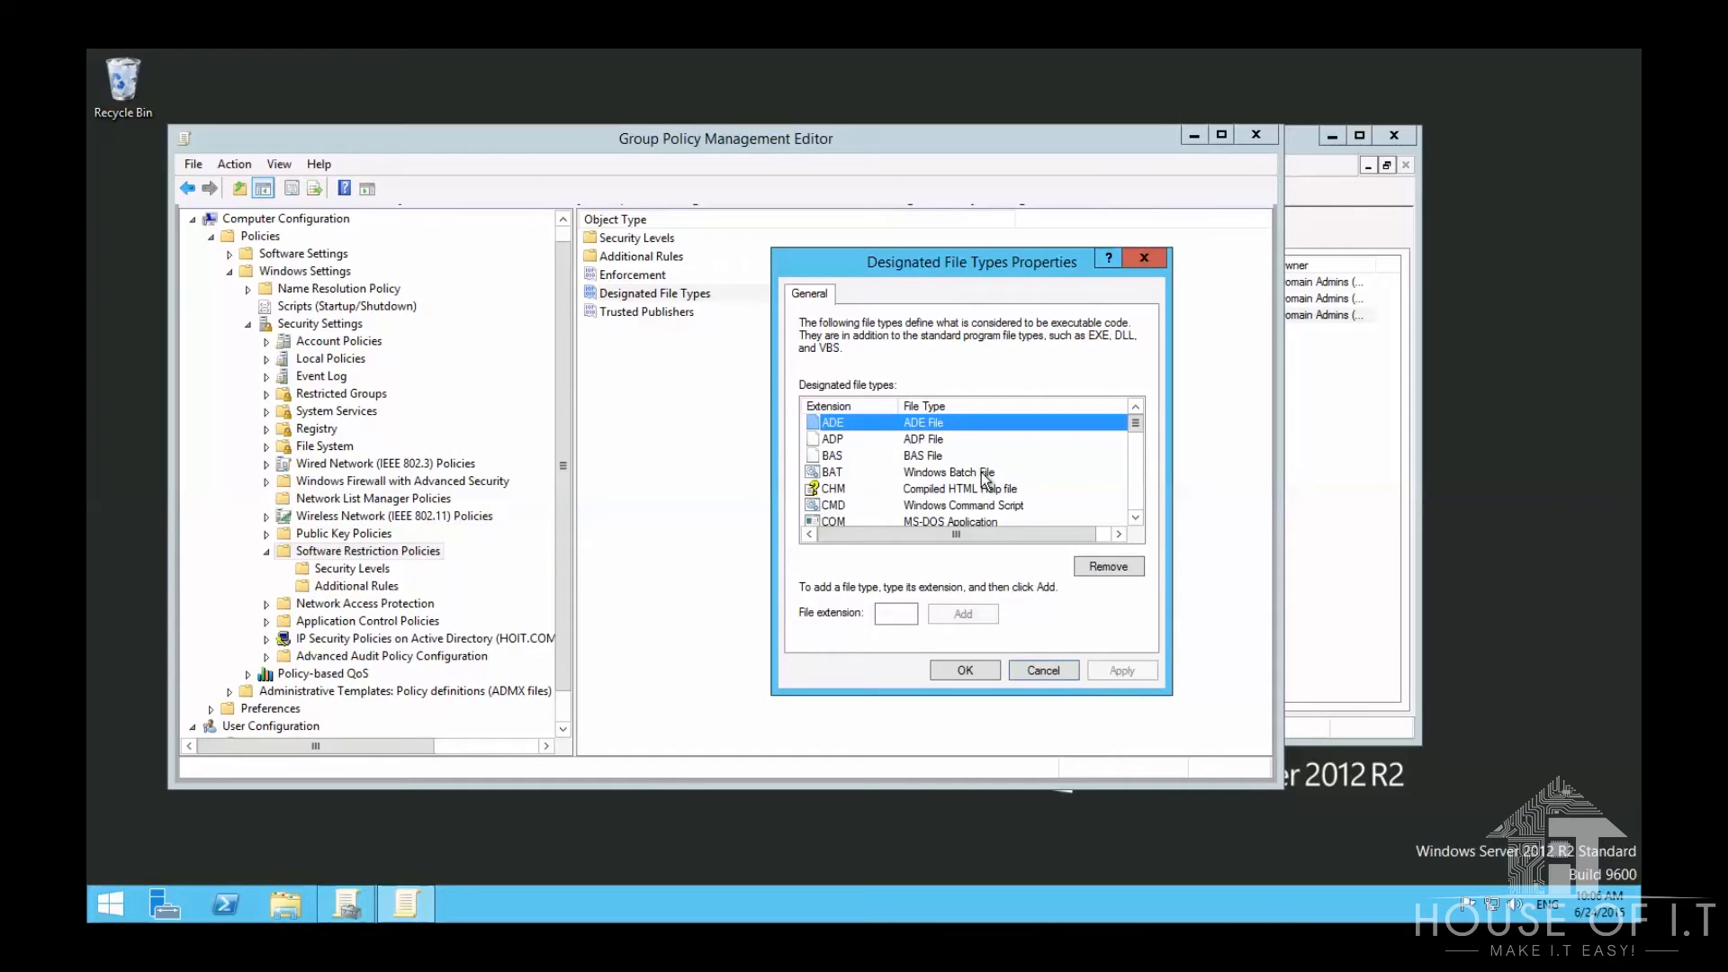
Step: Scroll through the designated executable file types such as ADE, BAT and REG
scroll("down", 3)
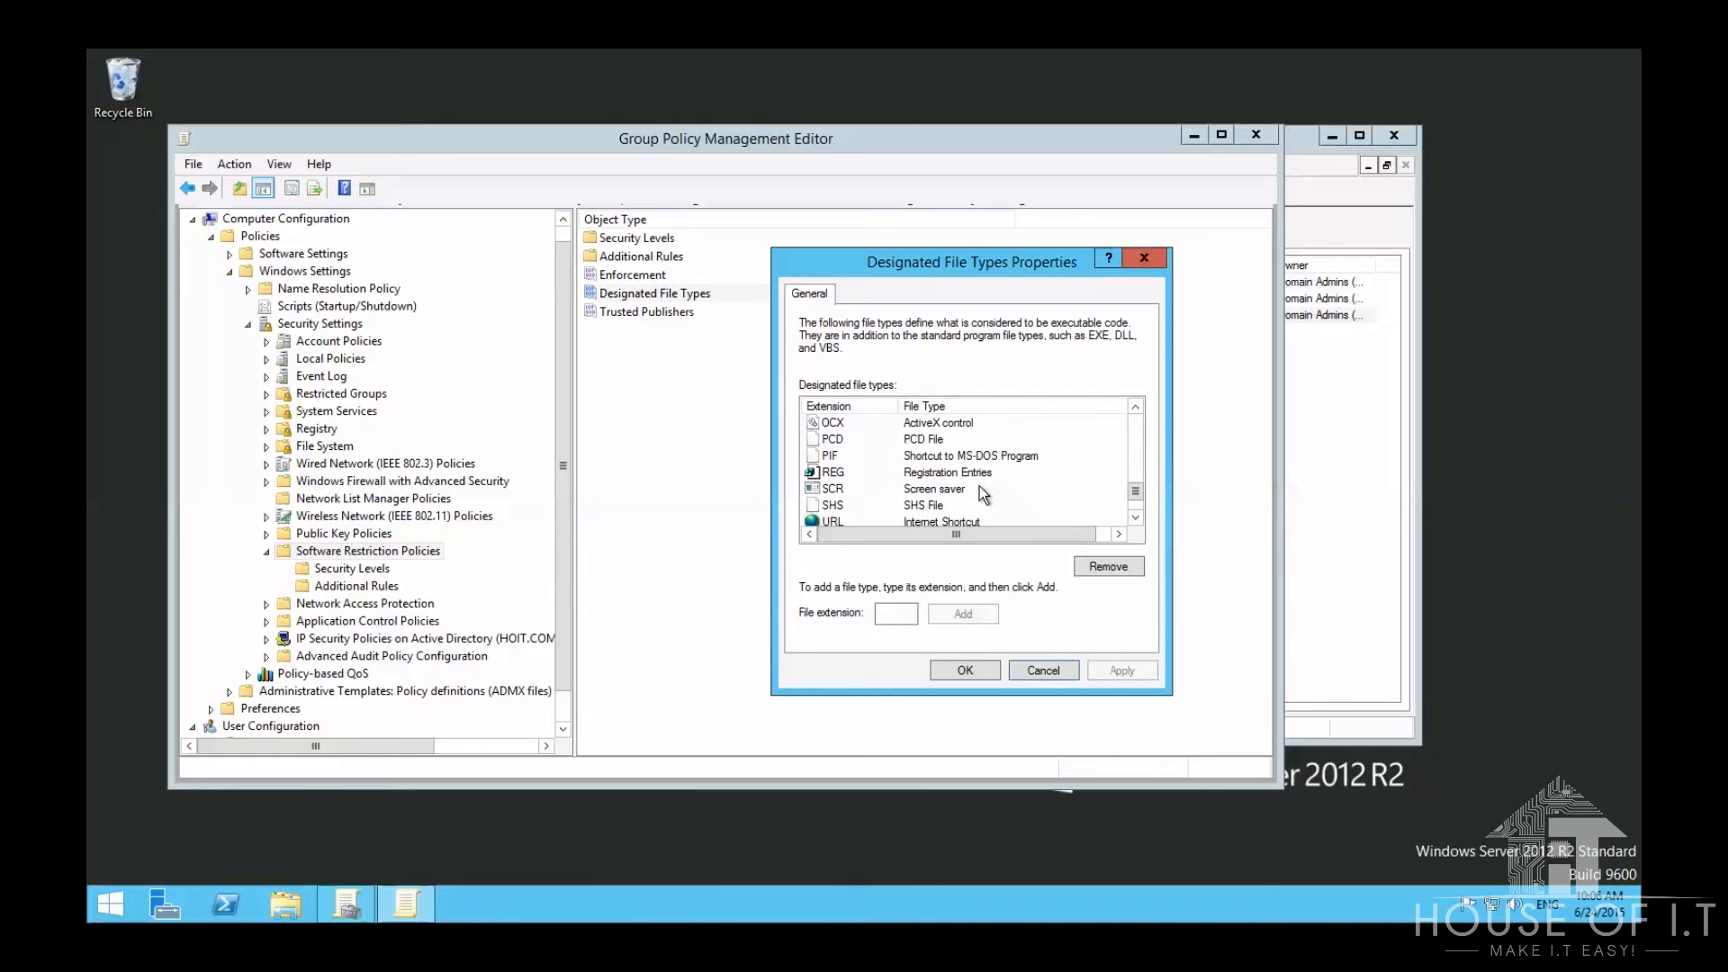
scroll("down", 3)
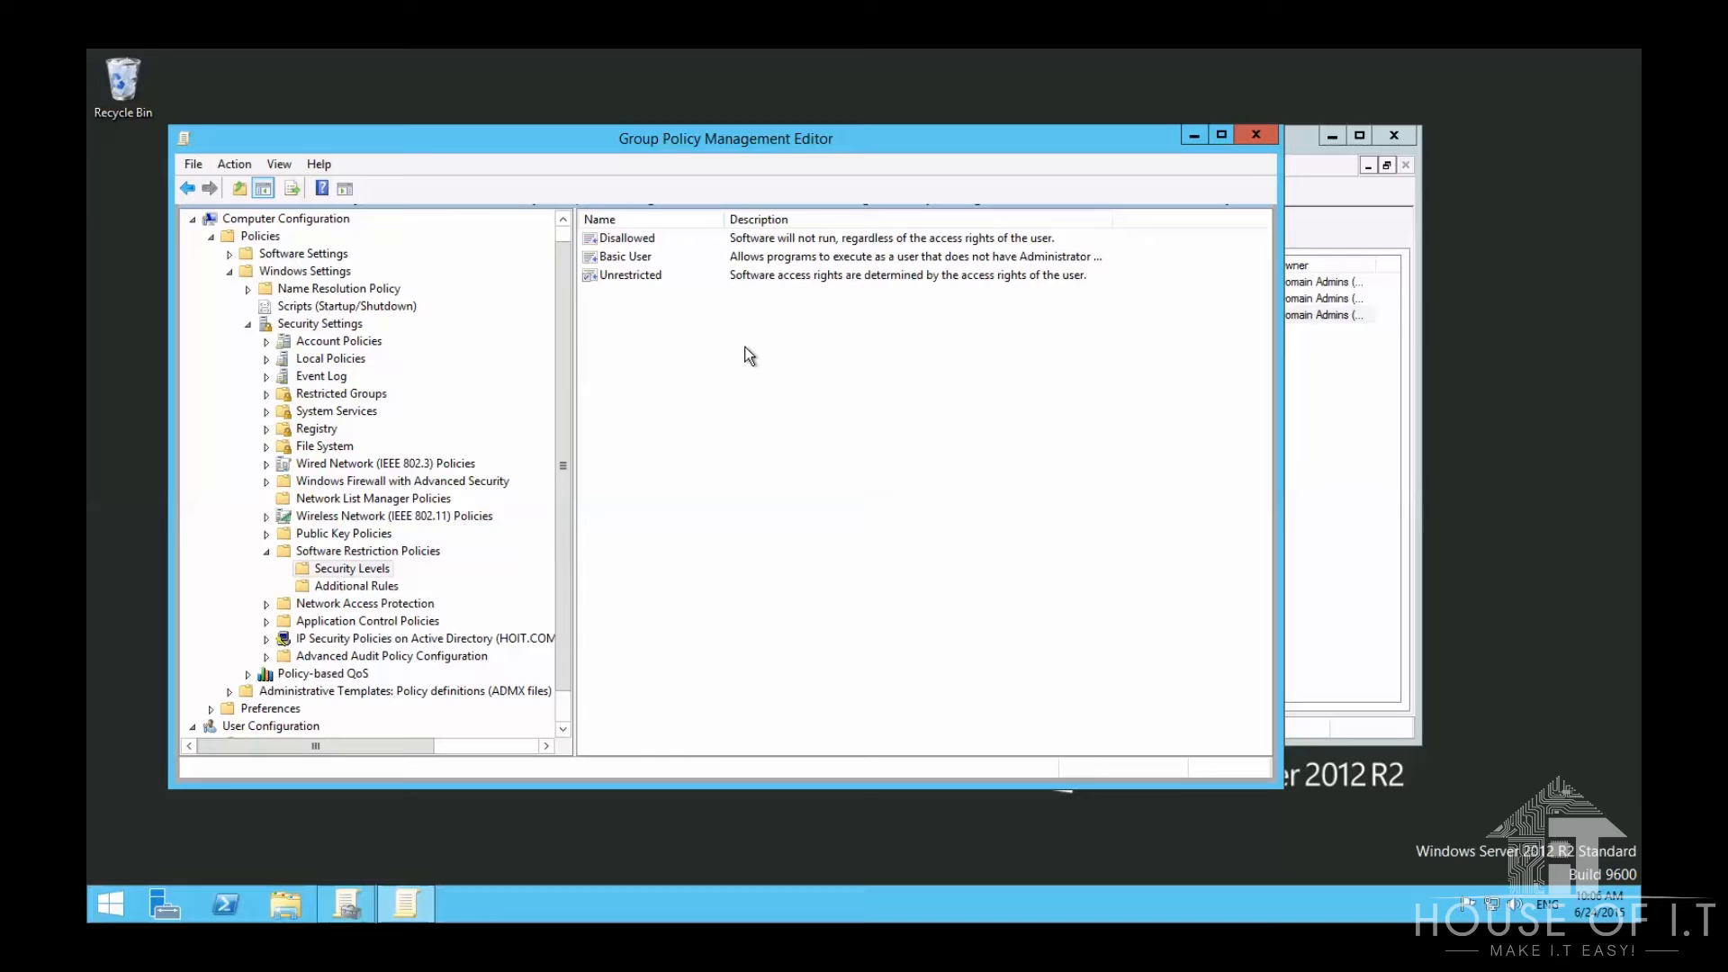
mouse_move(740, 318)
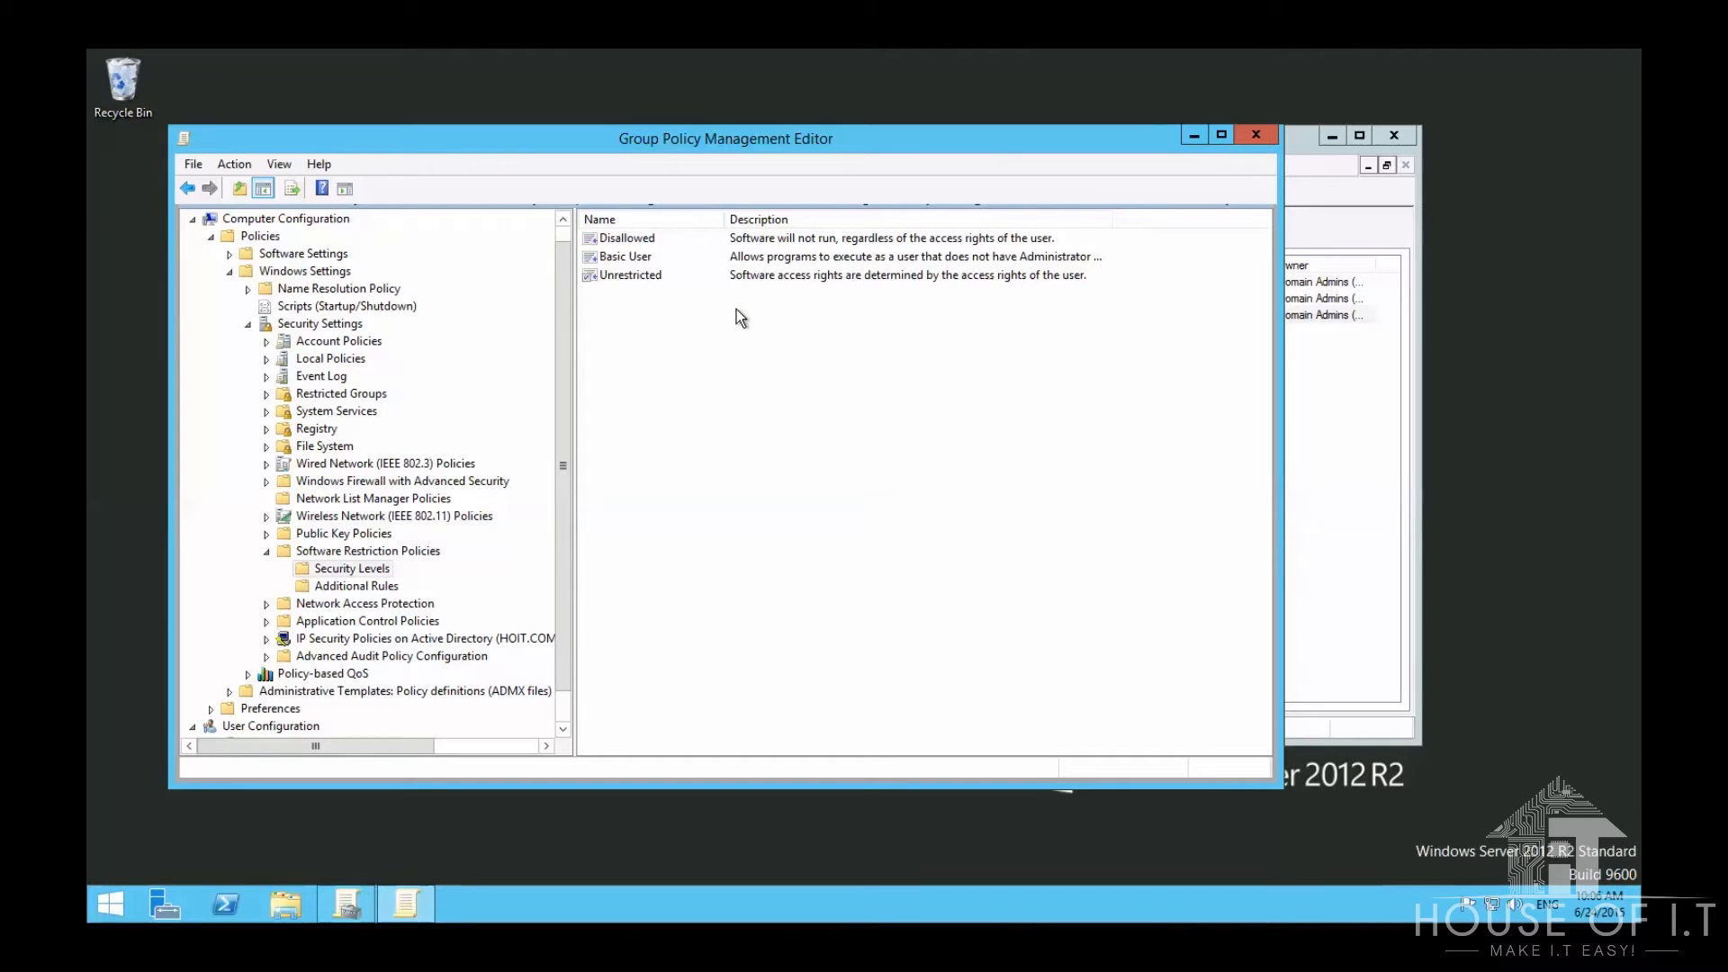
mouse_move(725, 296)
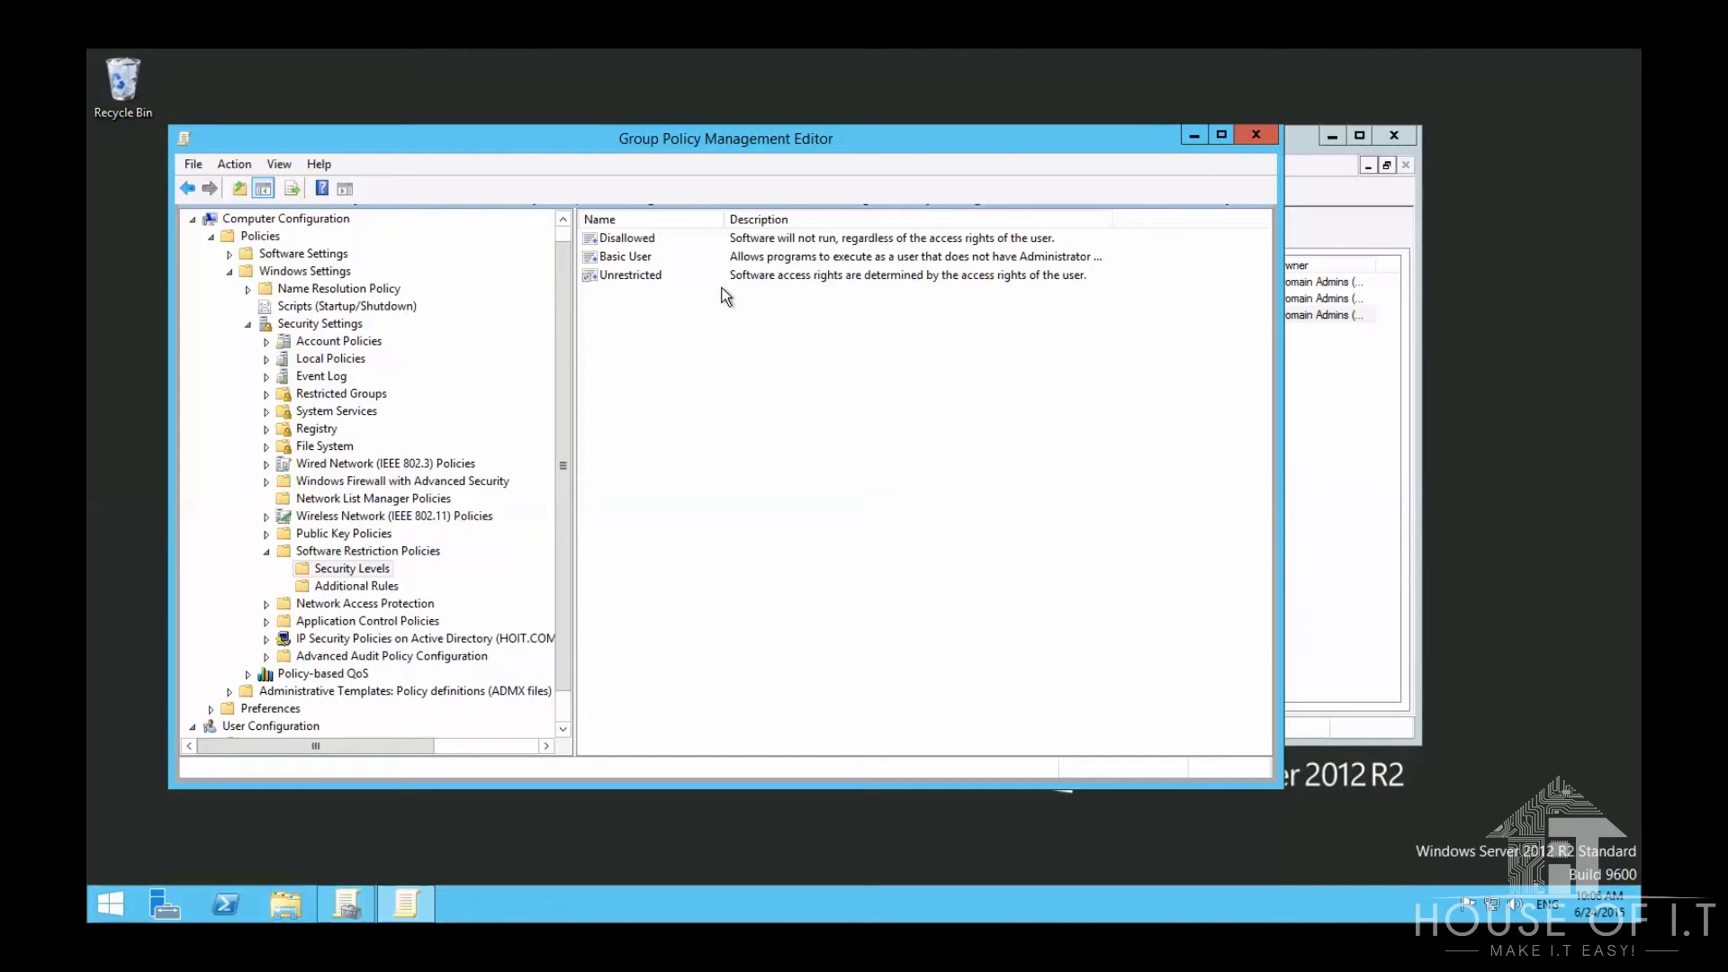
Step: Review the security levels, leaving the default unchanged, then view the two Unrestricted registry path rules
left_click(630, 274)
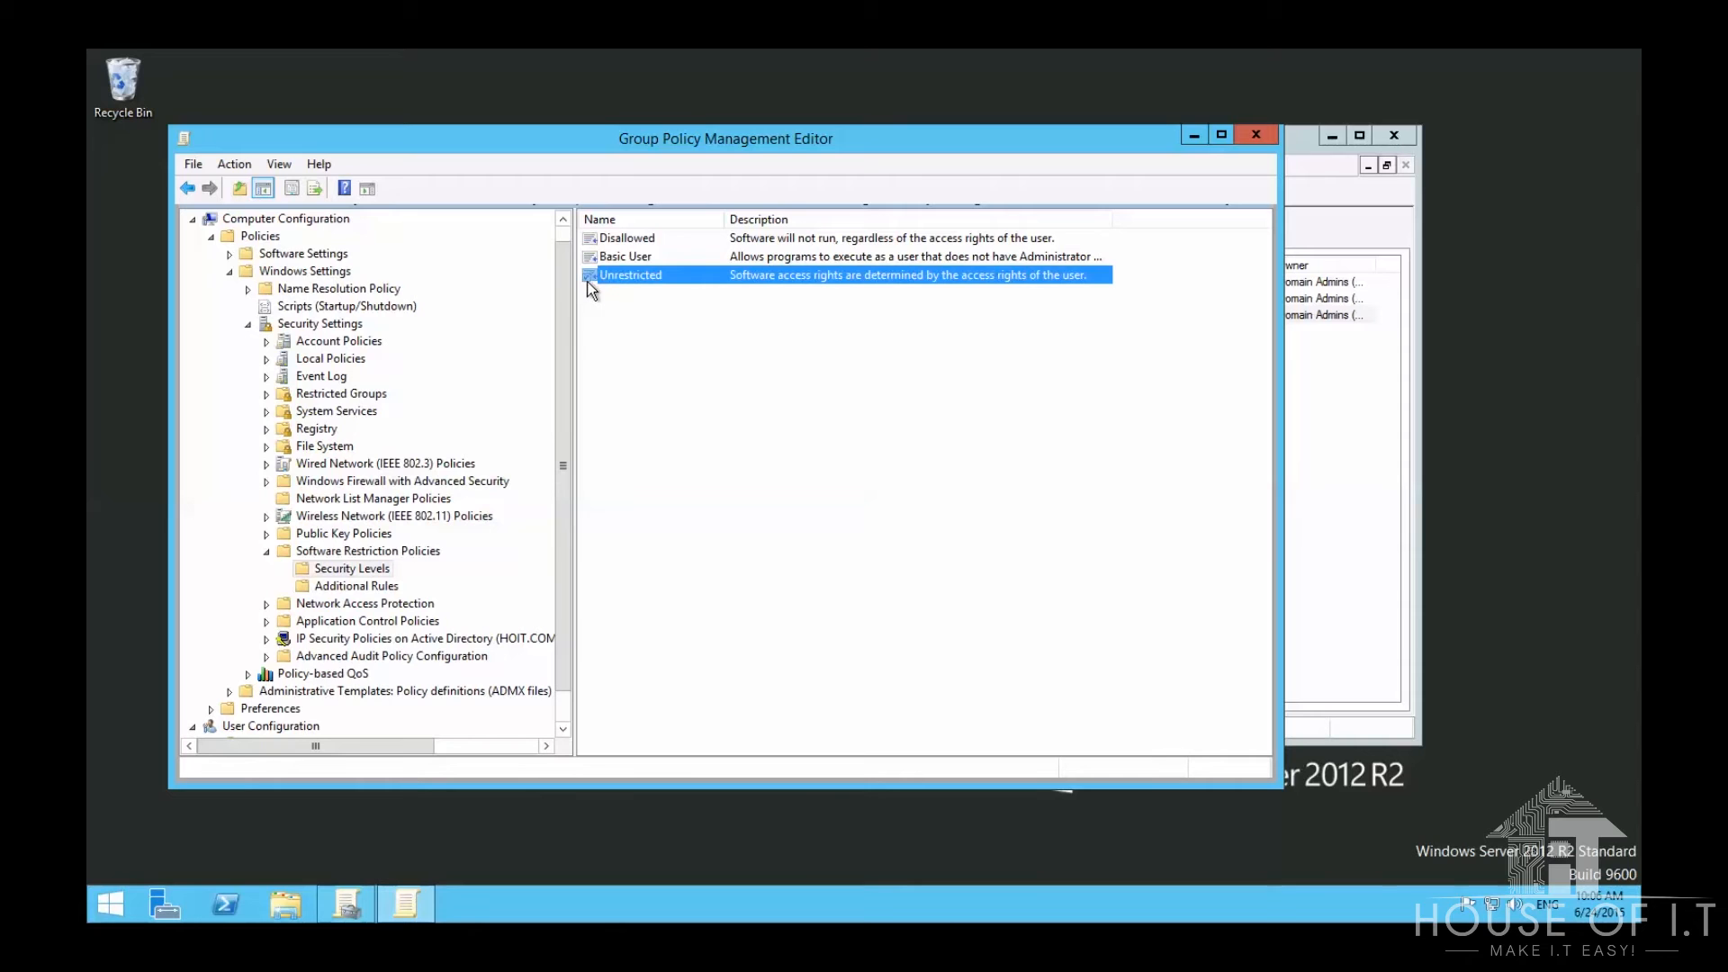
right_click(623, 234)
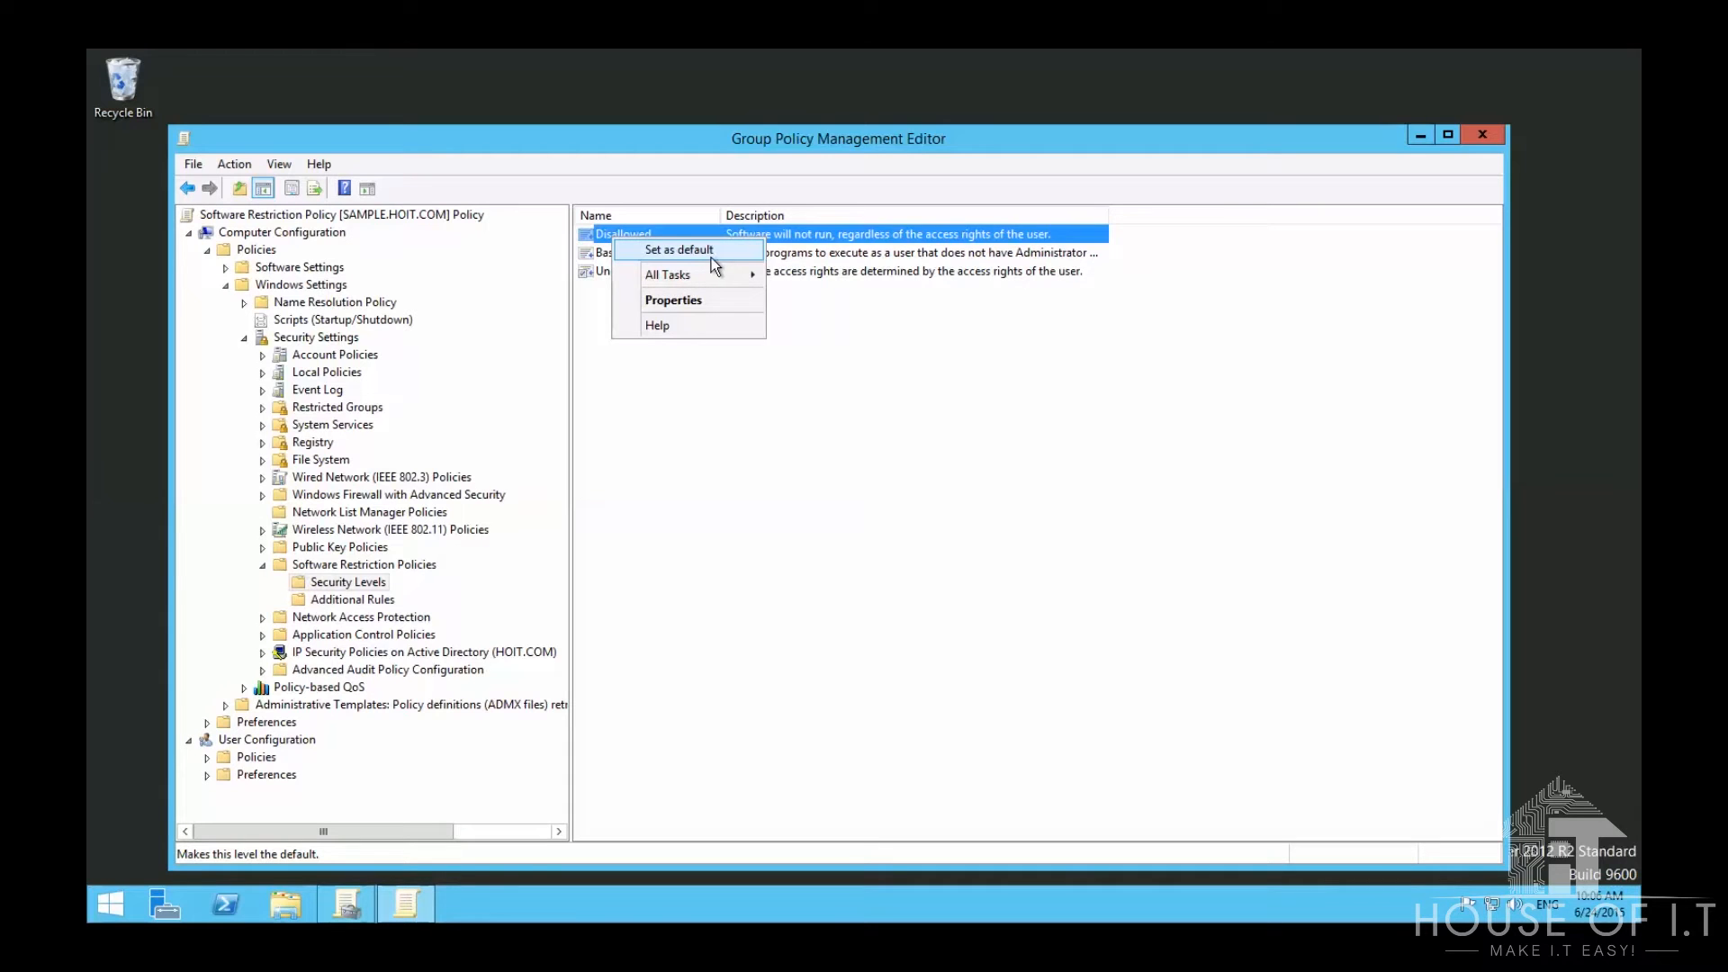
left_click(622, 252)
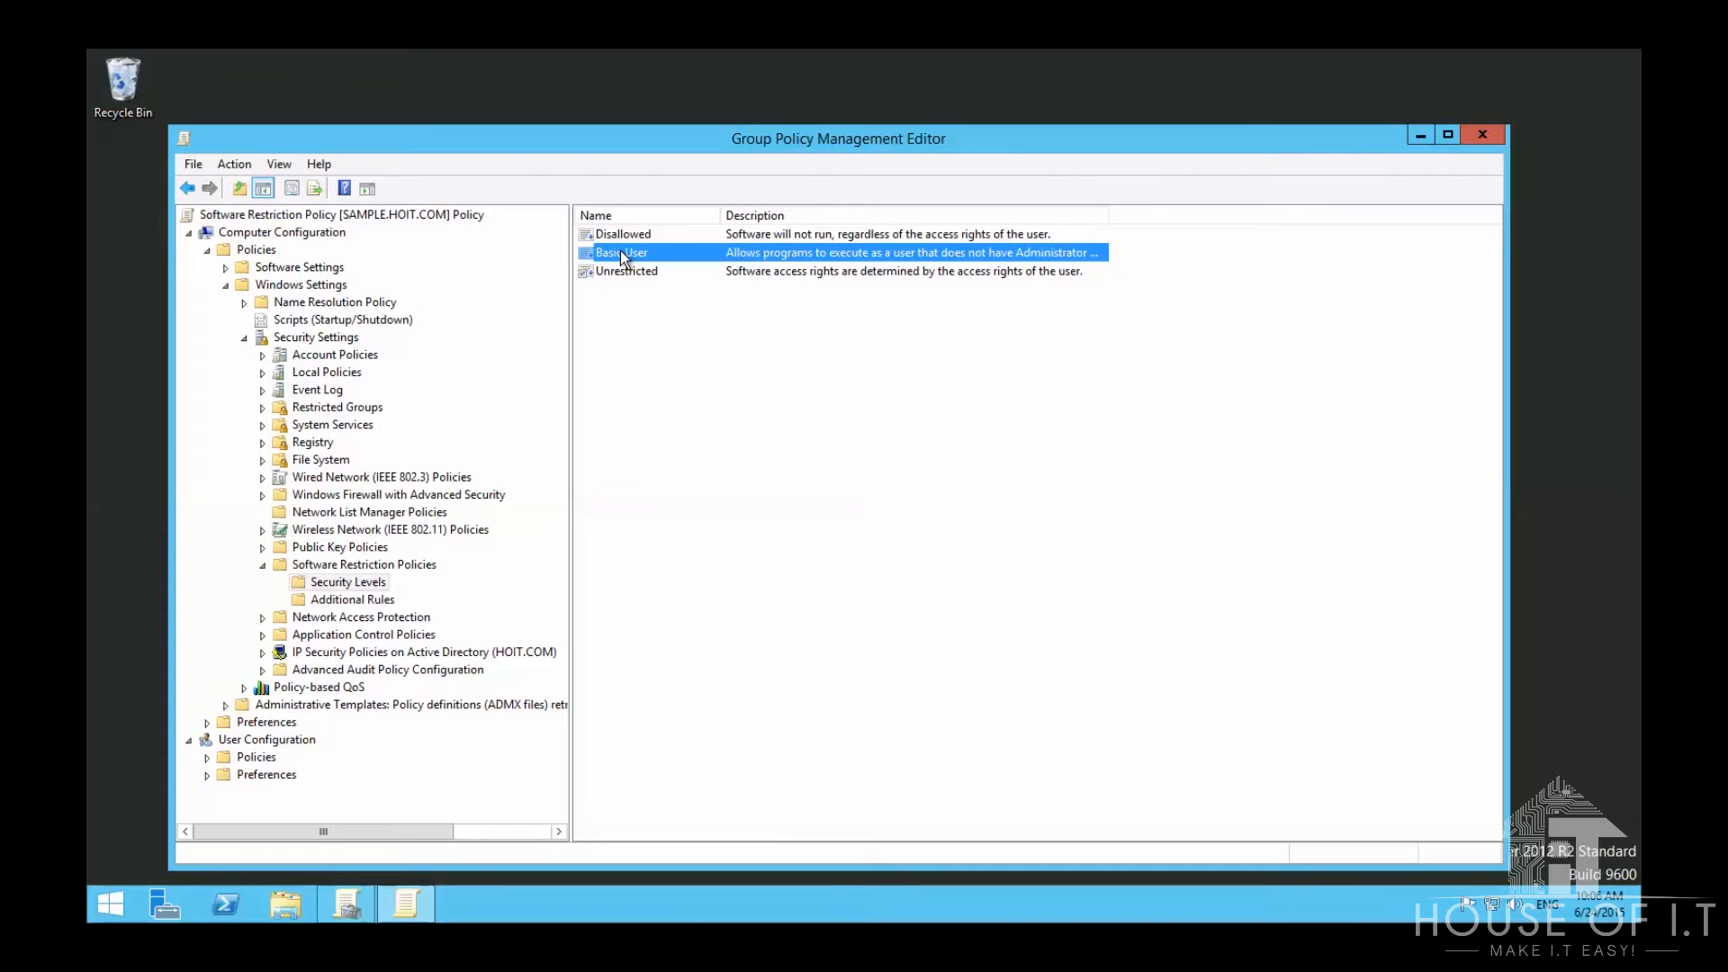
left_click(626, 271)
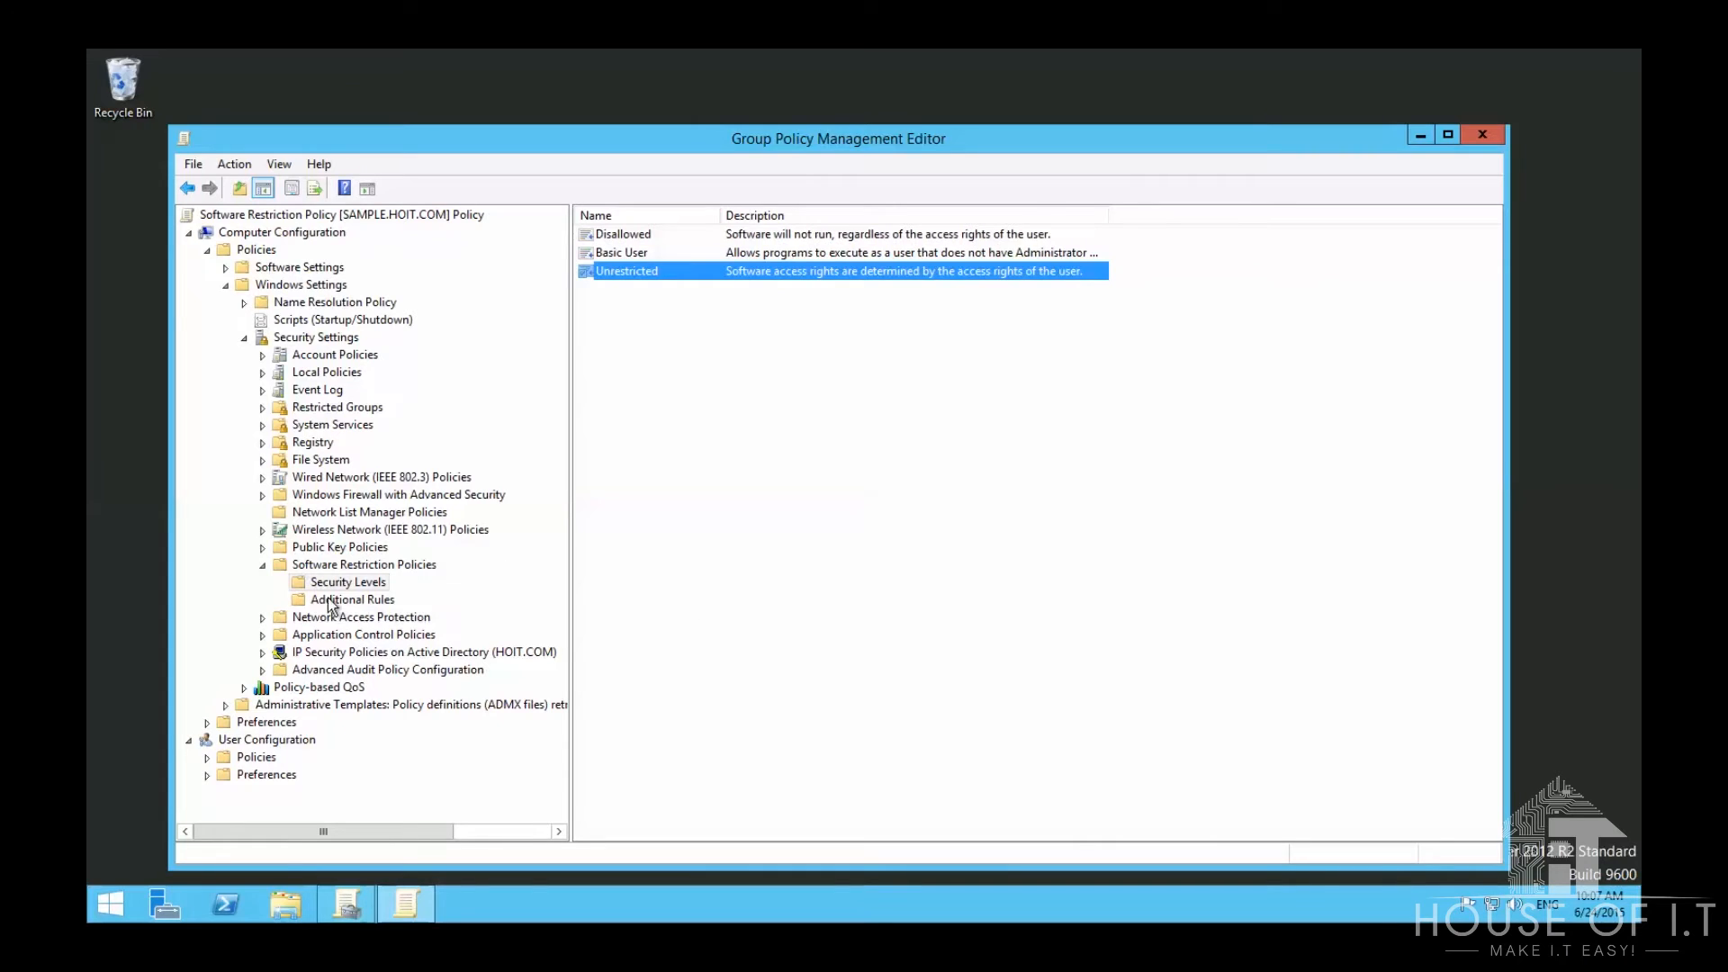
left_click(352, 598)
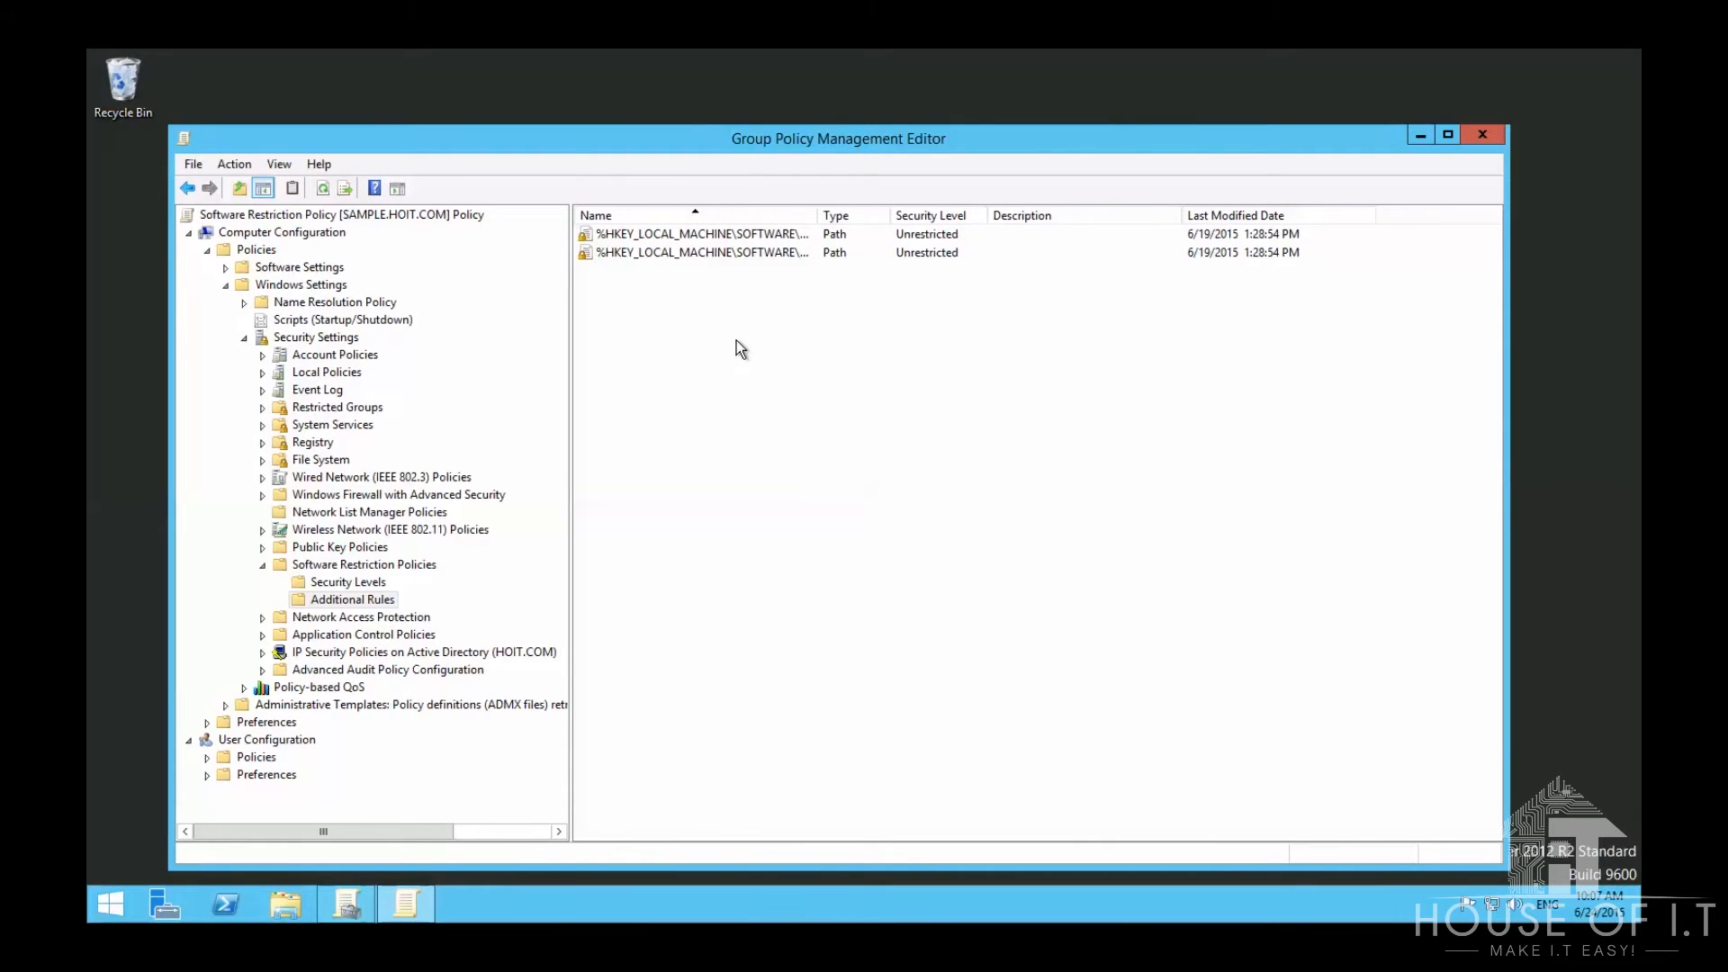
Step: Bring up the certificate, hash, network zone and path rule options in Additional Rules
right_click(738, 350)
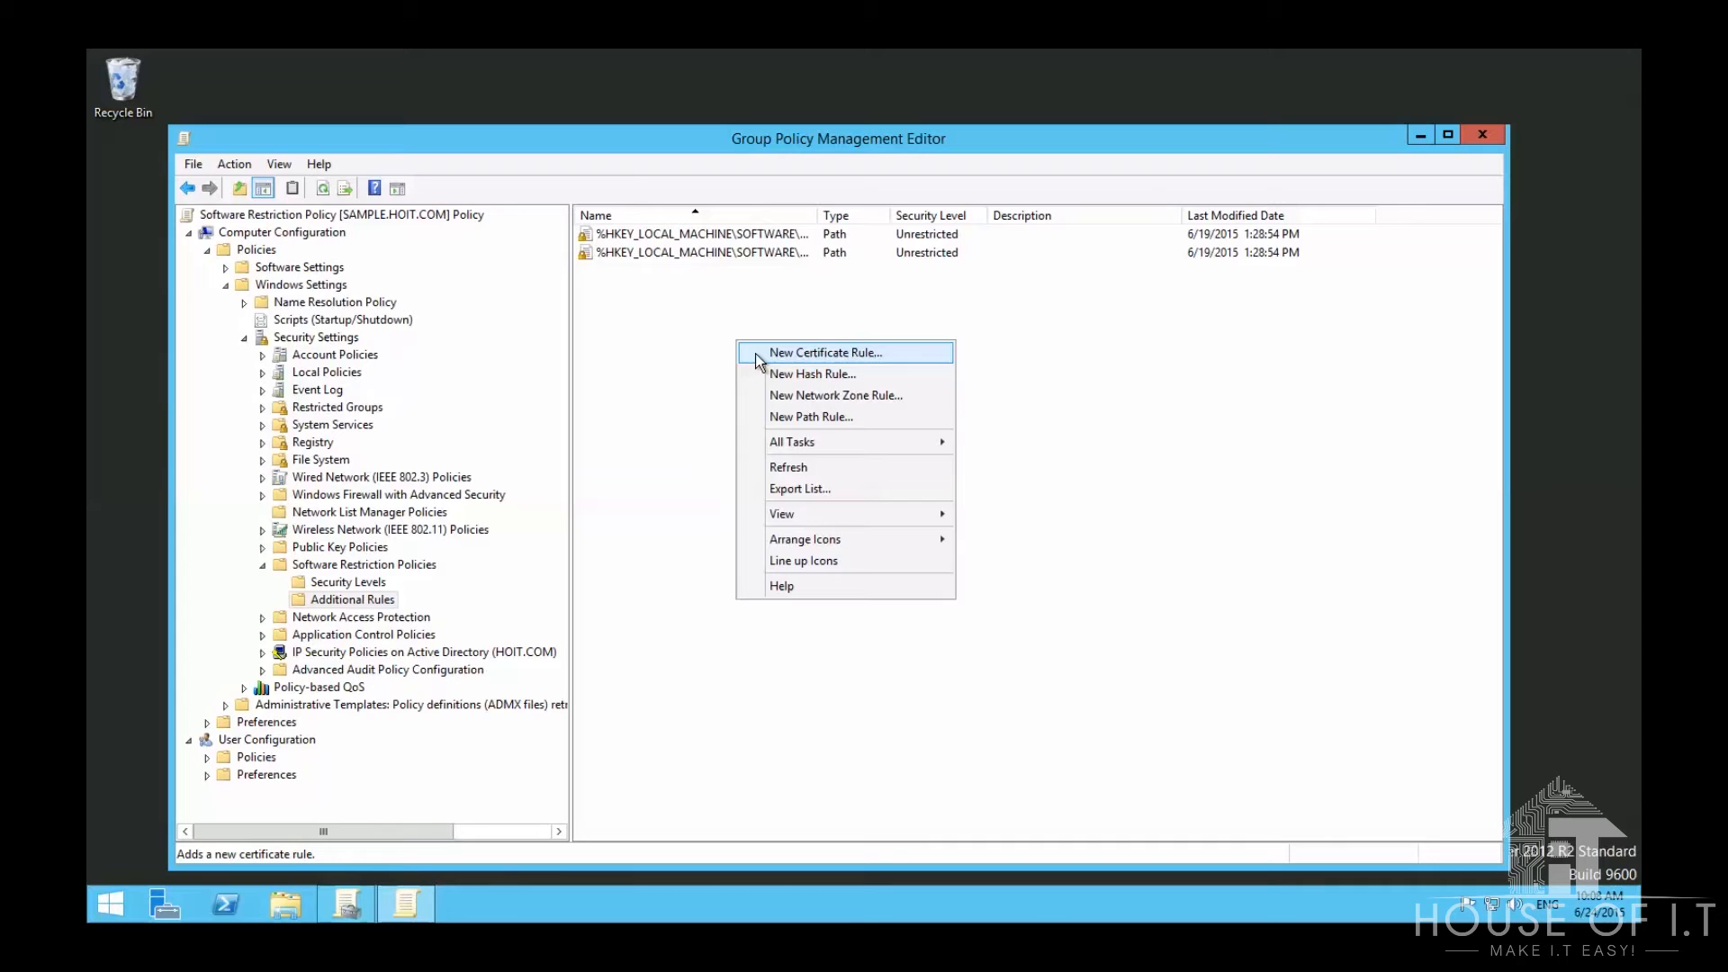
mouse_move(689, 362)
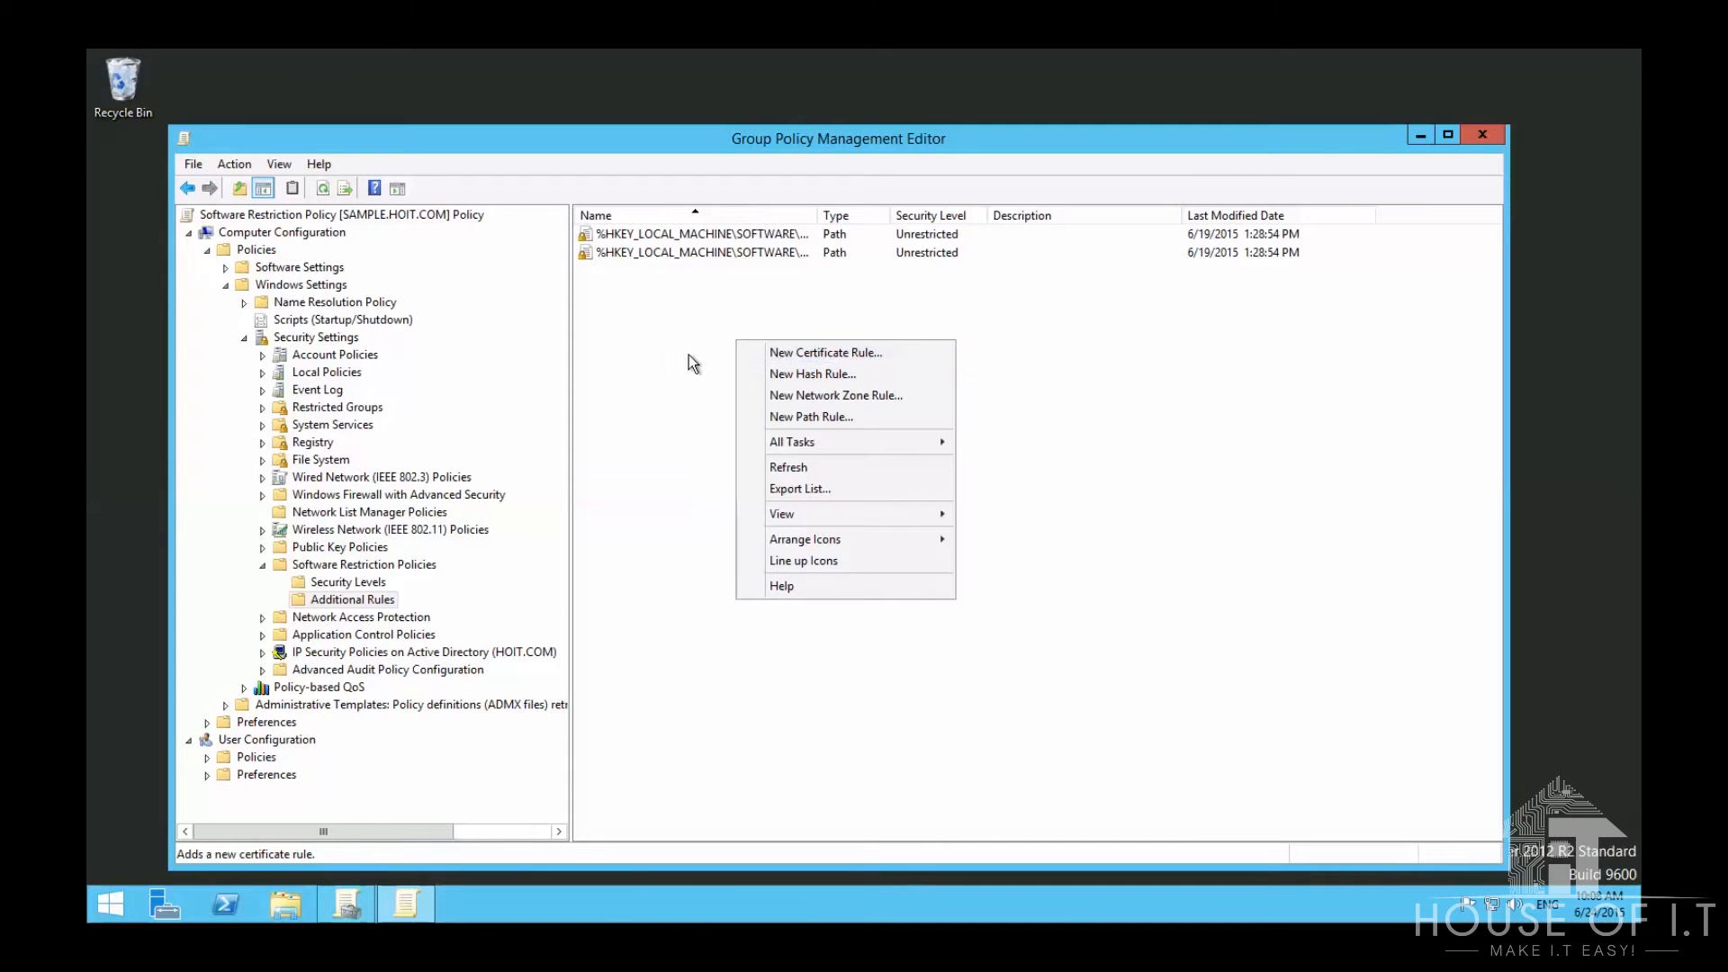
mouse_move(781, 369)
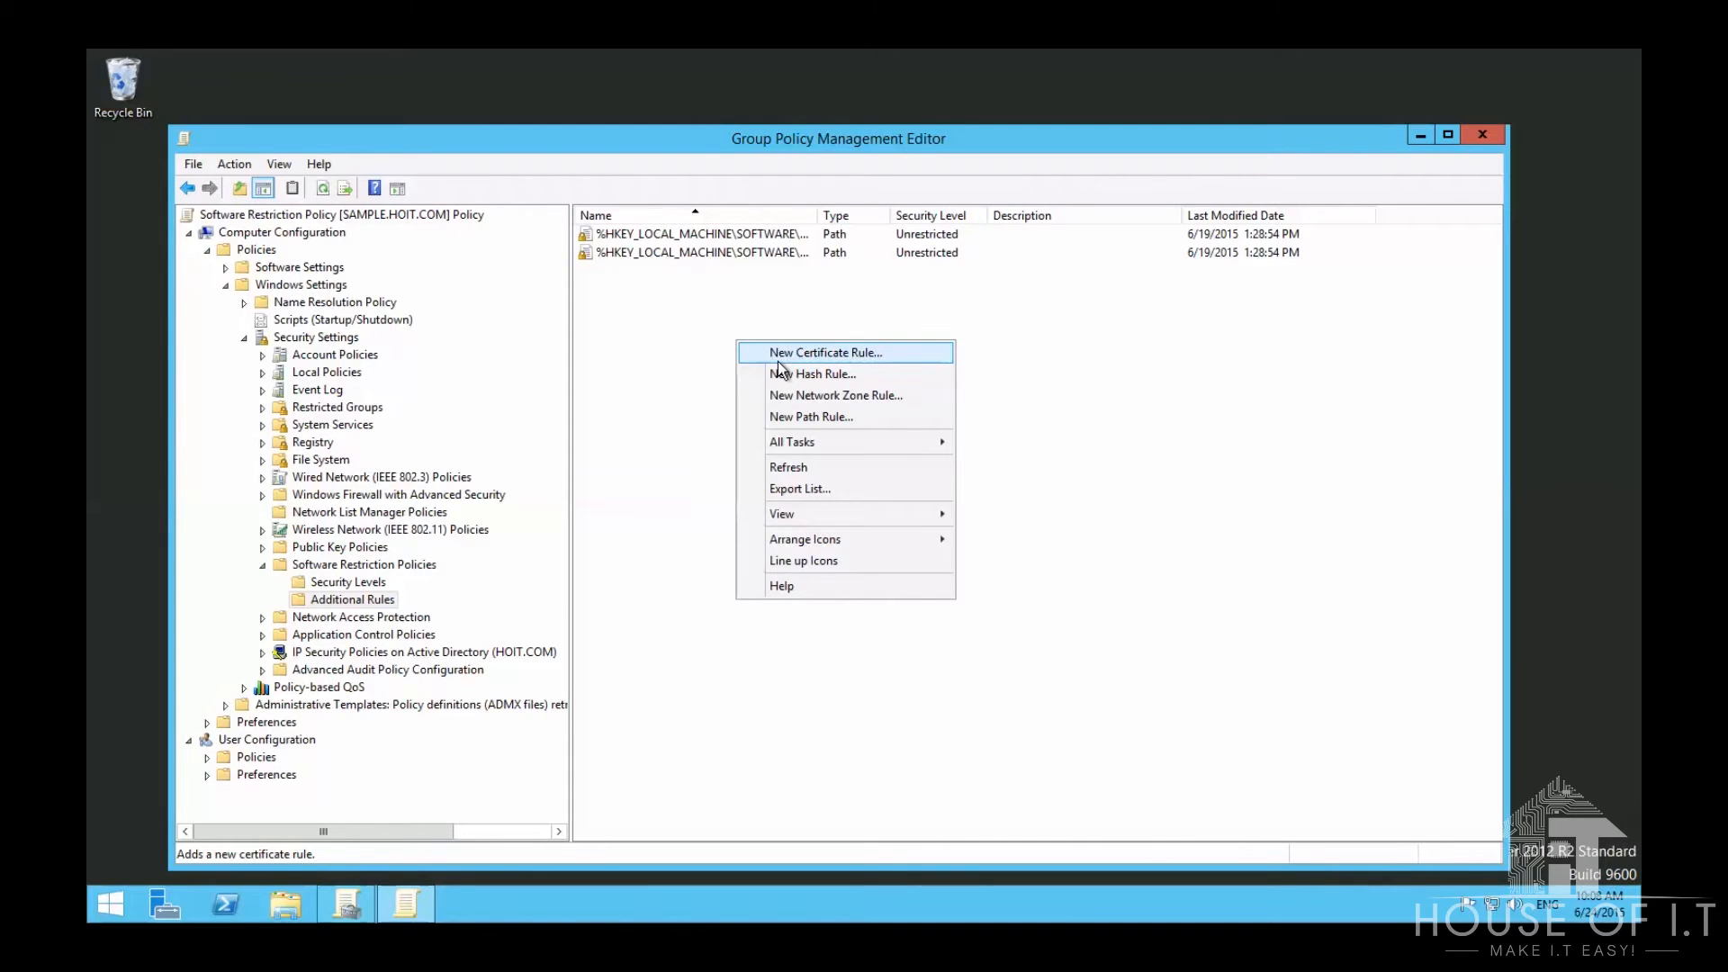
mouse_move(785, 416)
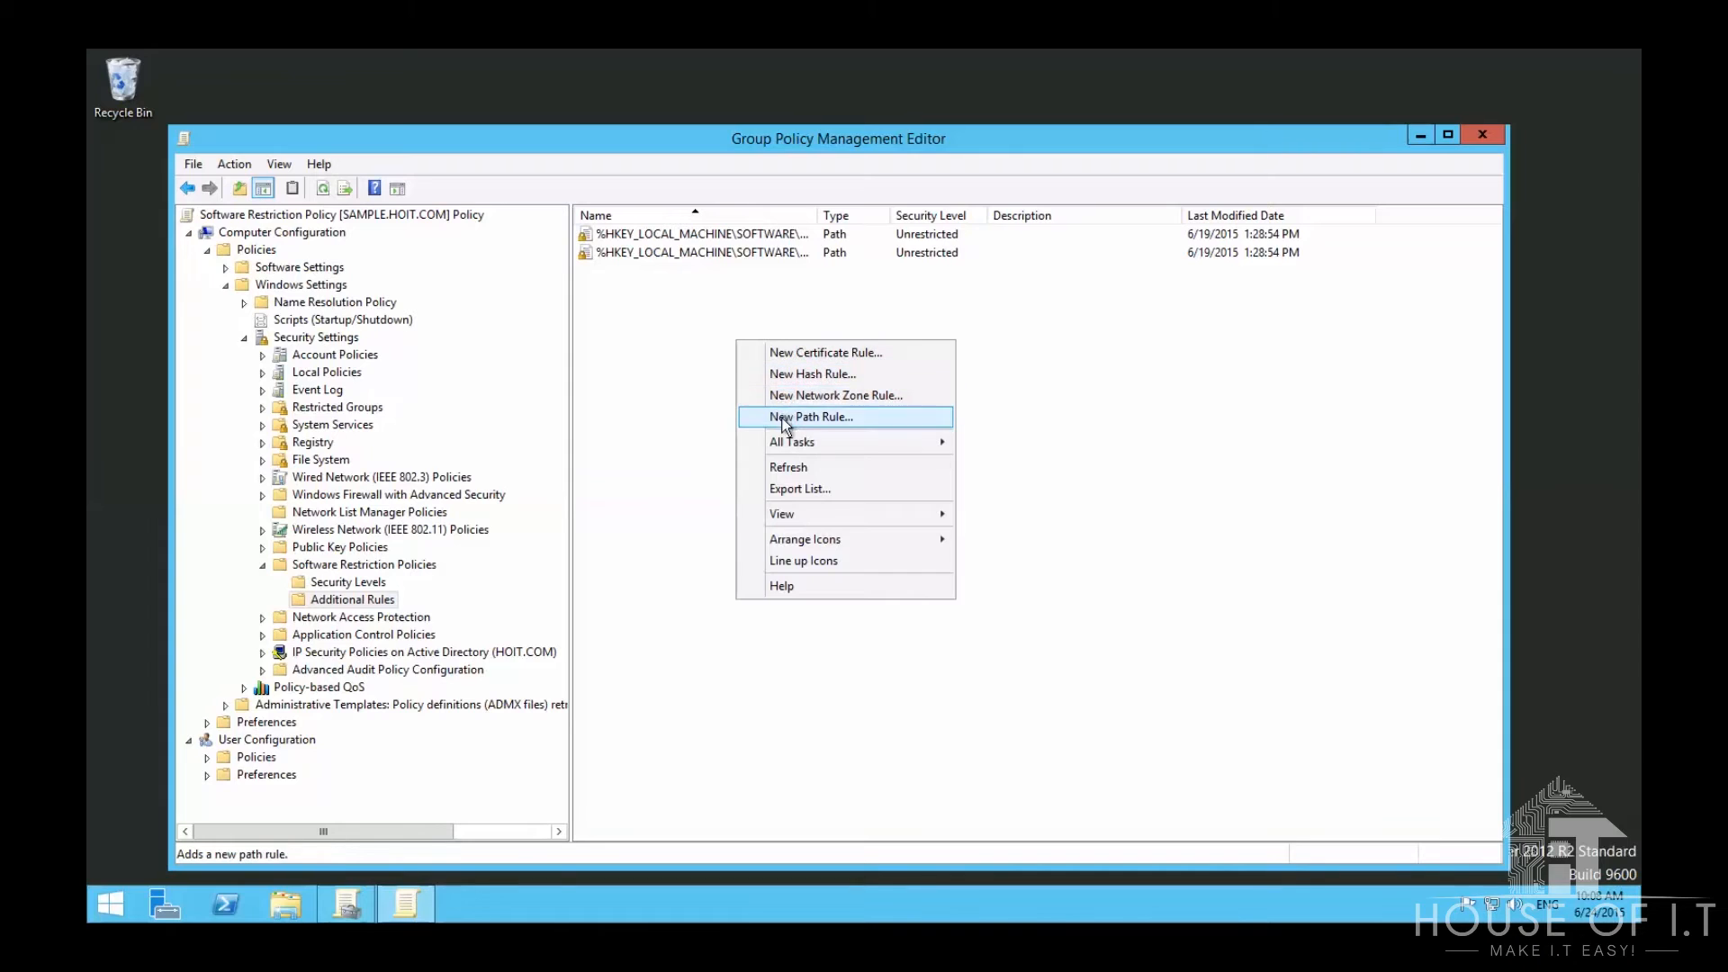
mouse_move(799, 395)
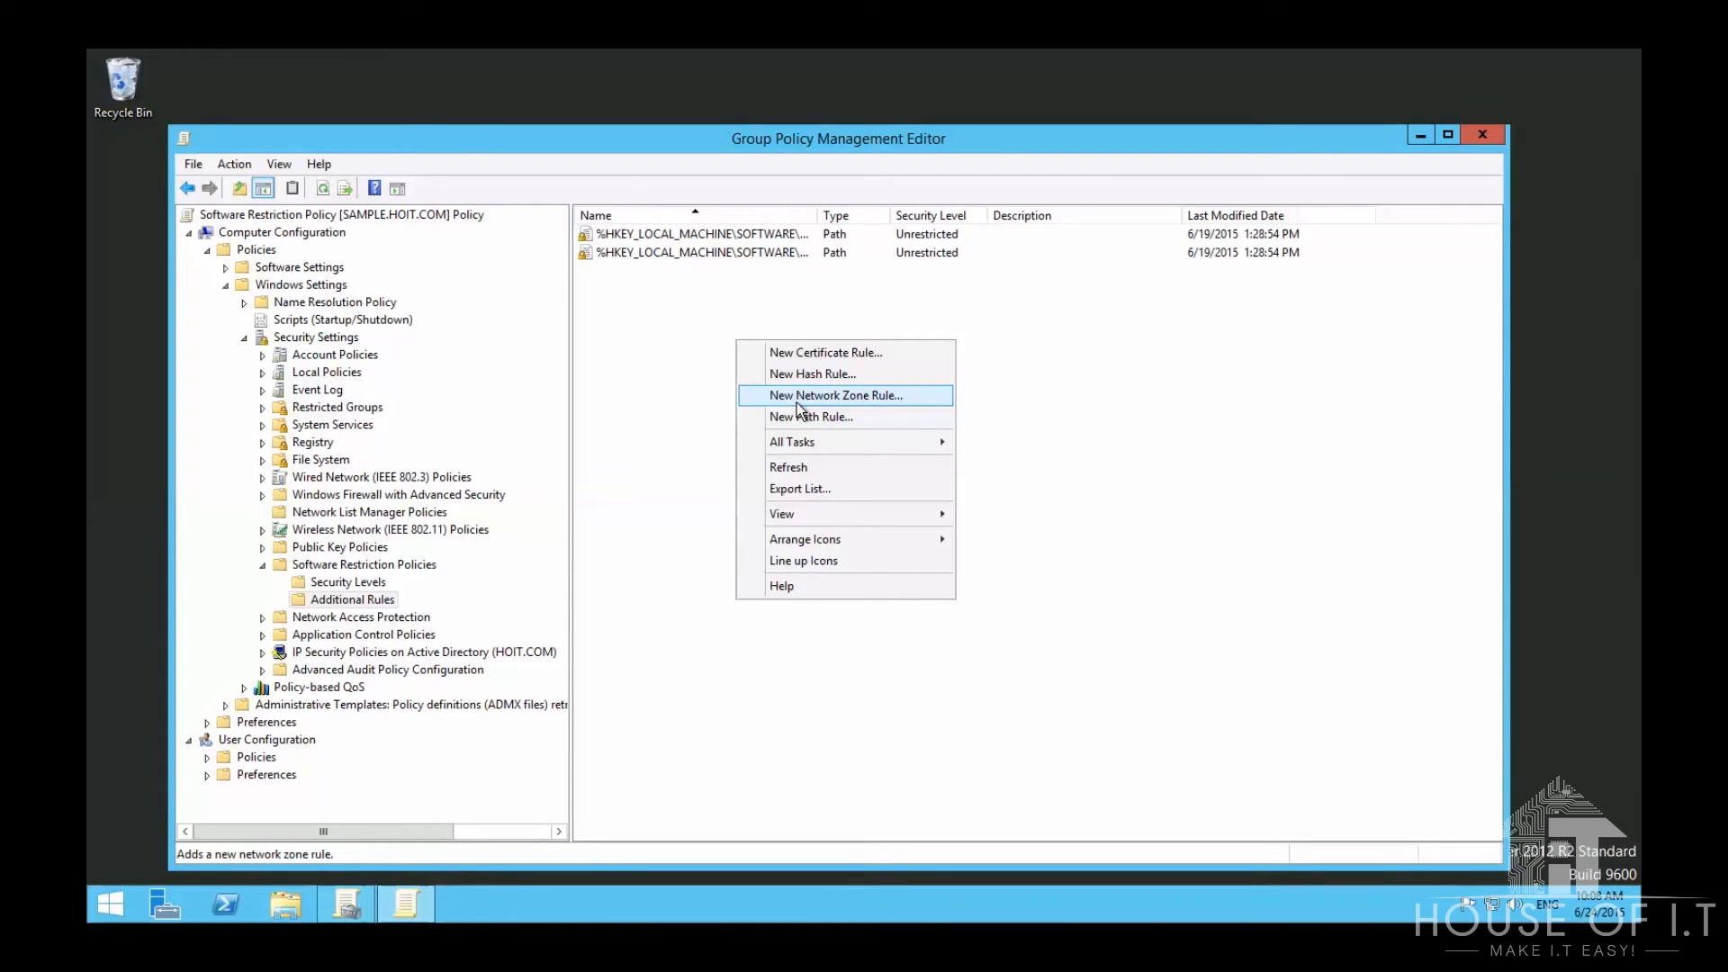
mouse_move(810, 417)
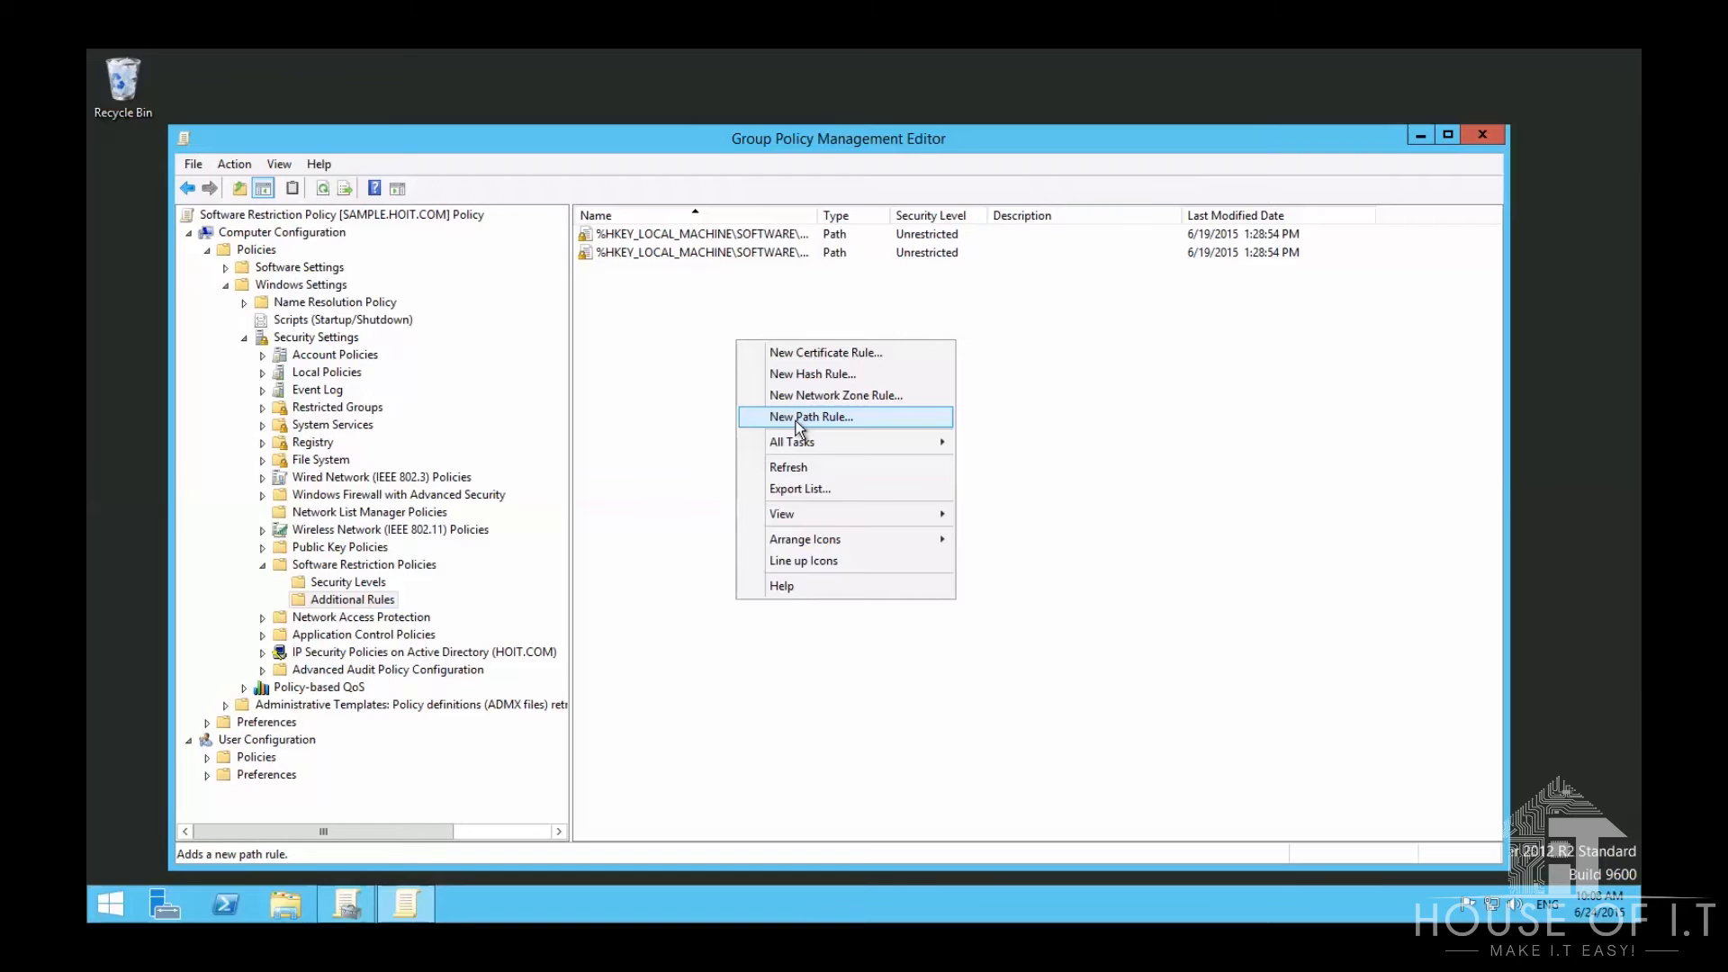
Step: Explore a new path rule and its file browser, then discard it
left_click(810, 417)
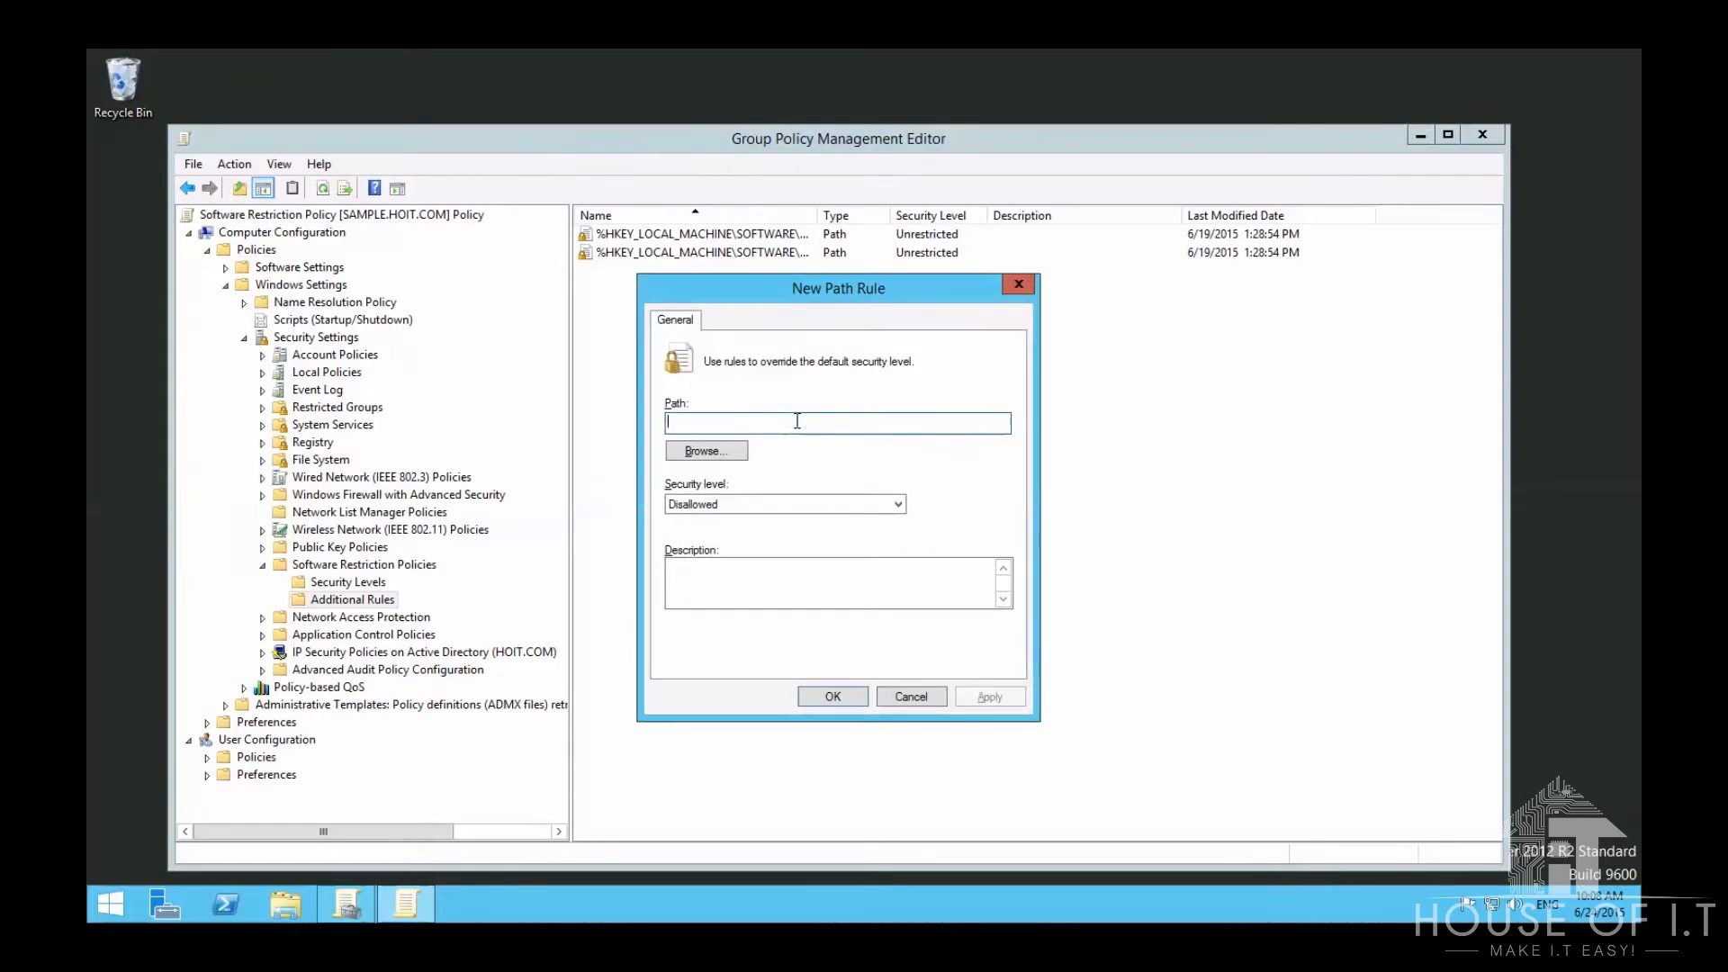
left_click(703, 451)
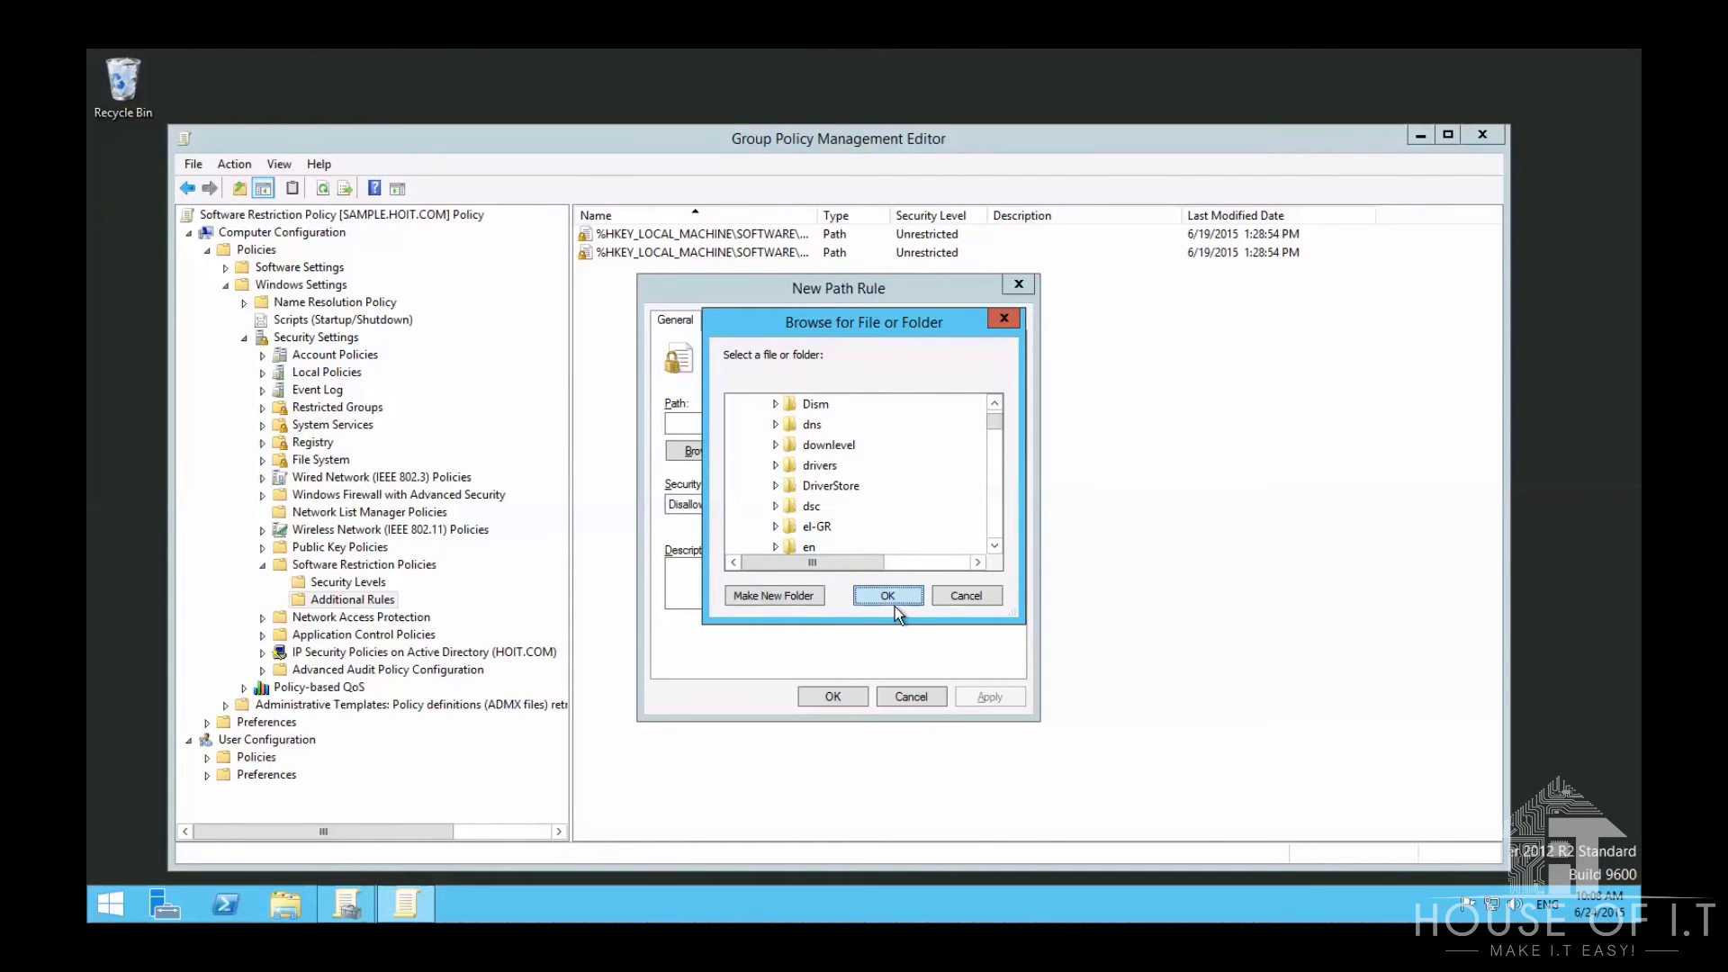
left_click(888, 595)
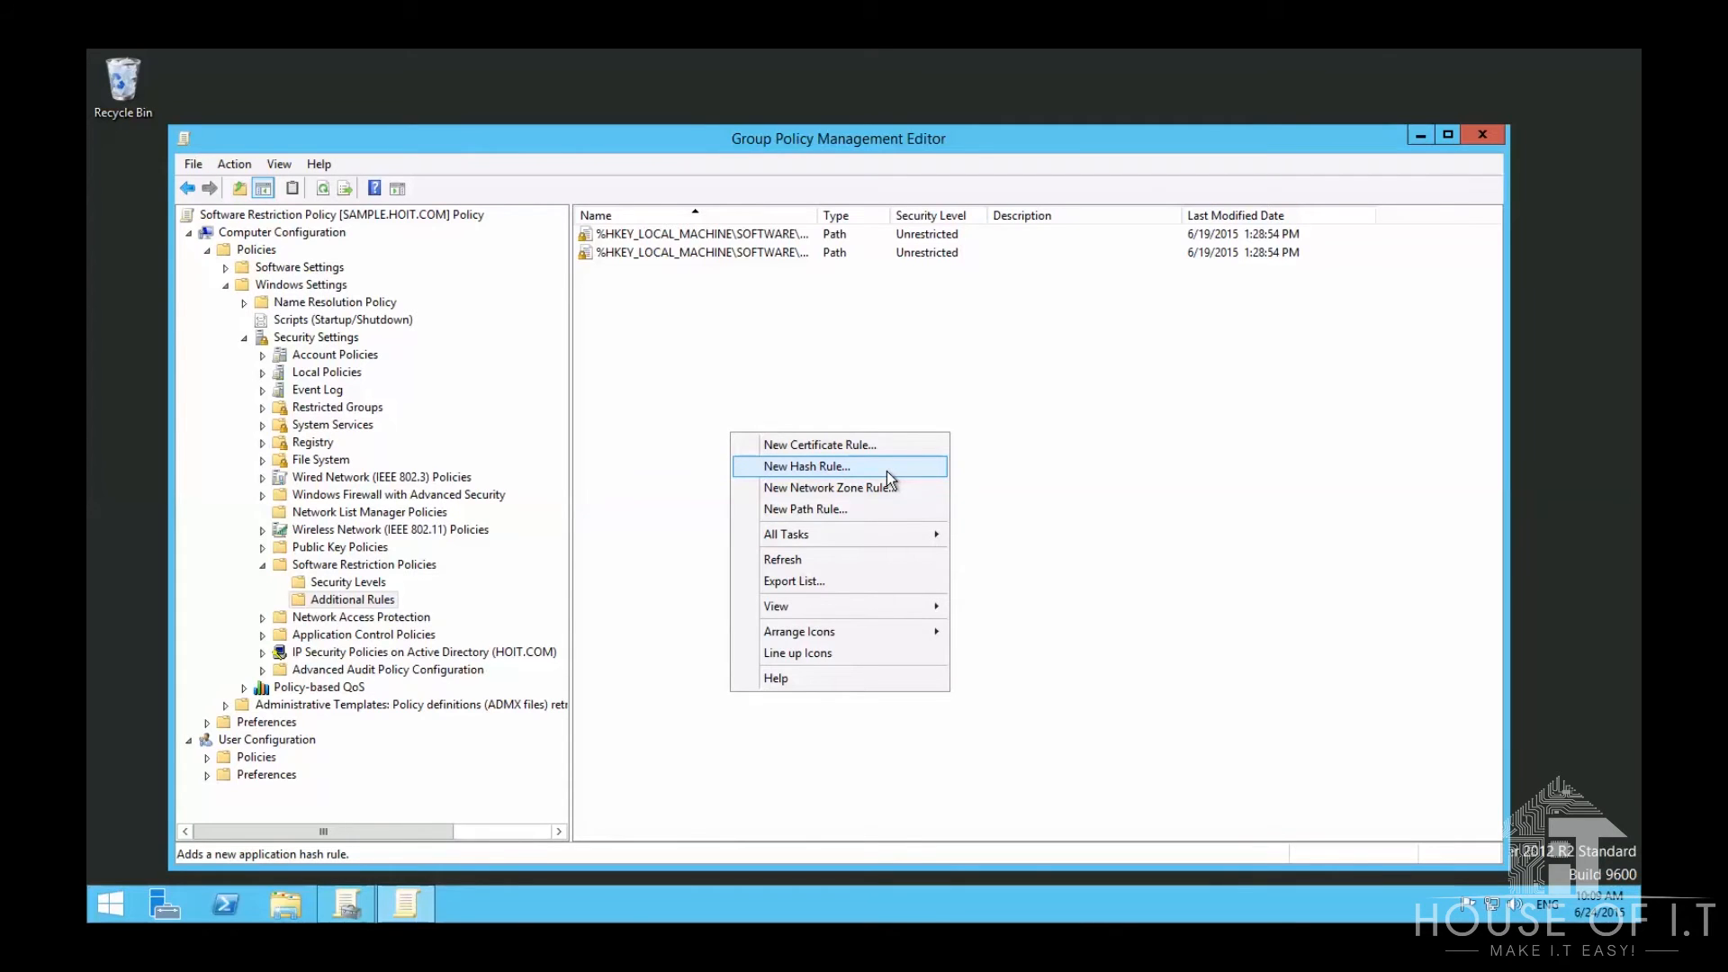
Step: Fill a new hash rule with notepad.exe (6.3.9600.17415) at security level Disallowed
left_click(805, 465)
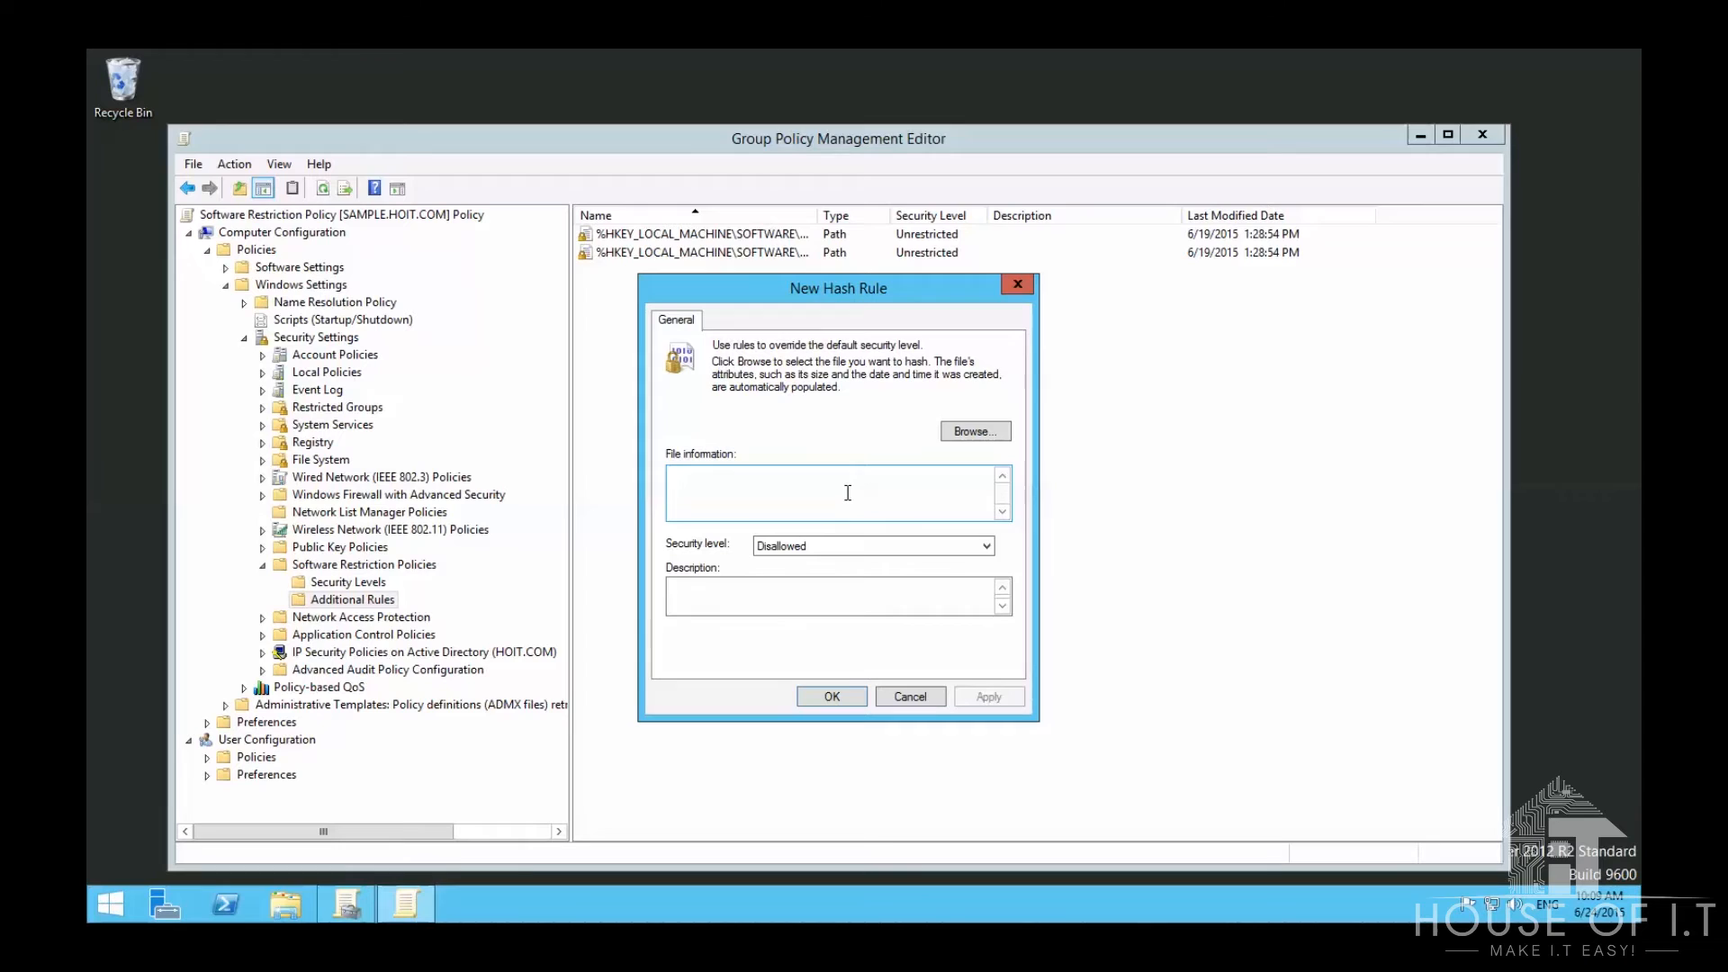
mouse_move(846, 493)
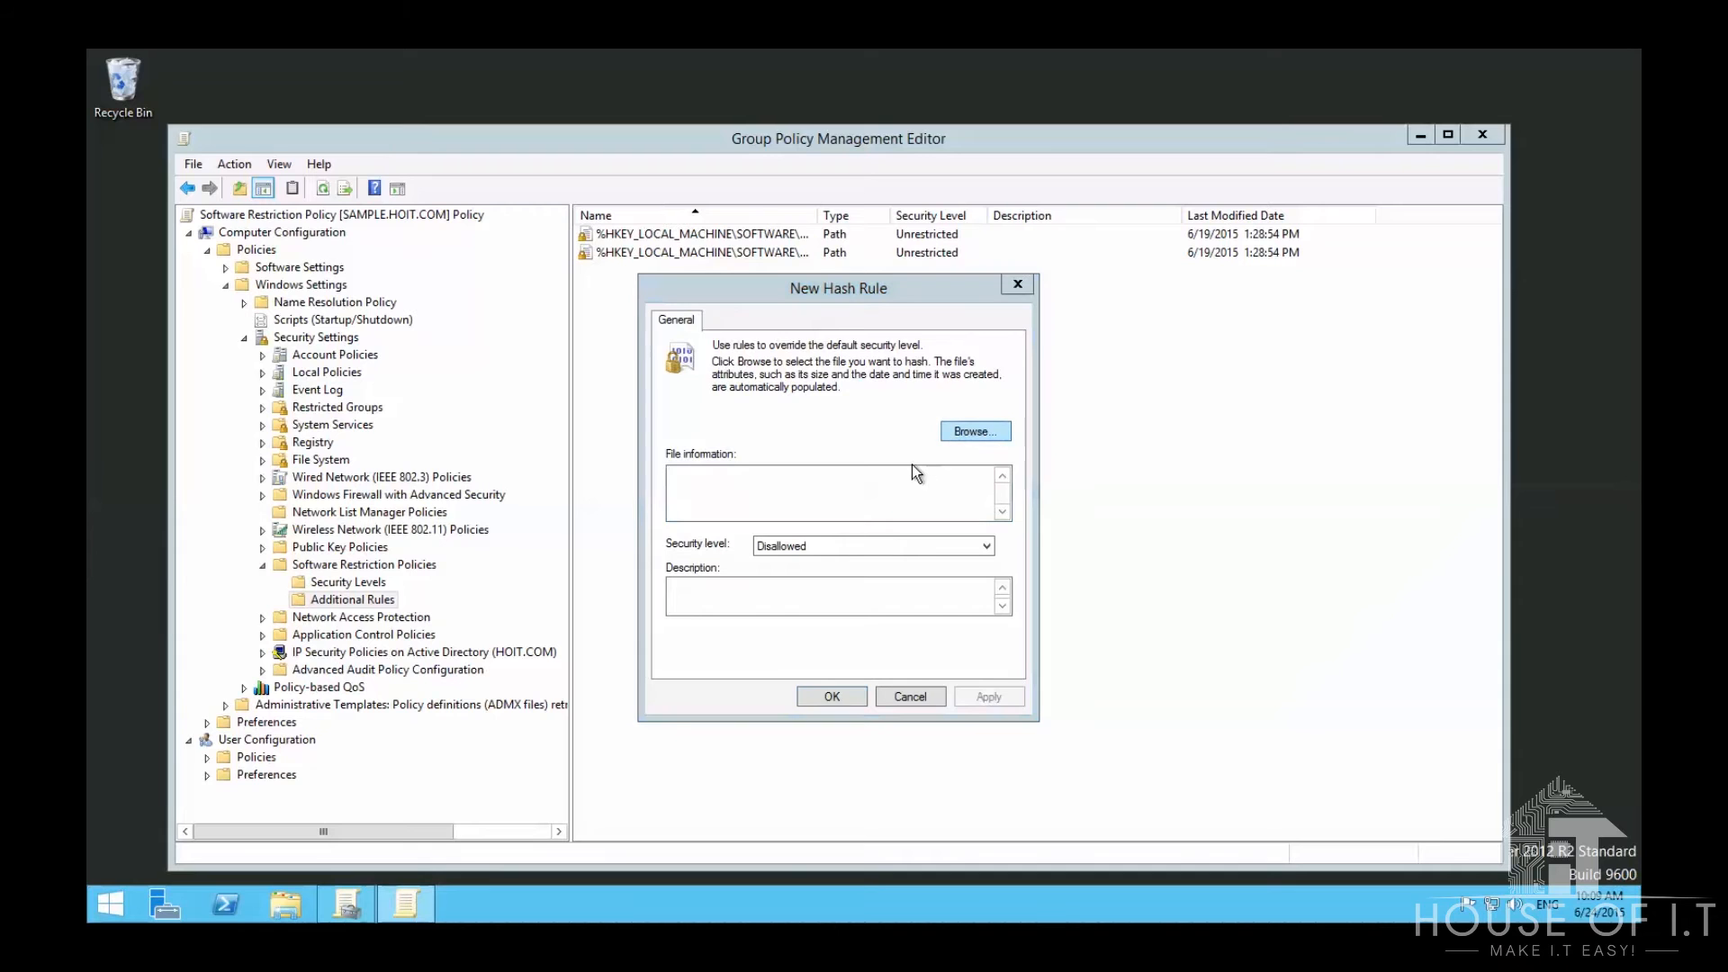
left_click(973, 431)
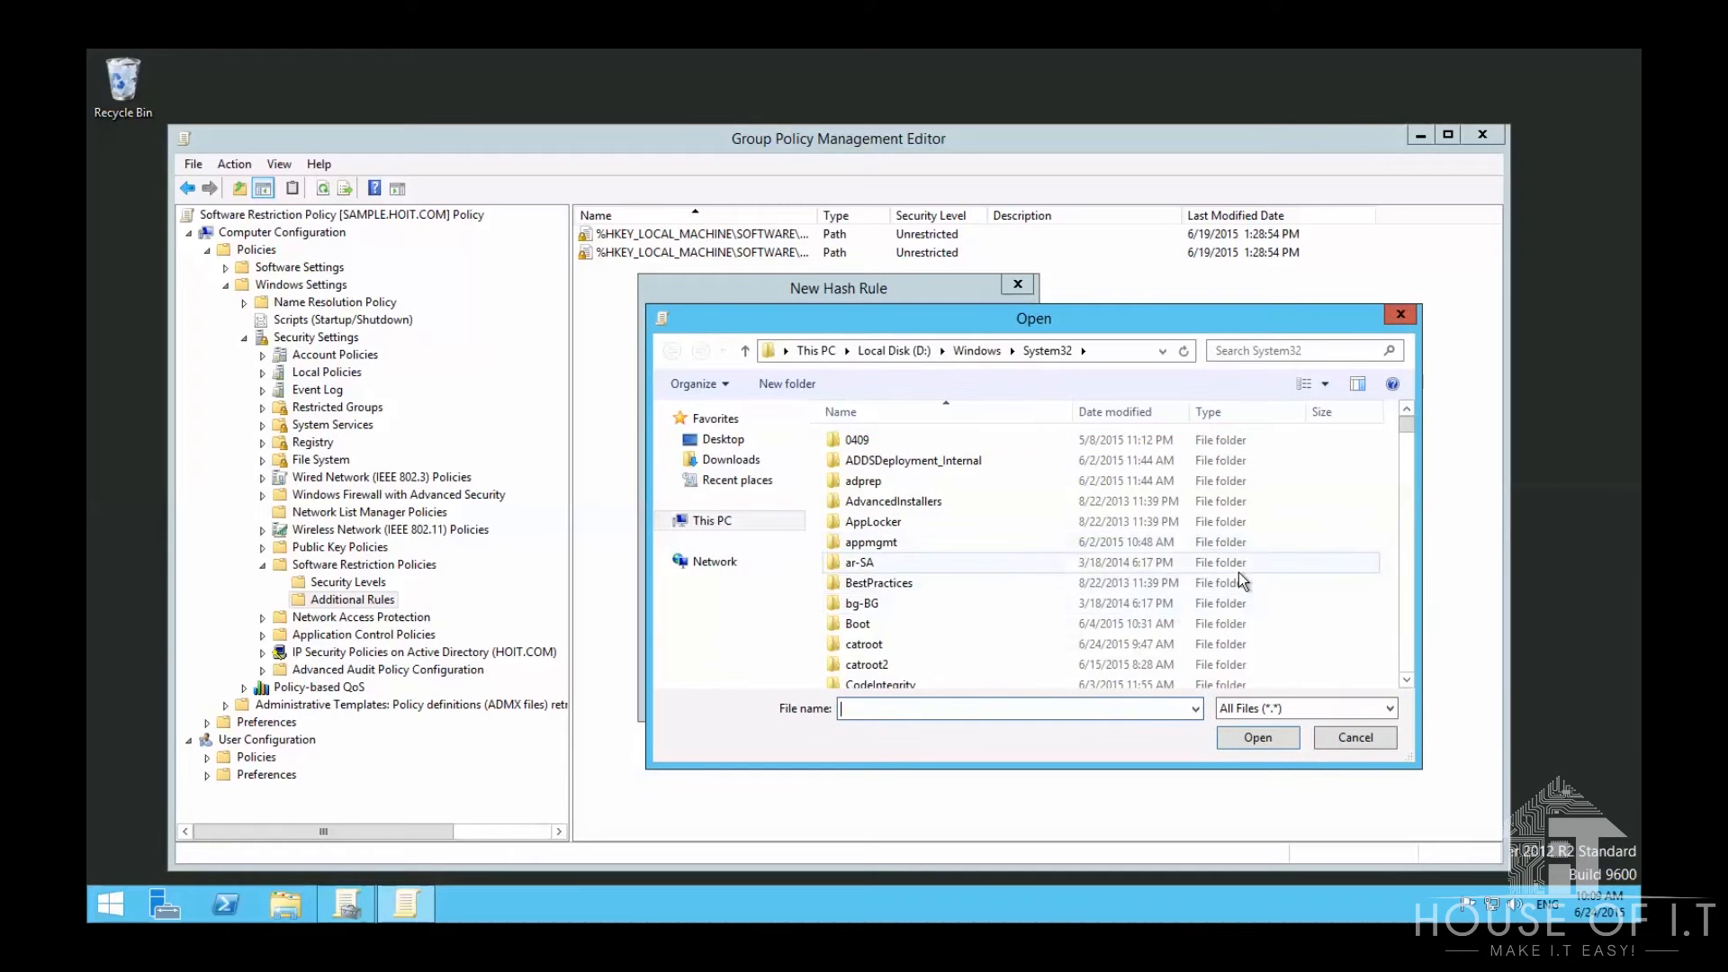
type("NAPCLCFG")
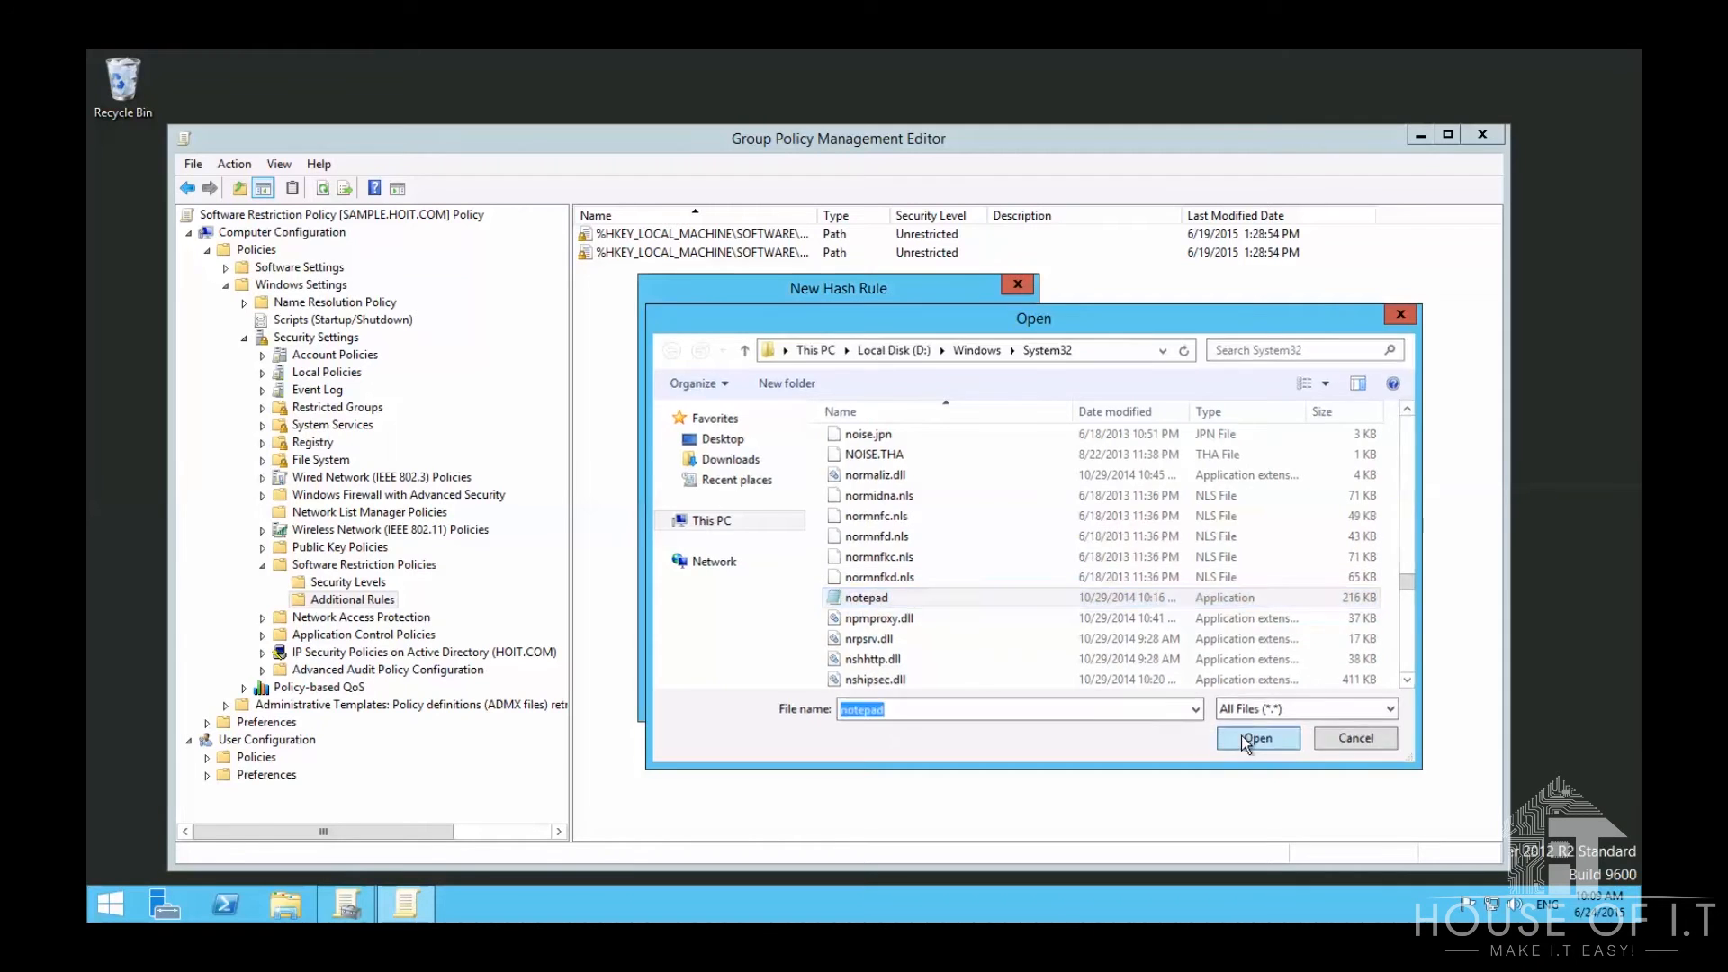
left_click(1257, 738)
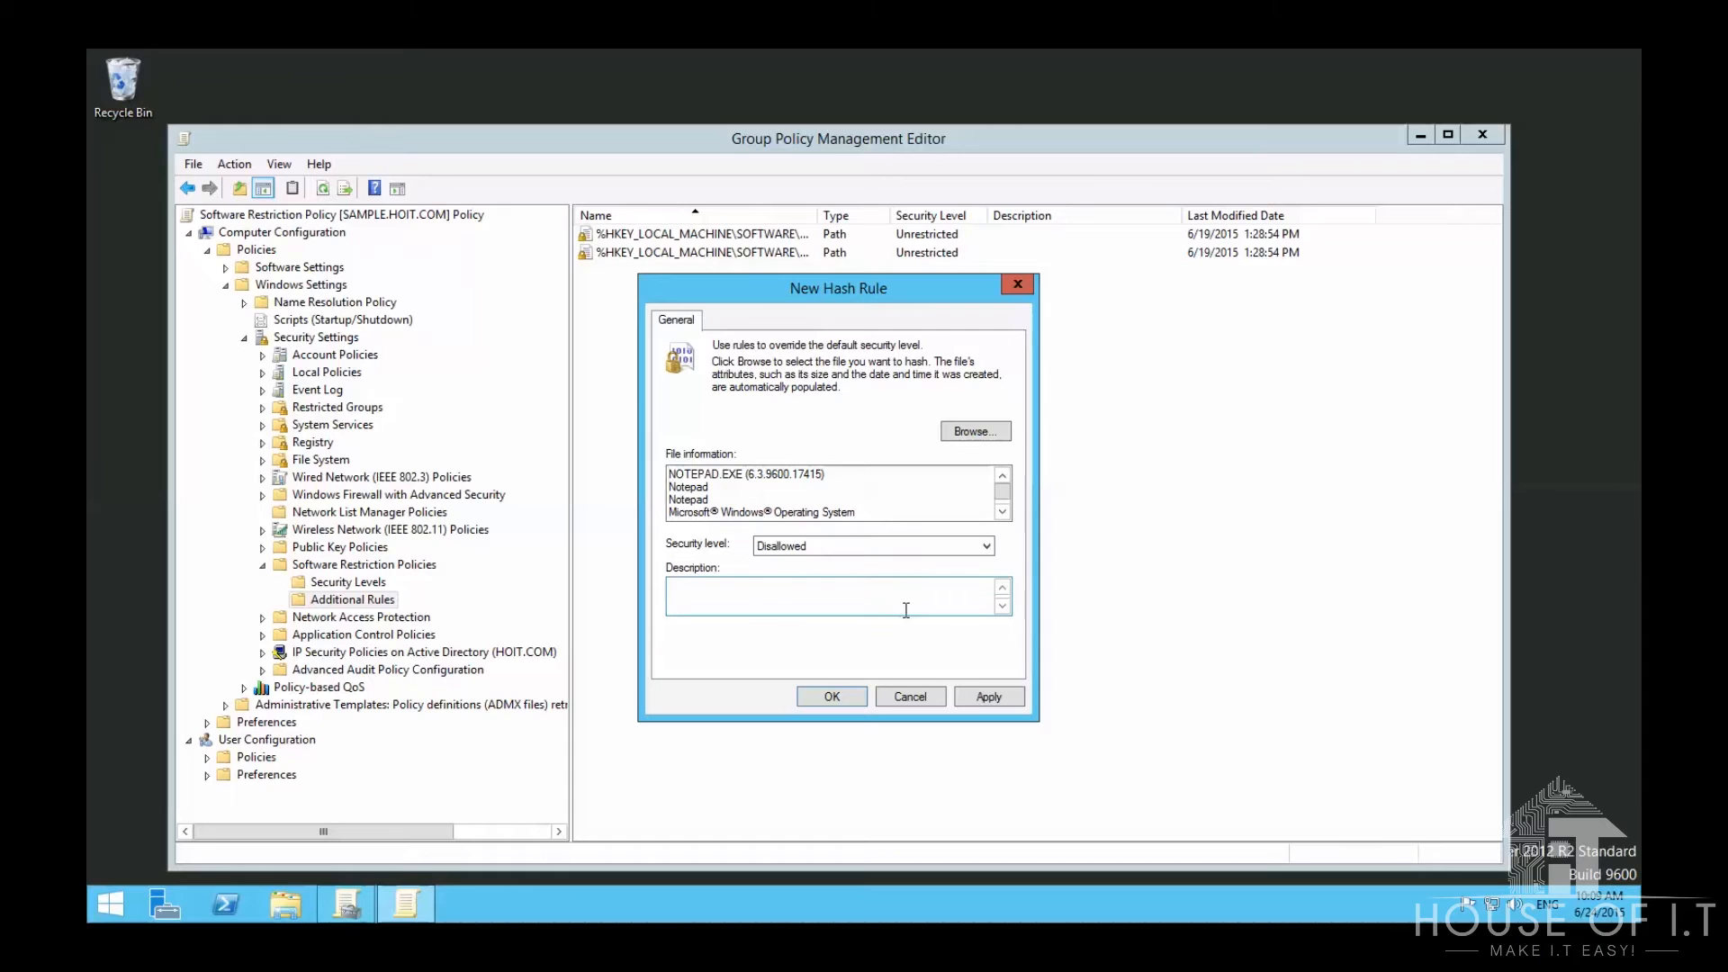
double_click(782, 474)
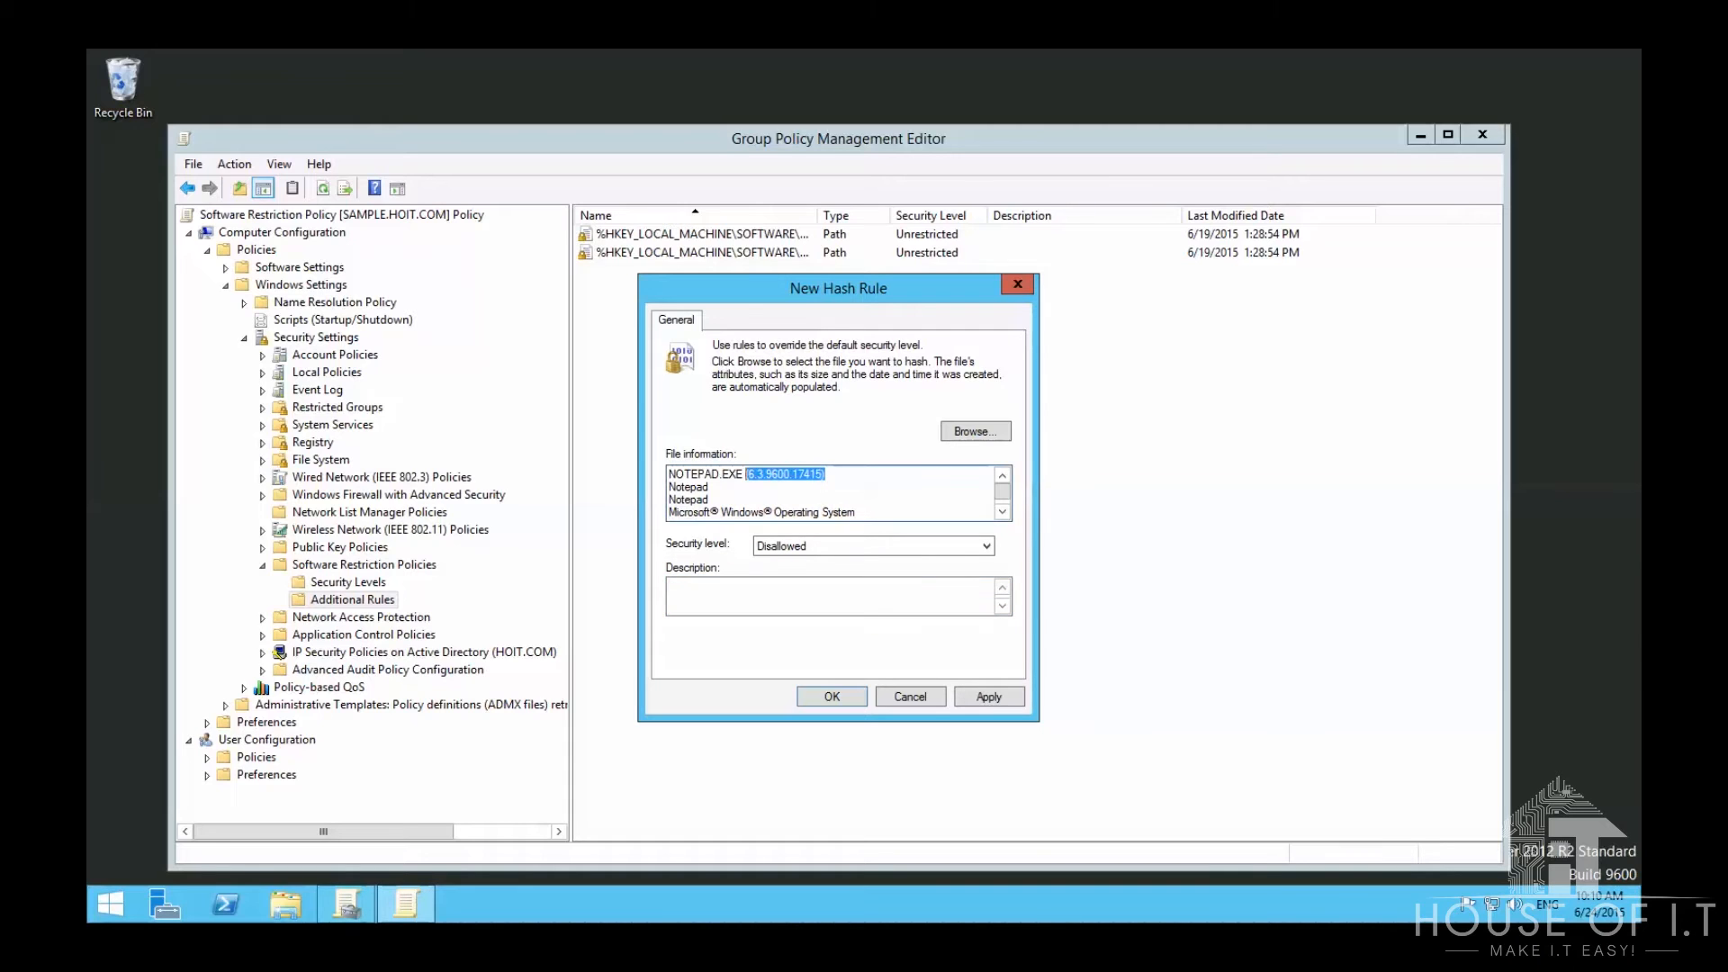
mouse_move(932, 720)
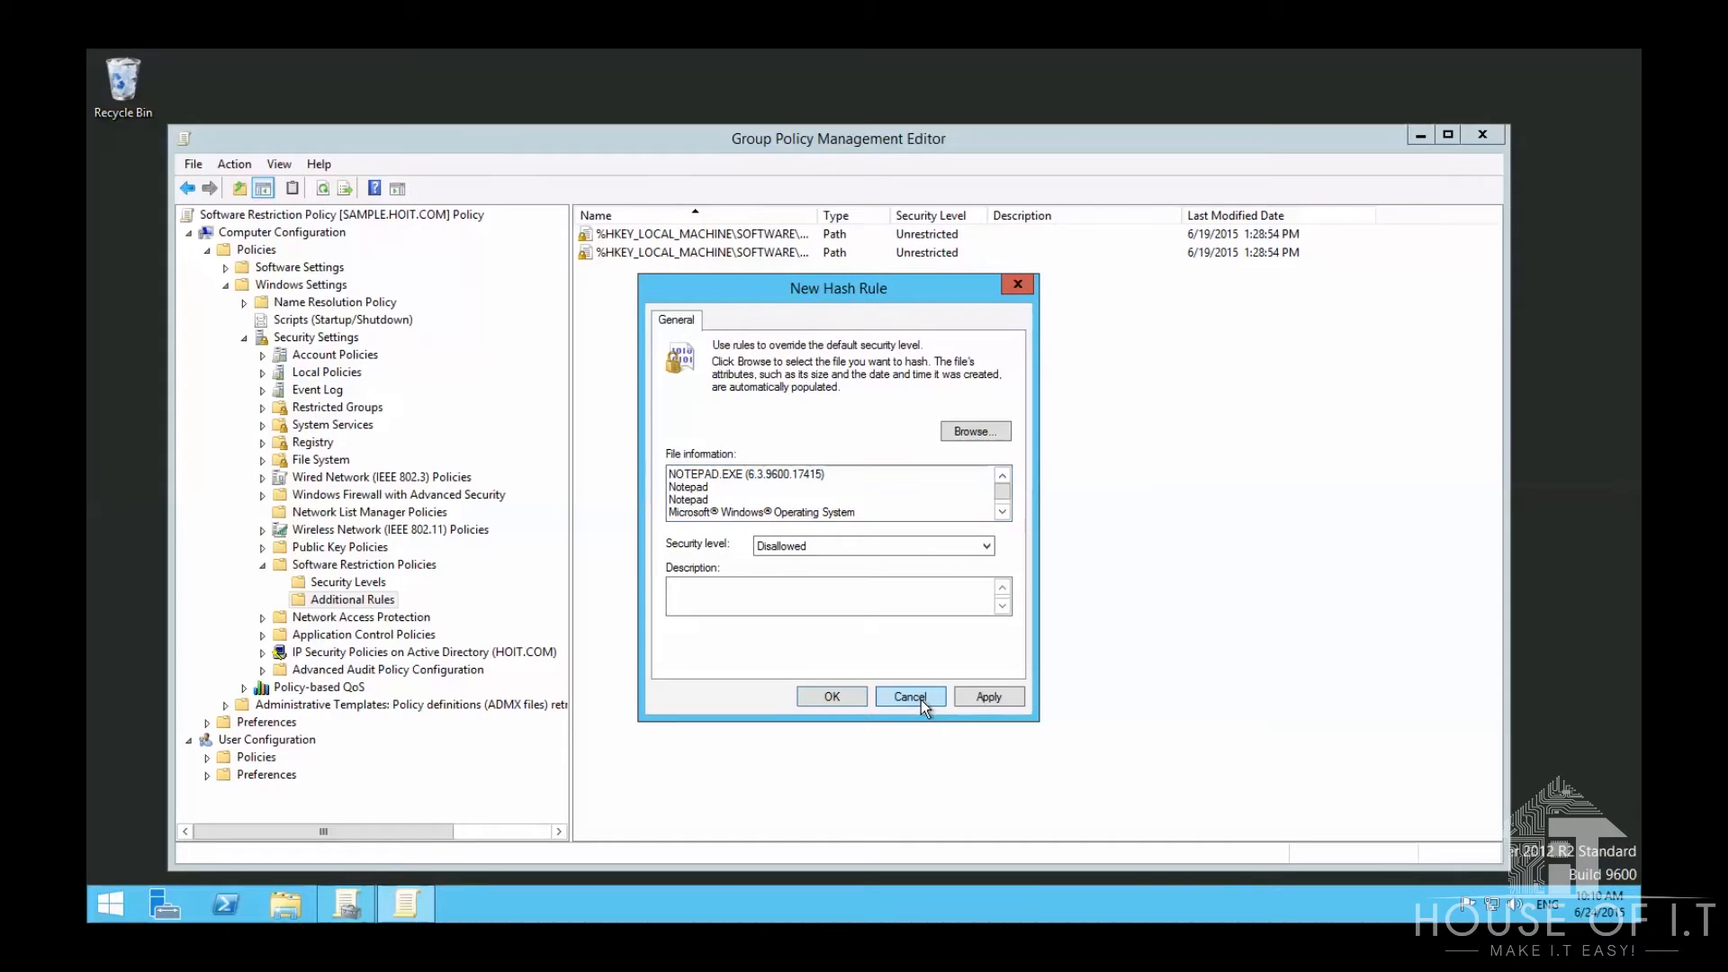
Step: Discard the Notepad hash rule and create a new GPO named AppLocker
left_click(909, 696)
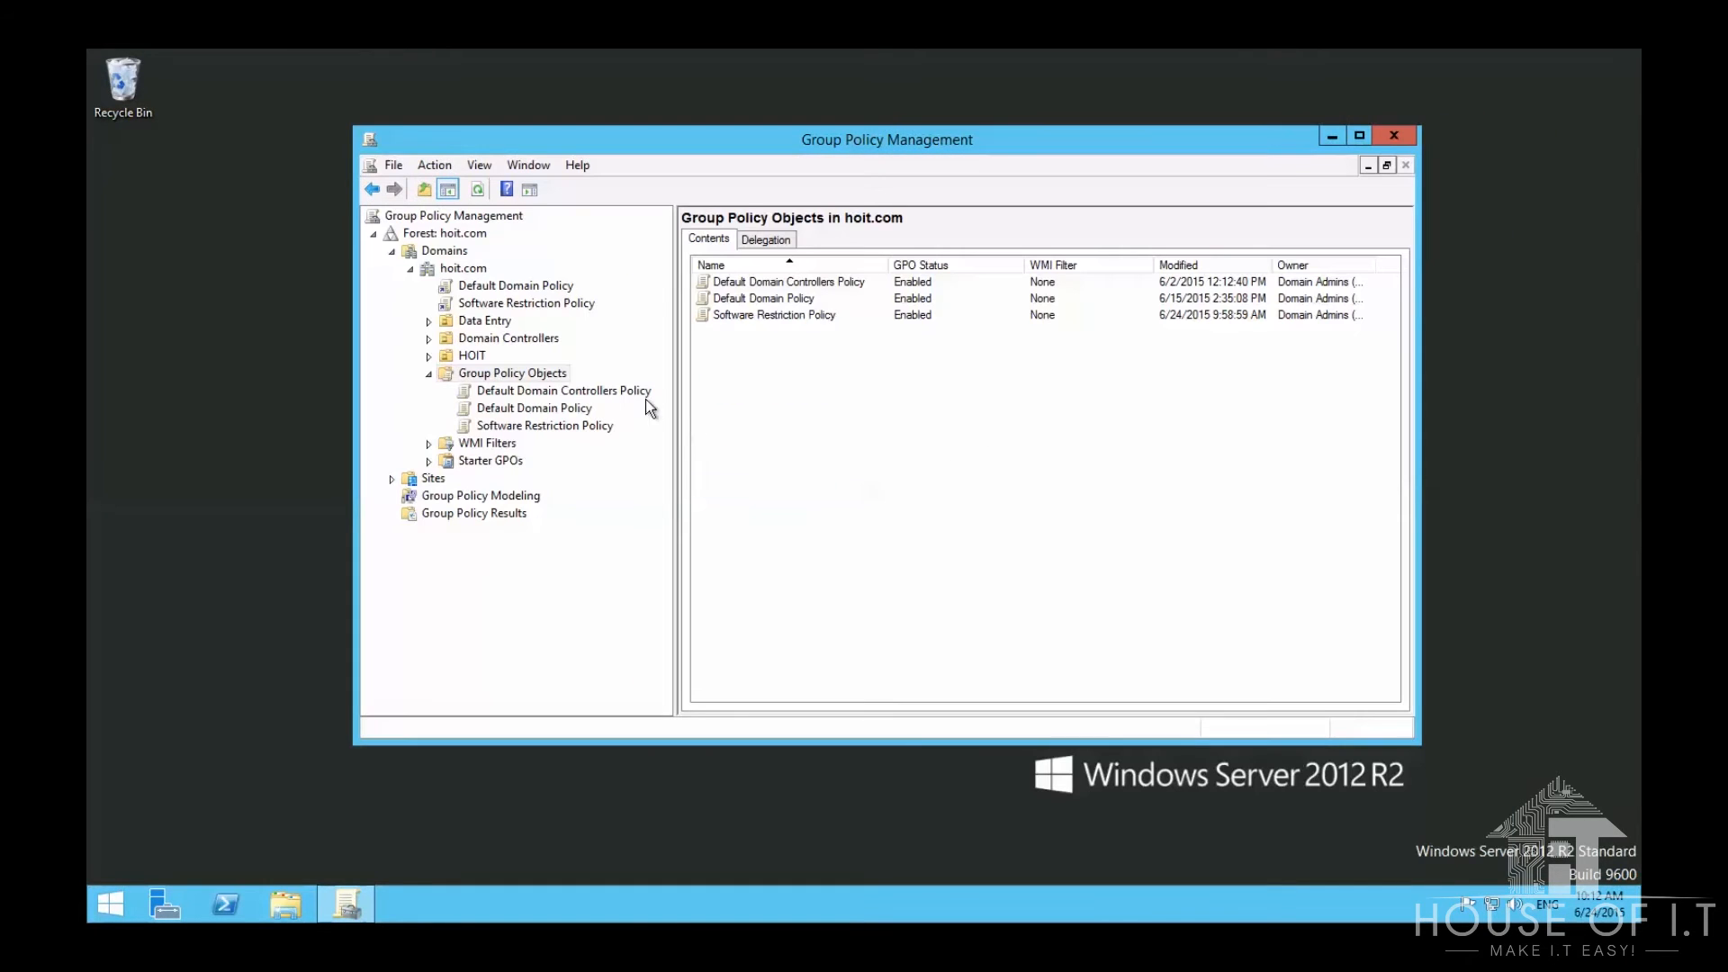
right_click(512, 372)
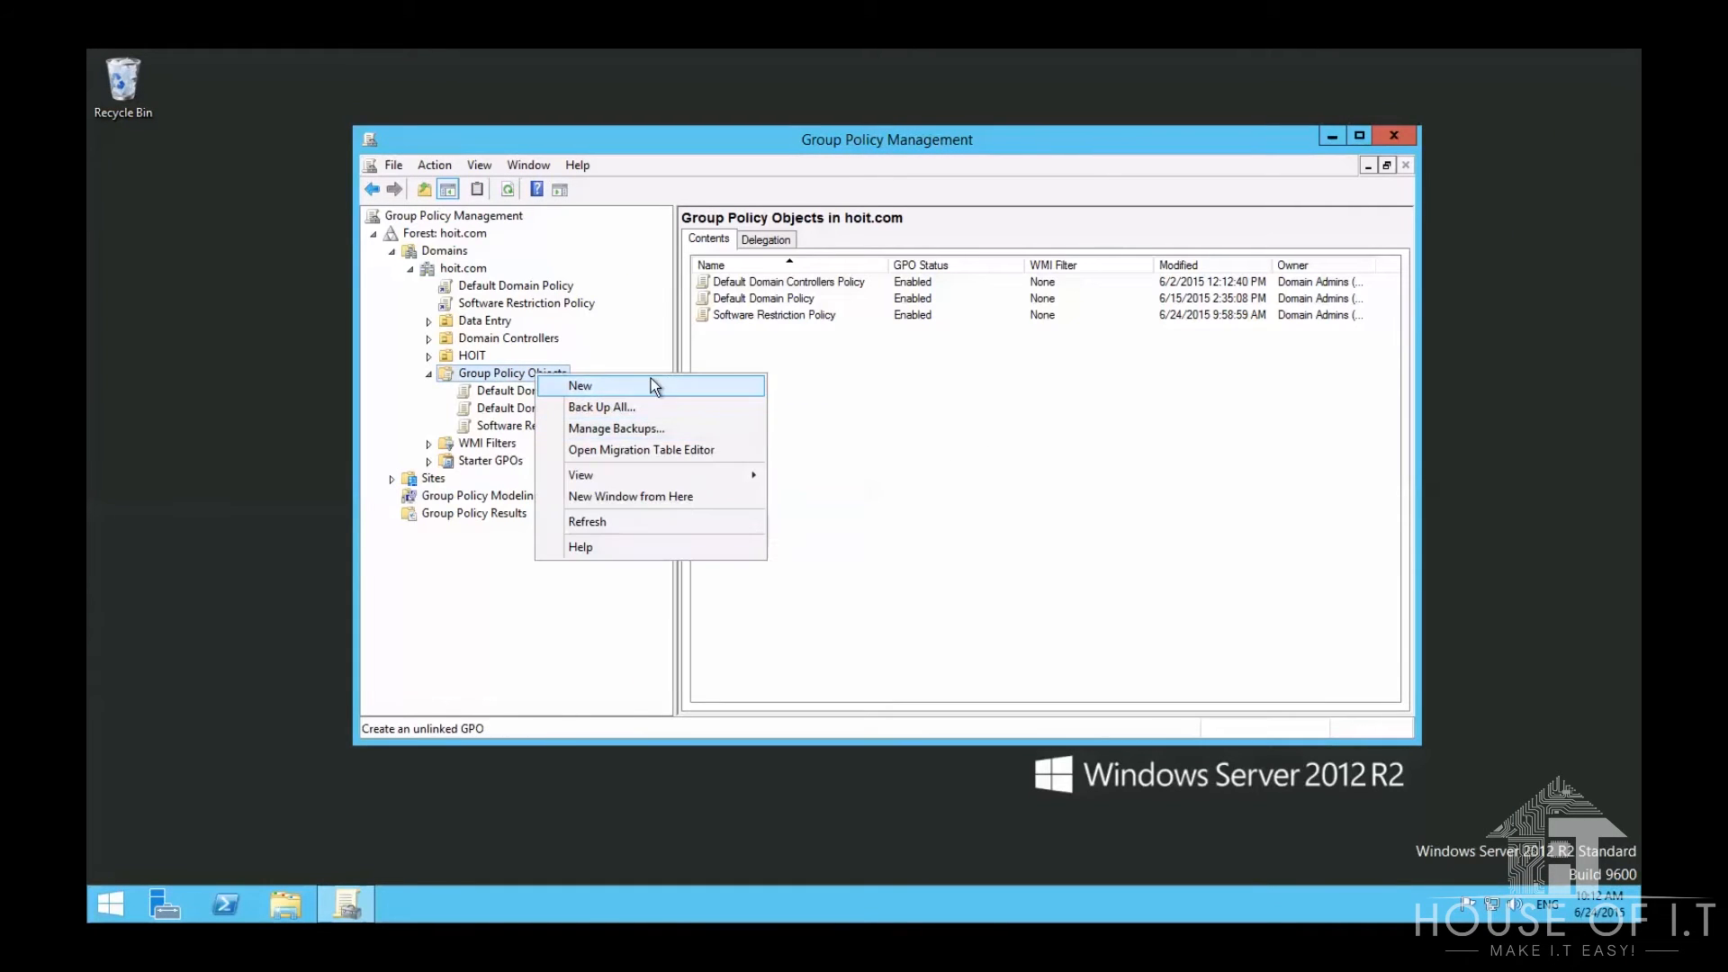
left_click(579, 387)
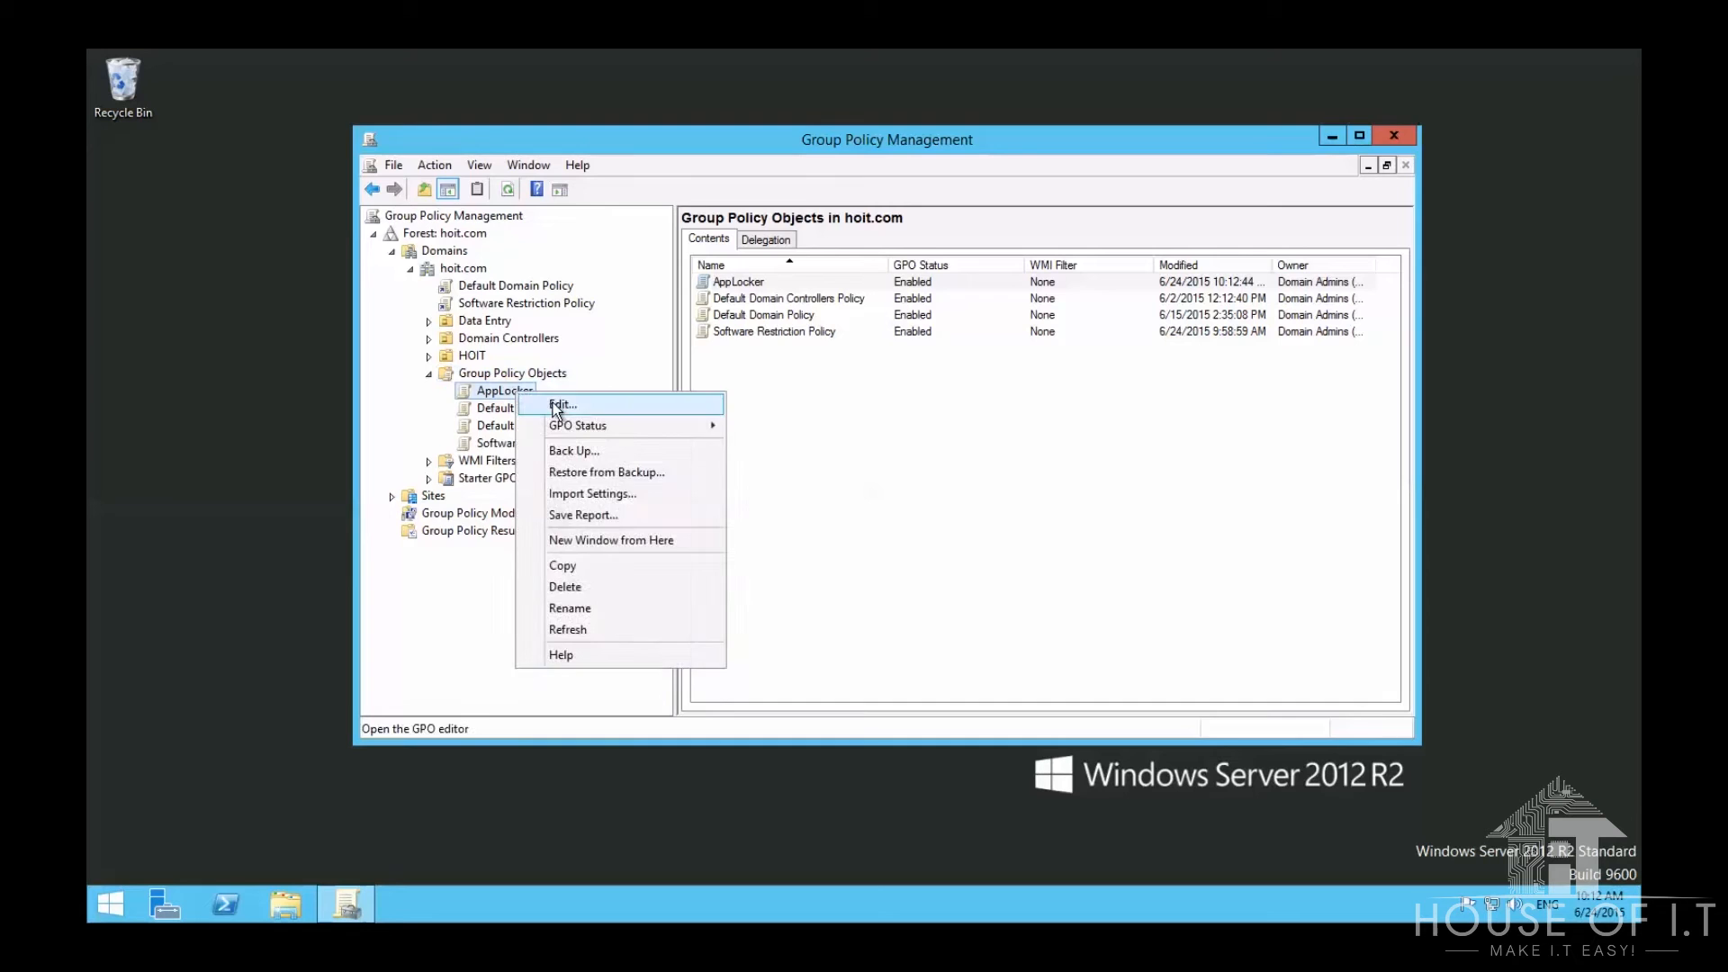
Step: Edit the AppLocker GPO, expanding Computer Configuration down to Application Control Policies and AppLocker
left_click(562, 404)
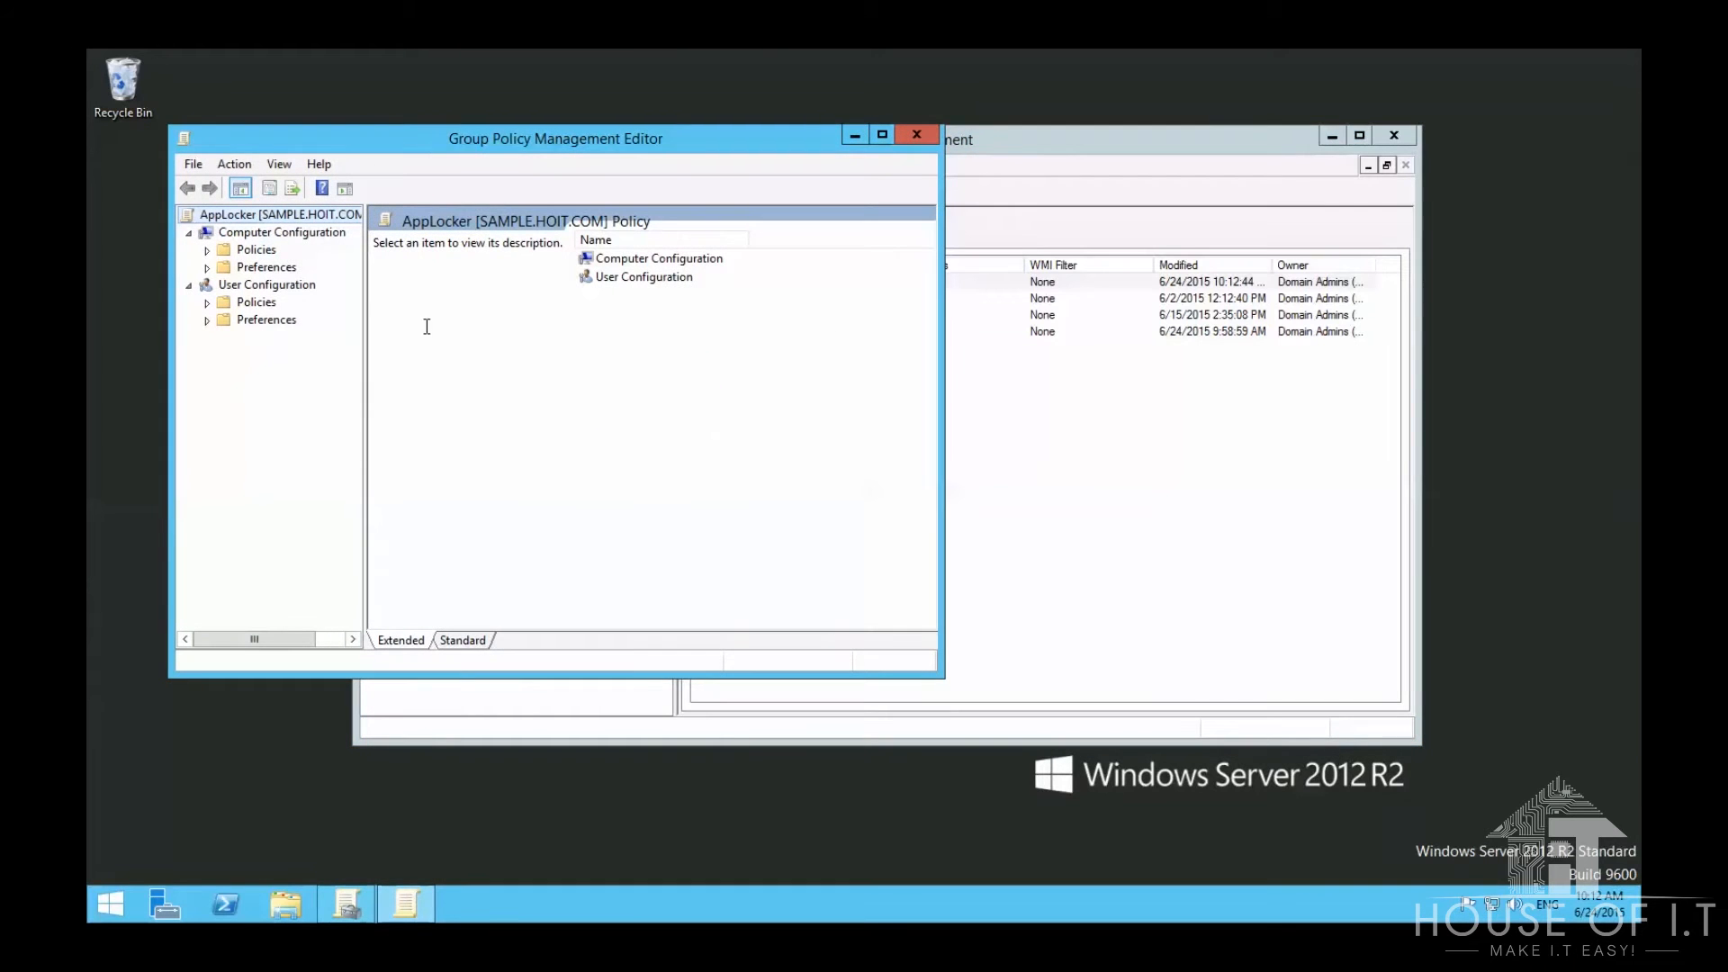
left_click(281, 233)
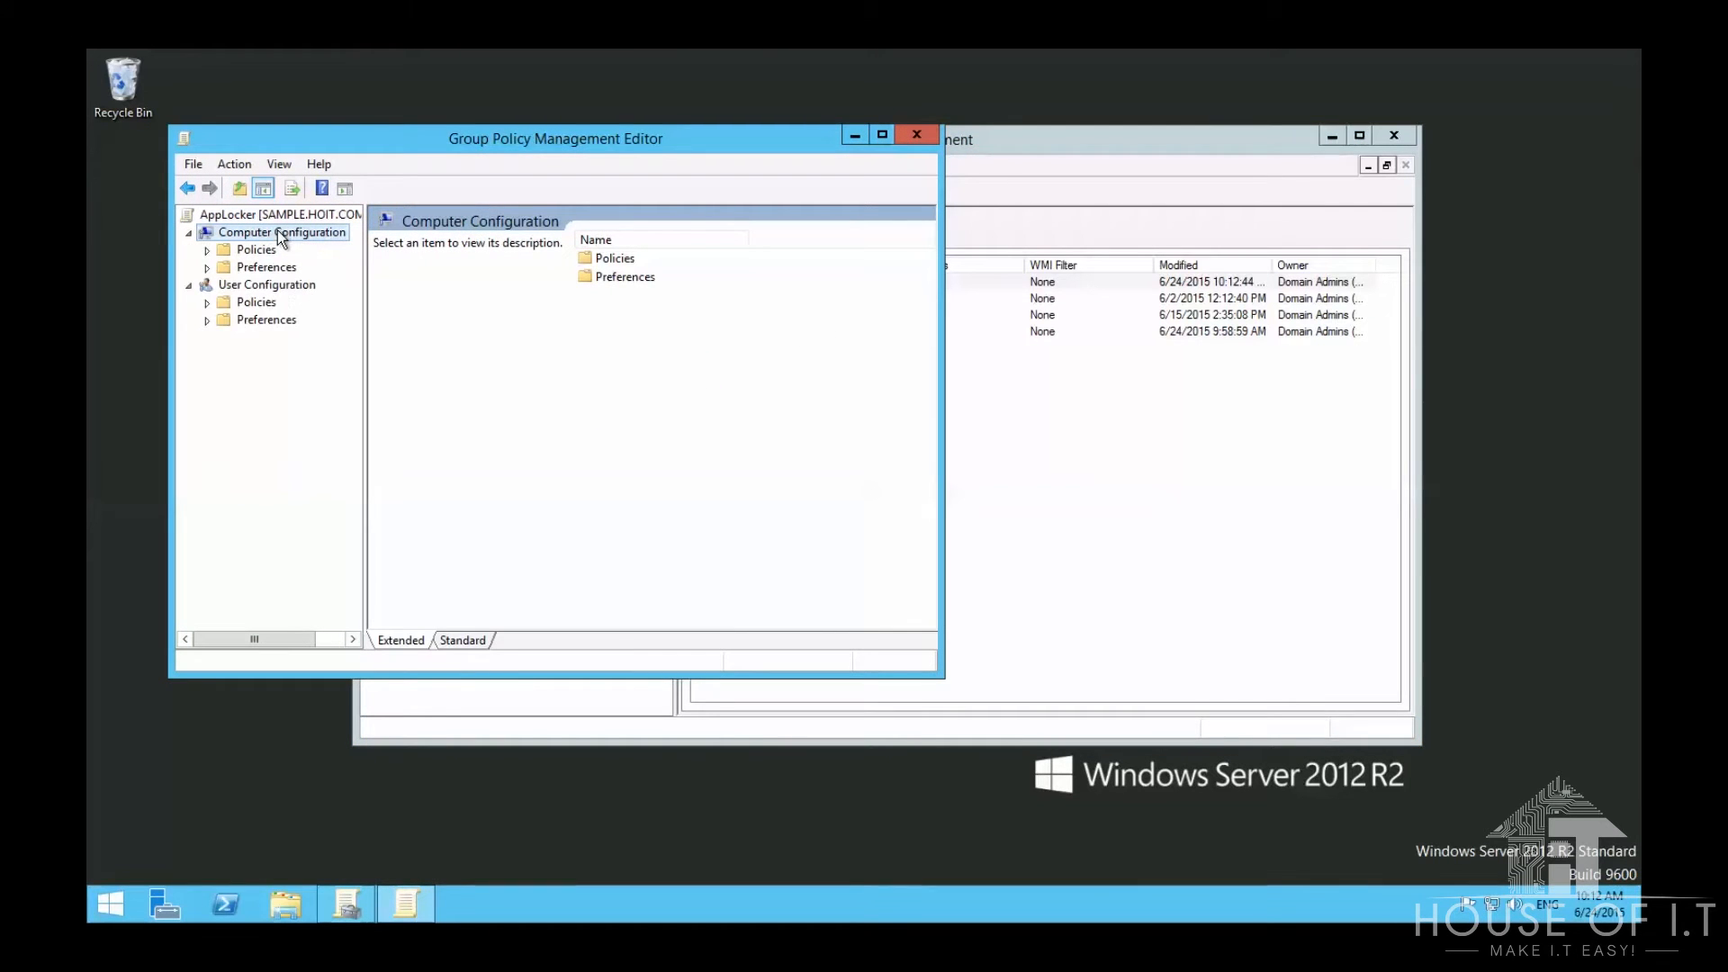
left_click(255, 250)
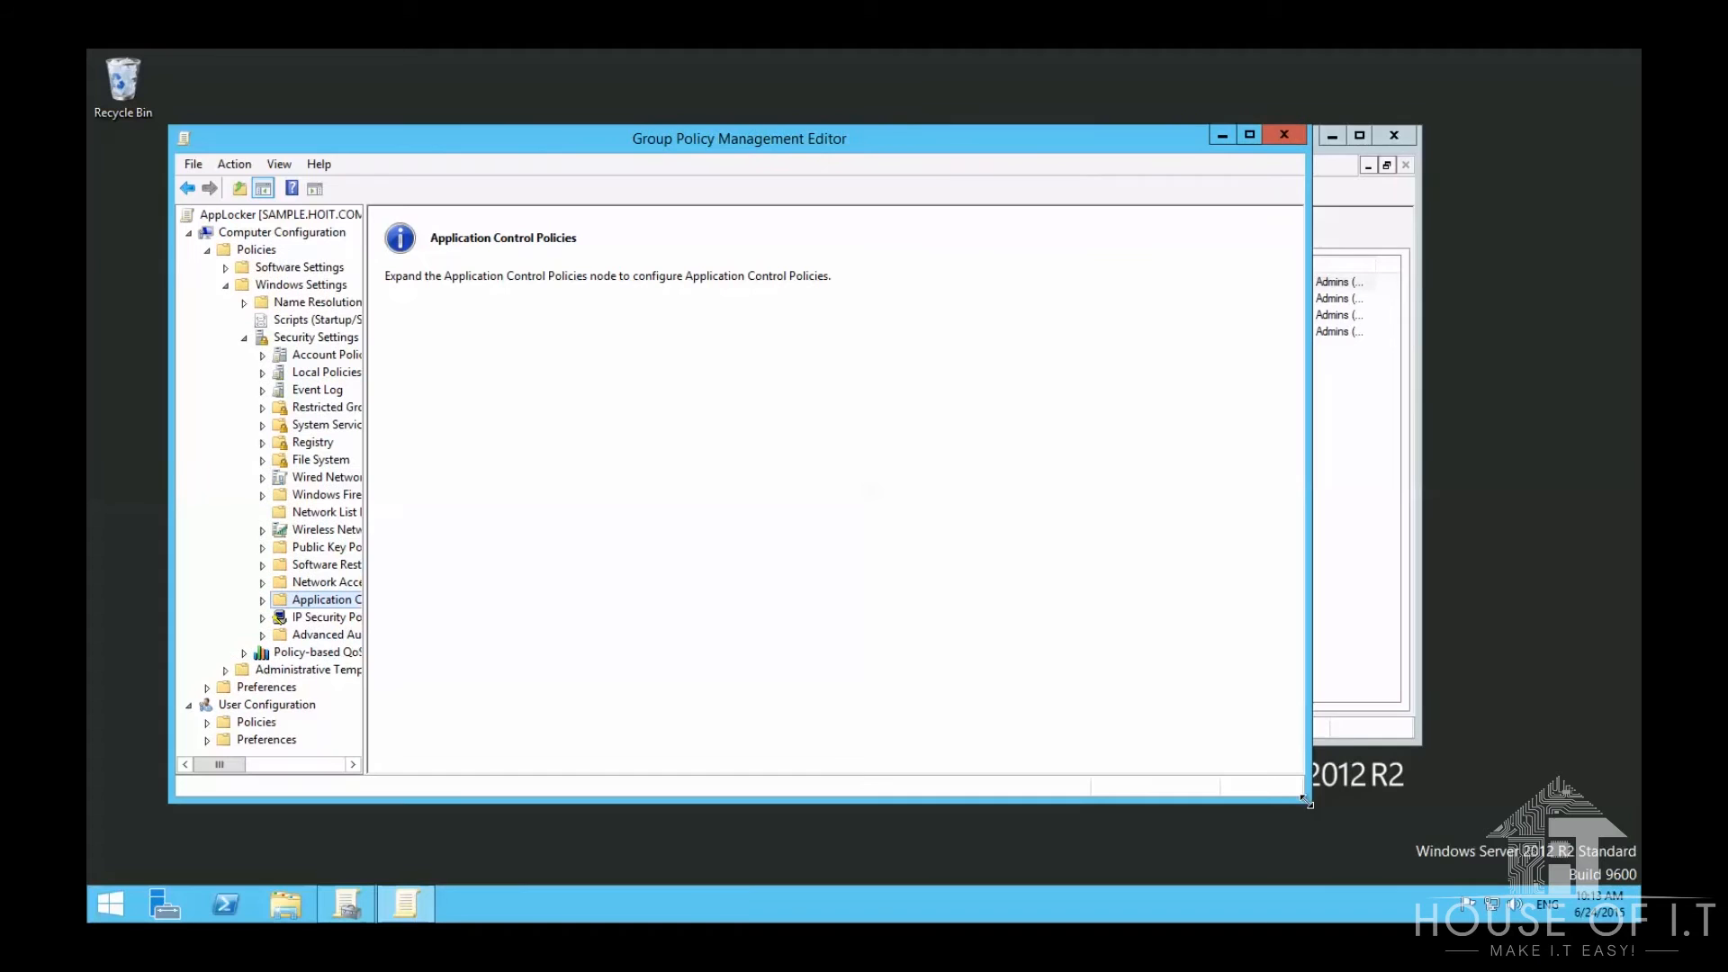
mouse_move(524, 505)
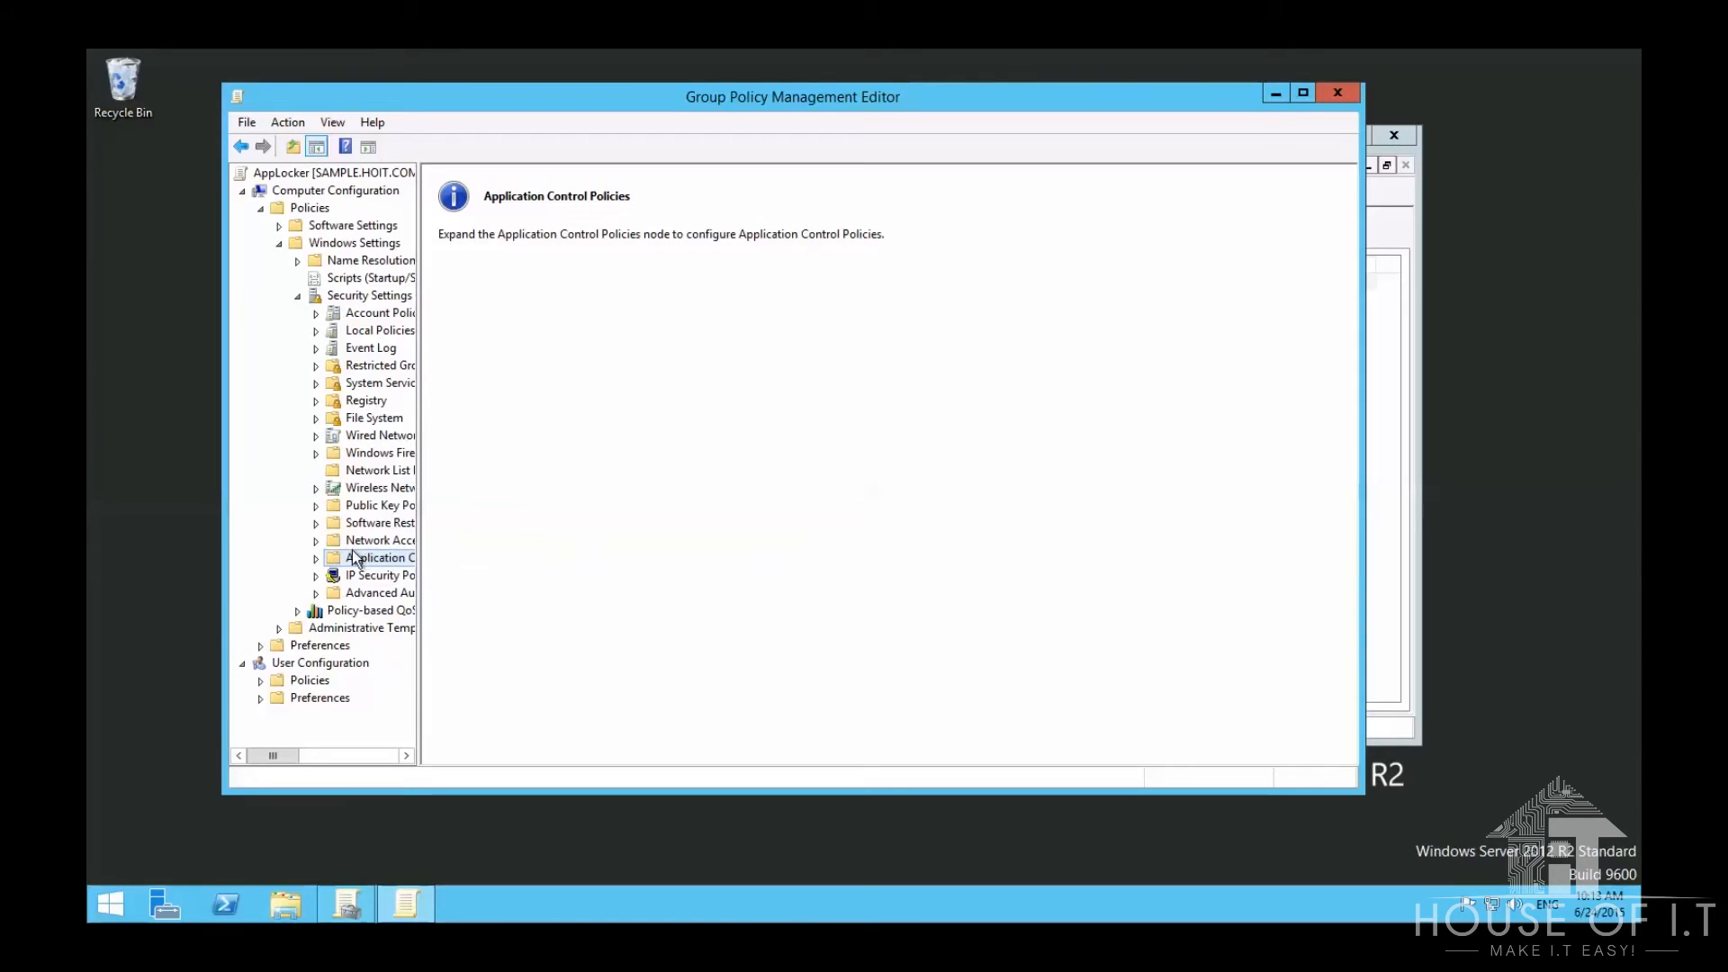
right_click(369, 574)
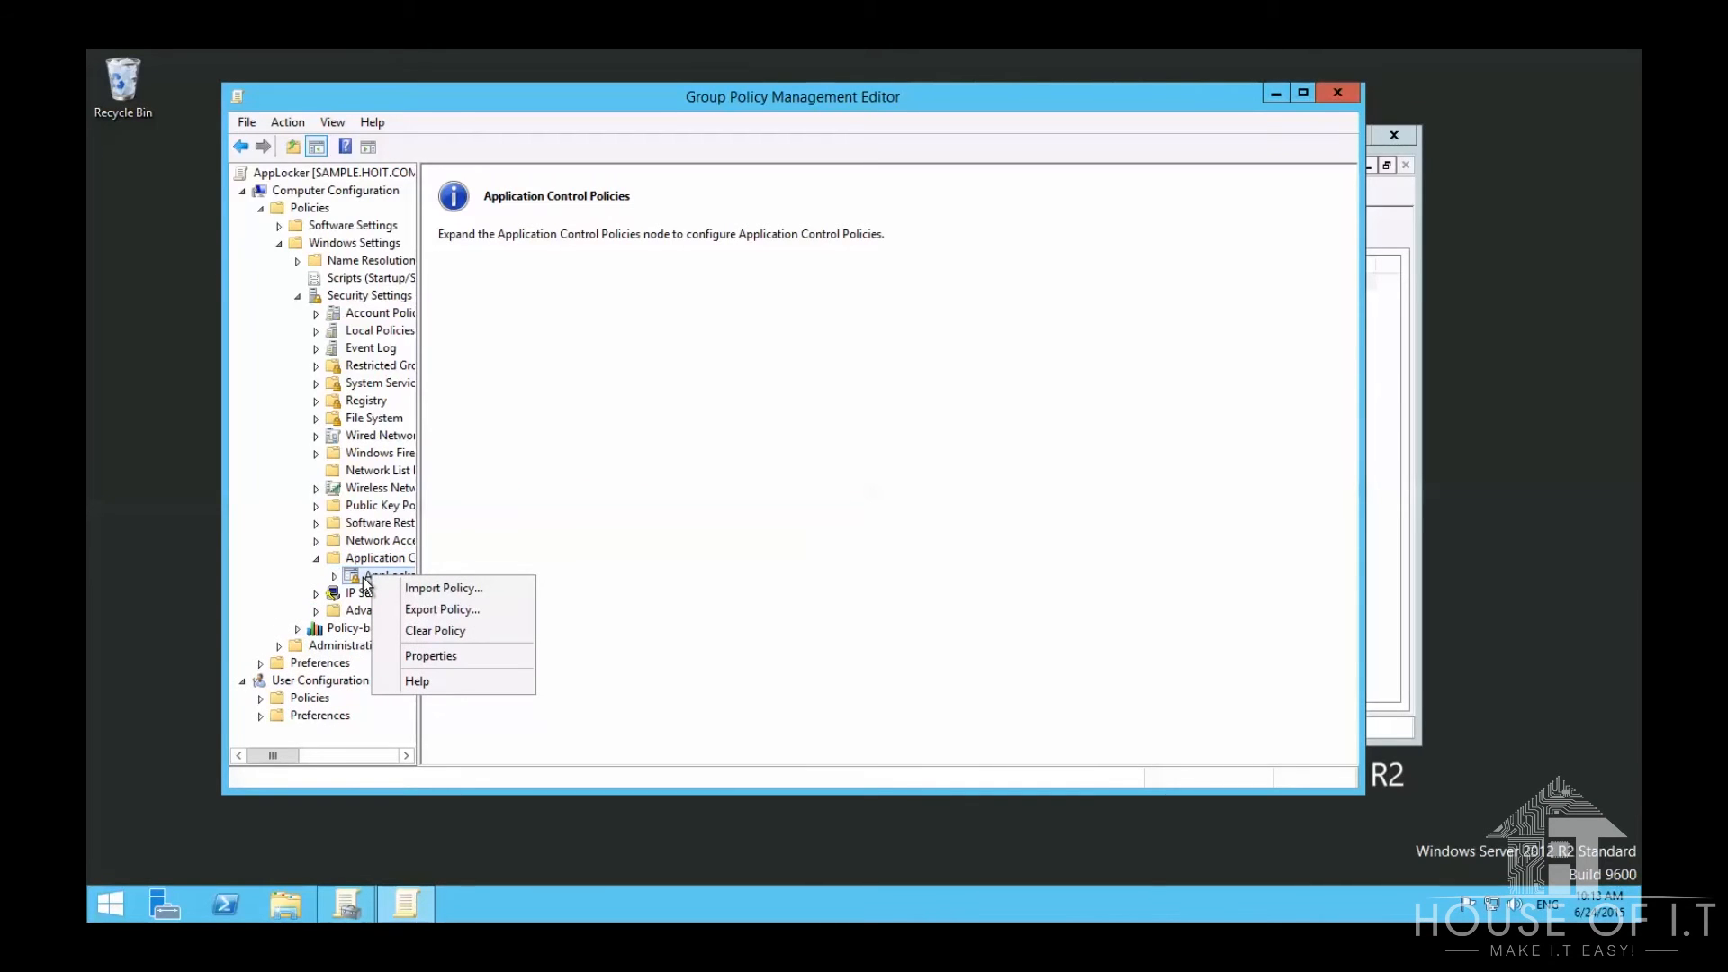
Step: Set AppLocker's Executable rules to Configured with Enforce rules, then expand its rule collections
left_click(430, 655)
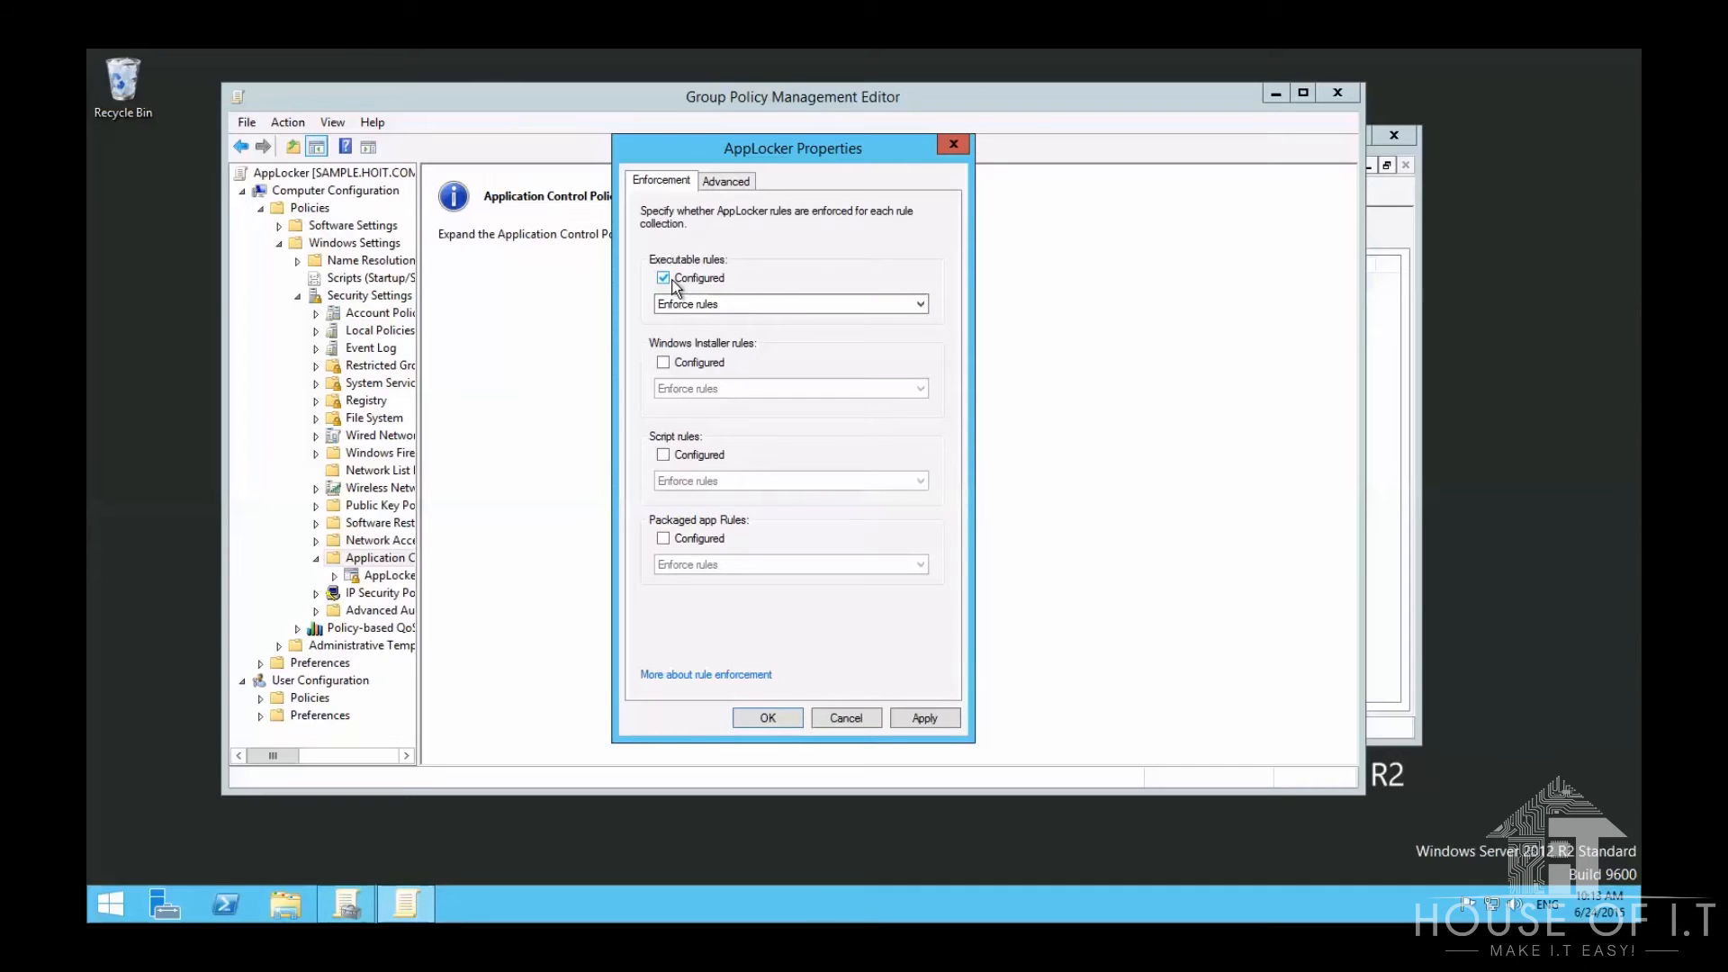
left_click(663, 279)
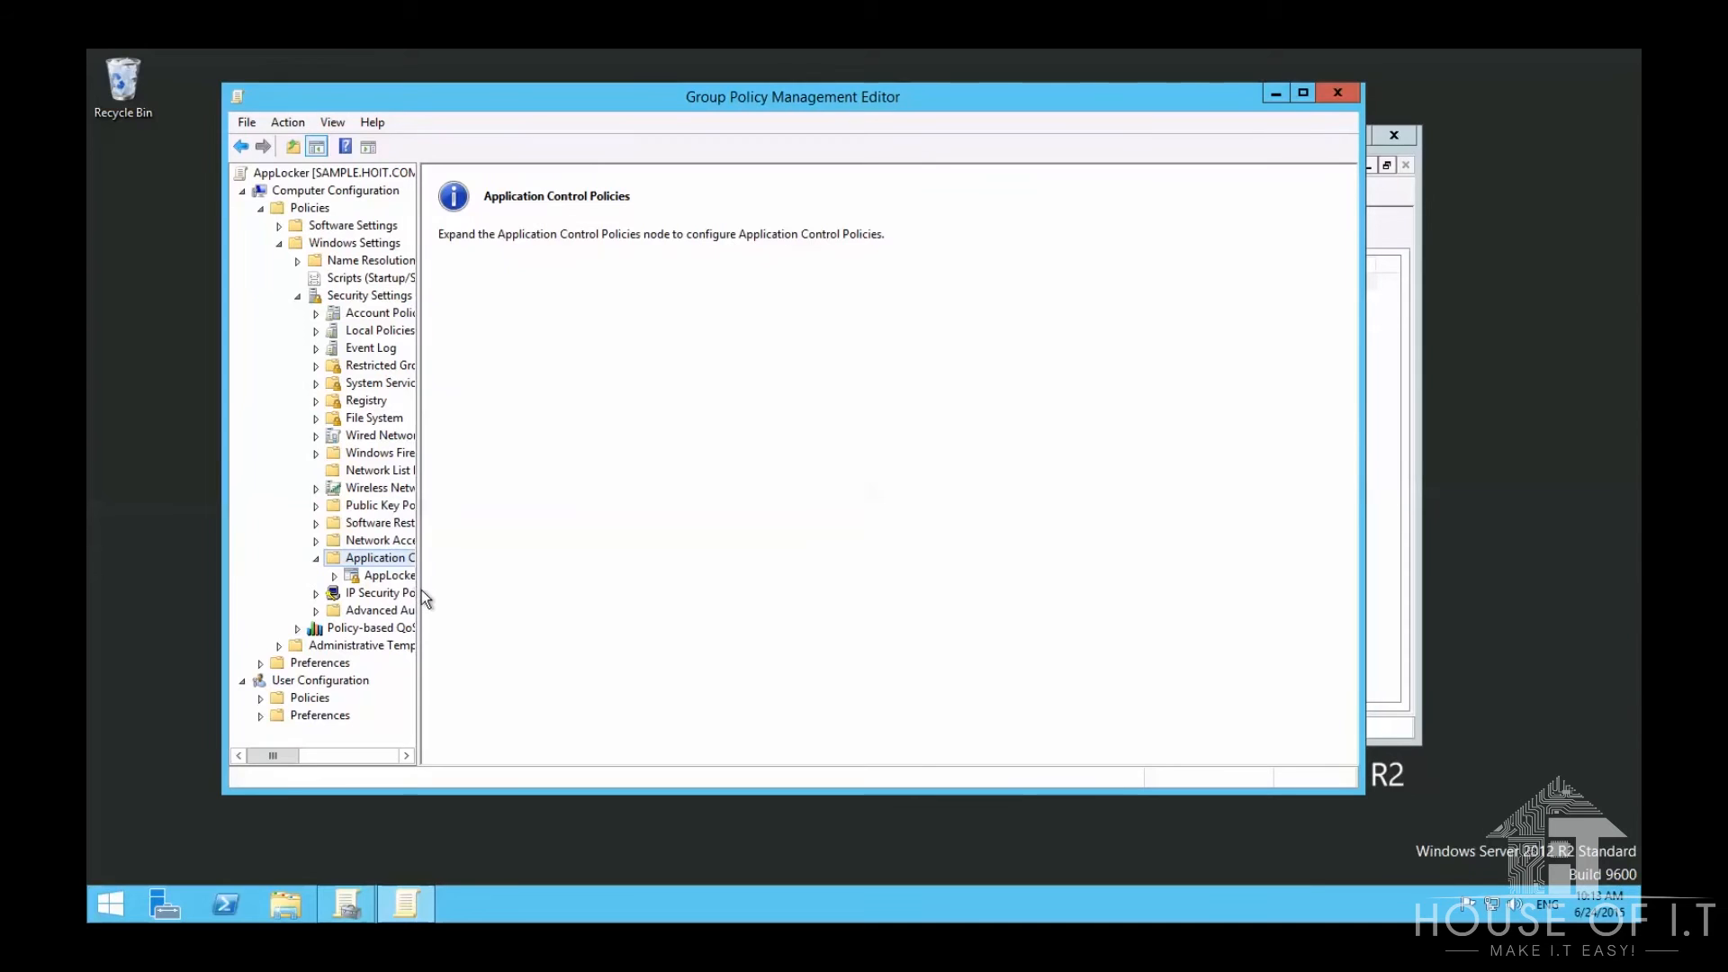
left_click(334, 575)
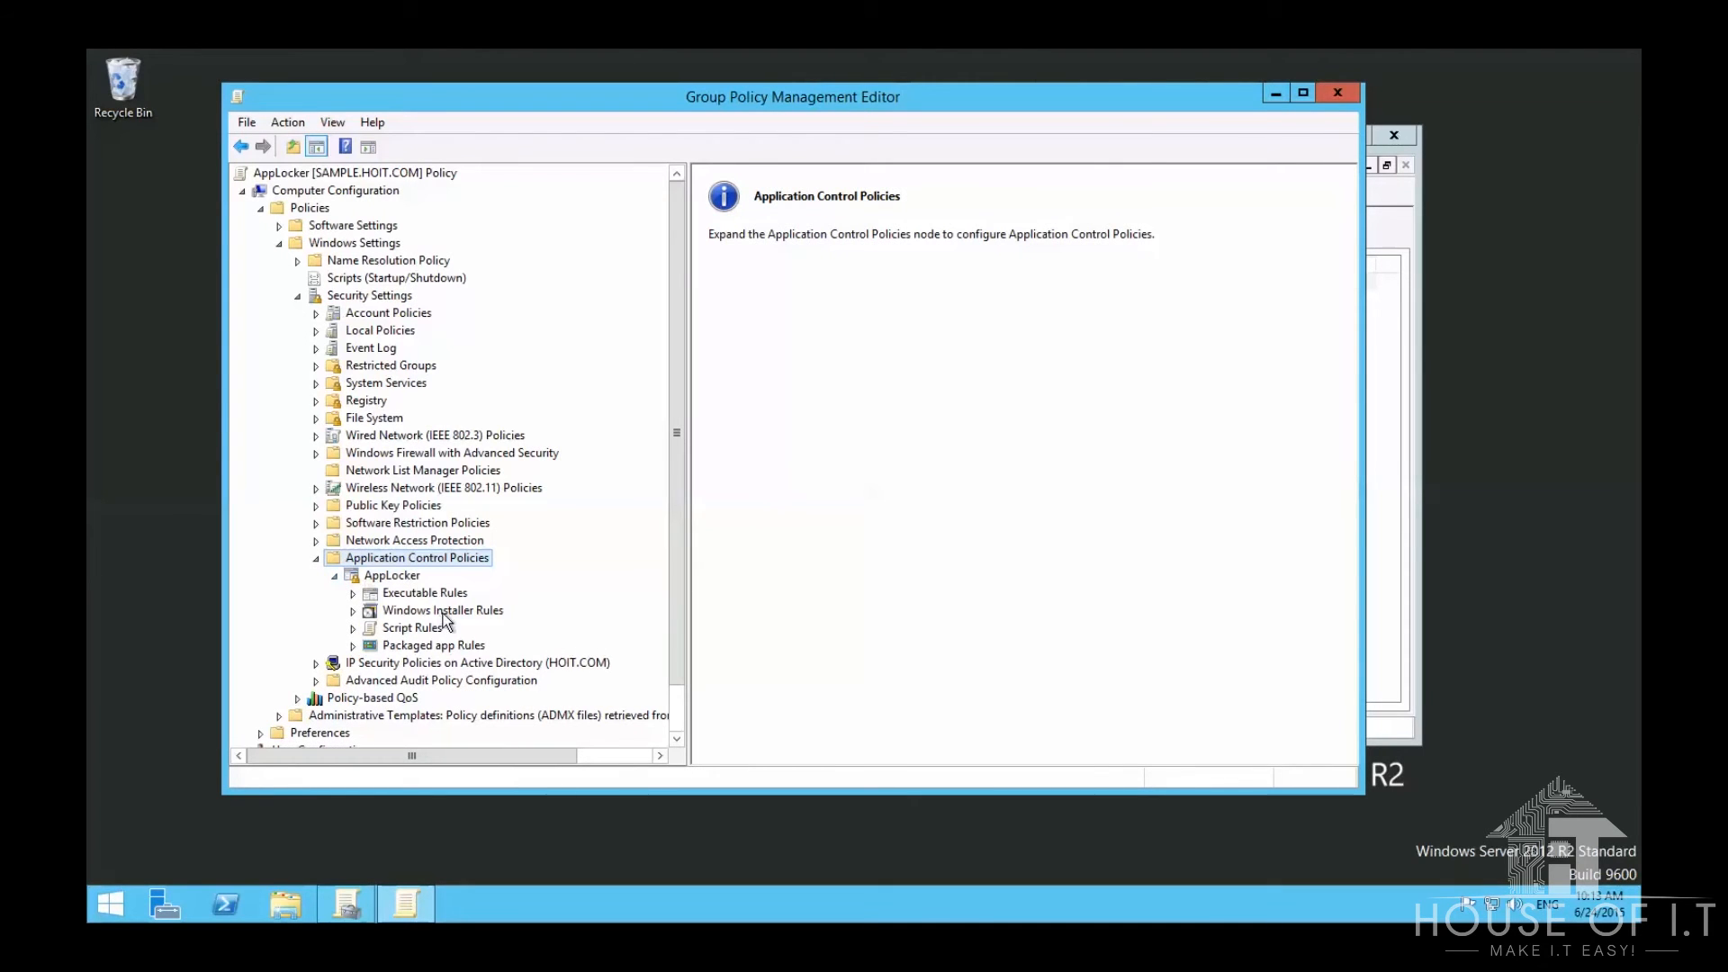
Step: Create default Executable Rules allowing Program Files, the Windows folder, and all files for administrators
right_click(424, 592)
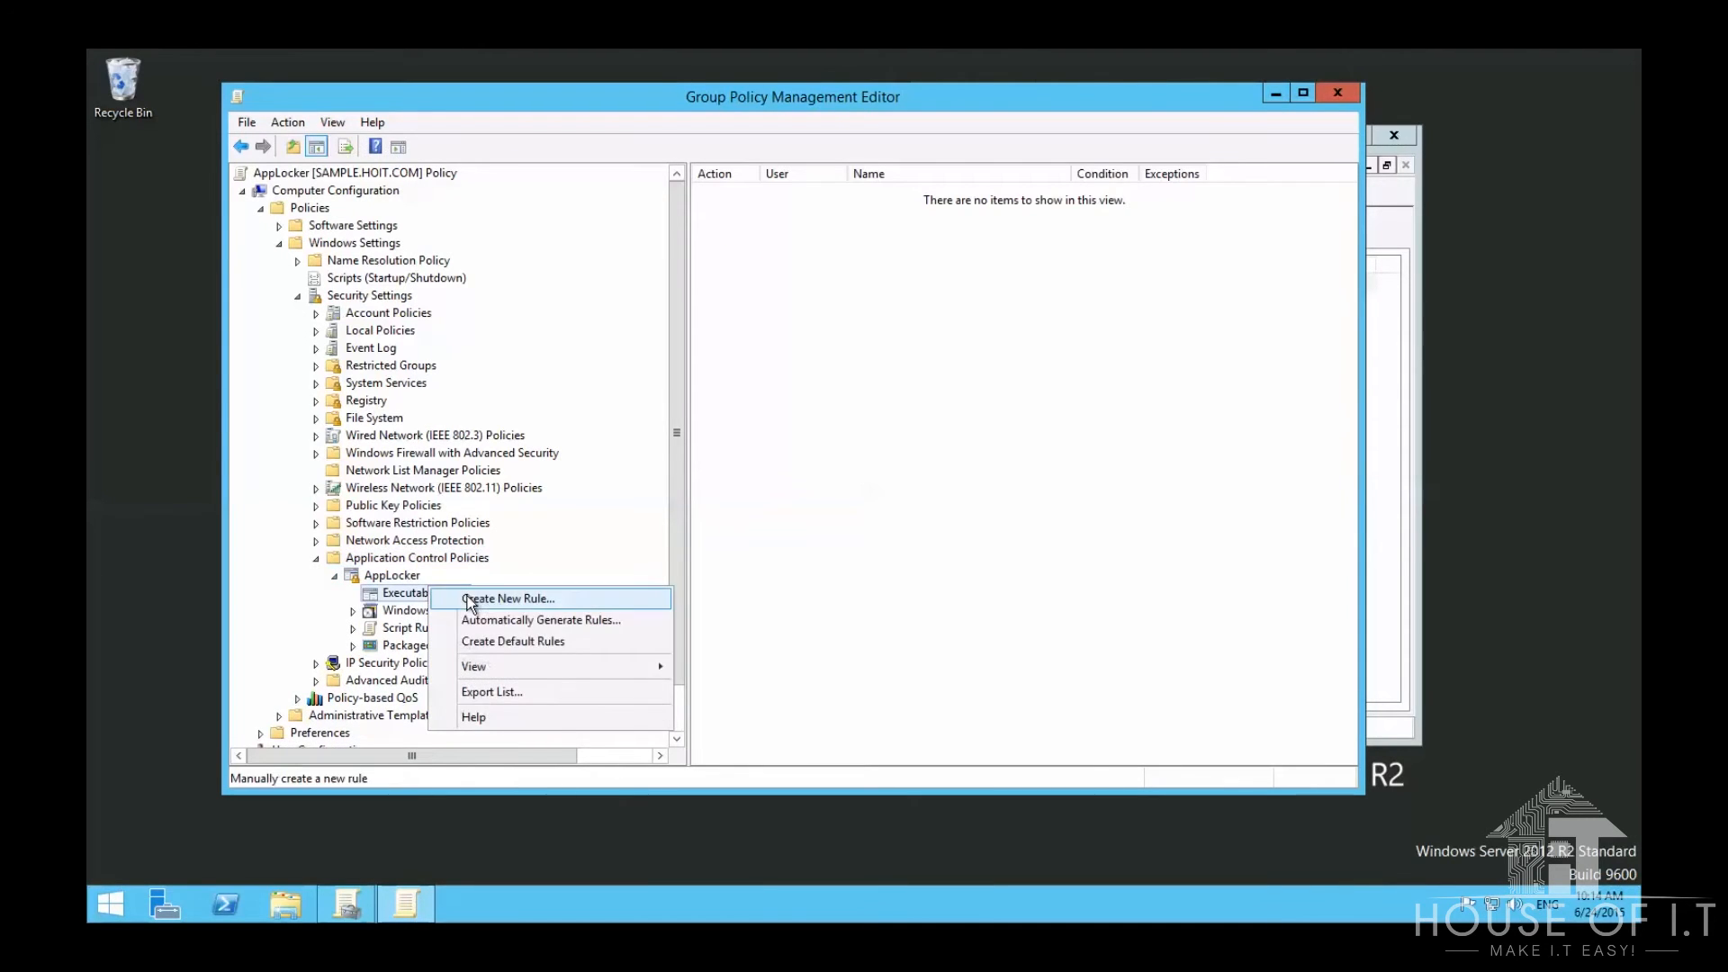
mouse_move(556, 649)
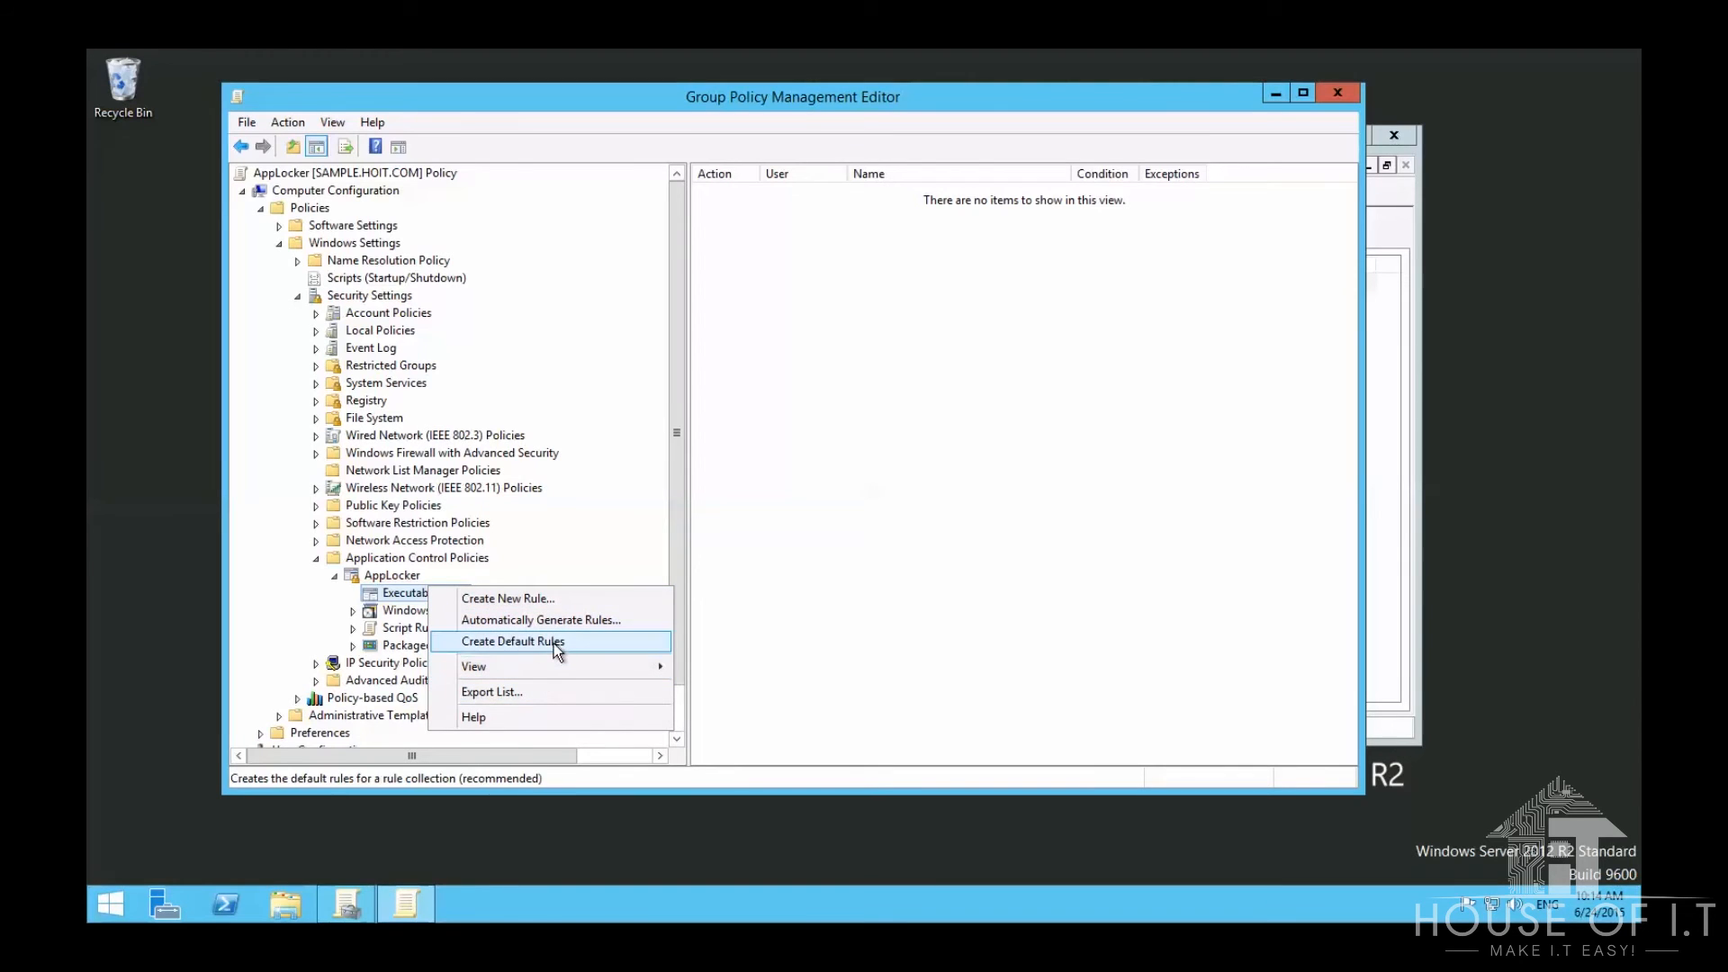
left_click(513, 642)
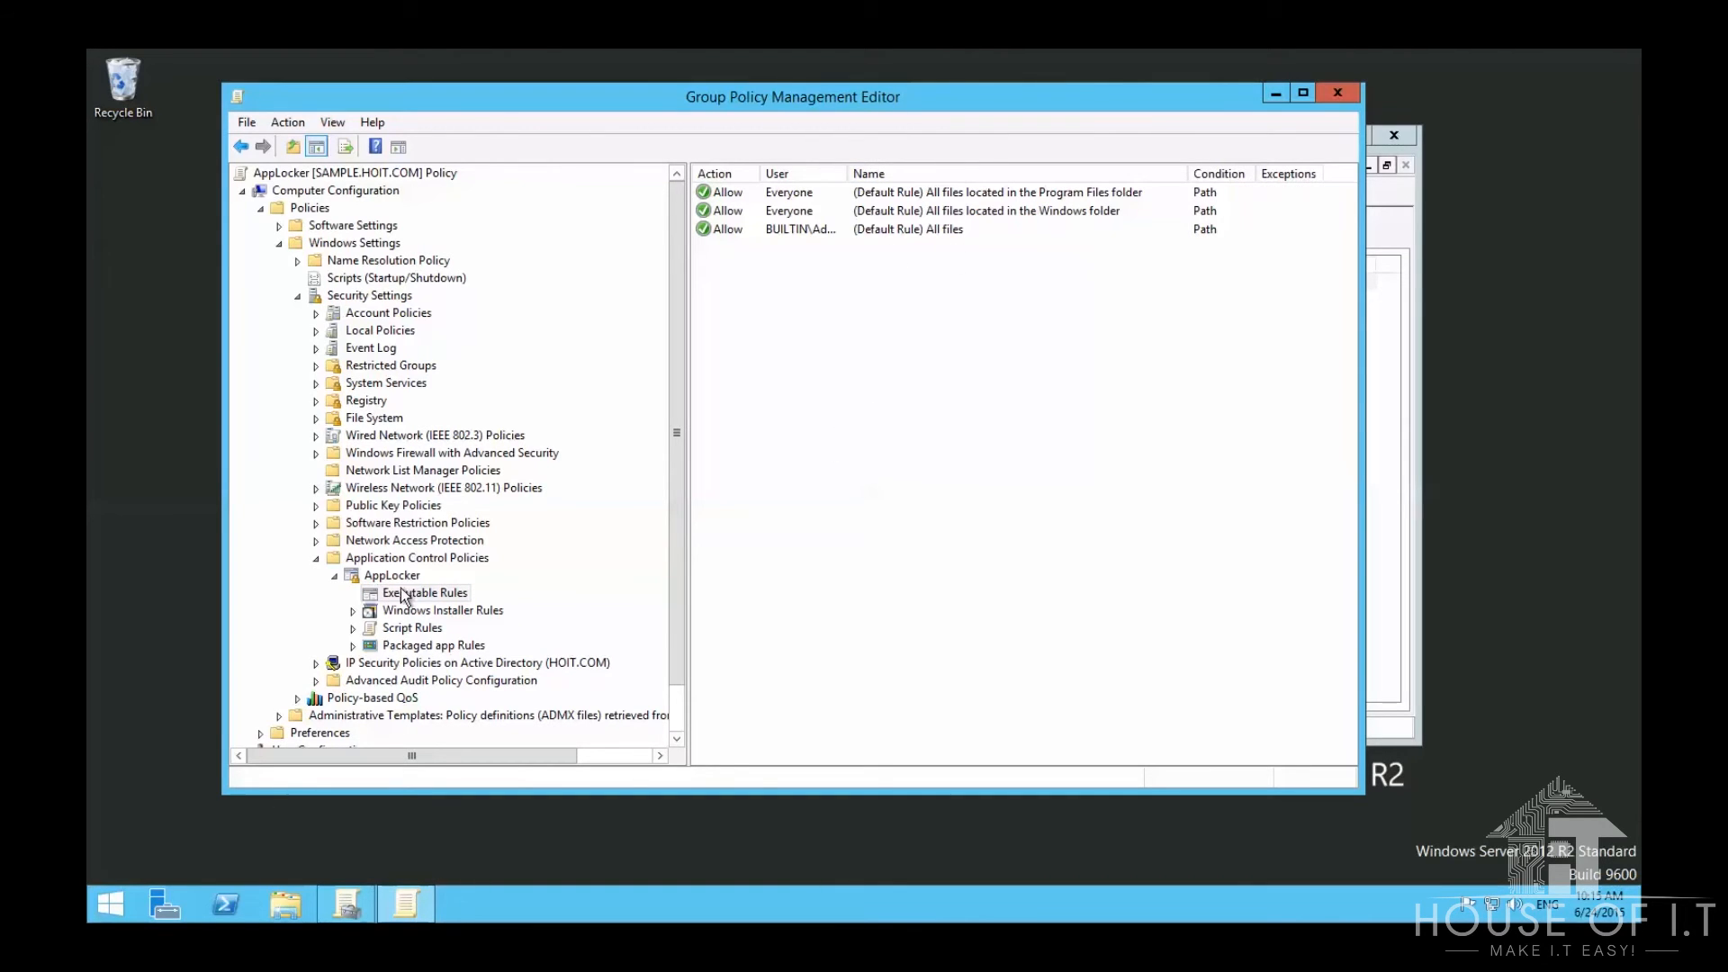
right_click(423, 593)
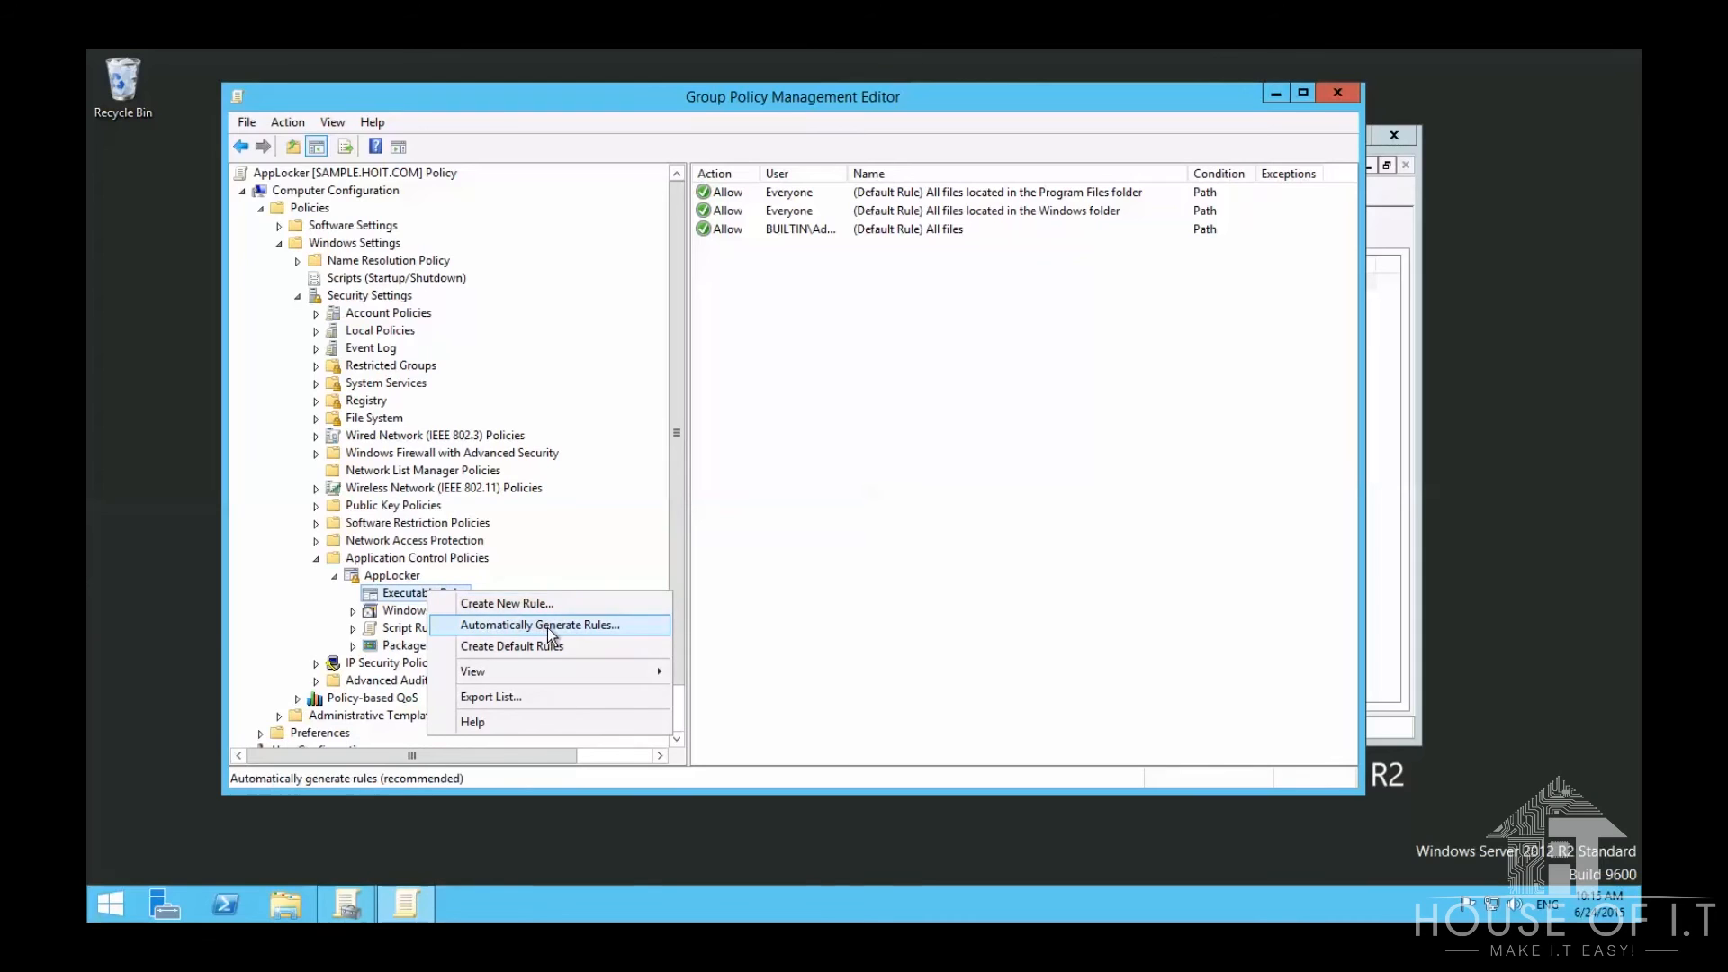
mouse_move(573, 635)
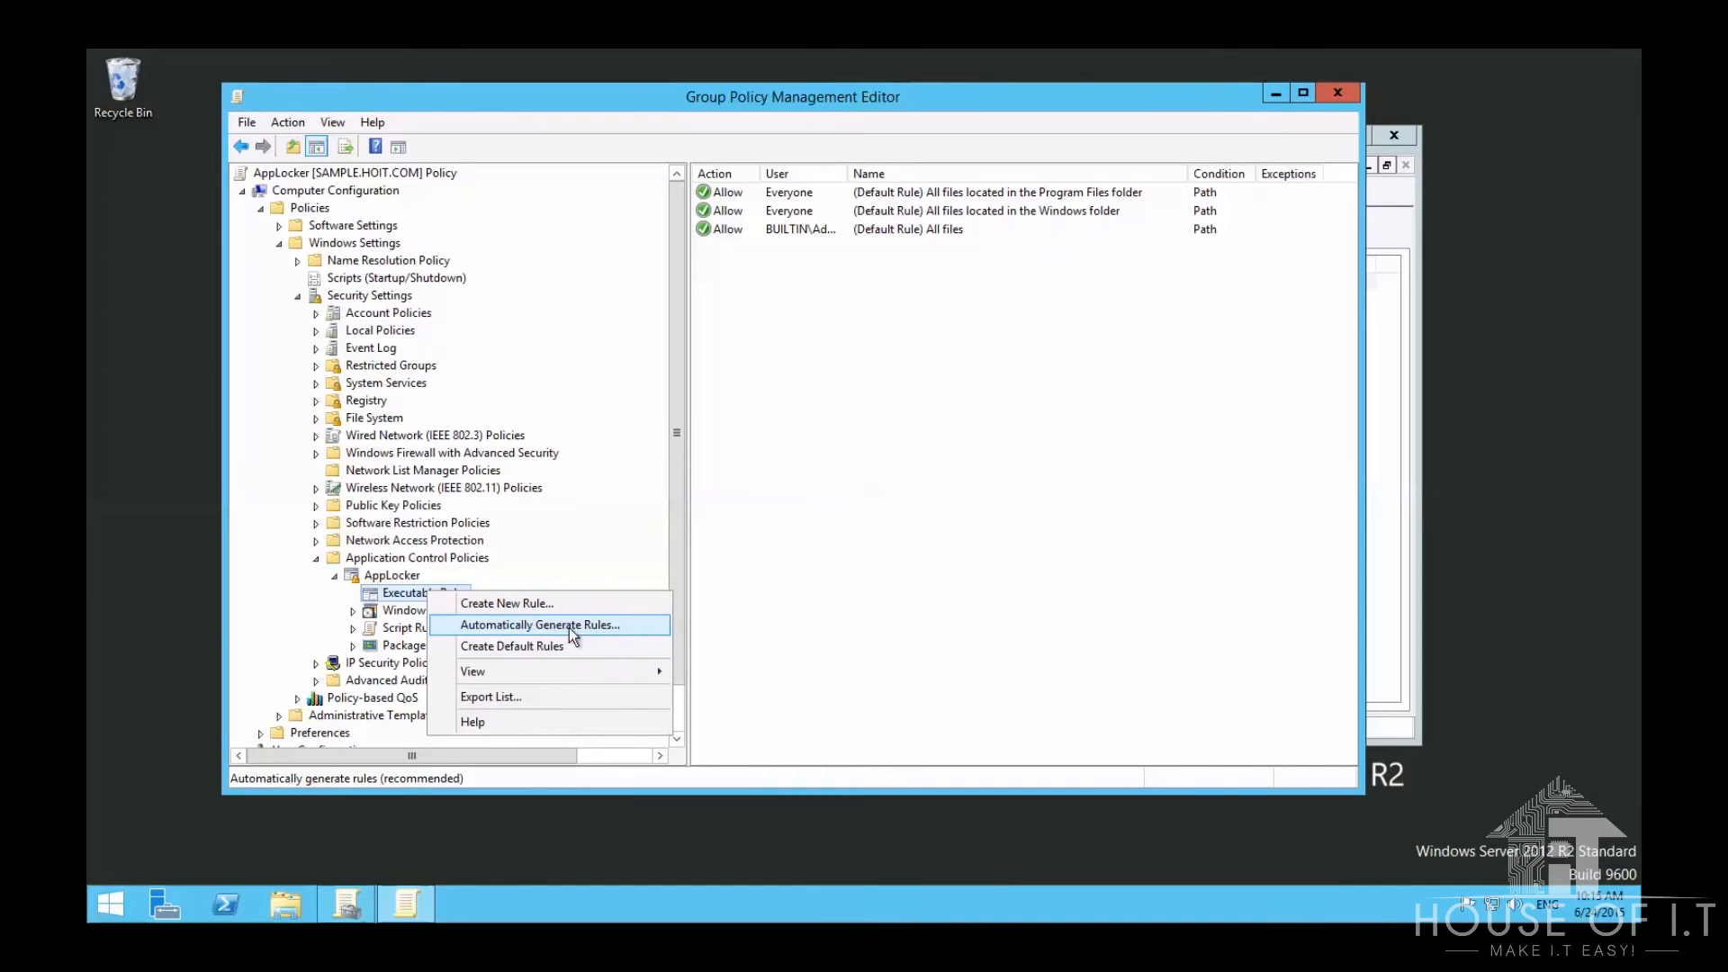
mouse_move(618, 637)
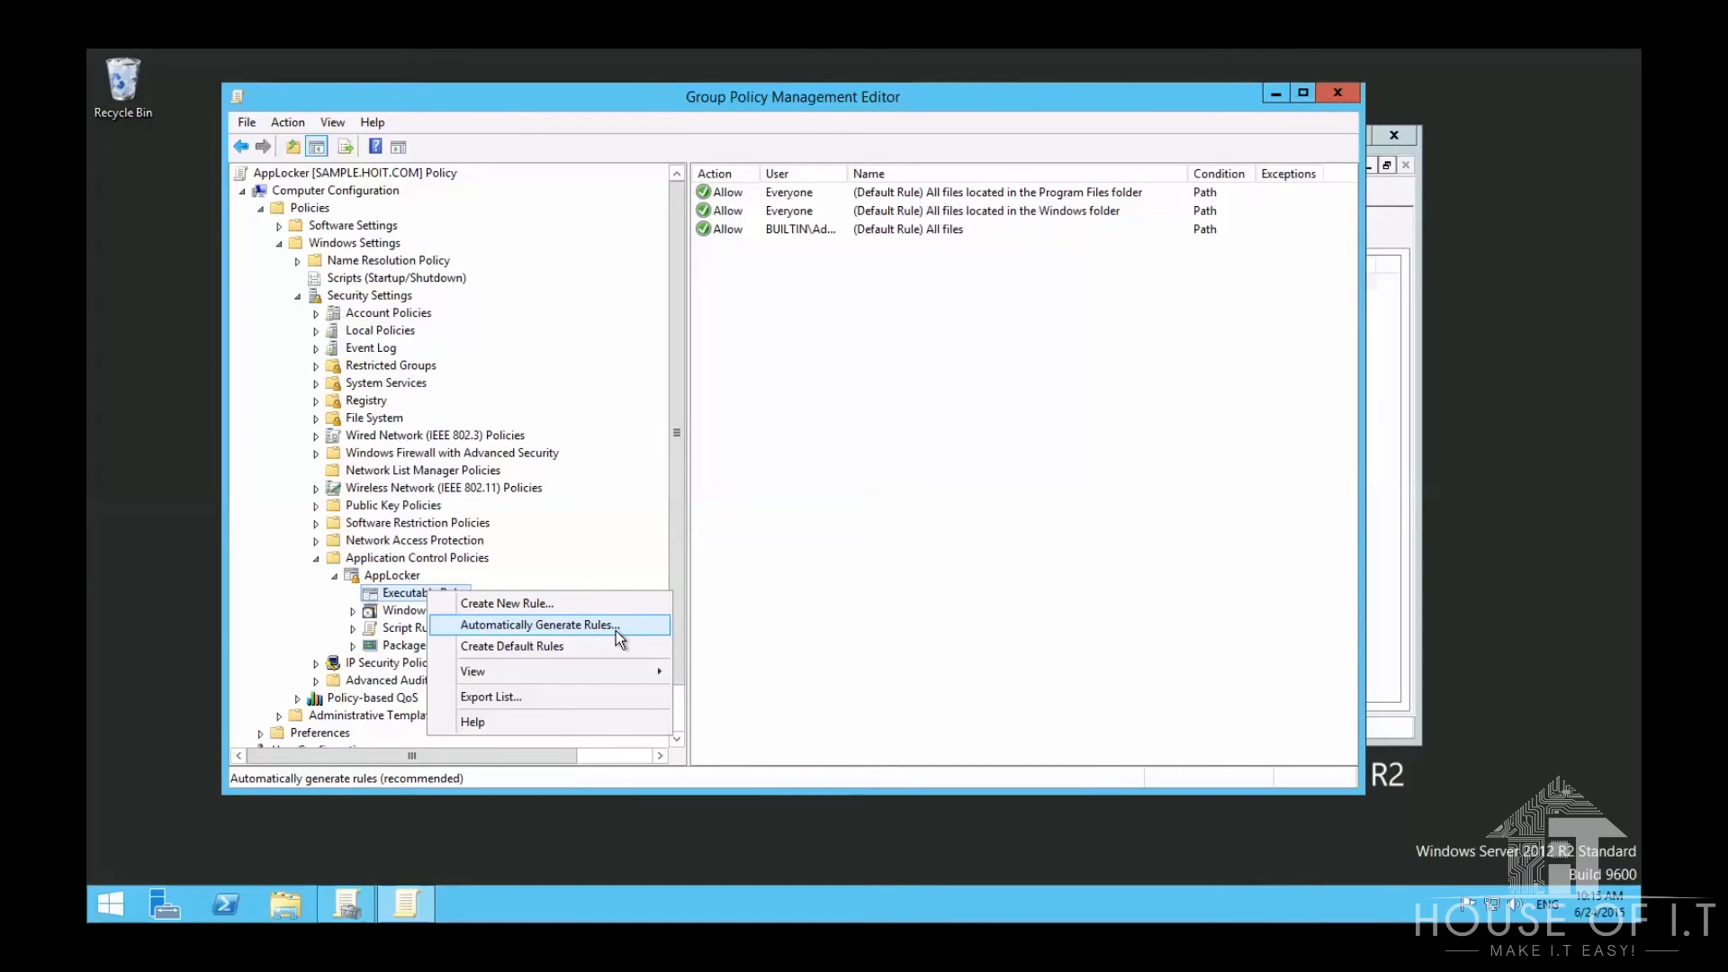
left_click(536, 624)
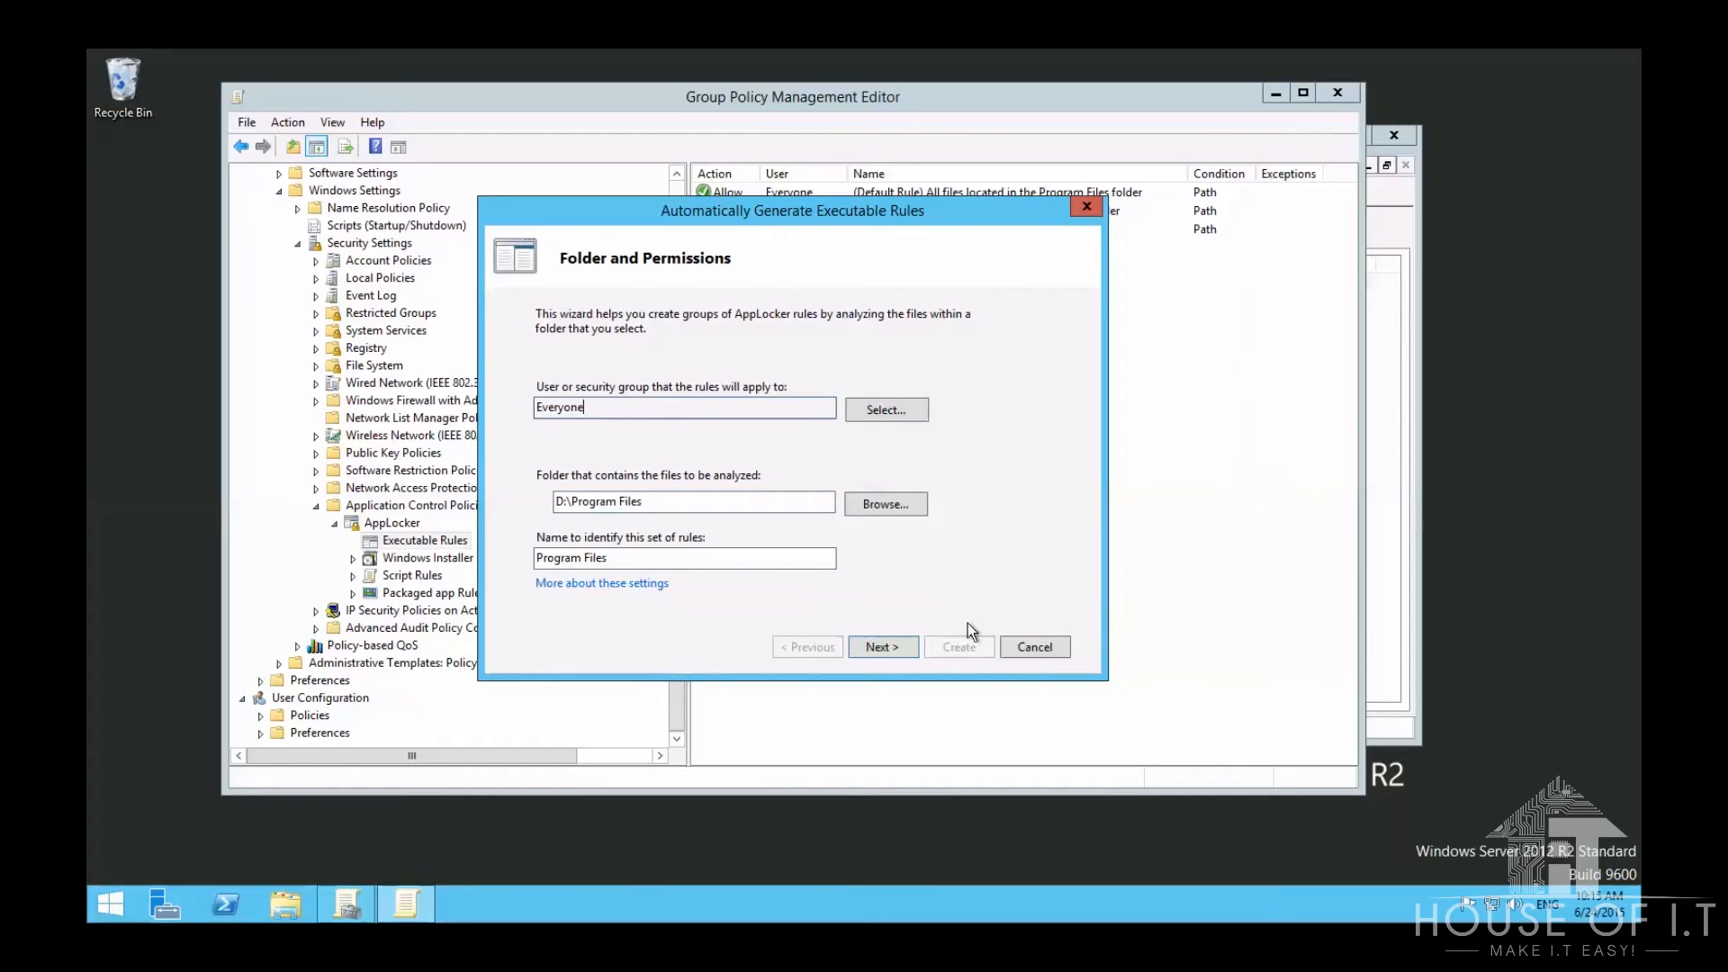
left_click(882, 647)
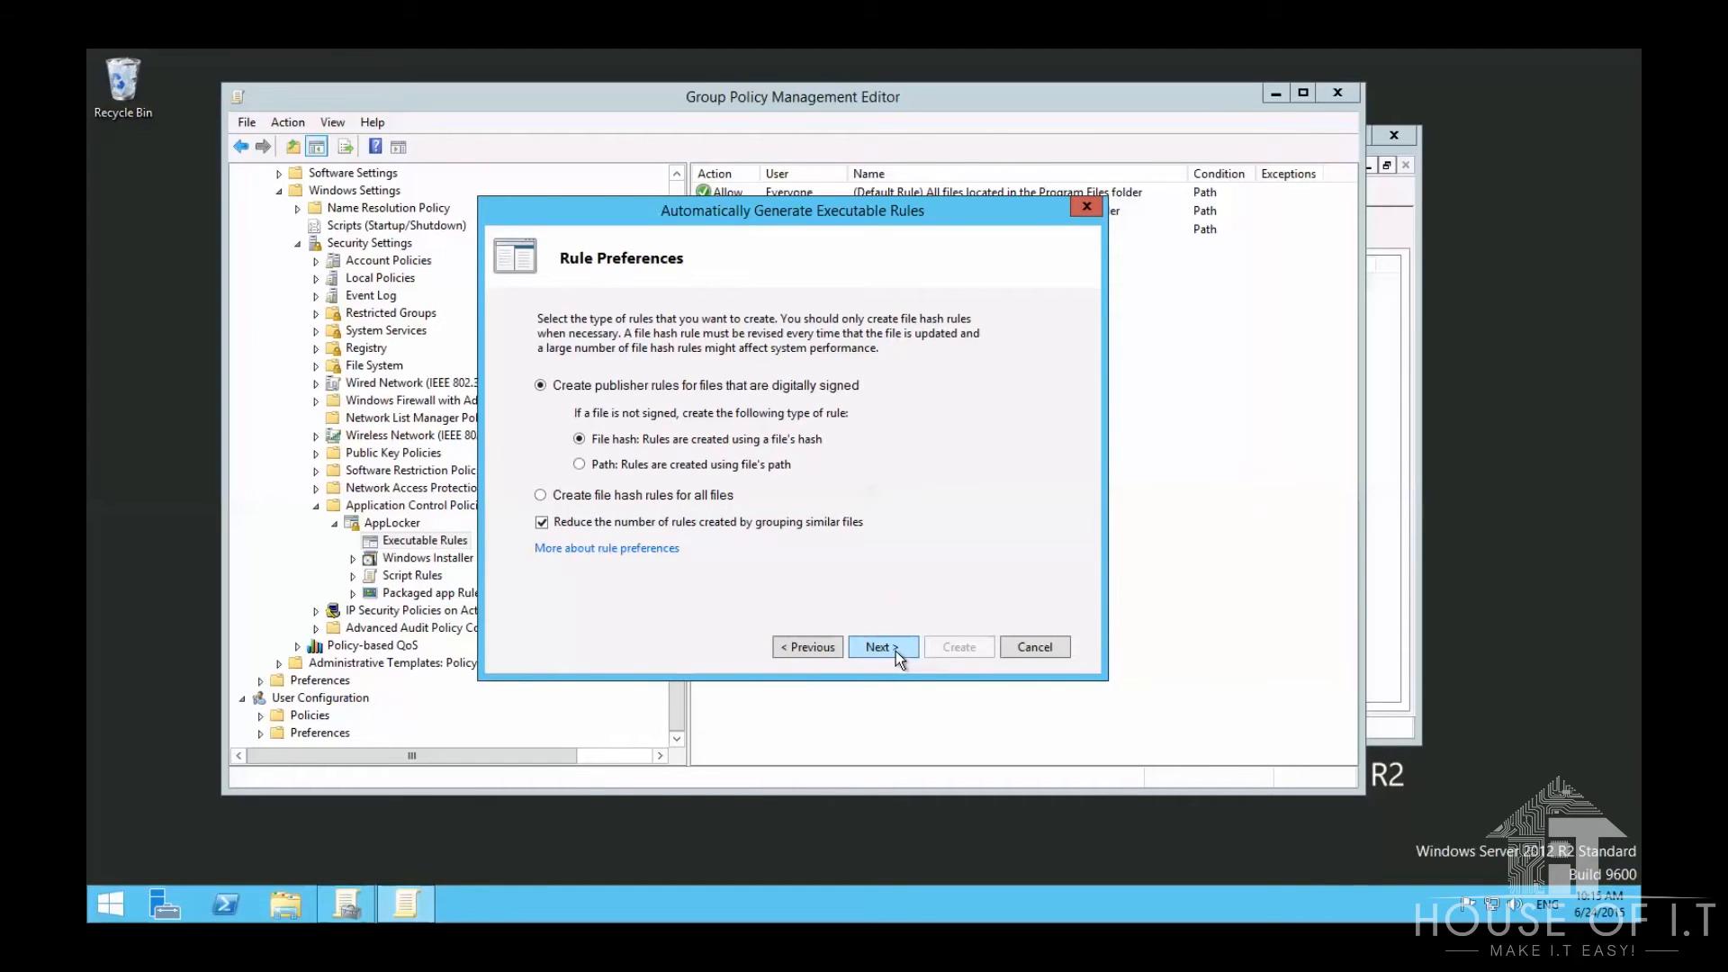
mouse_move(831, 595)
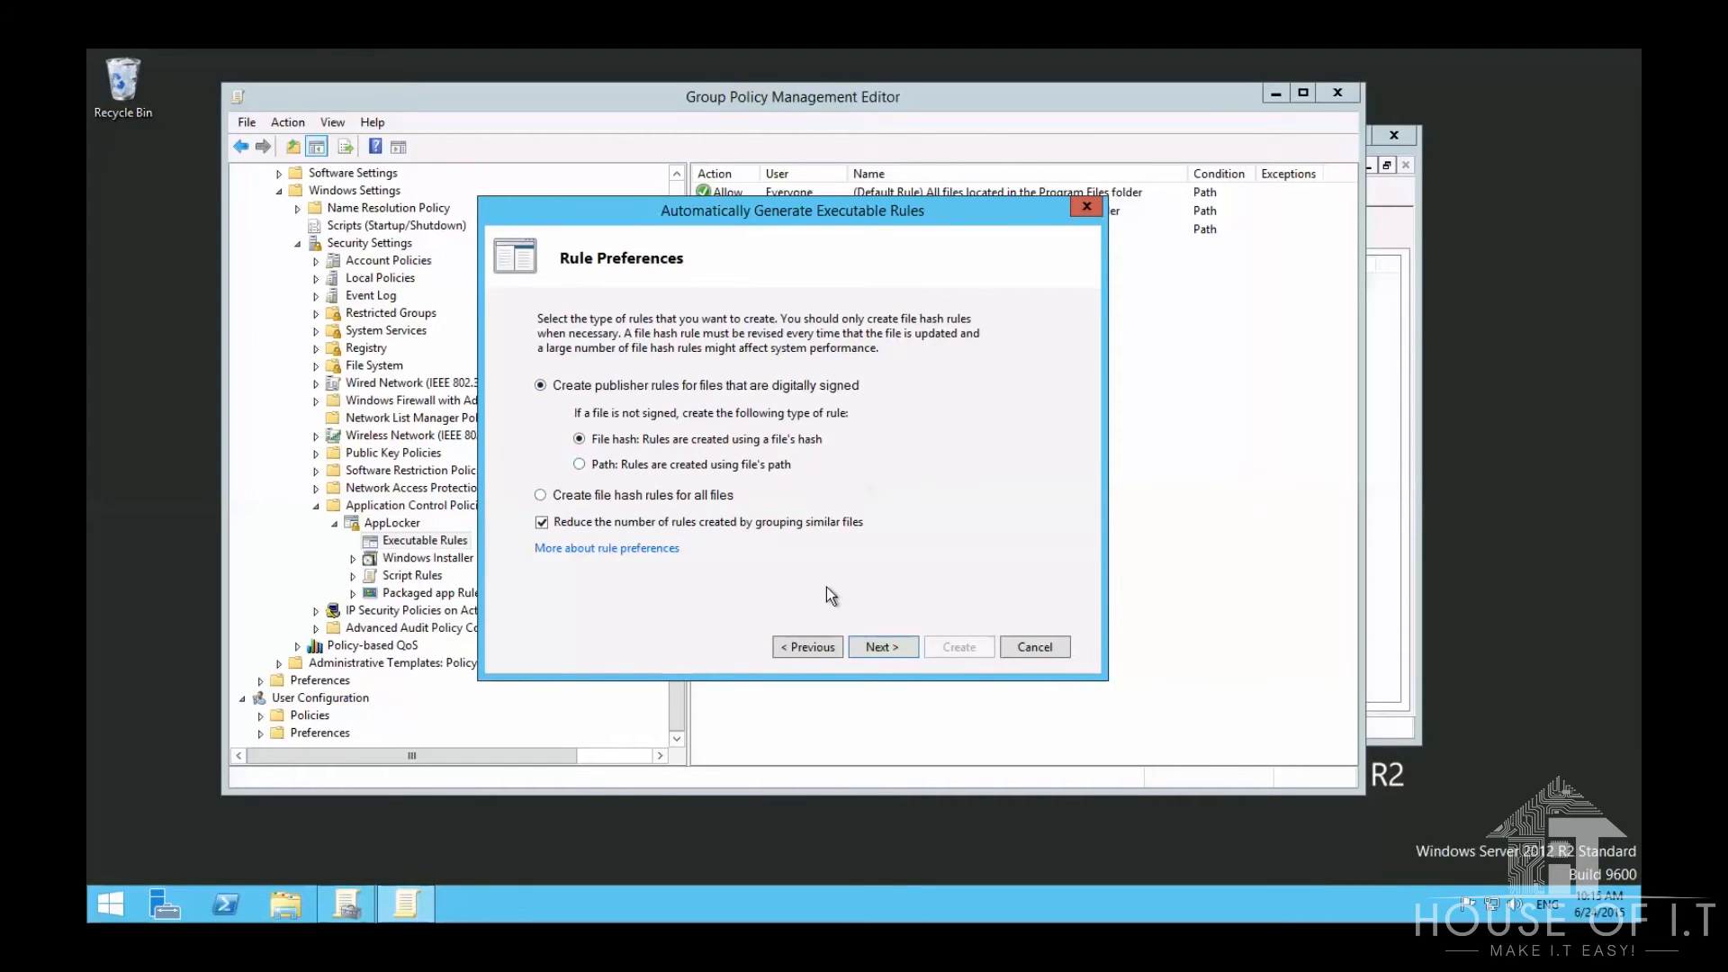
left_click(883, 648)
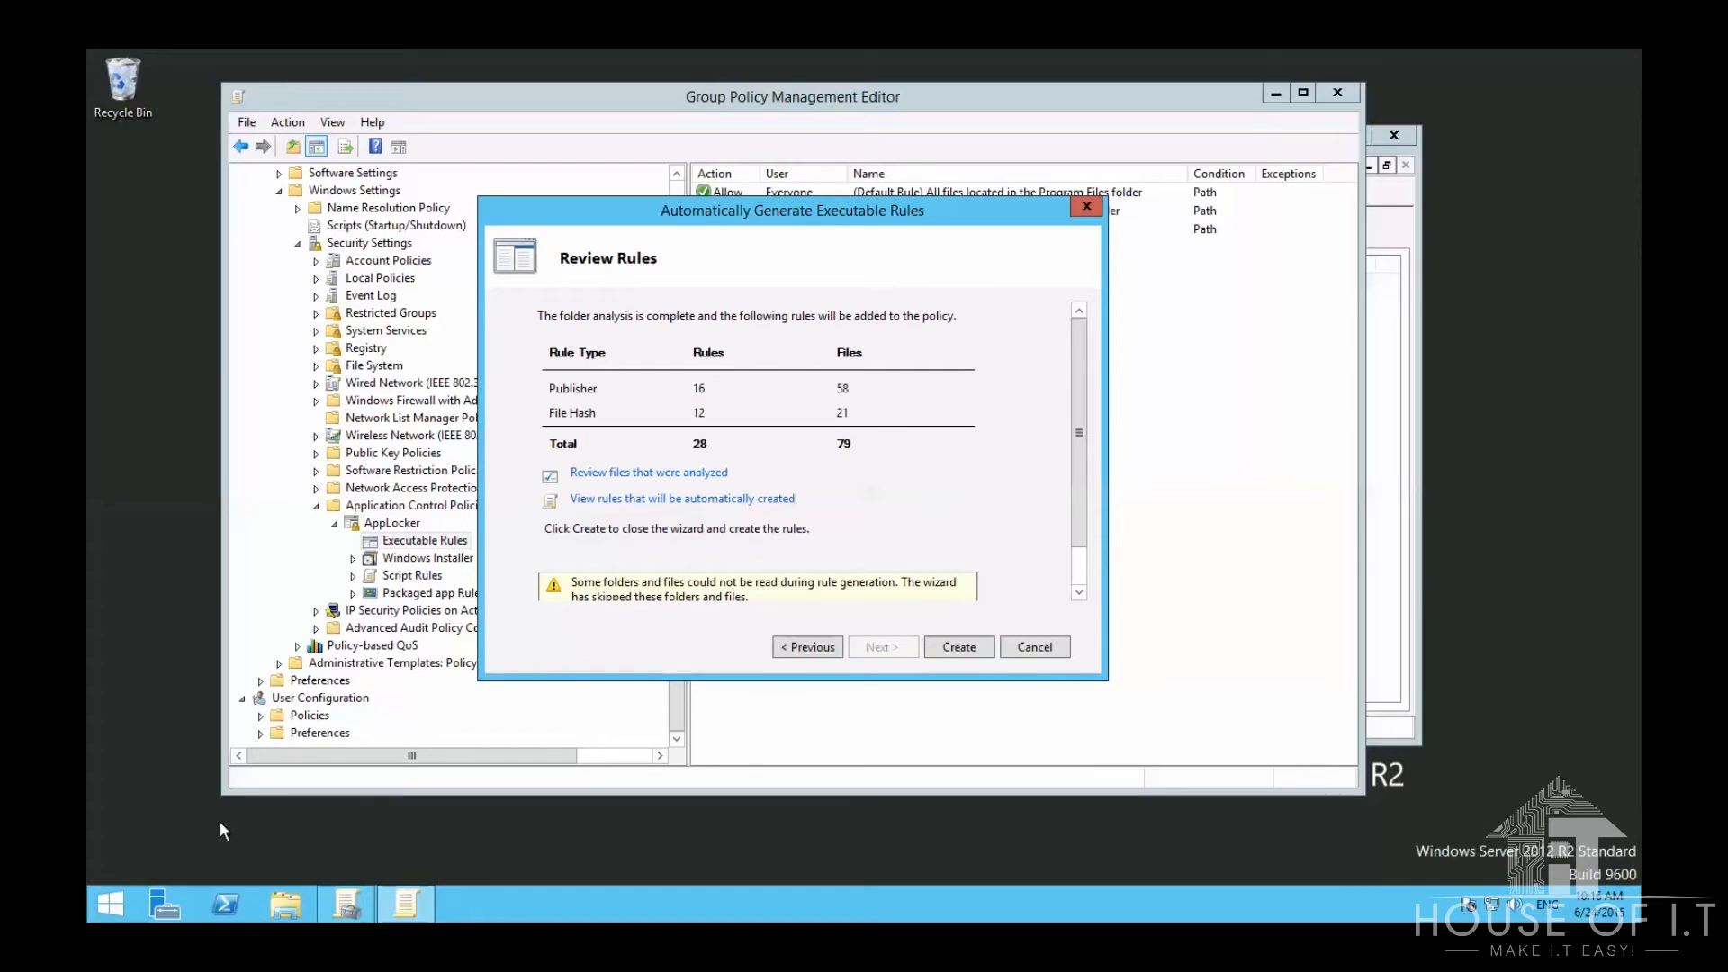
left_click(957, 648)
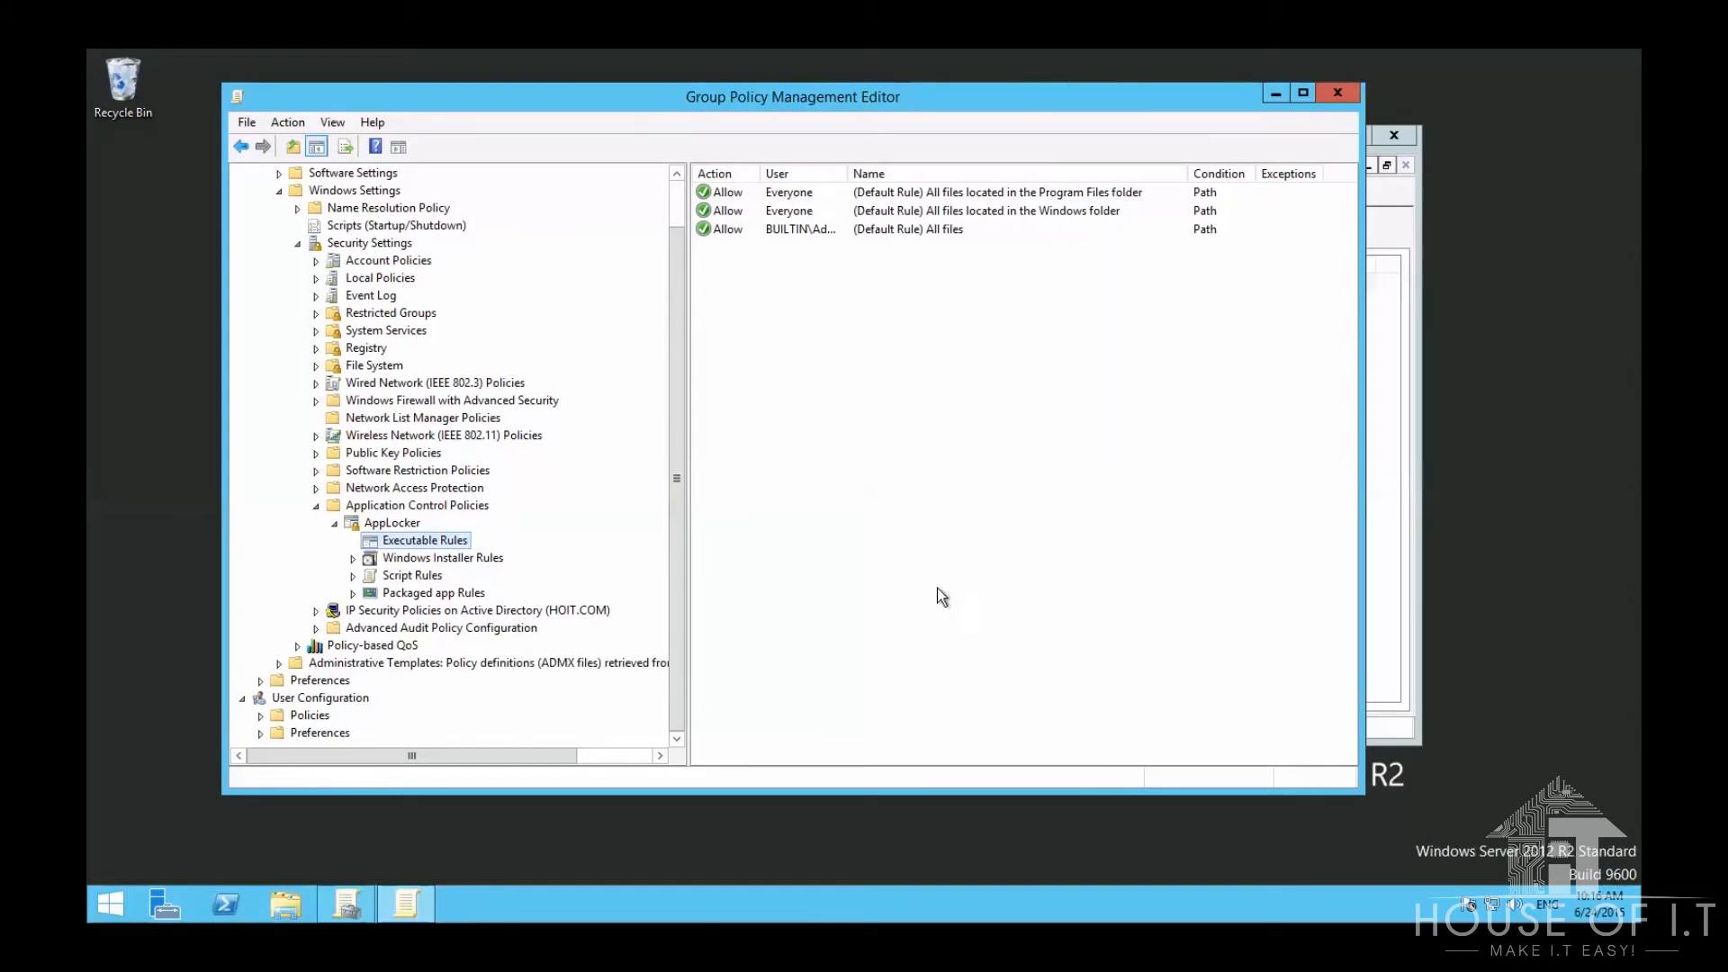
Step: Begin a new executable rule with action Deny for Everyone, using a Publisher condition
right_click(424, 541)
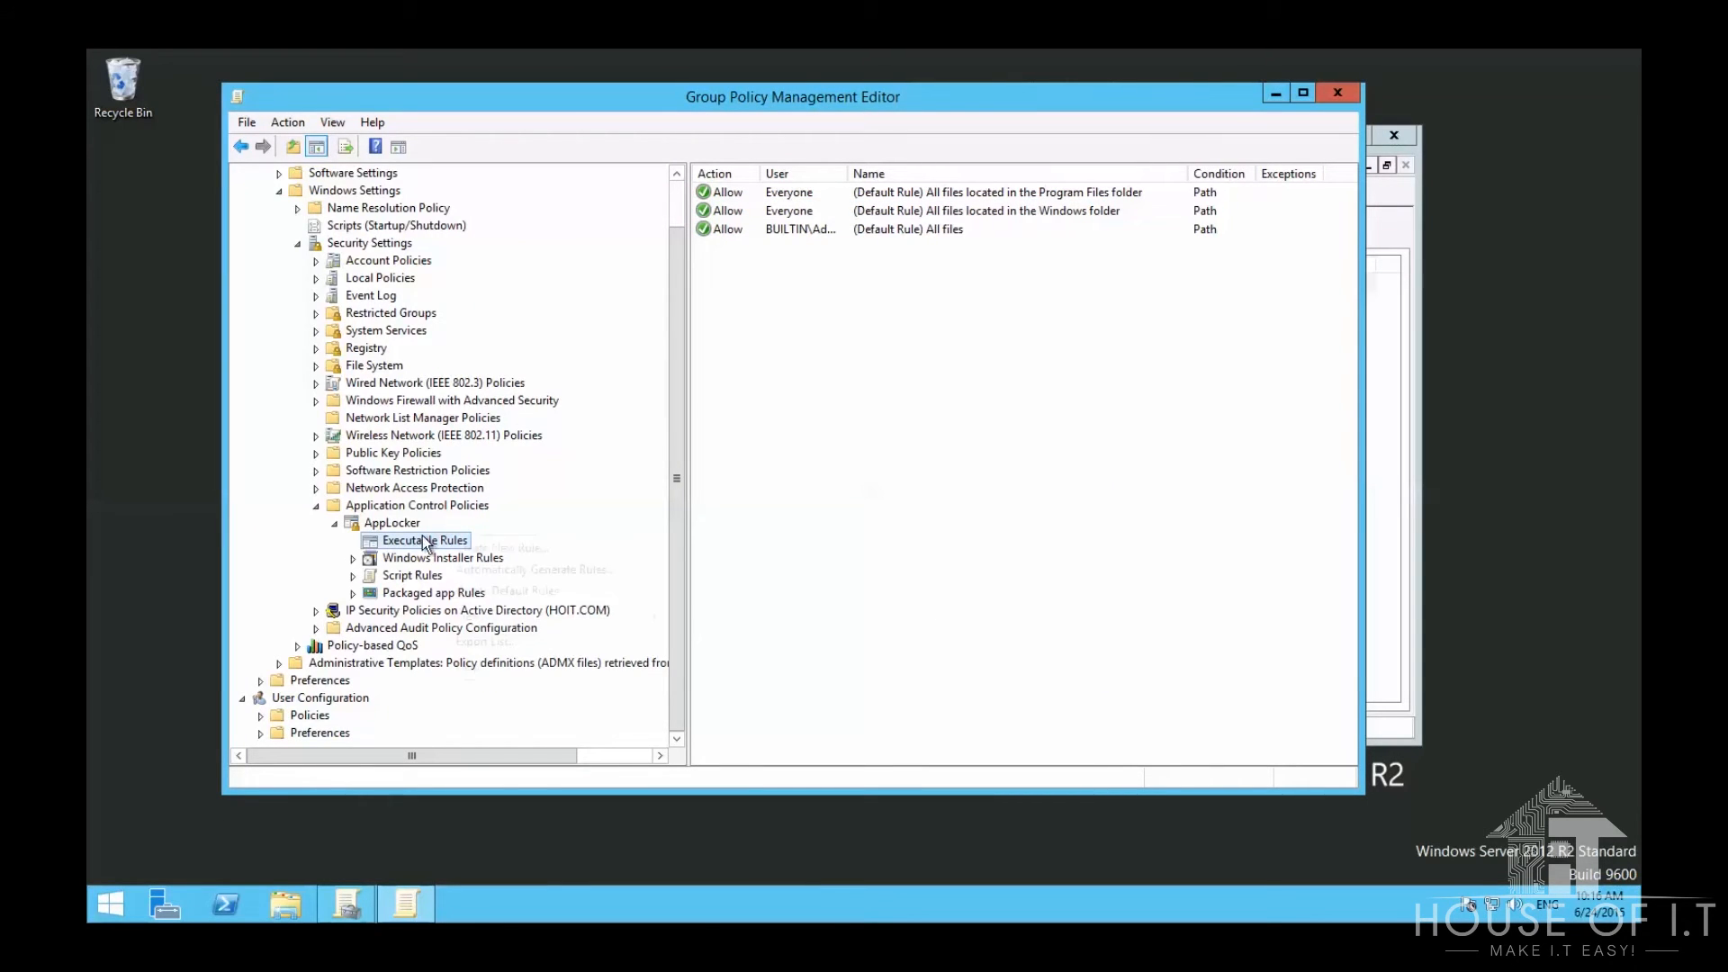
right_click(424, 540)
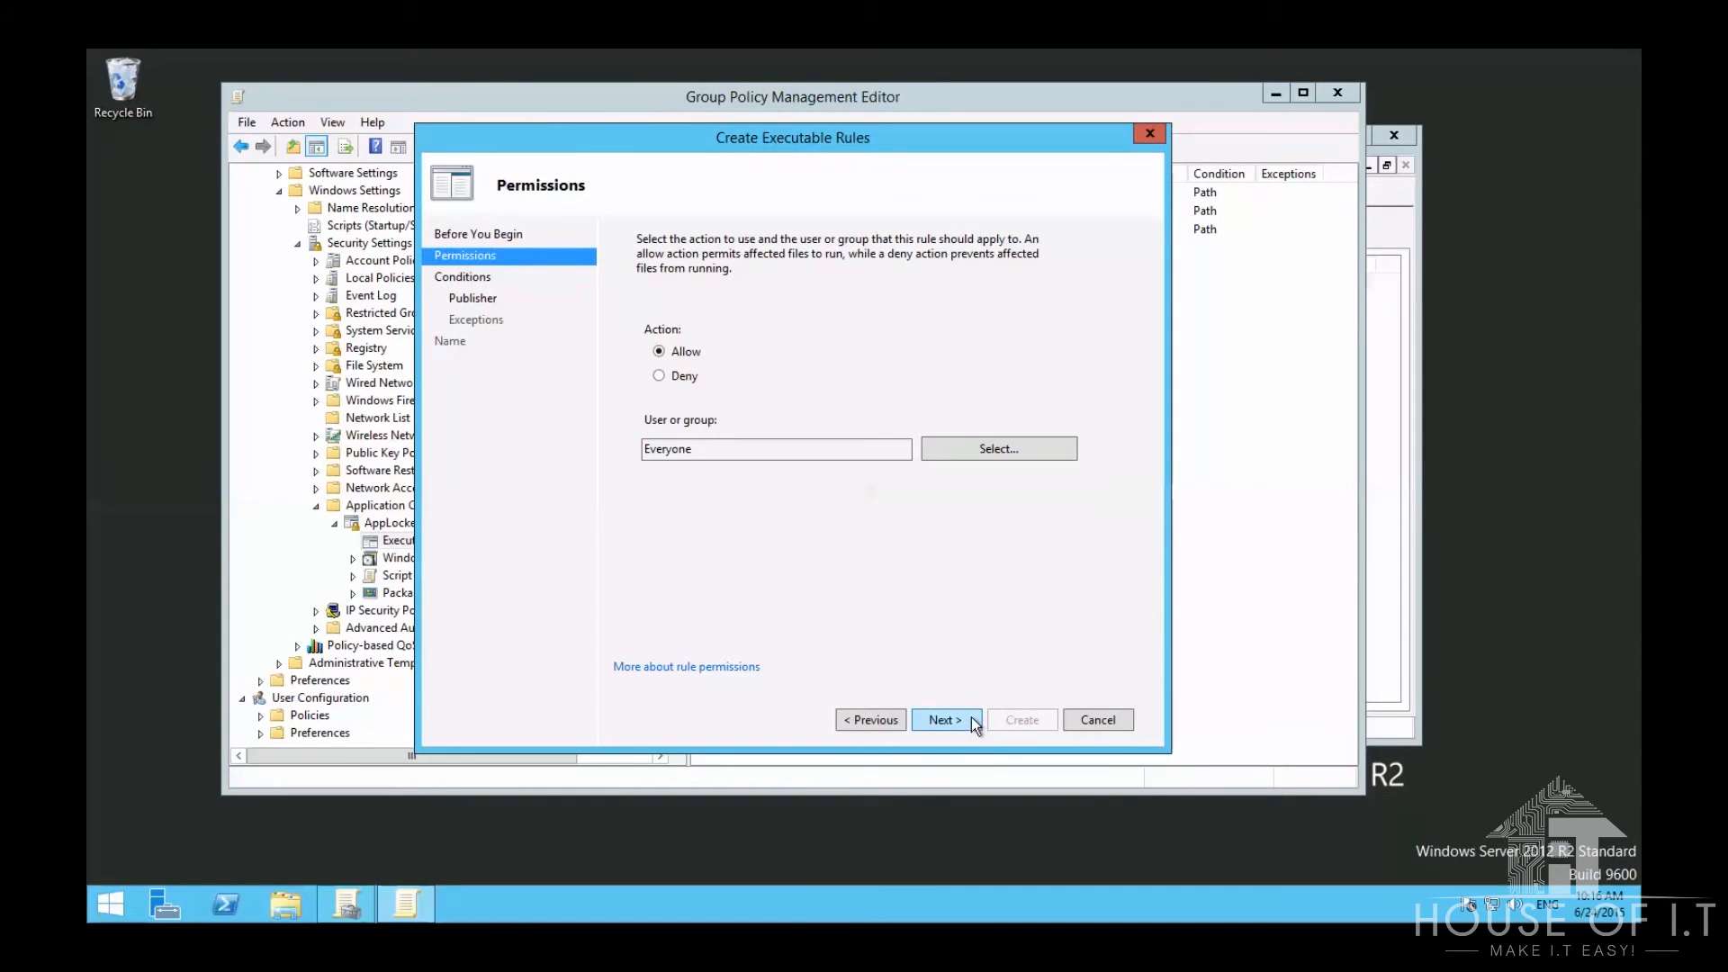
left_click(658, 377)
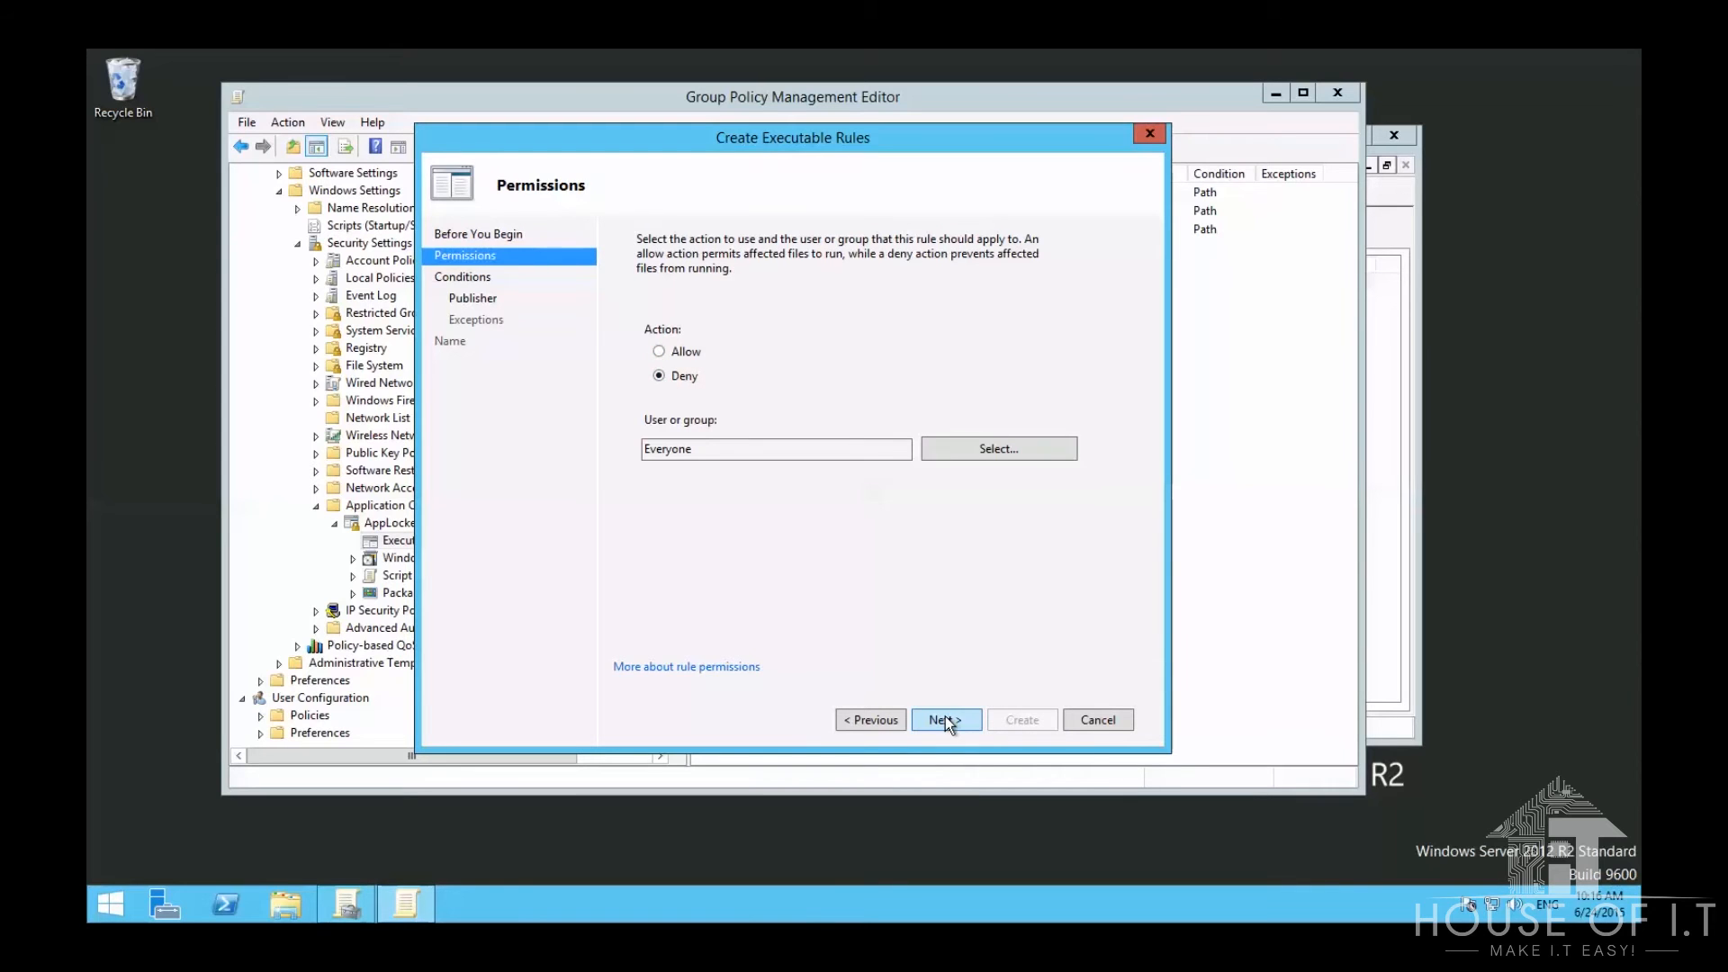
left_click(944, 720)
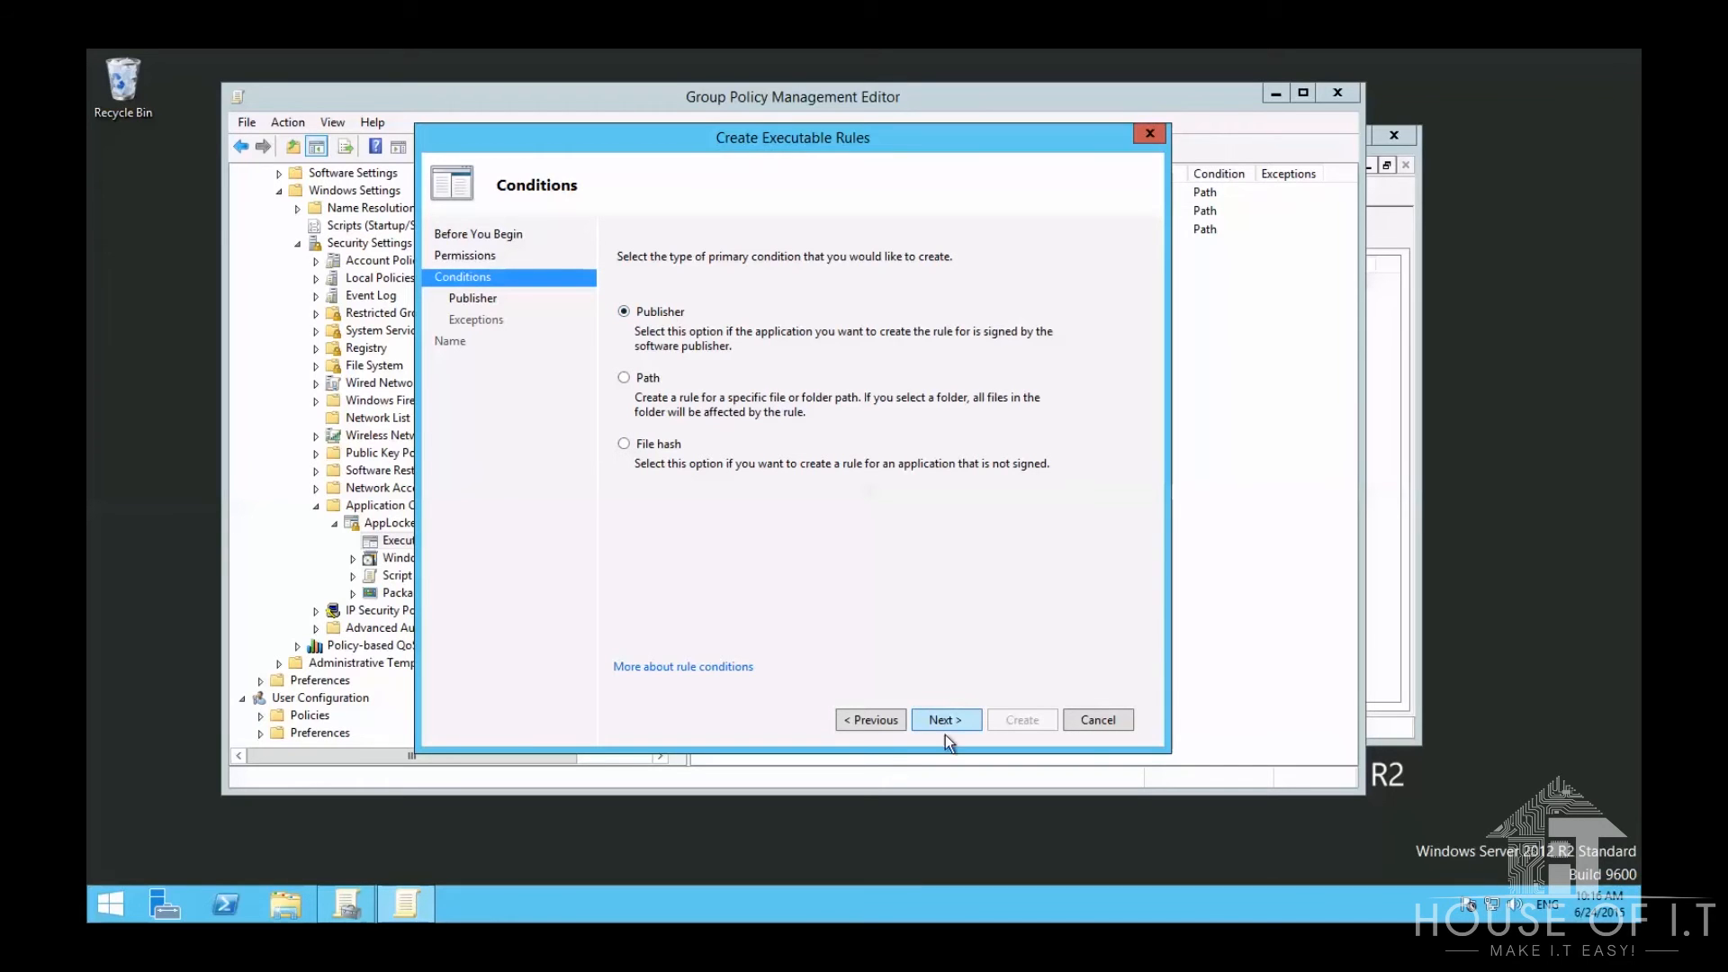
left_click(944, 719)
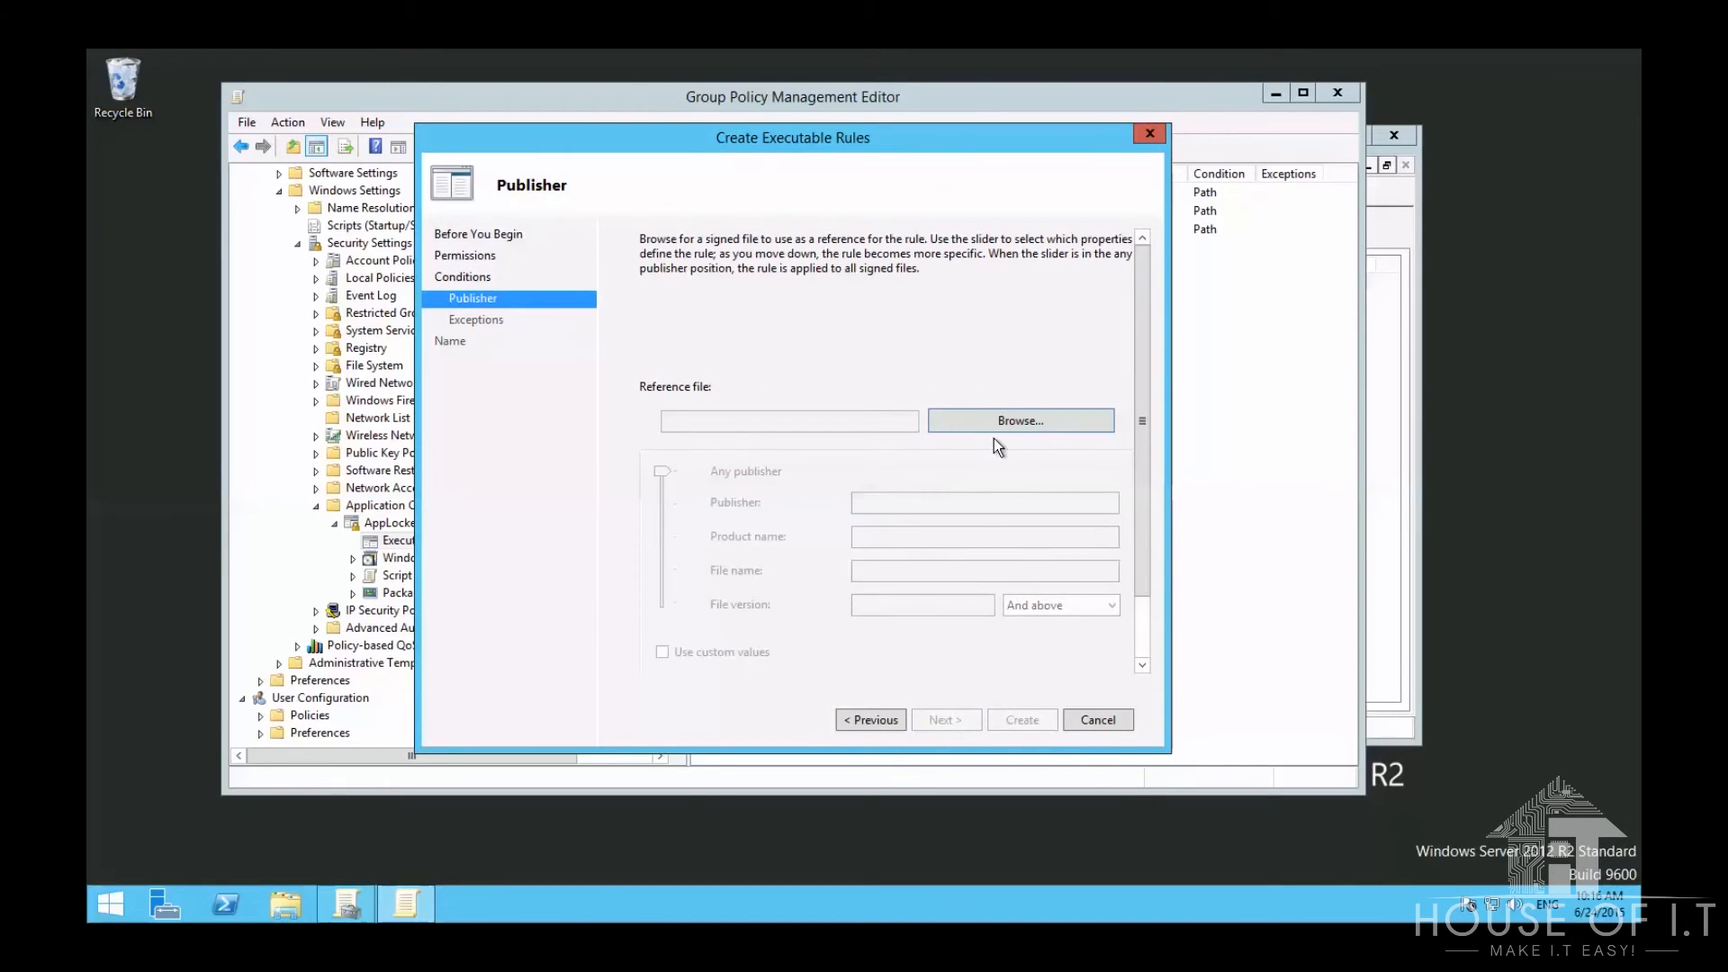
Step: Use notepad.exe as the reference file, with custom version 6.3.9600.17415 and above
left_click(1018, 420)
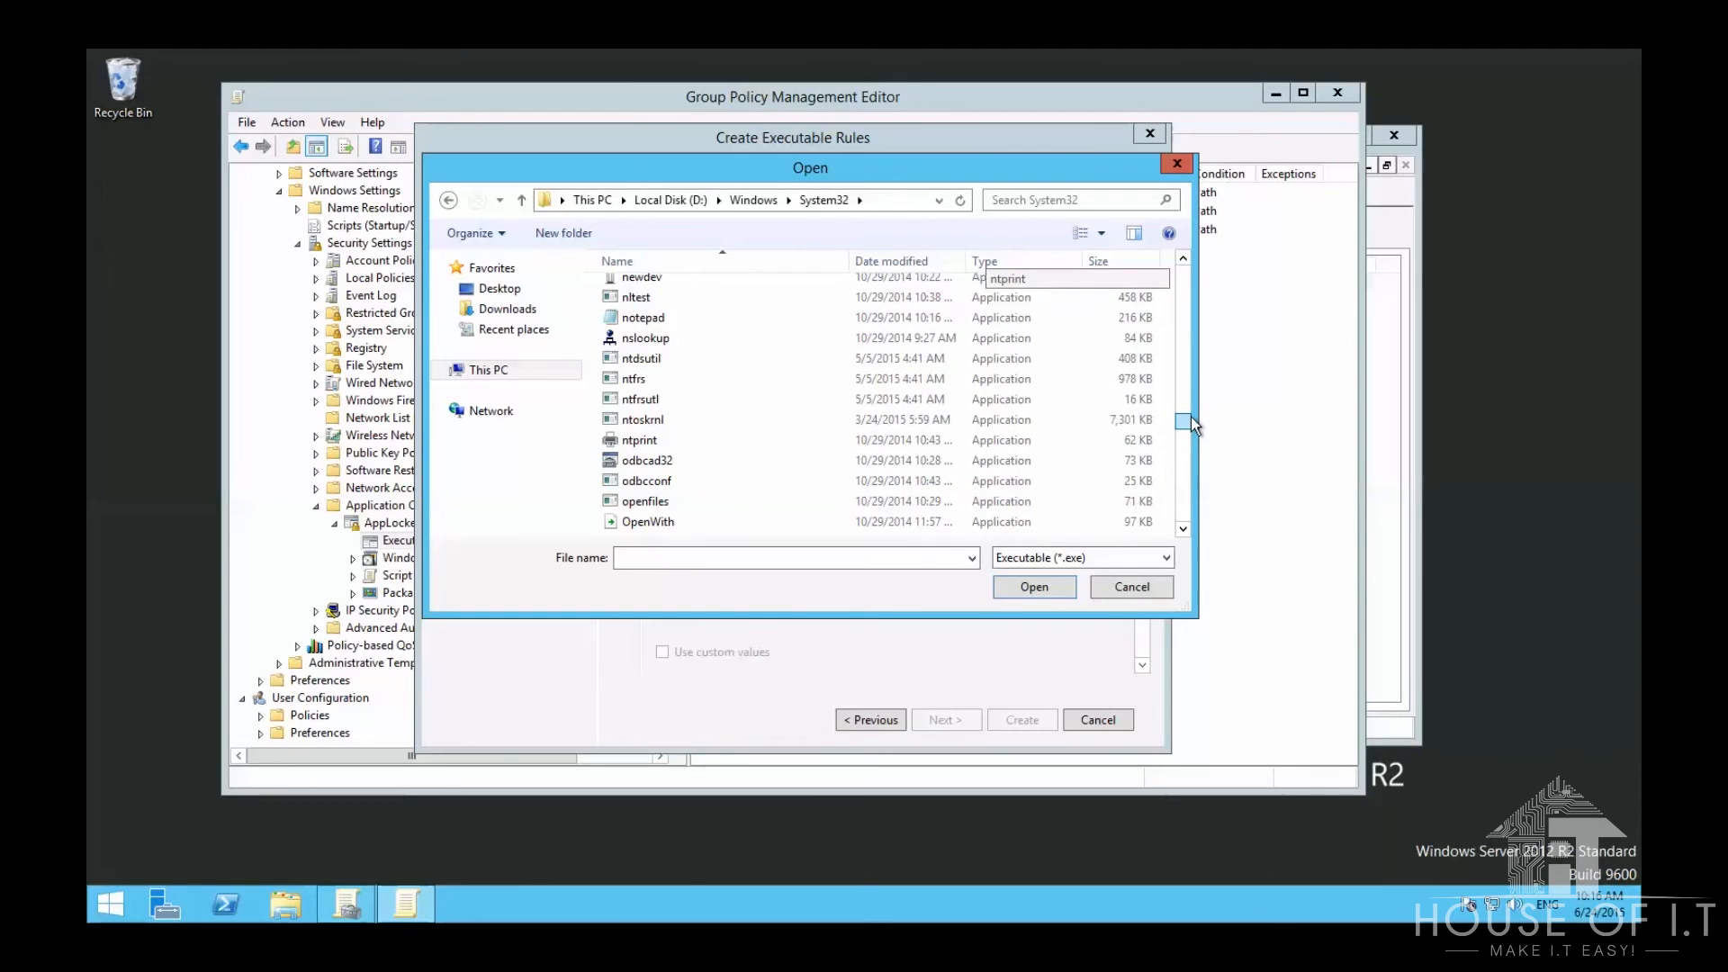
left_click(1032, 586)
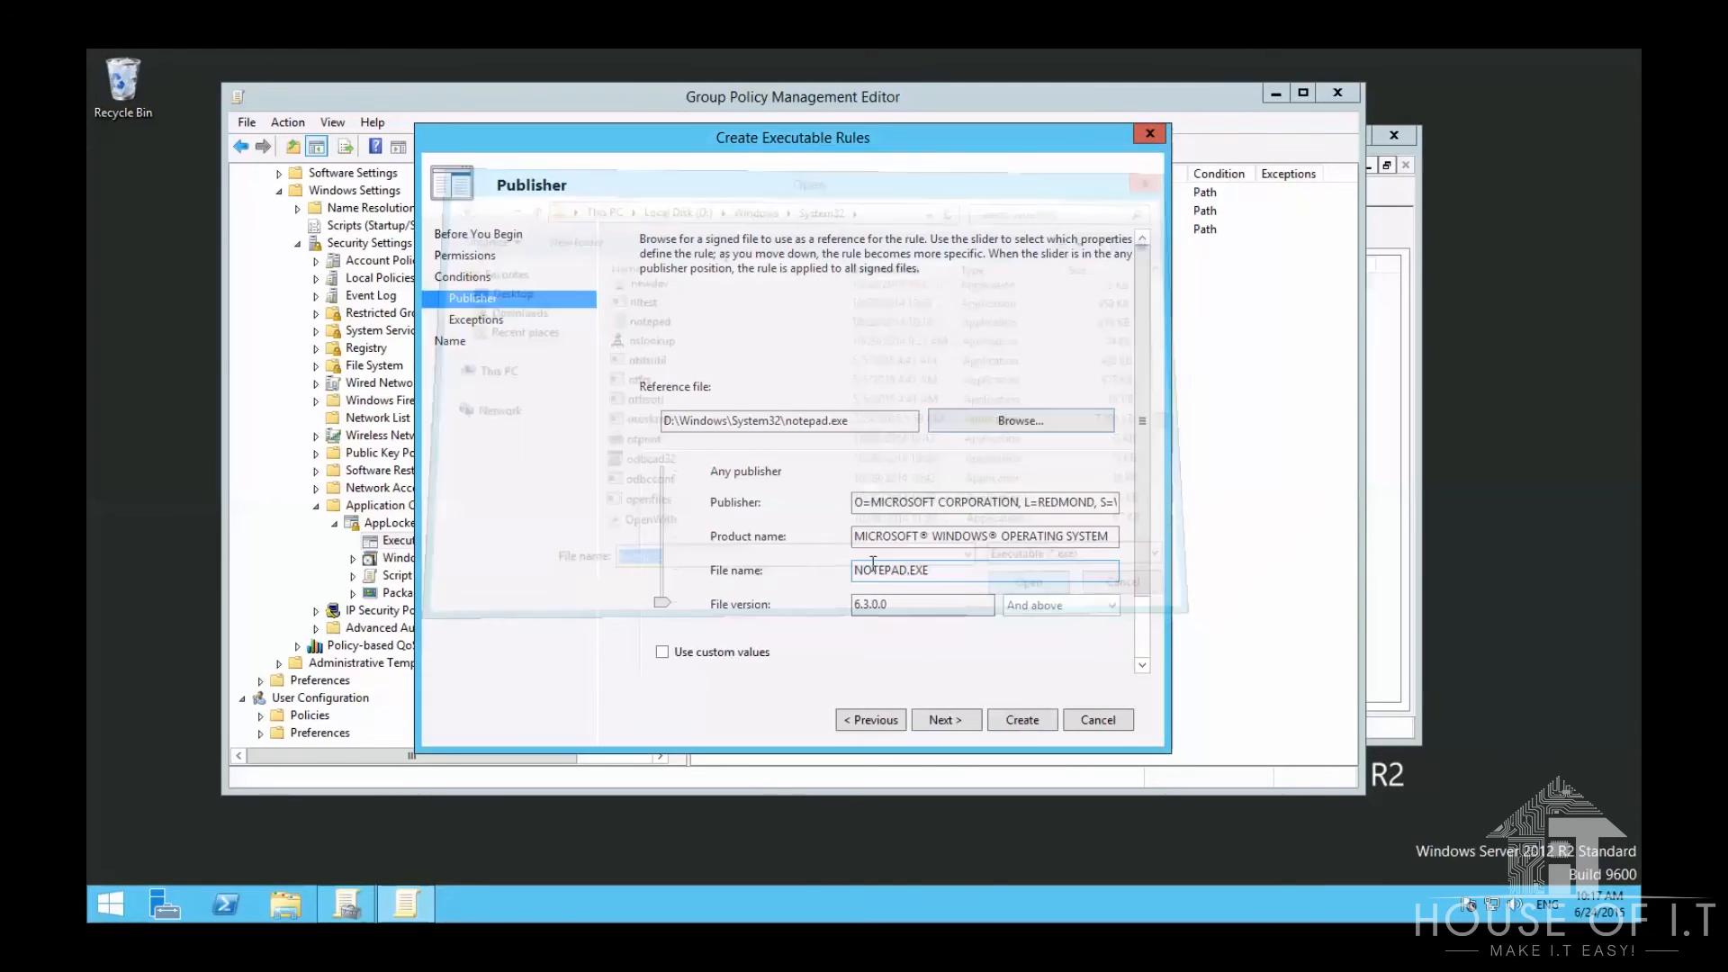
left_click(1026, 579)
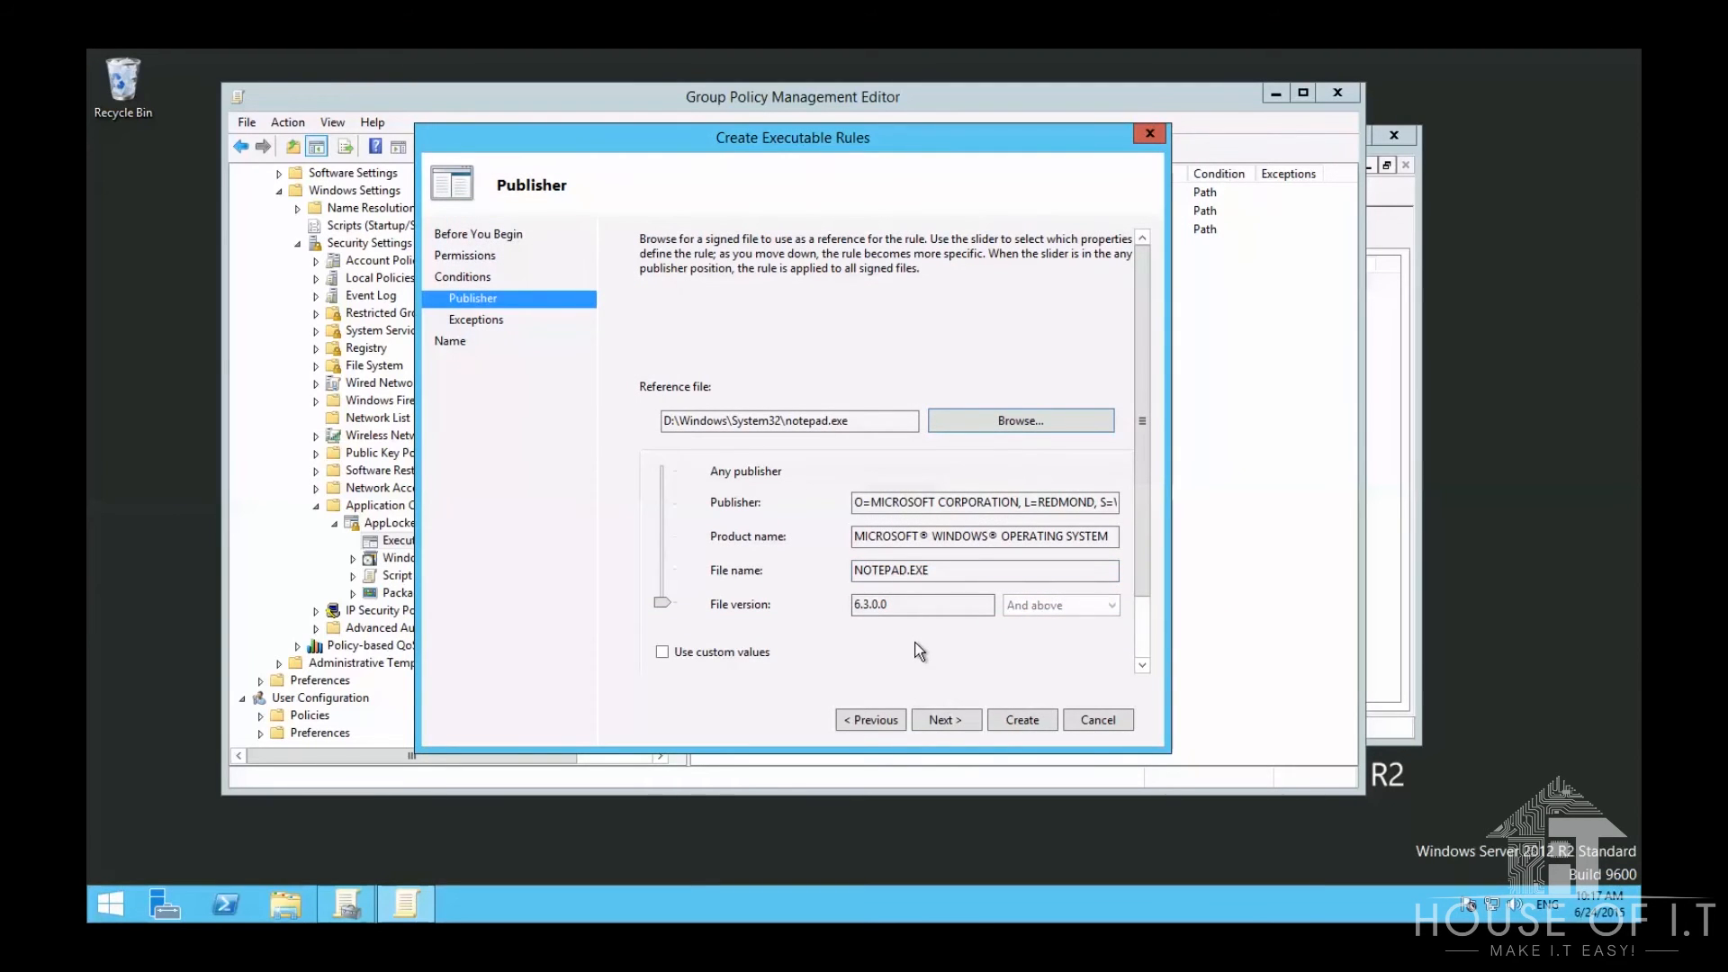
left_click(923, 604)
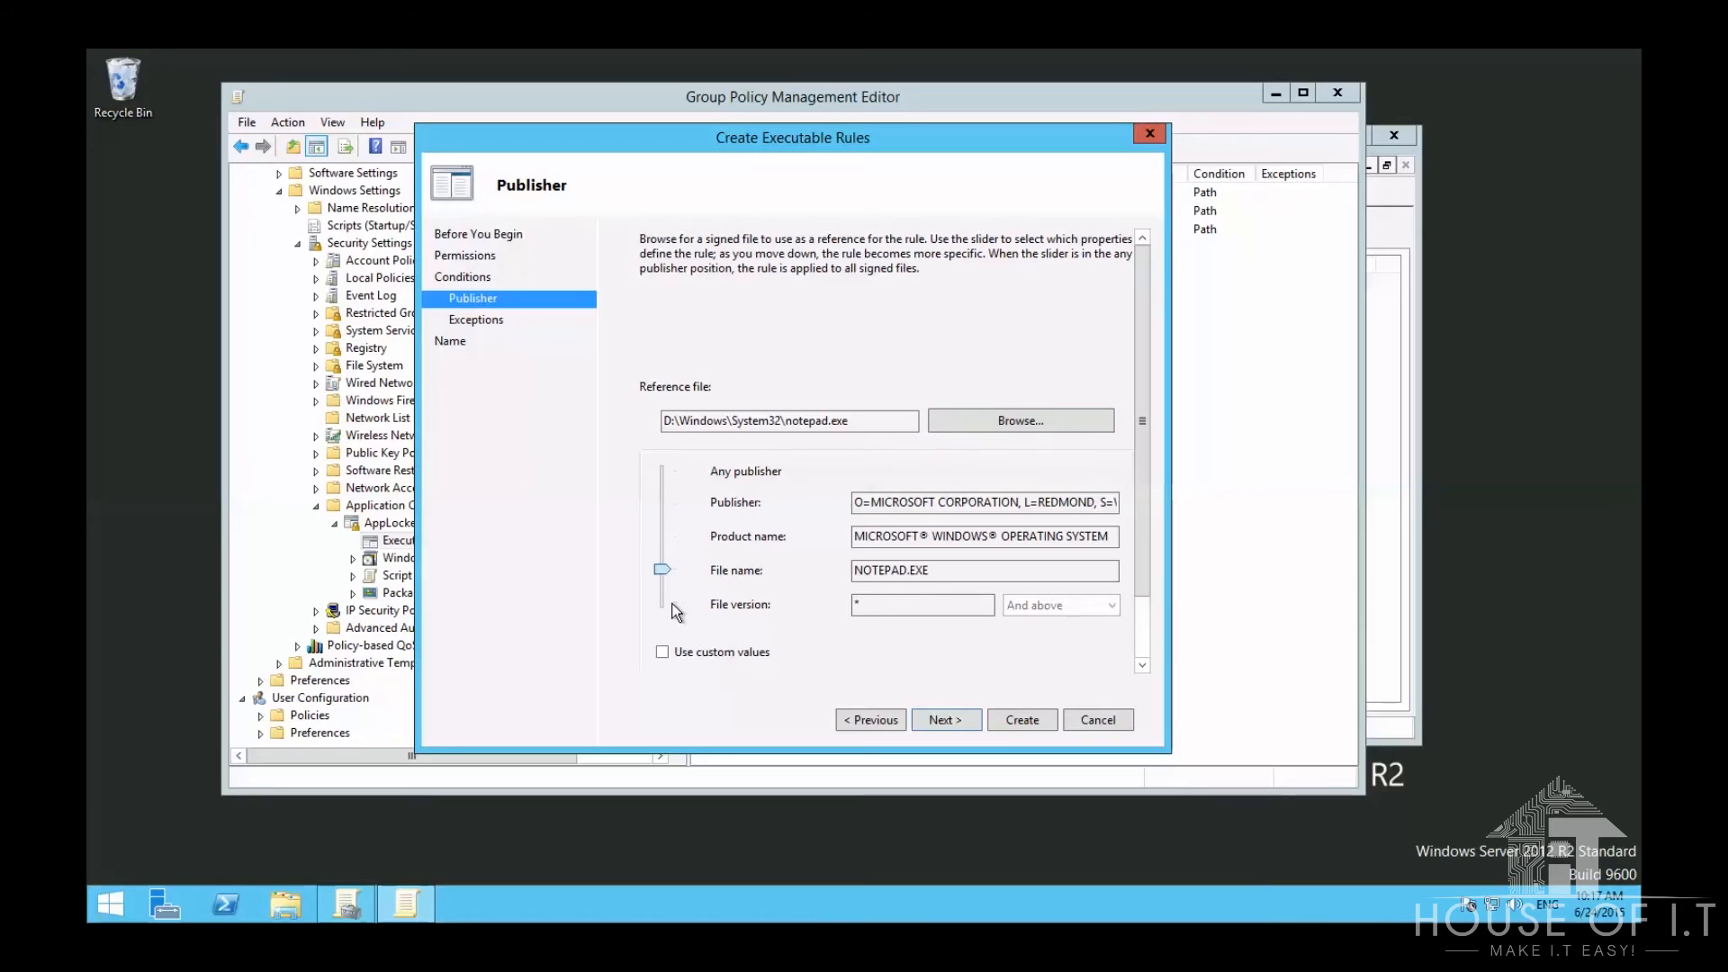
left_click_drag(662, 570, 662, 603)
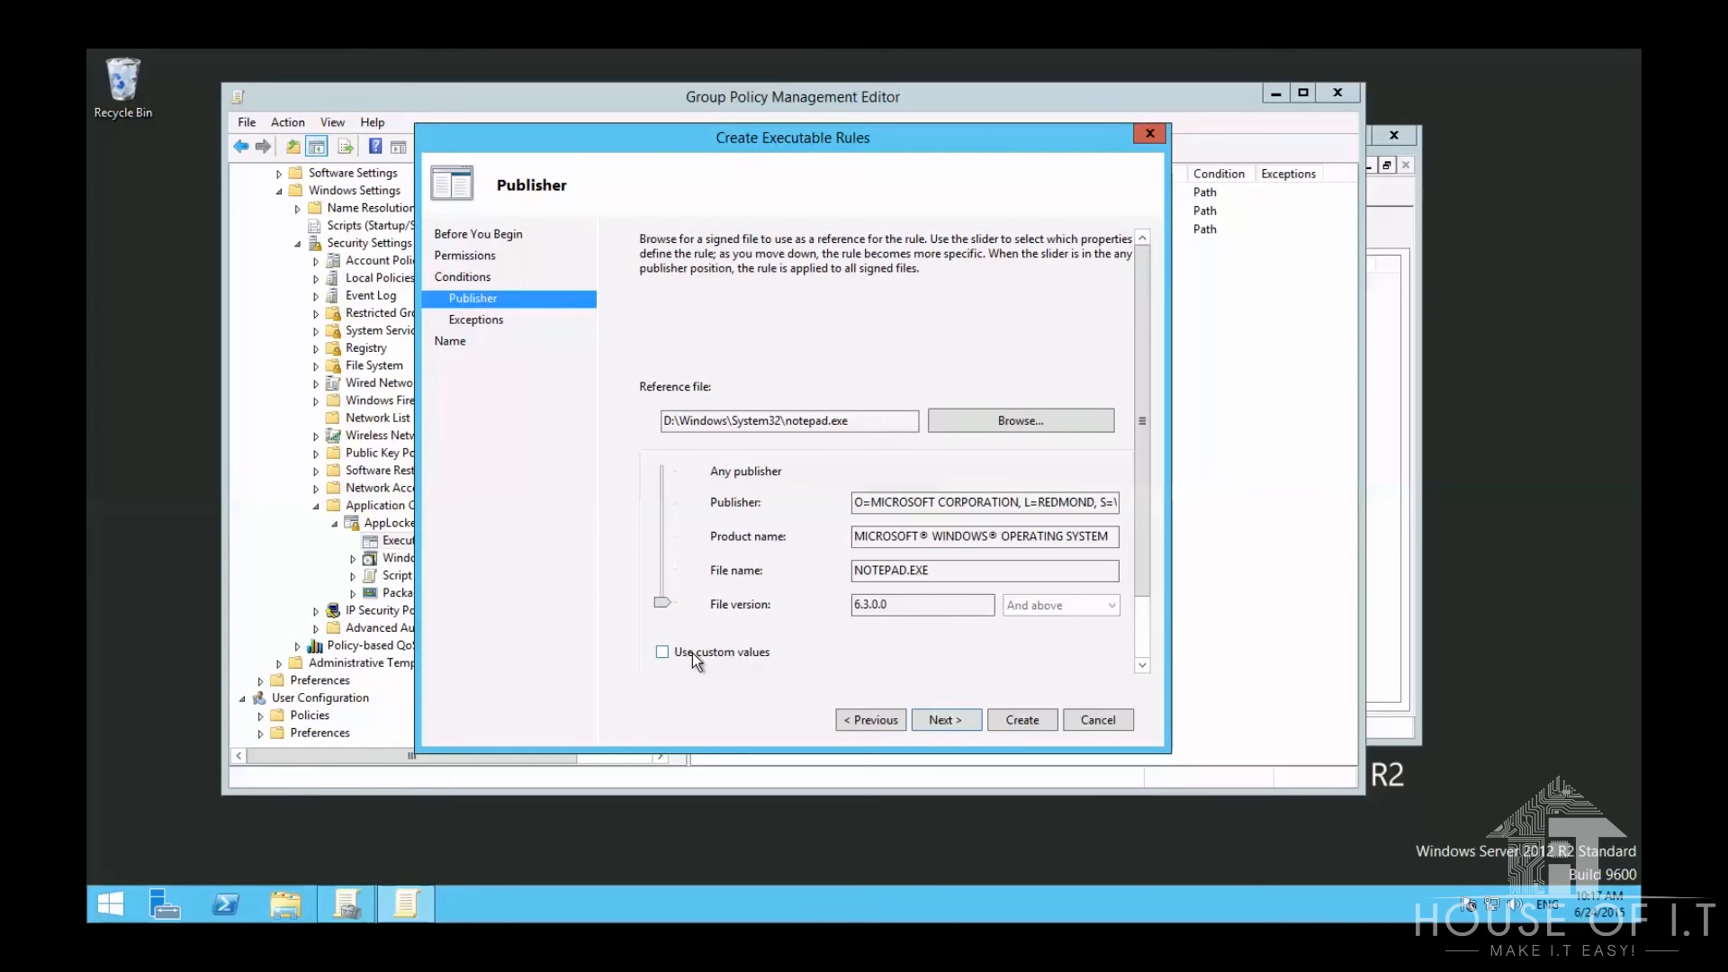
left_click(922, 604)
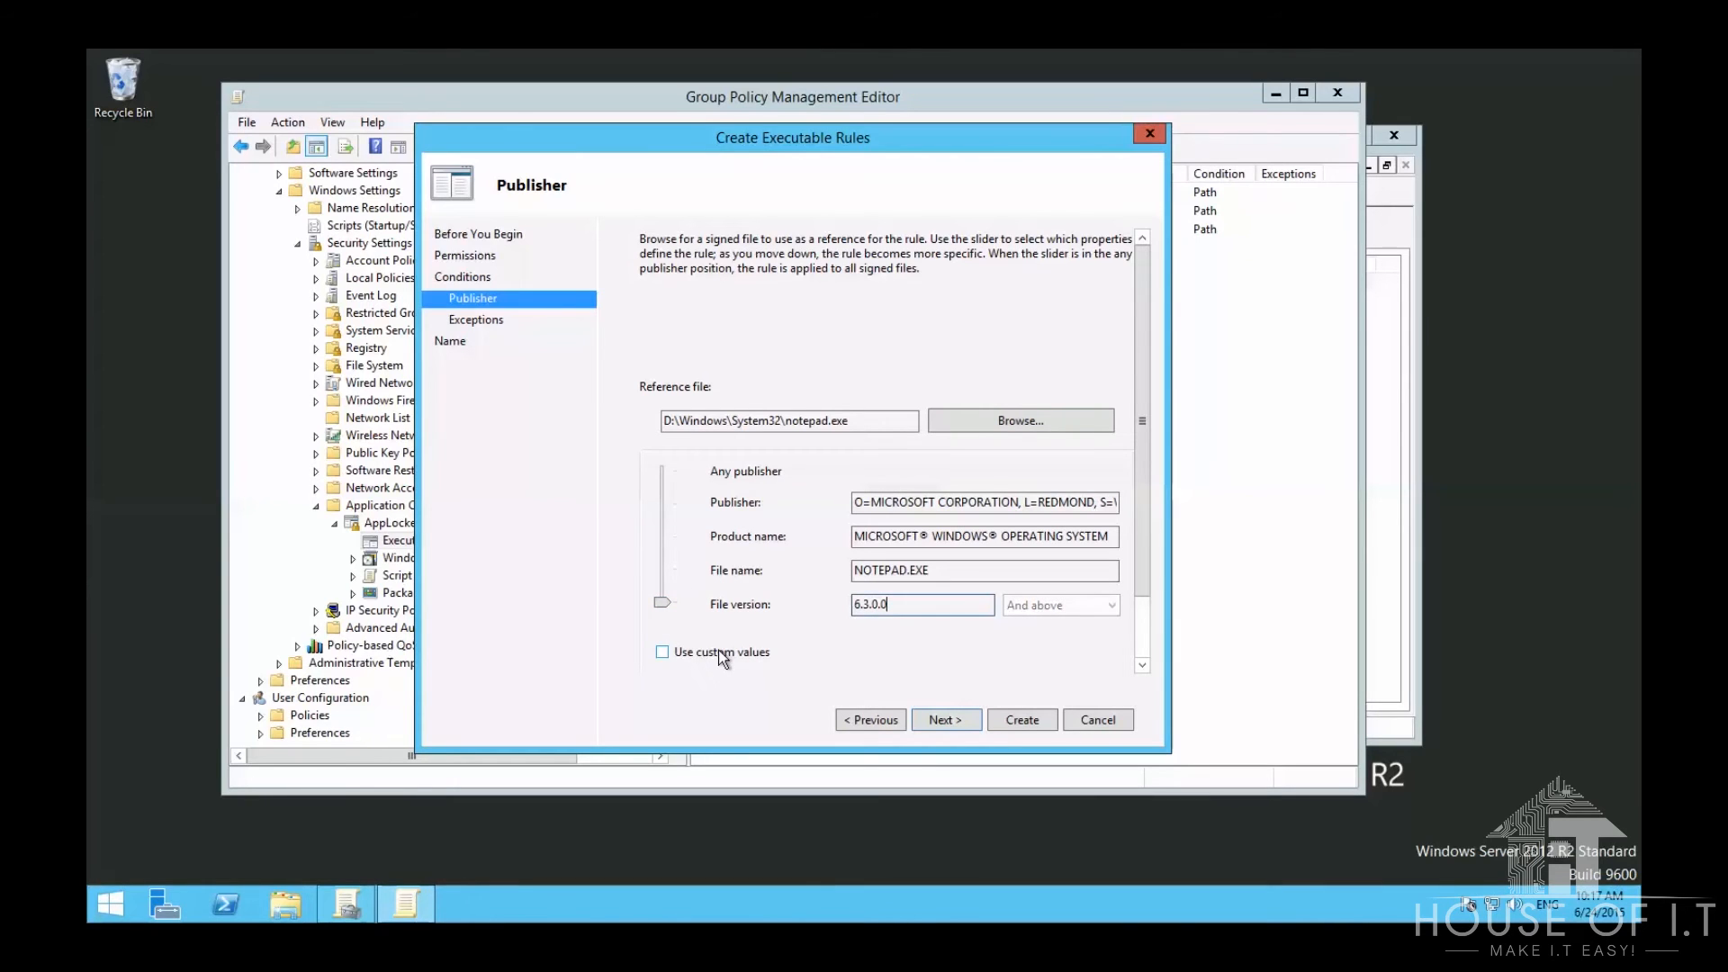
left_click(662, 648)
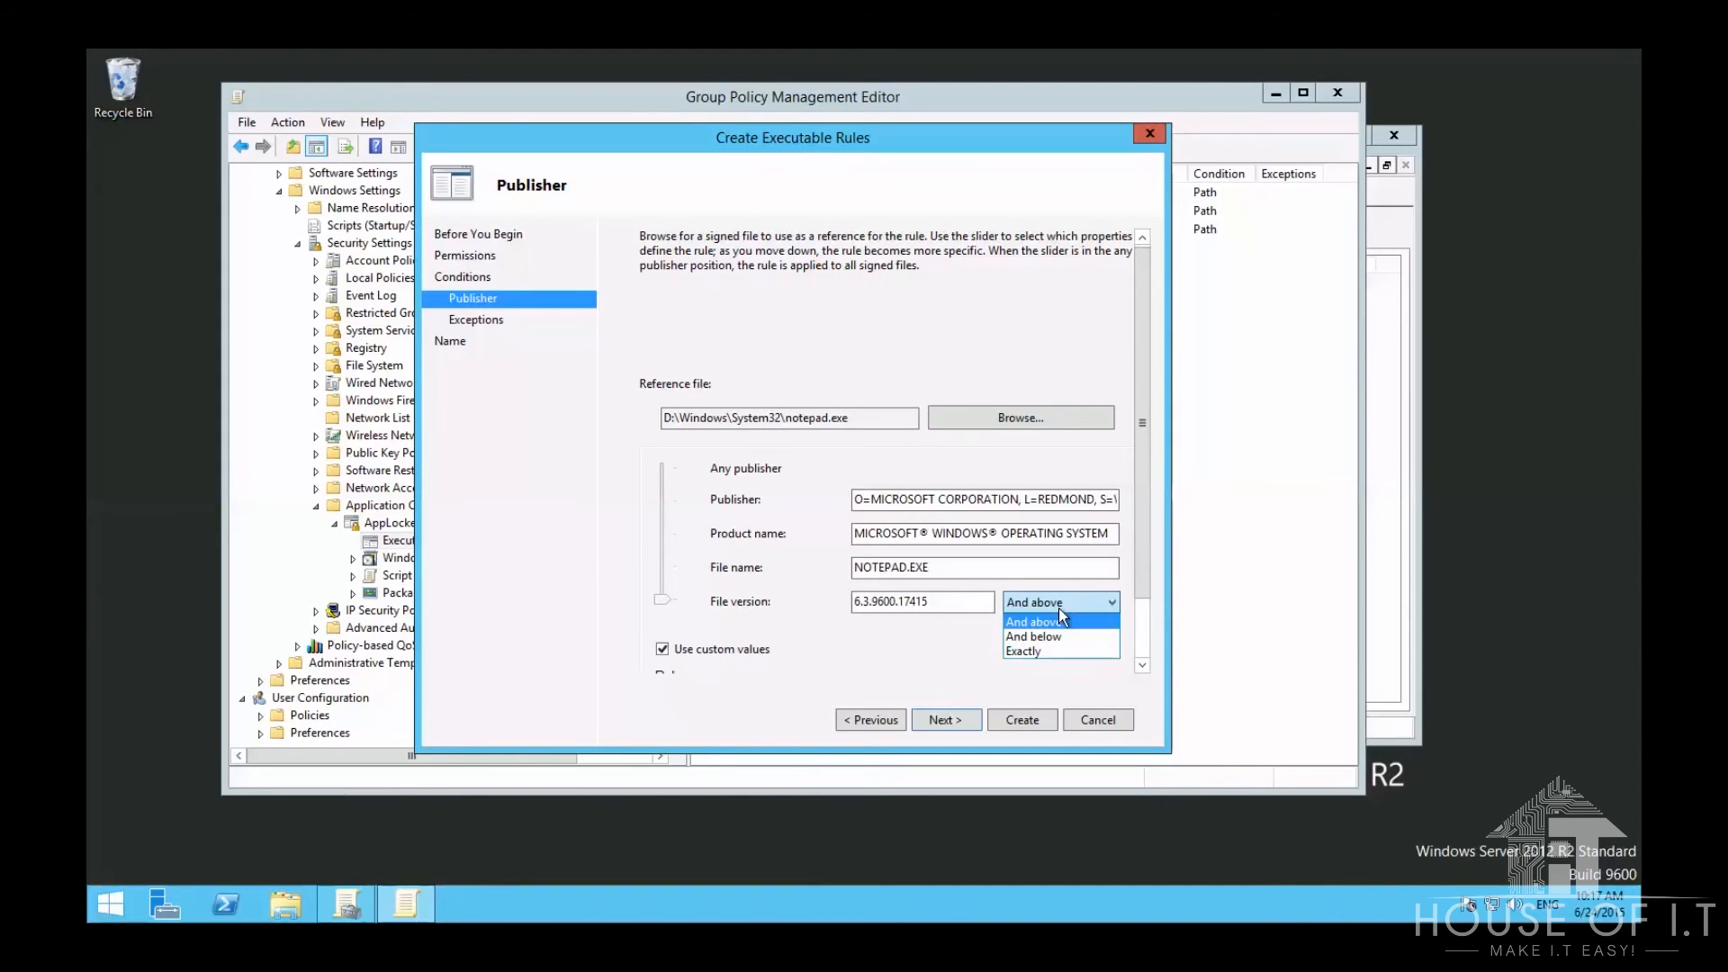
Step: Skip adding exceptions and create the Notepad deny rule
left_click(944, 719)
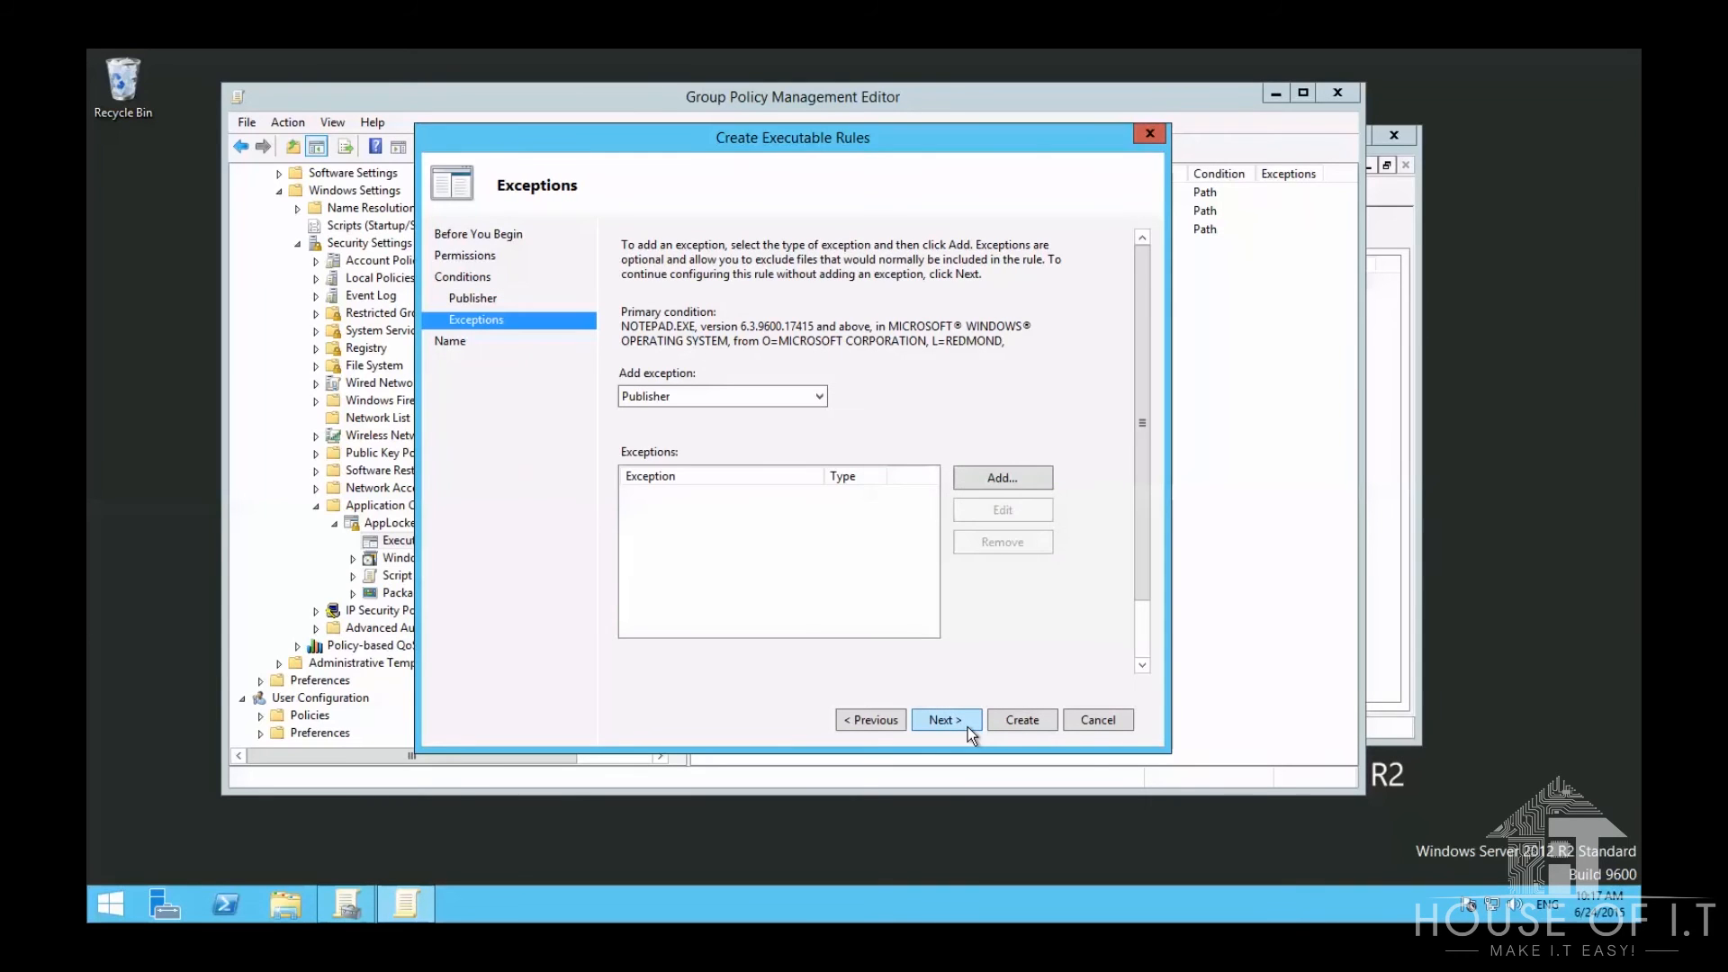
left_click(999, 477)
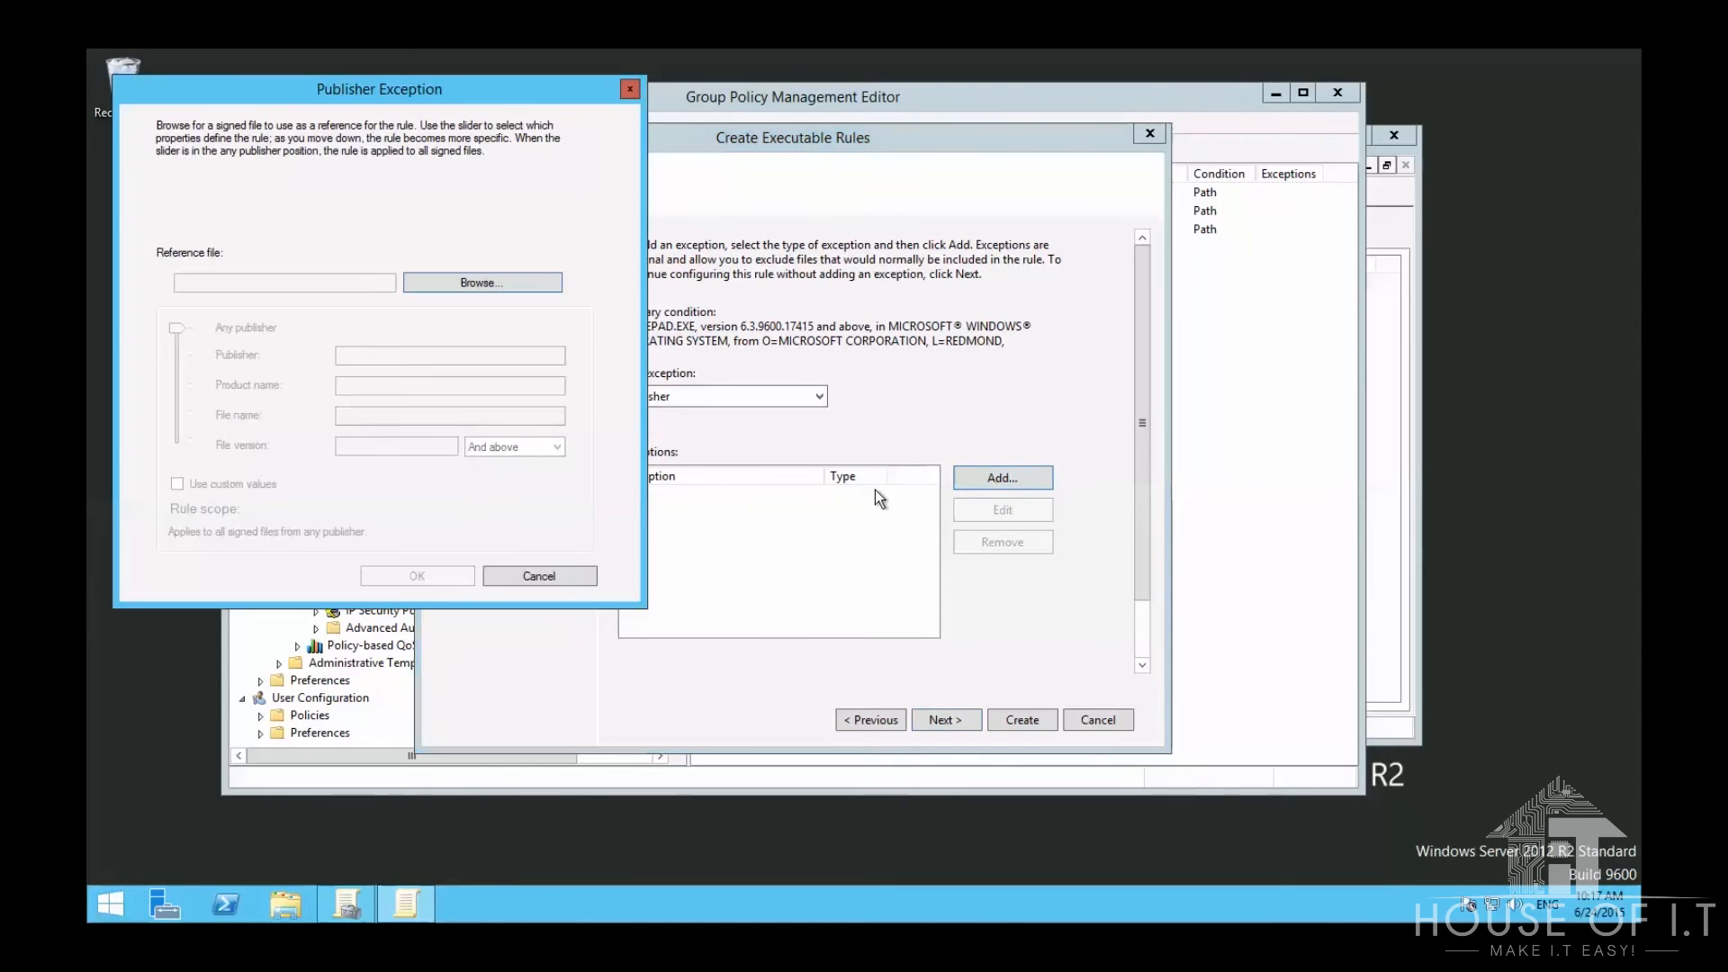
left_click(539, 576)
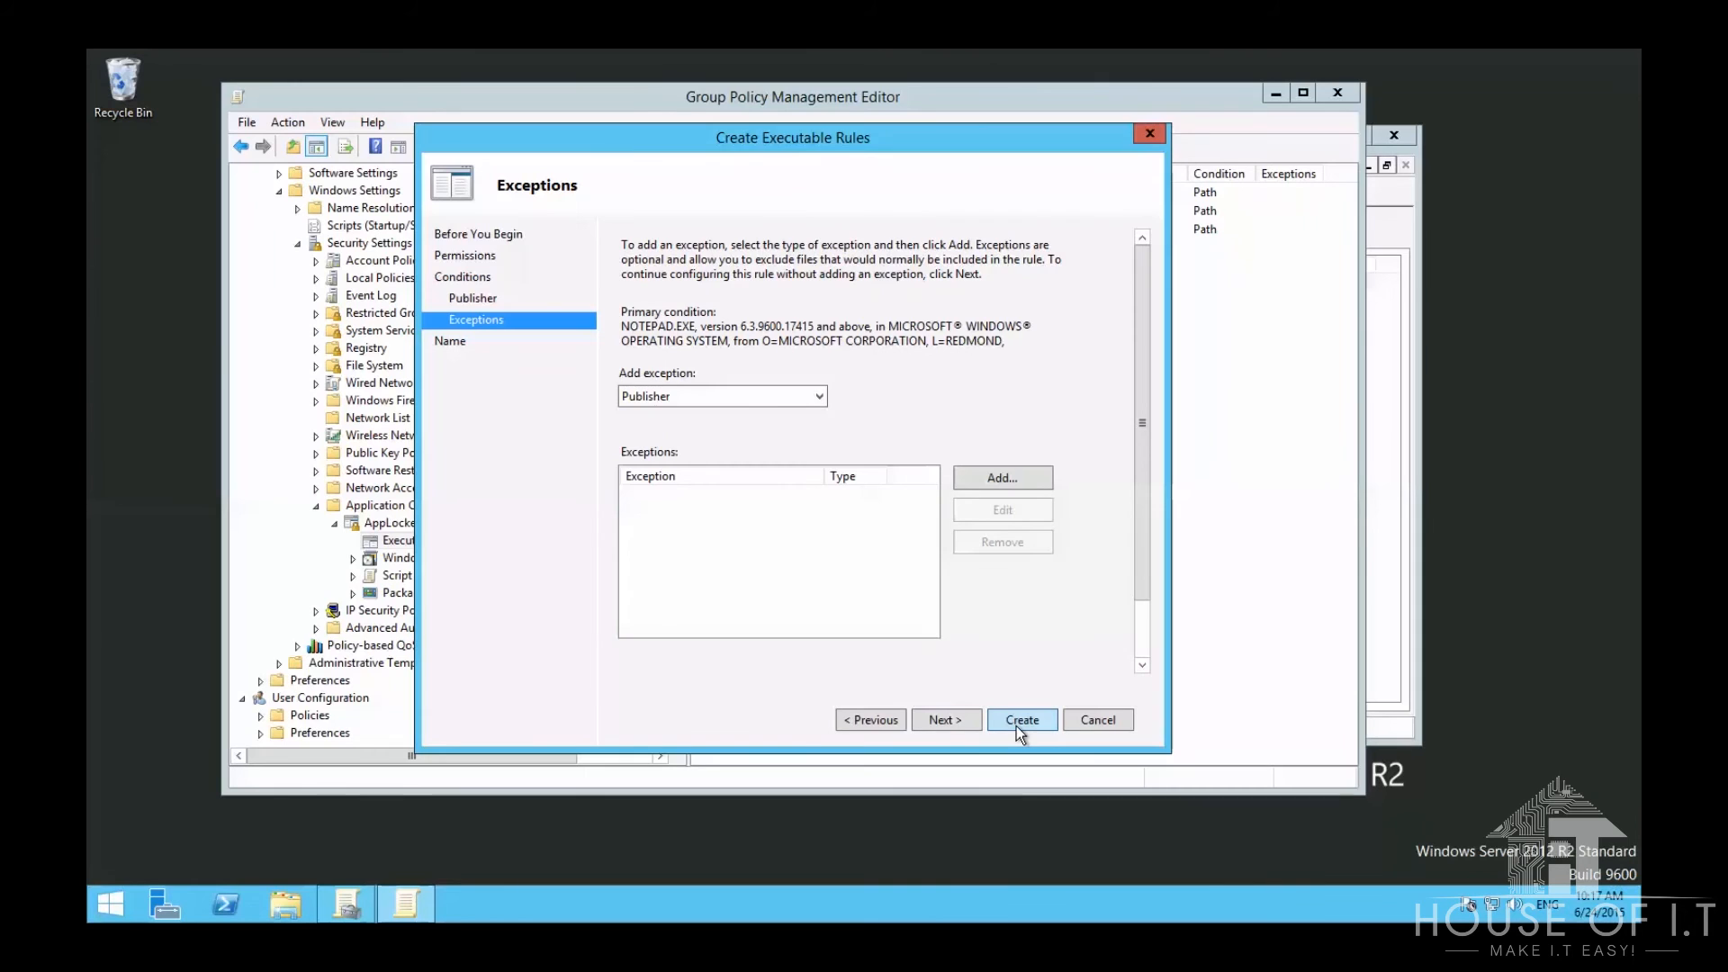
left_click(1020, 720)
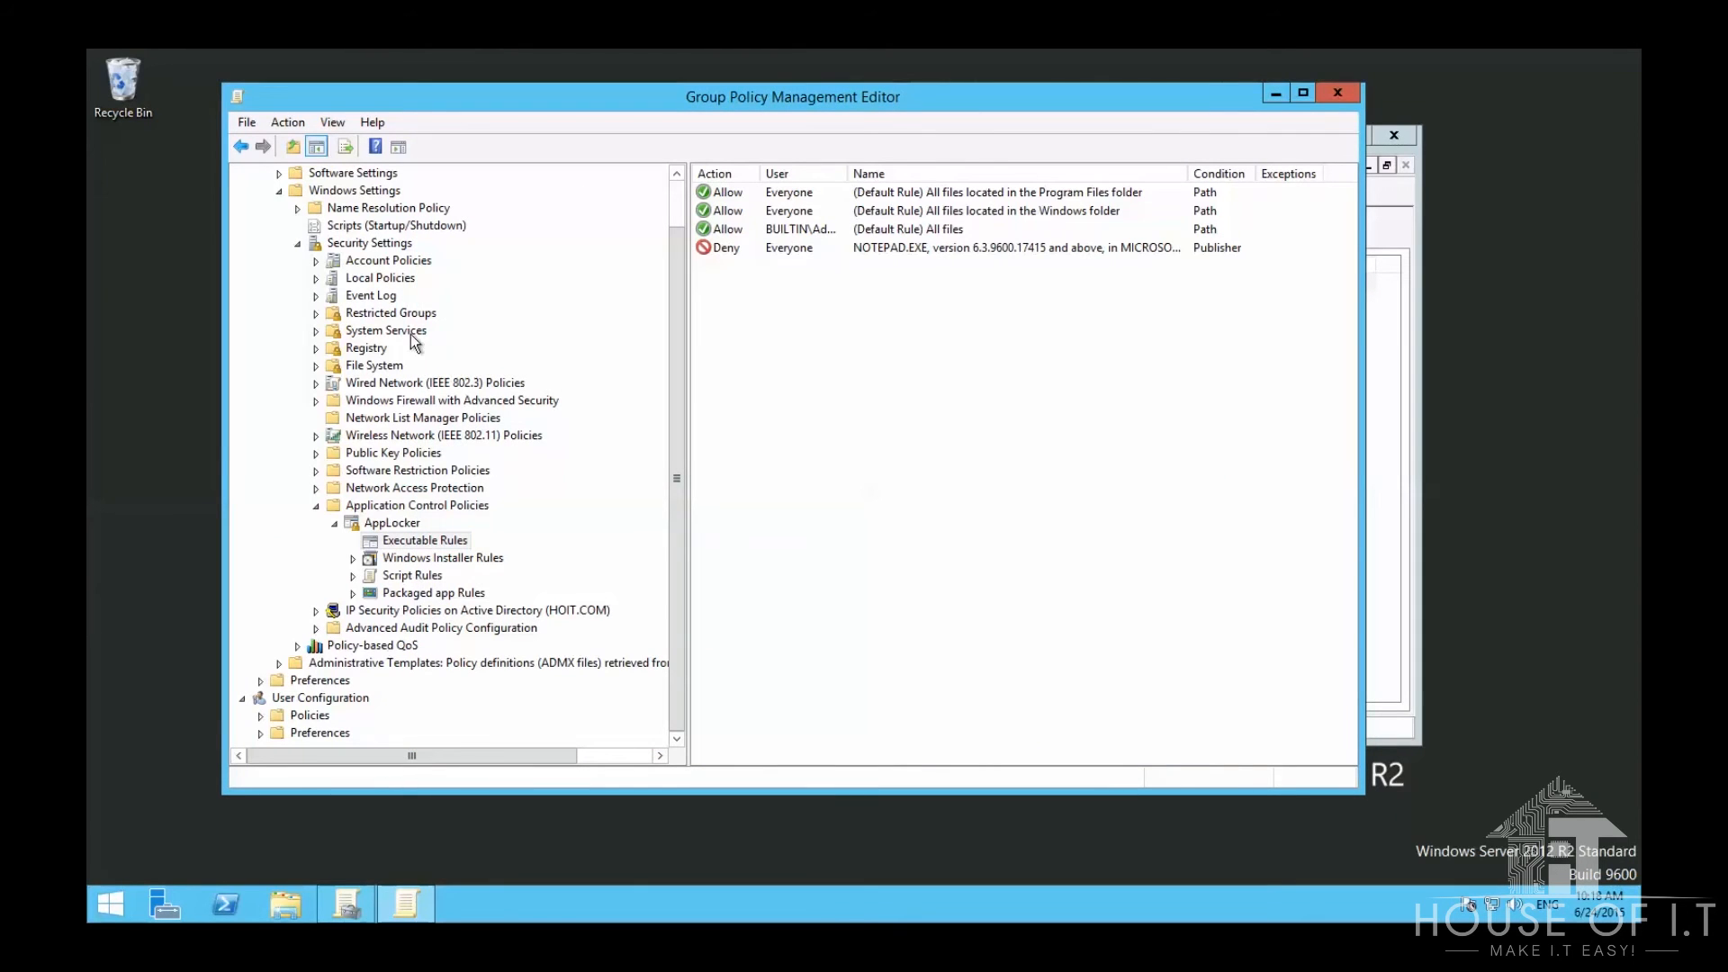
Step: Define the Application Identity system service policy with Automatic startup mode
left_click(385, 330)
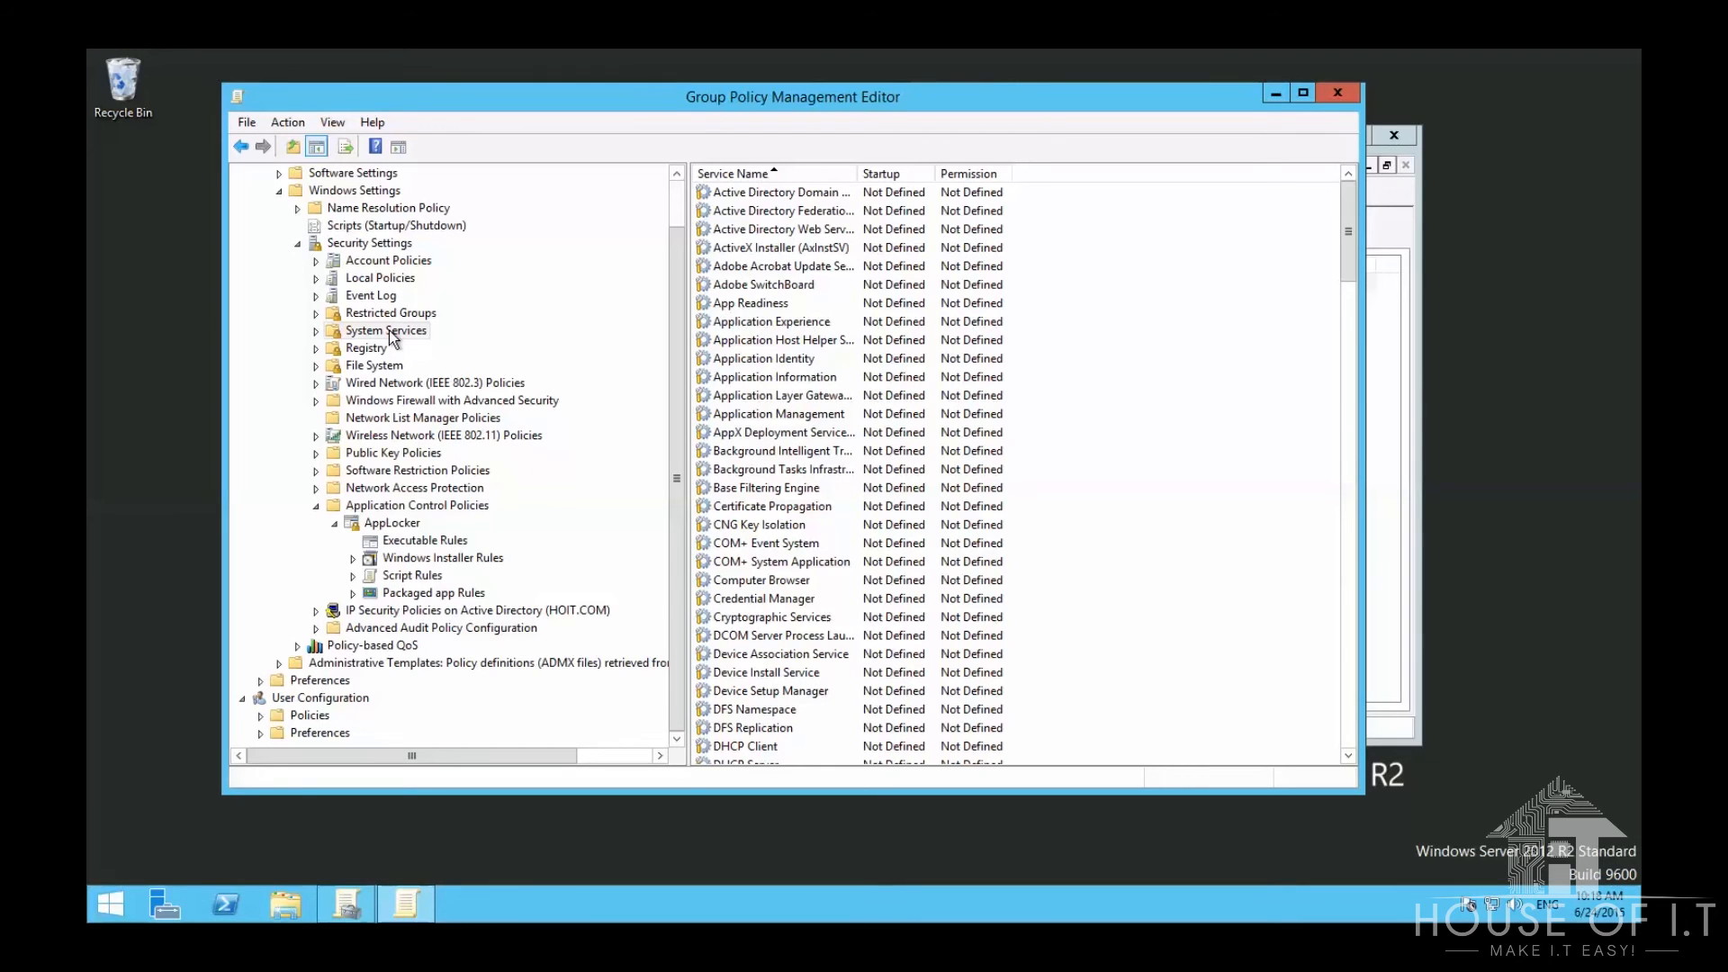
double_click(762, 357)
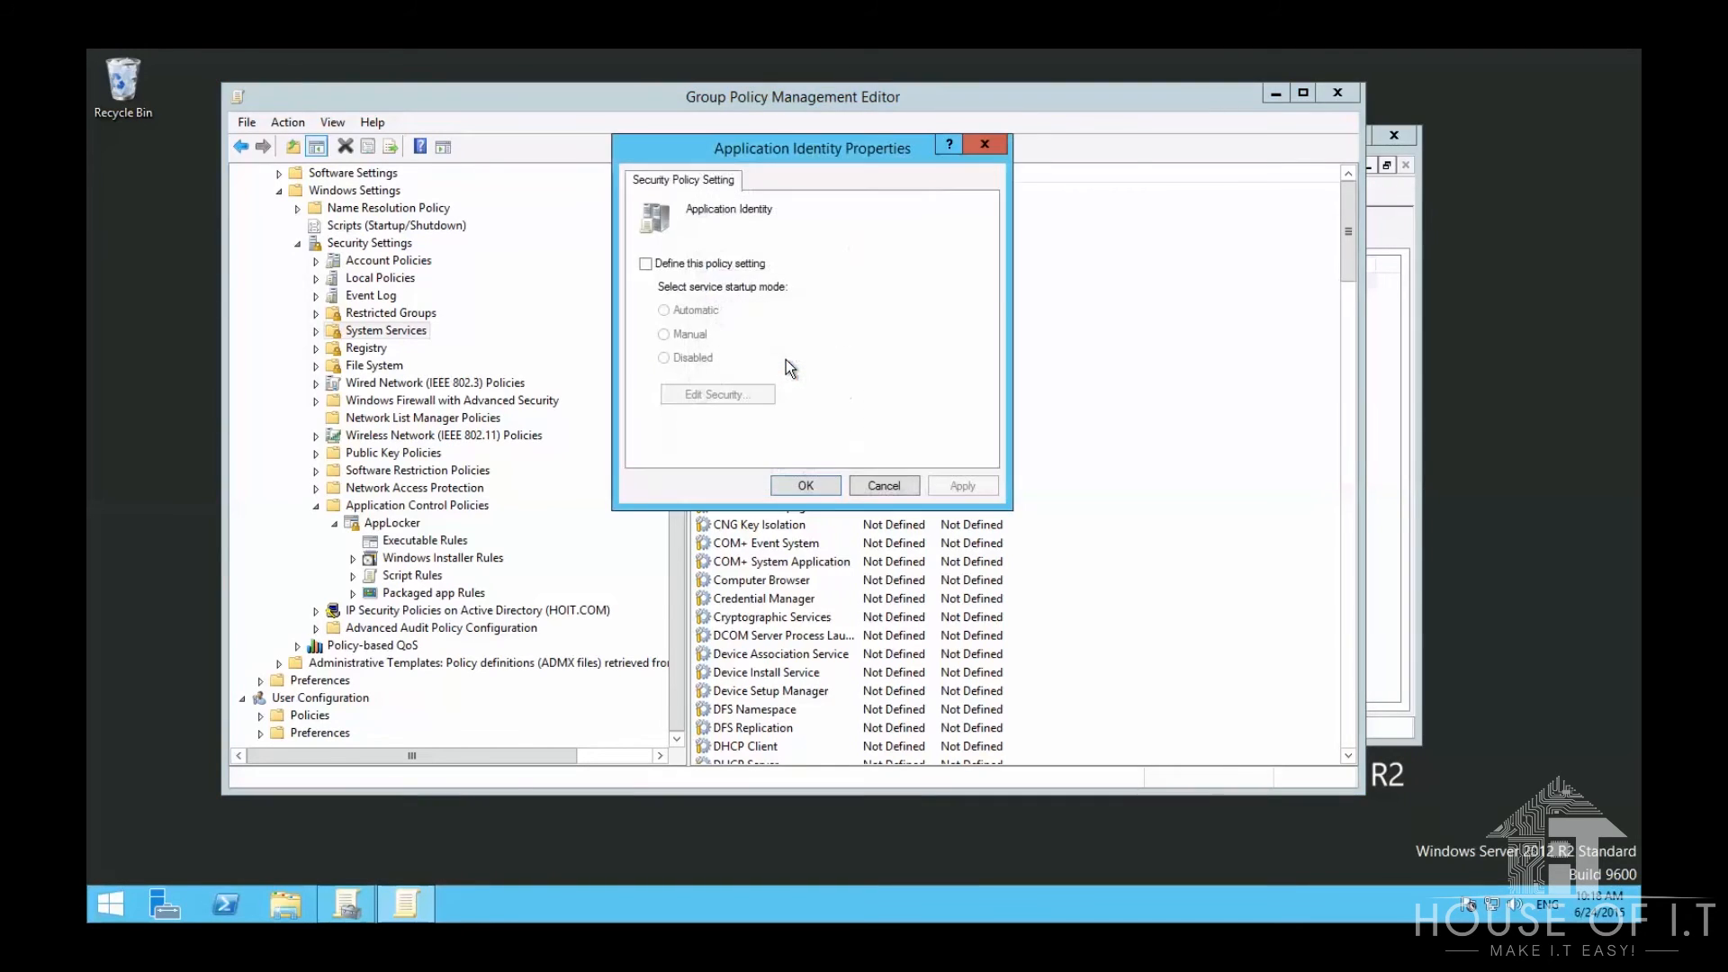
left_click(646, 264)
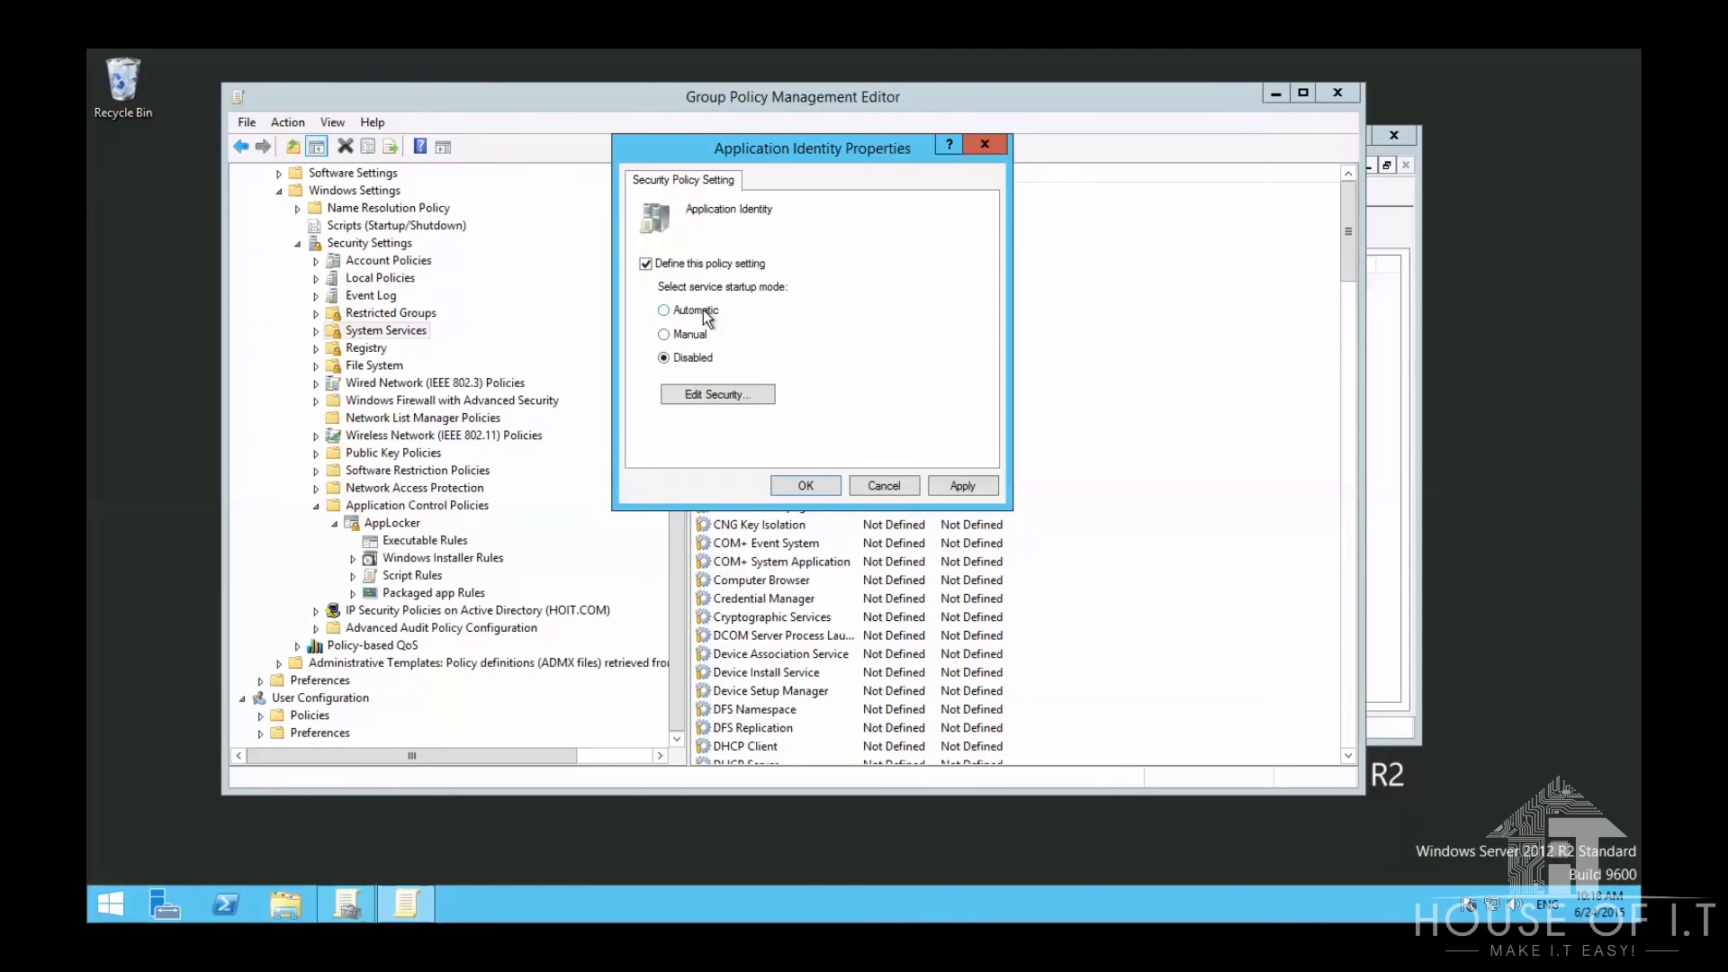
left_click(716, 393)
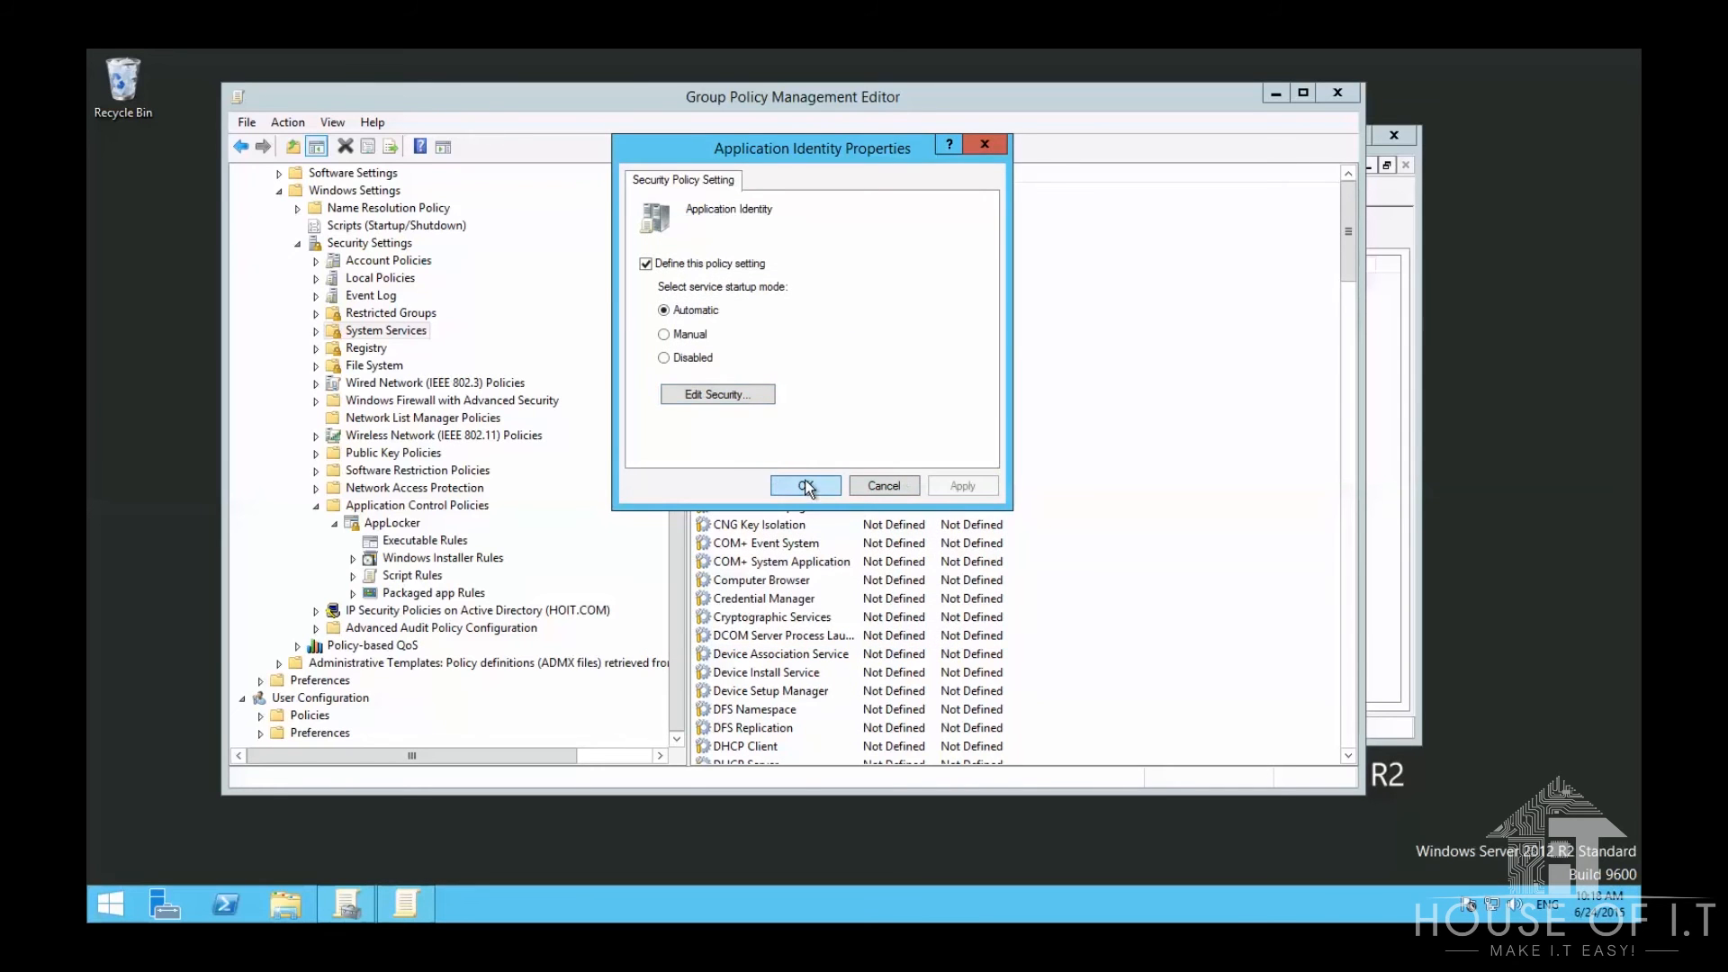
left_click(804, 485)
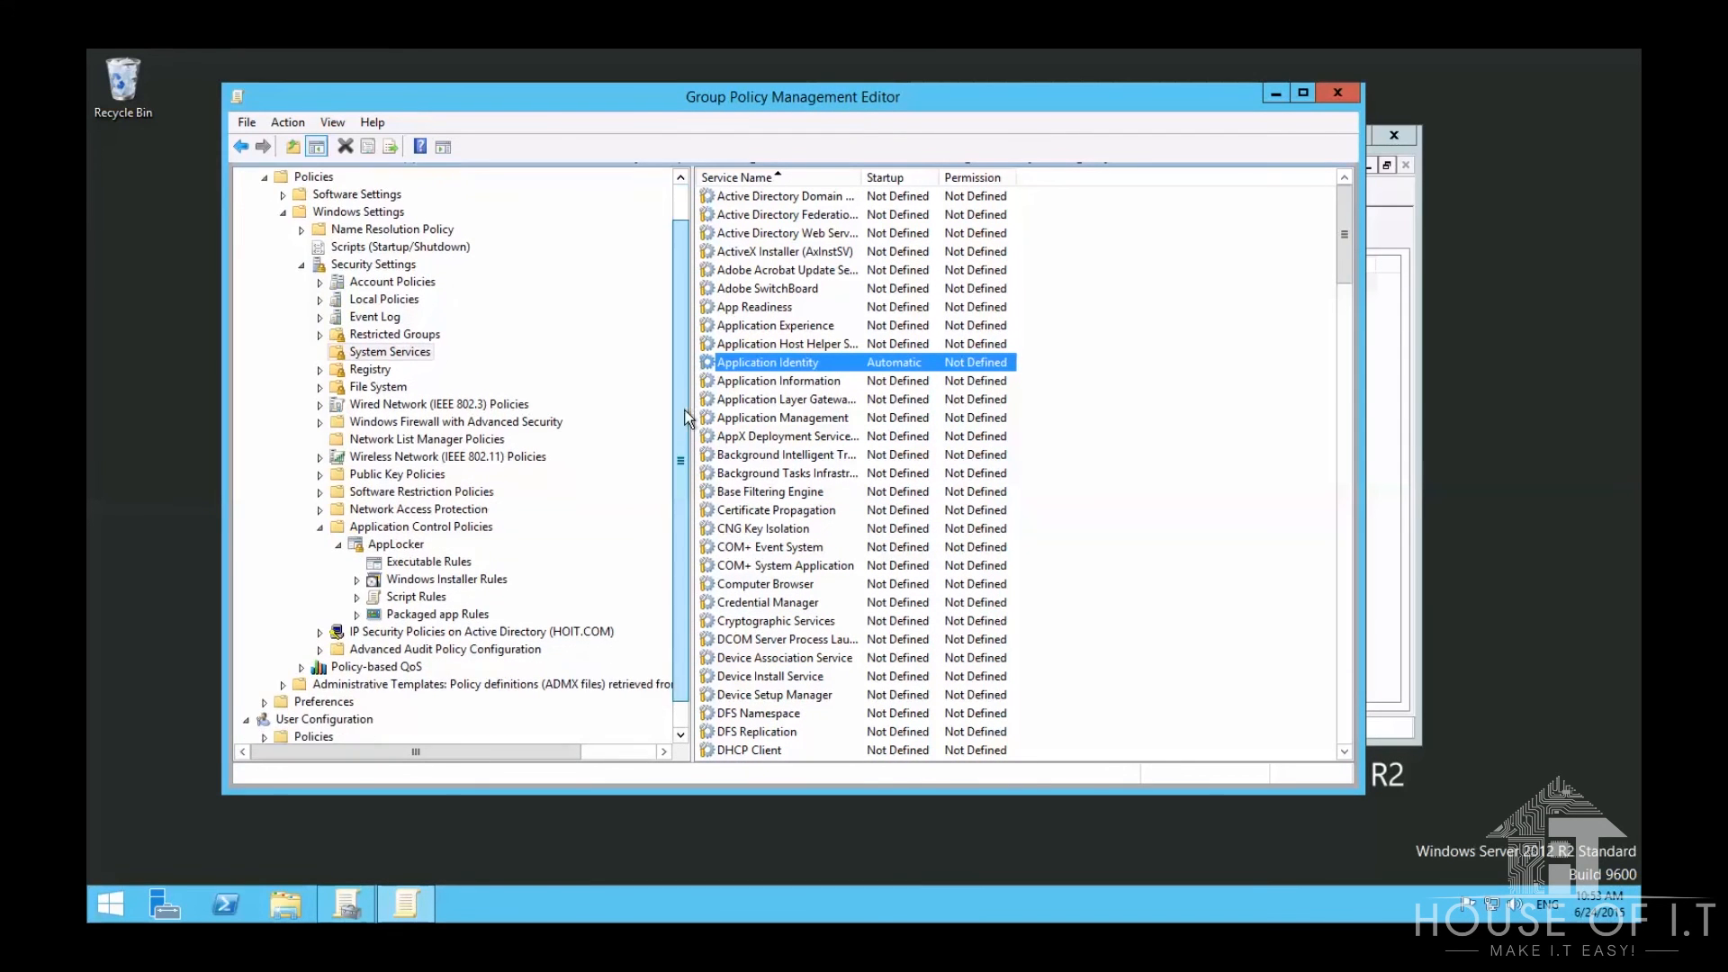
Step: Add a Services preference for AppIDSvc with Automatic startup and the Start service action
left_click(324, 666)
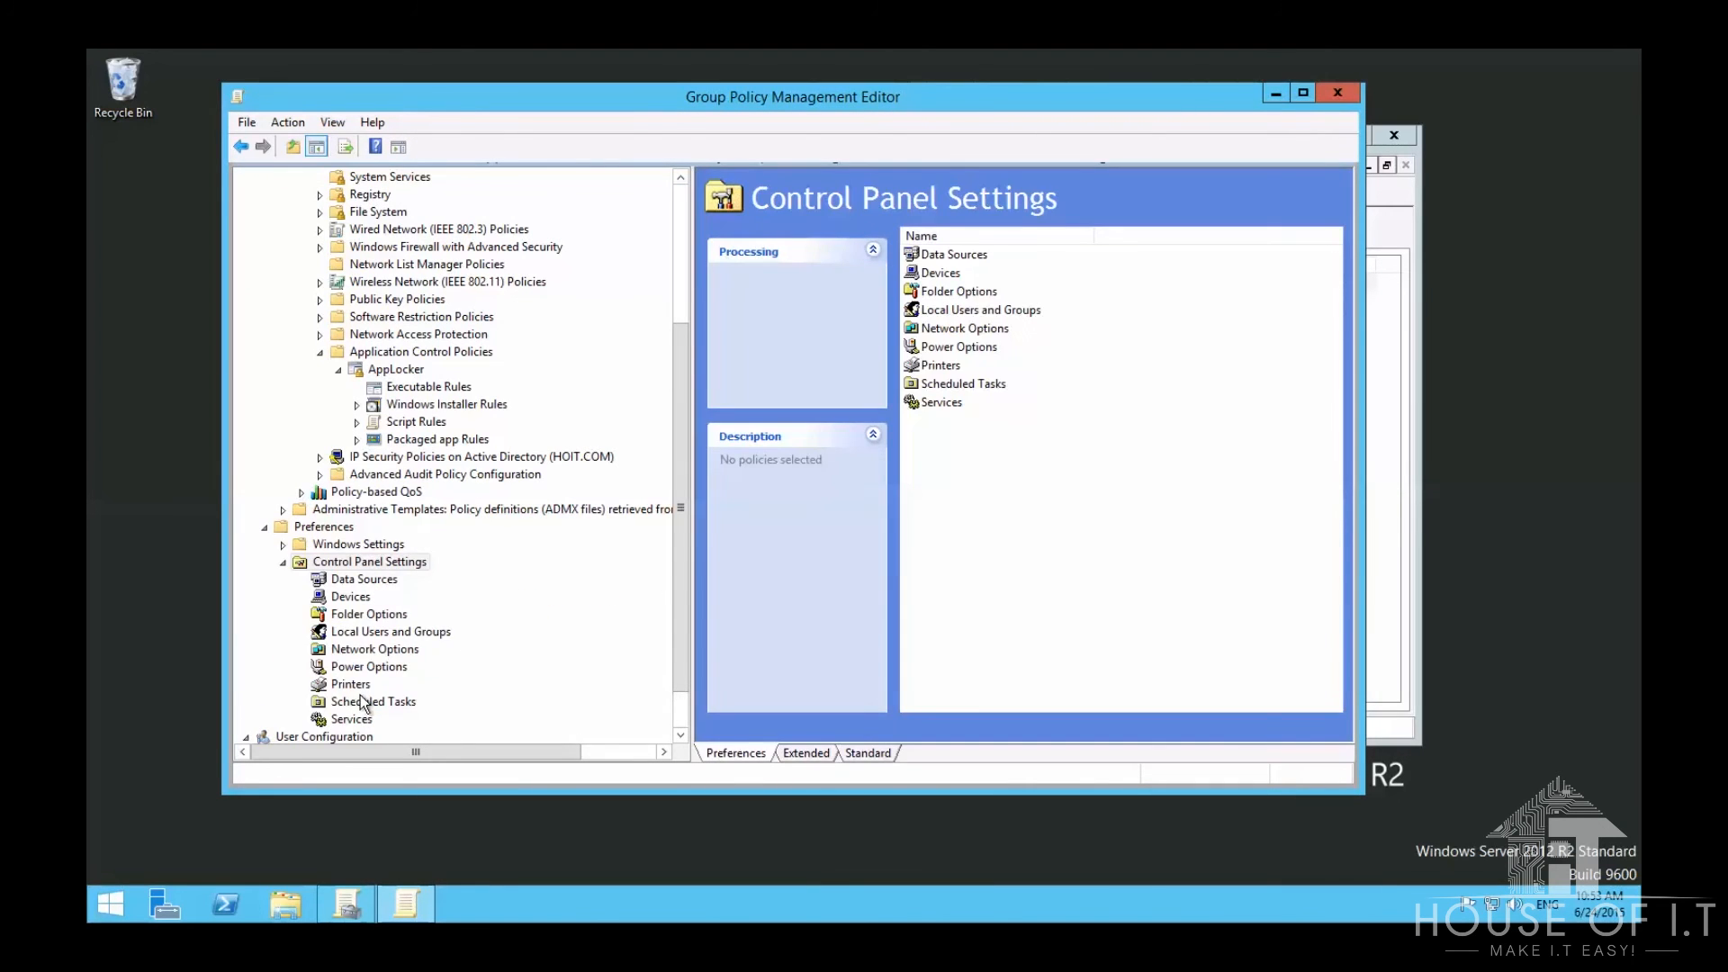
mouse_move(855, 471)
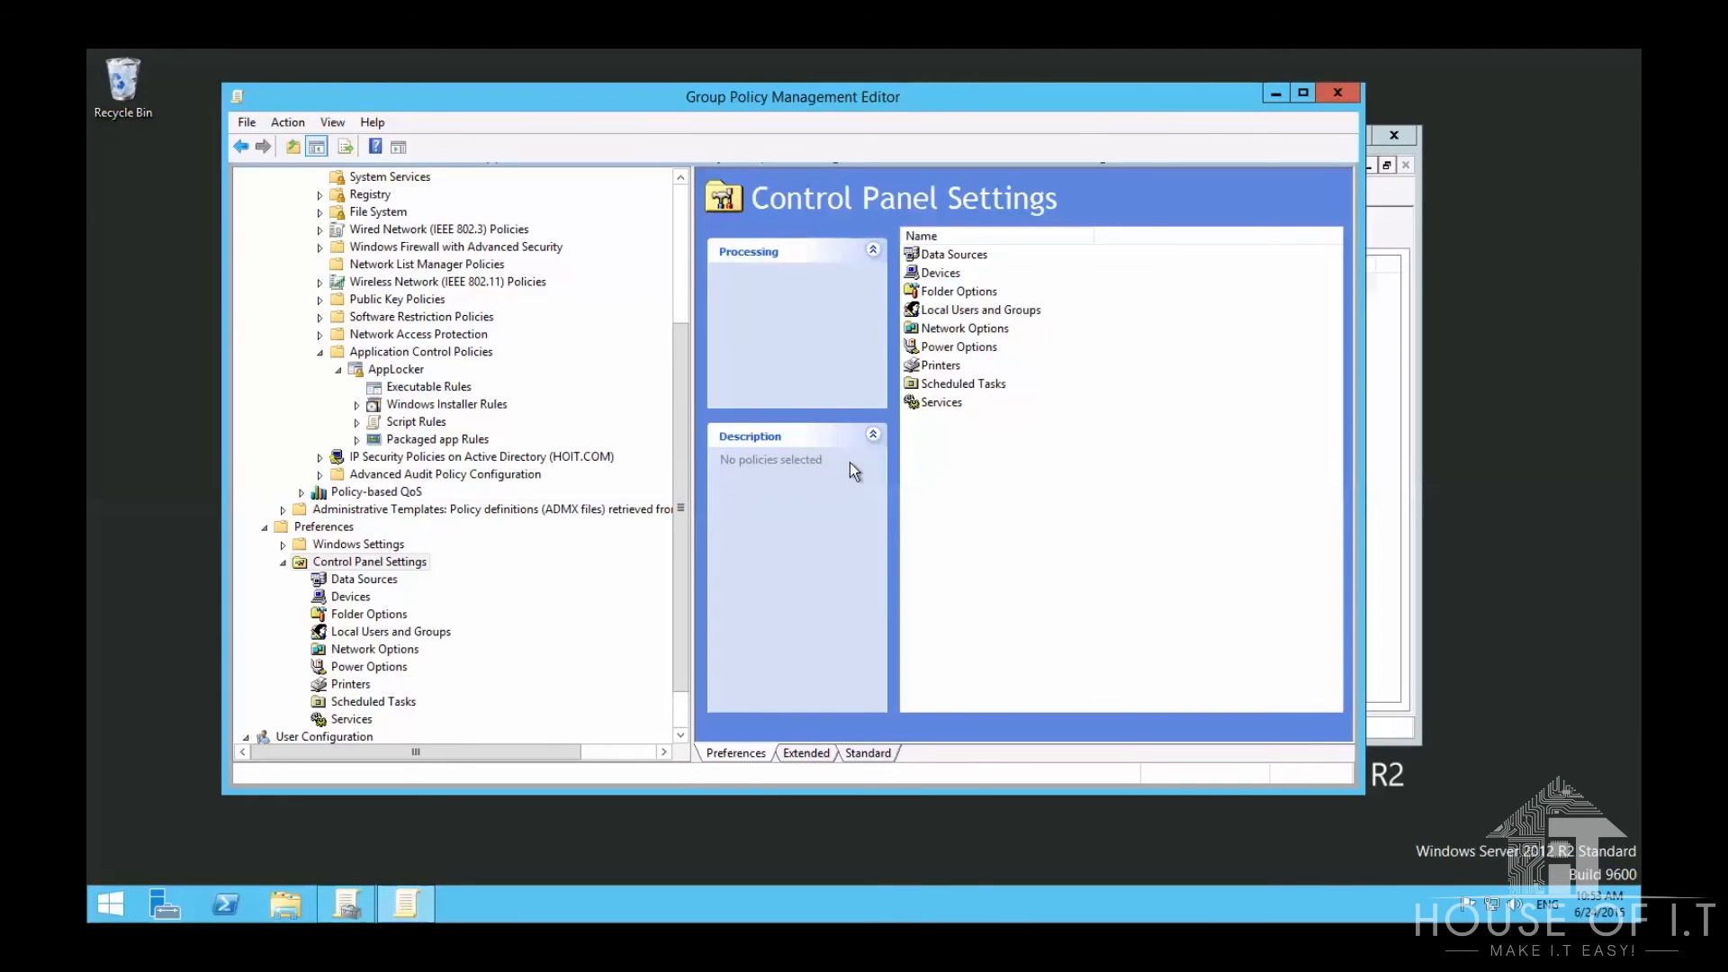
right_click(941, 402)
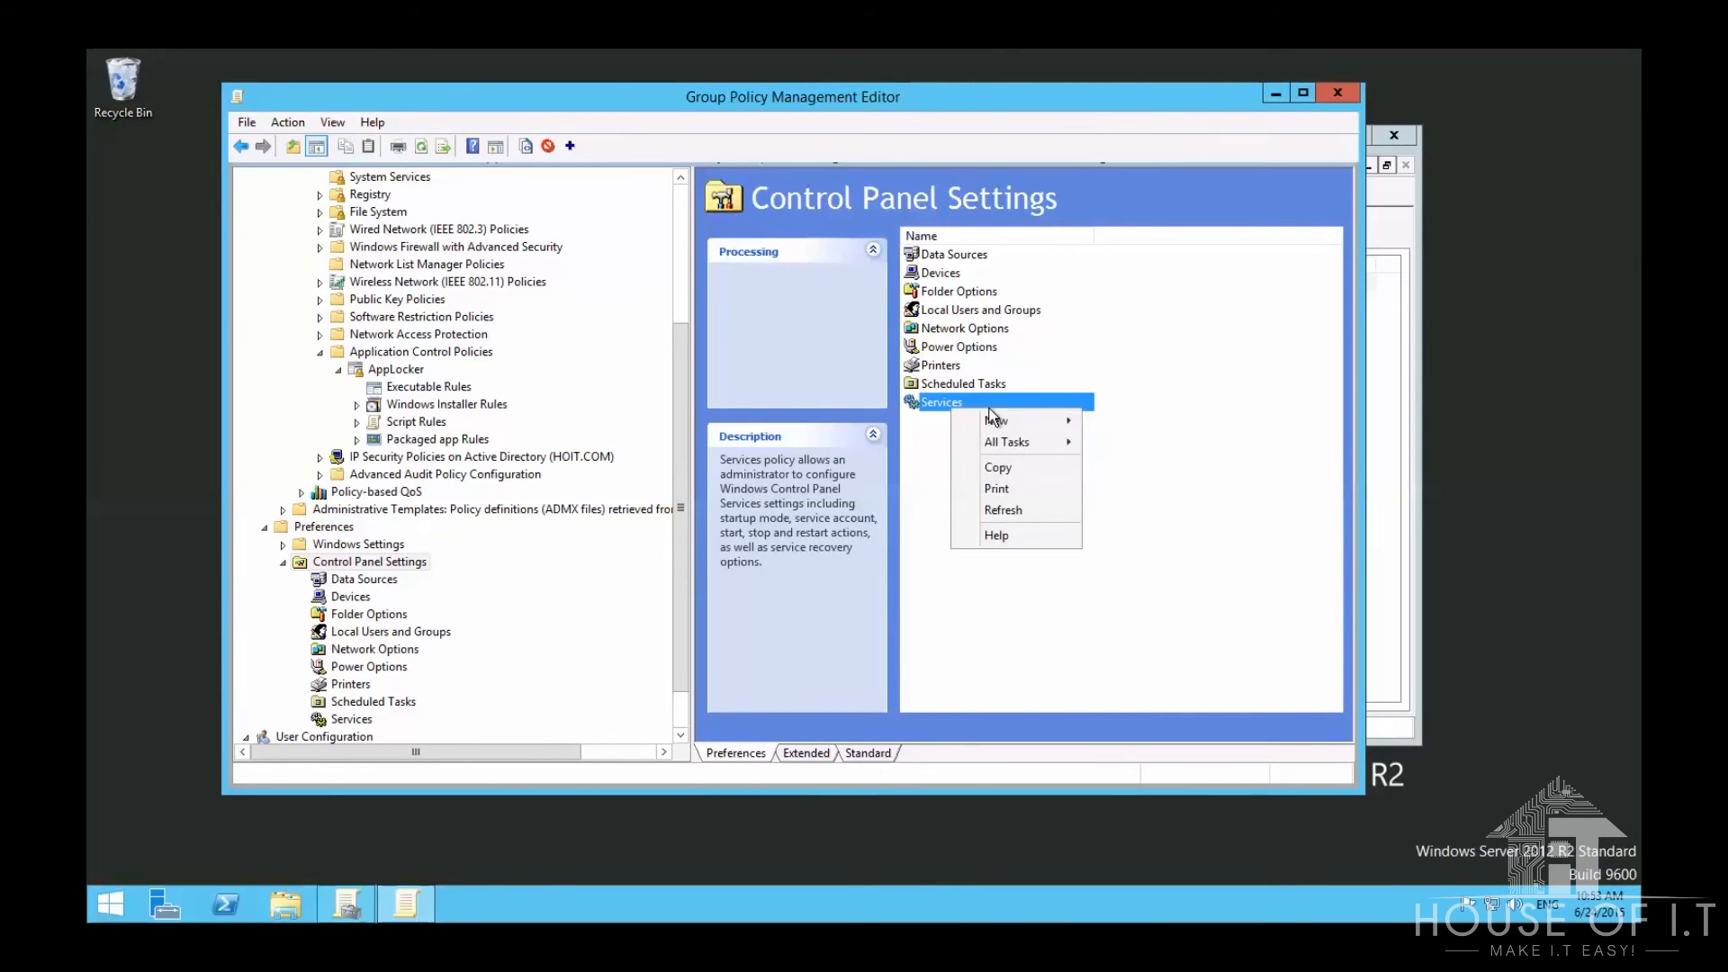
left_click(995, 421)
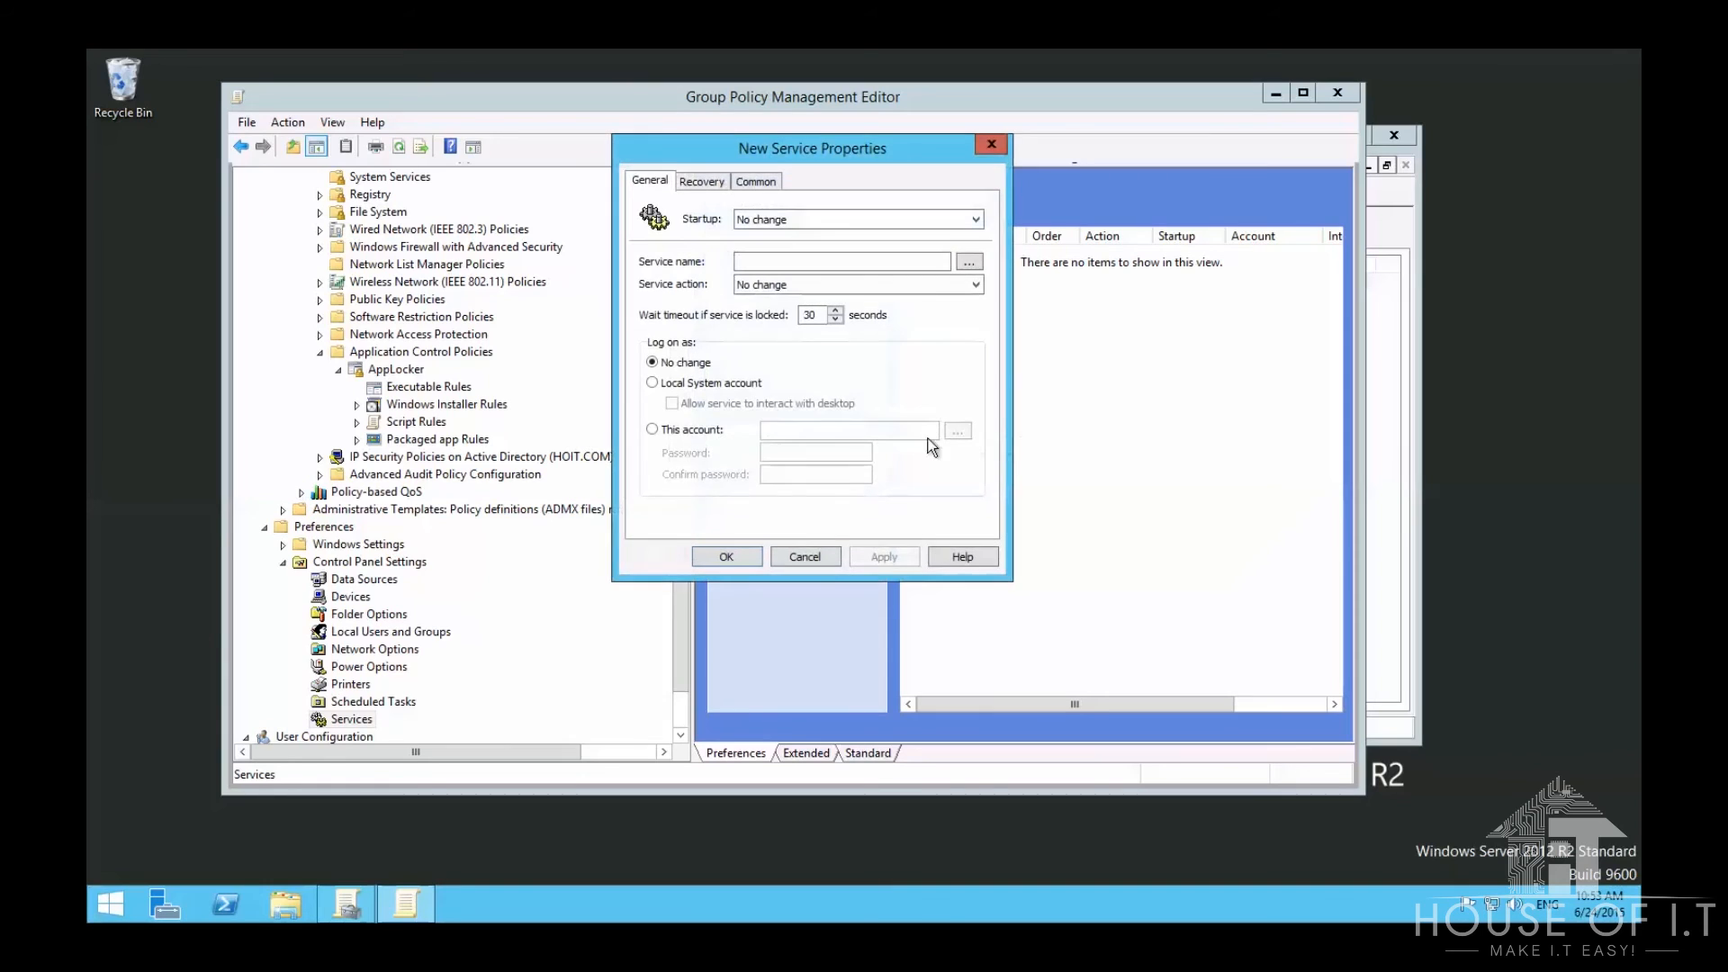
mouse_move(835, 220)
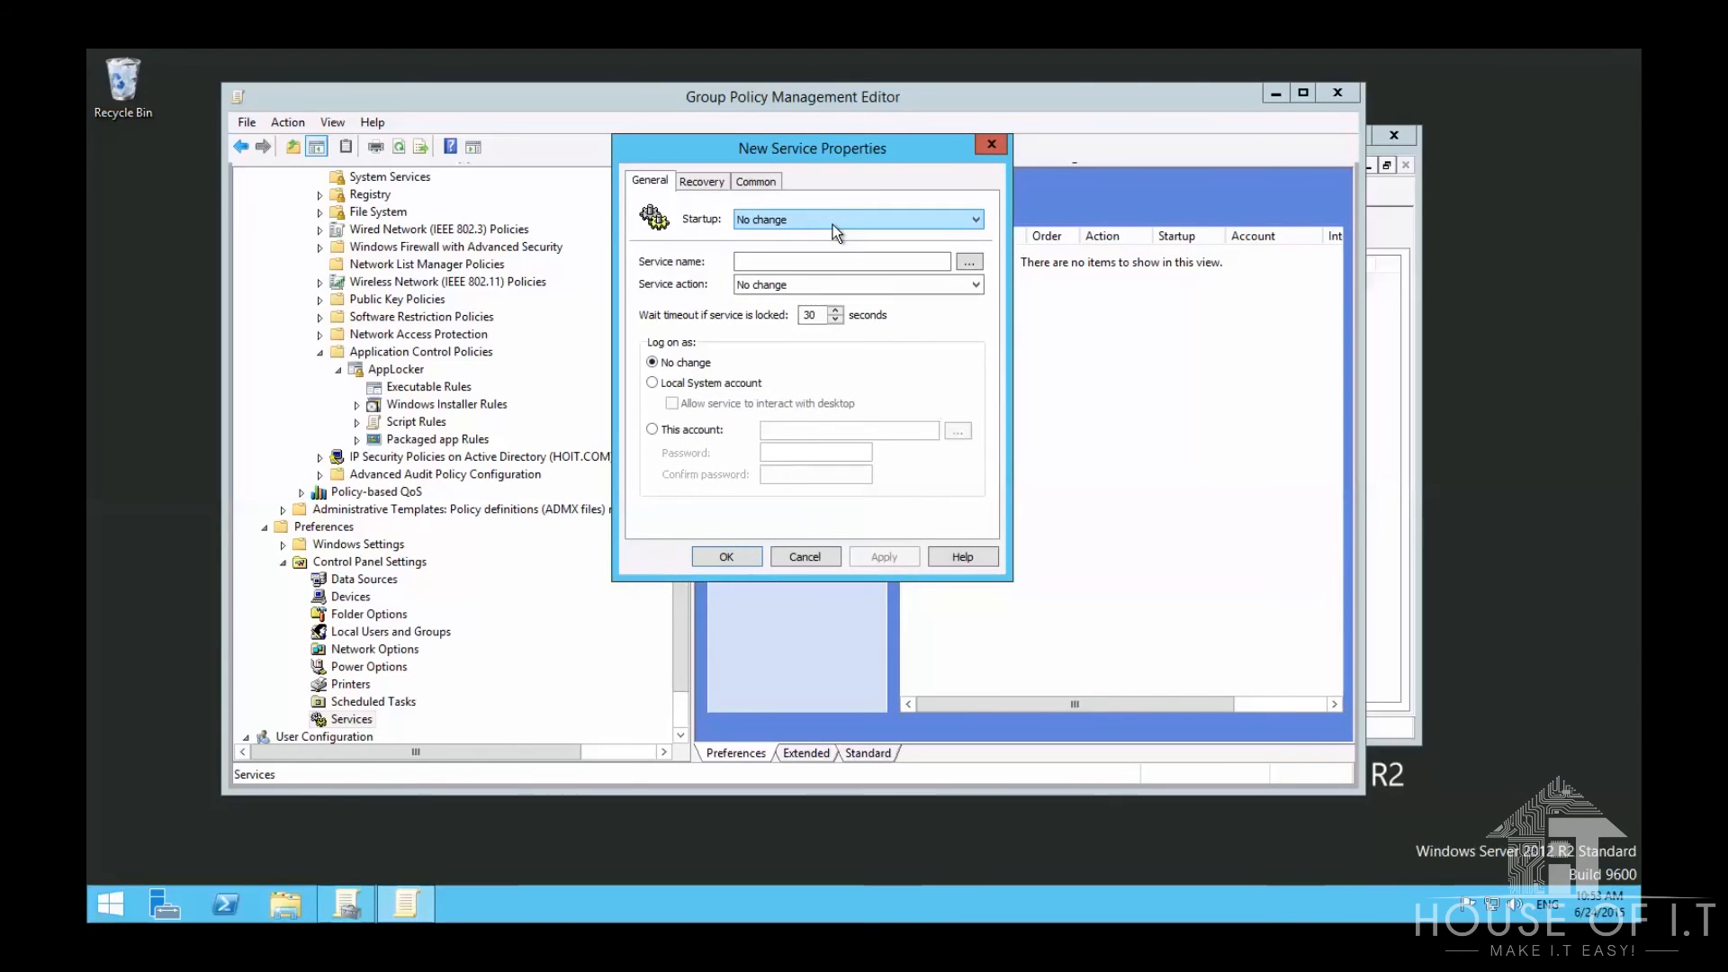
left_click(972, 218)
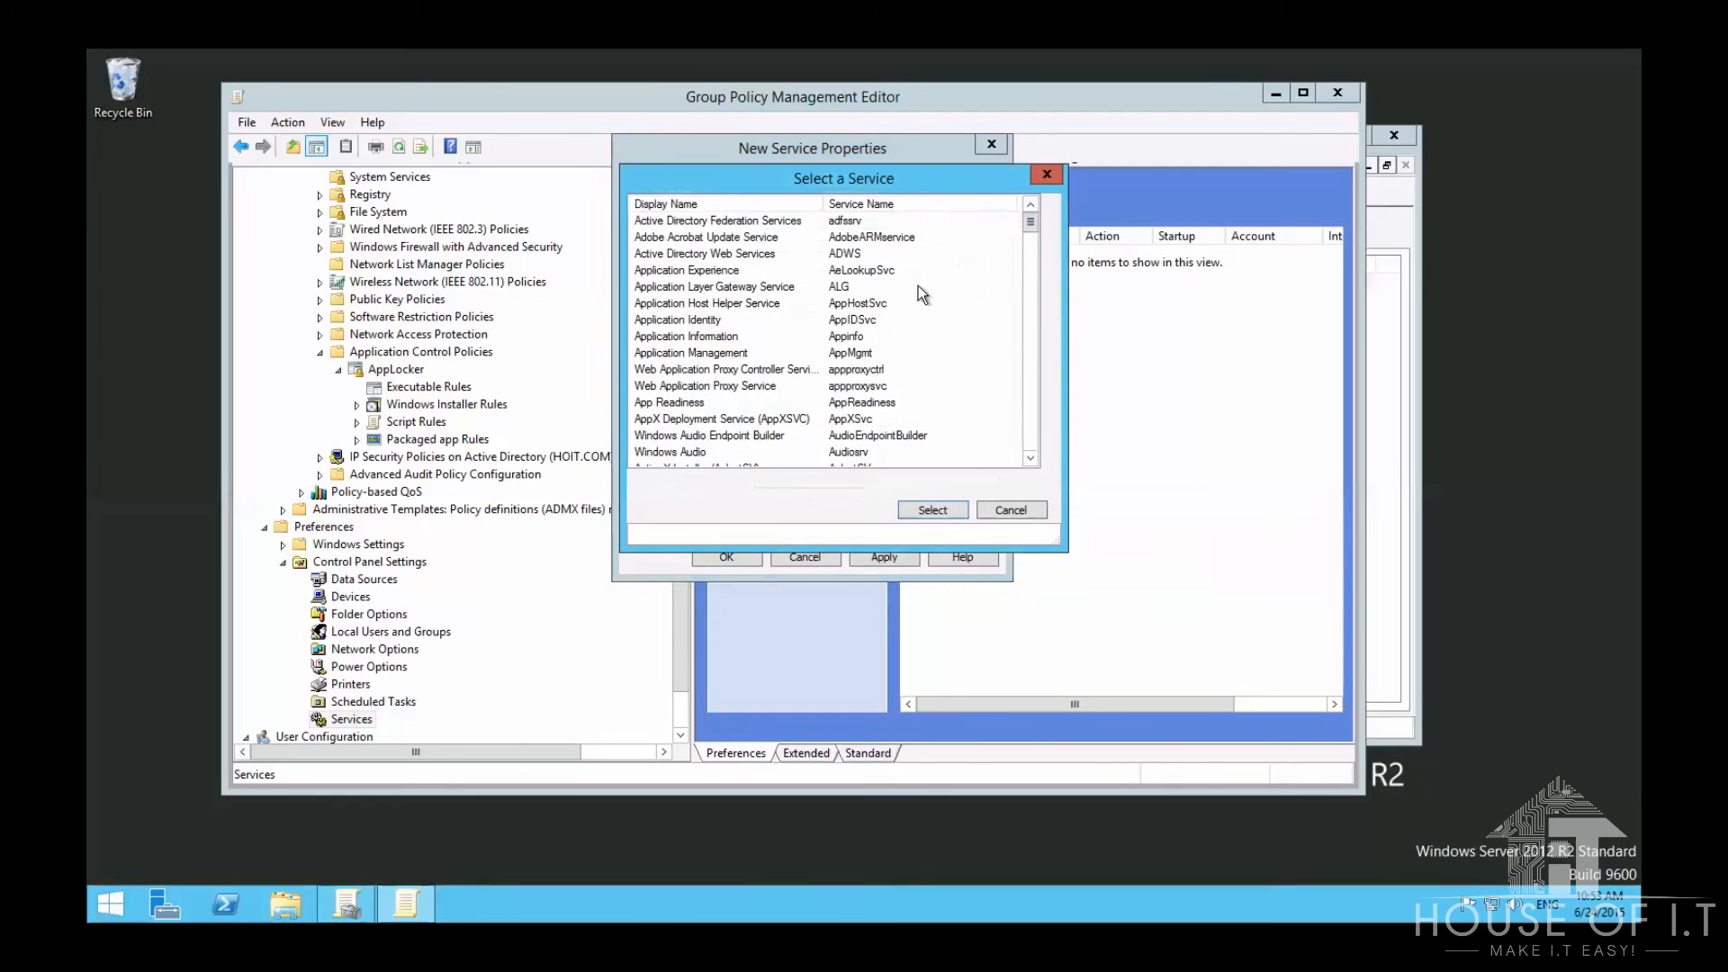
left_click(678, 320)
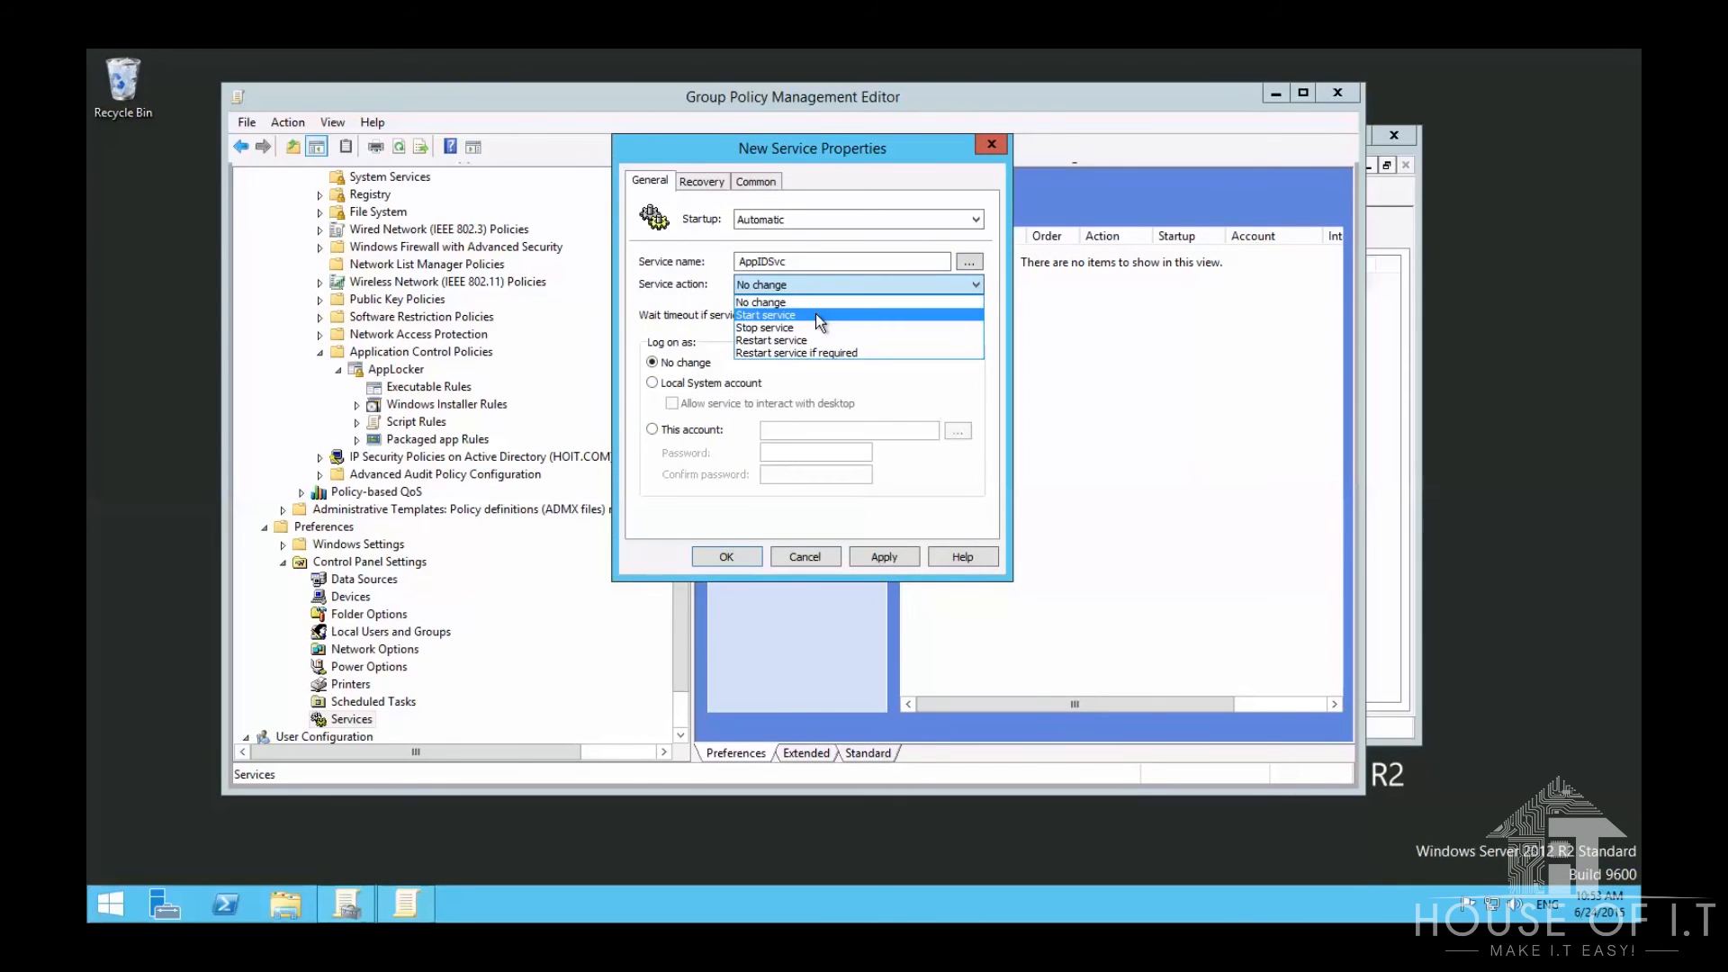
left_click(765, 316)
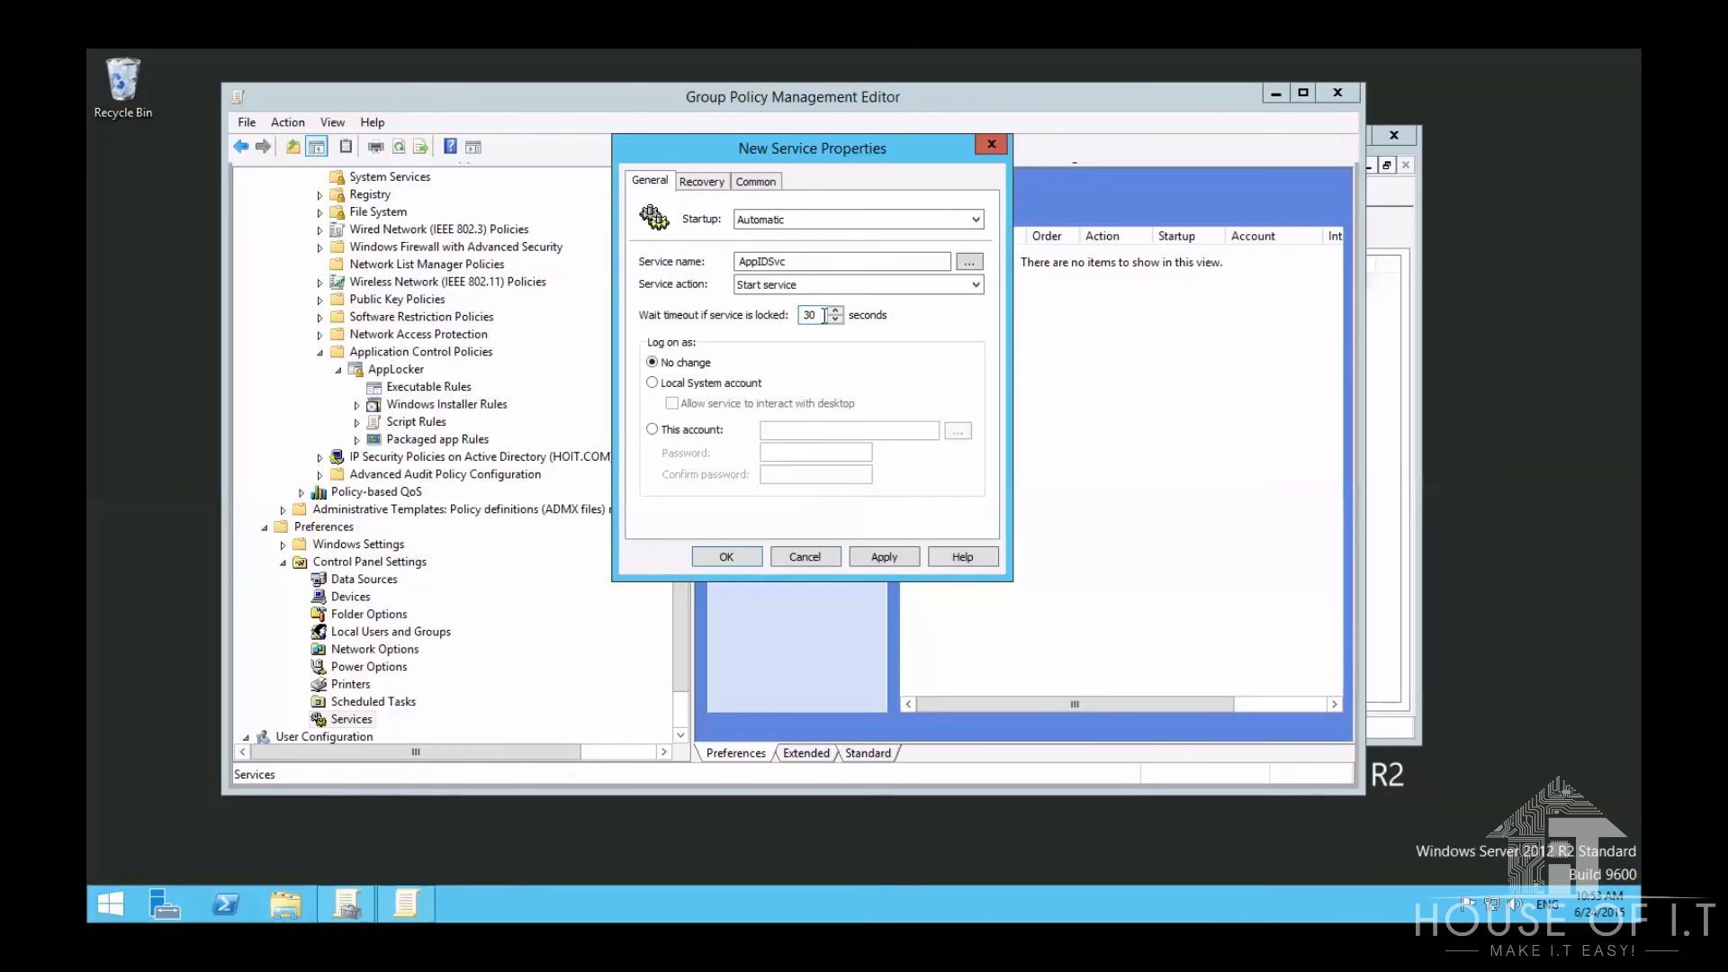
left_click(814, 314)
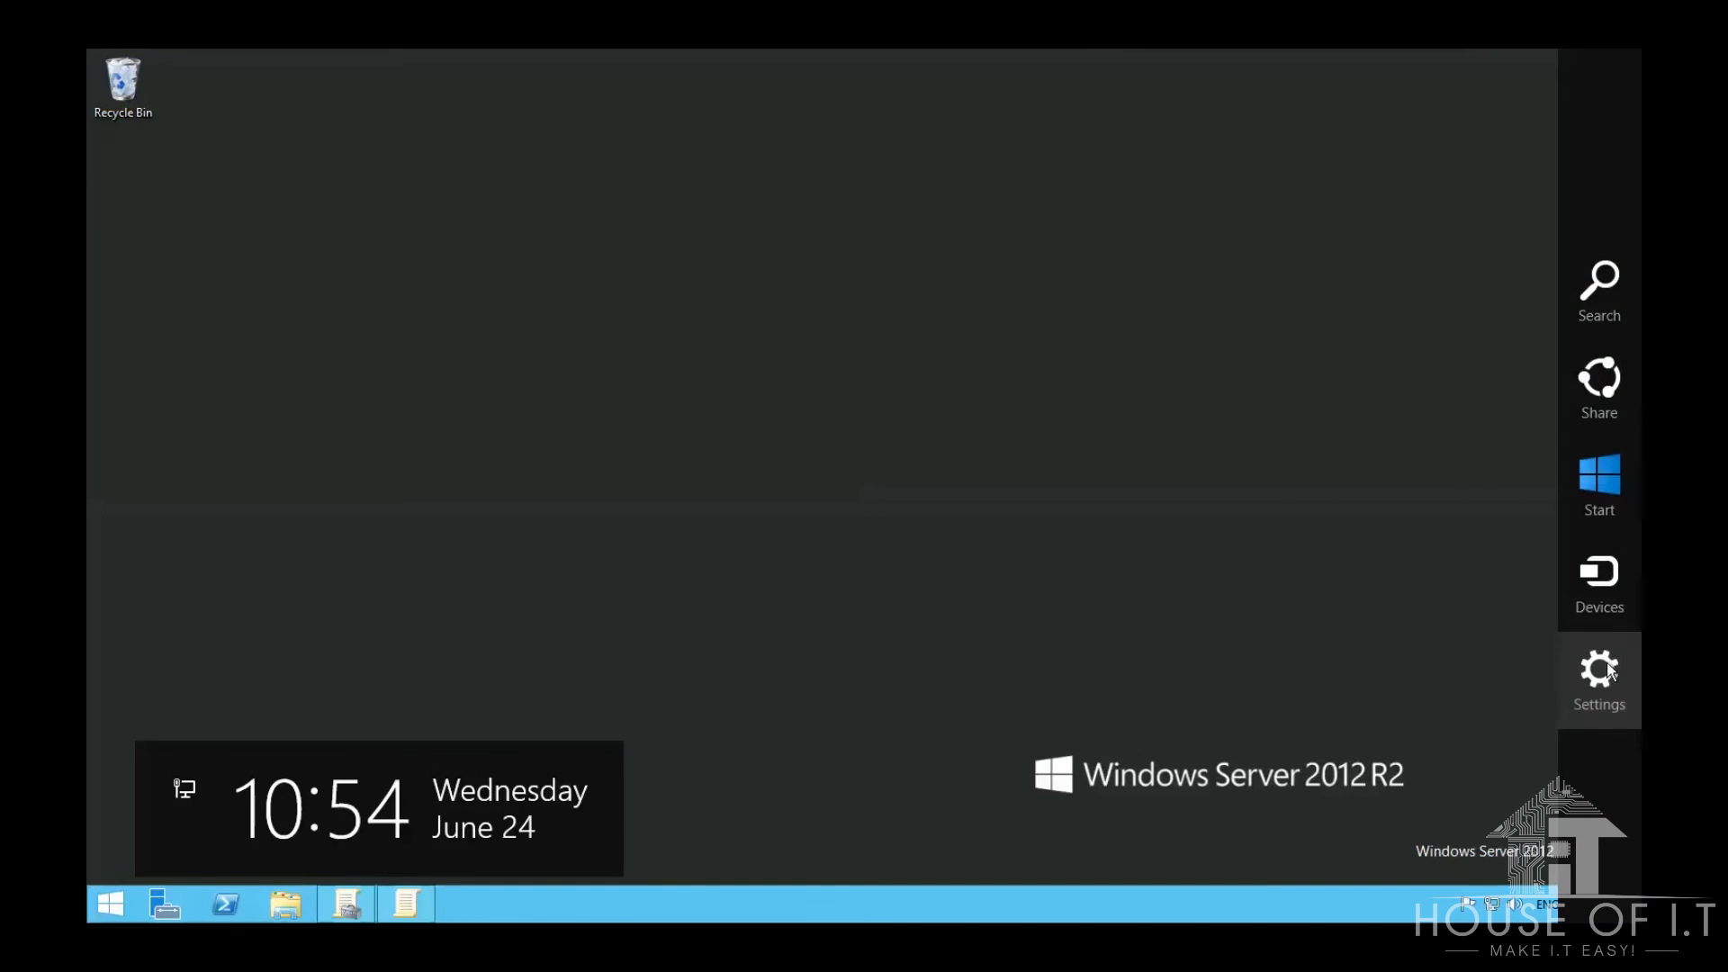
Step: Search Control Panel for 'services' and open Application Identity's properties in Services
left_click(1599, 669)
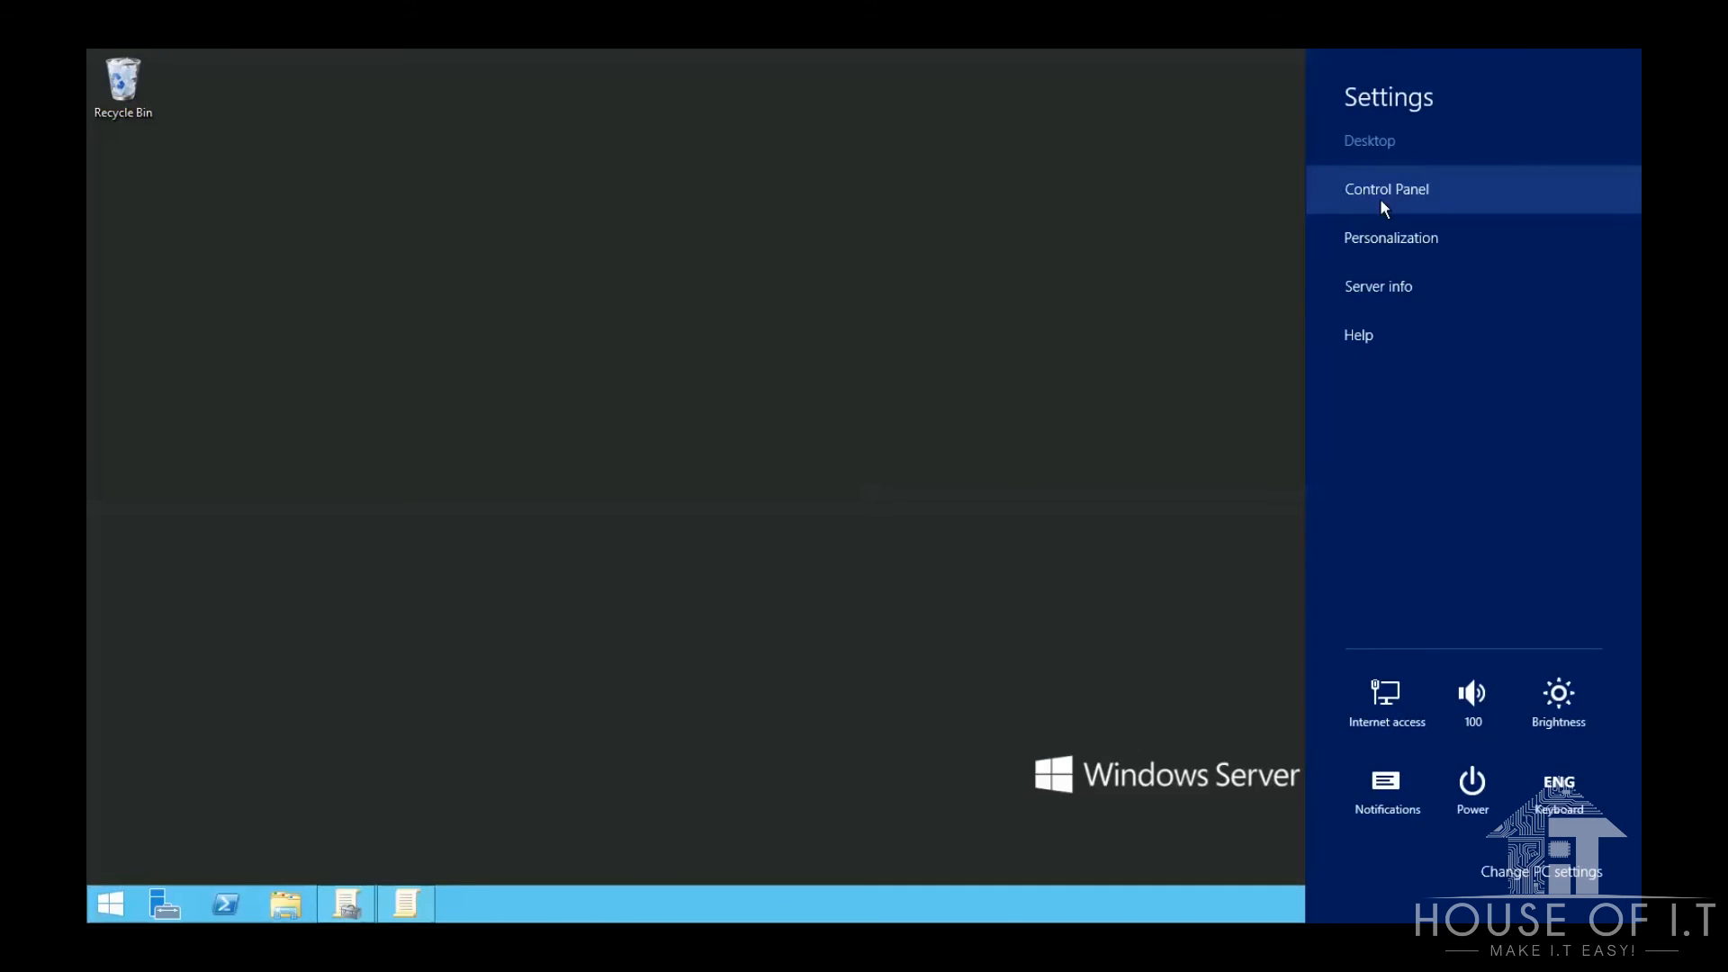
left_click(1387, 188)
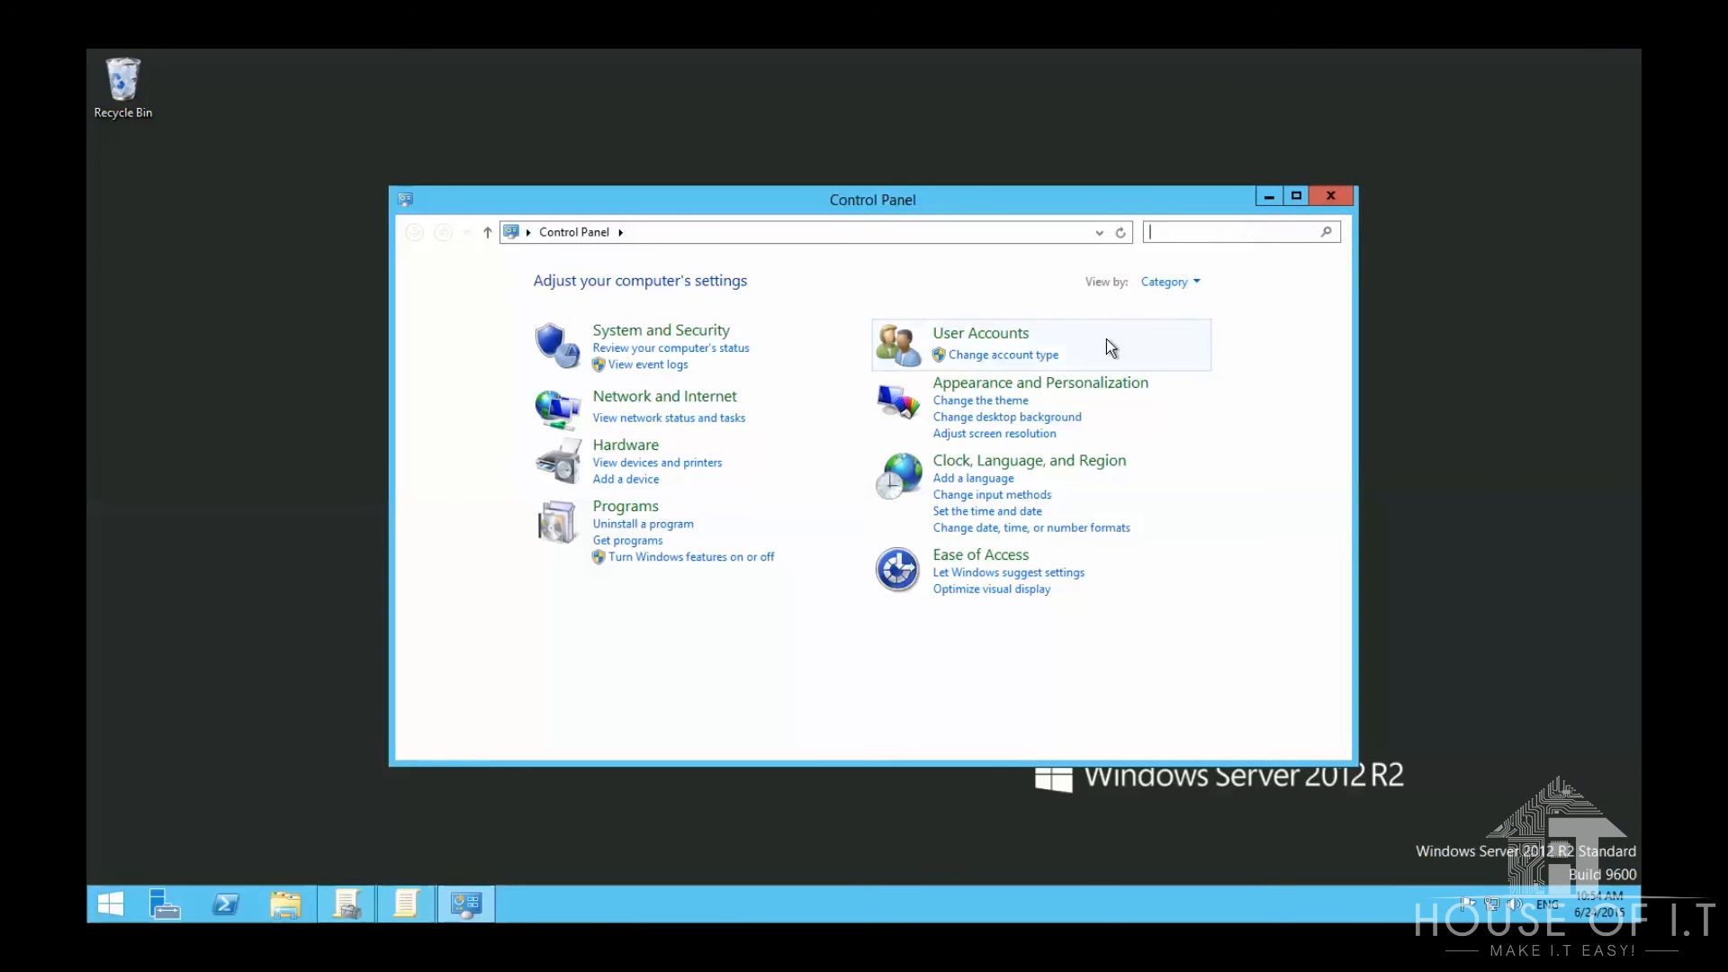
type("services")
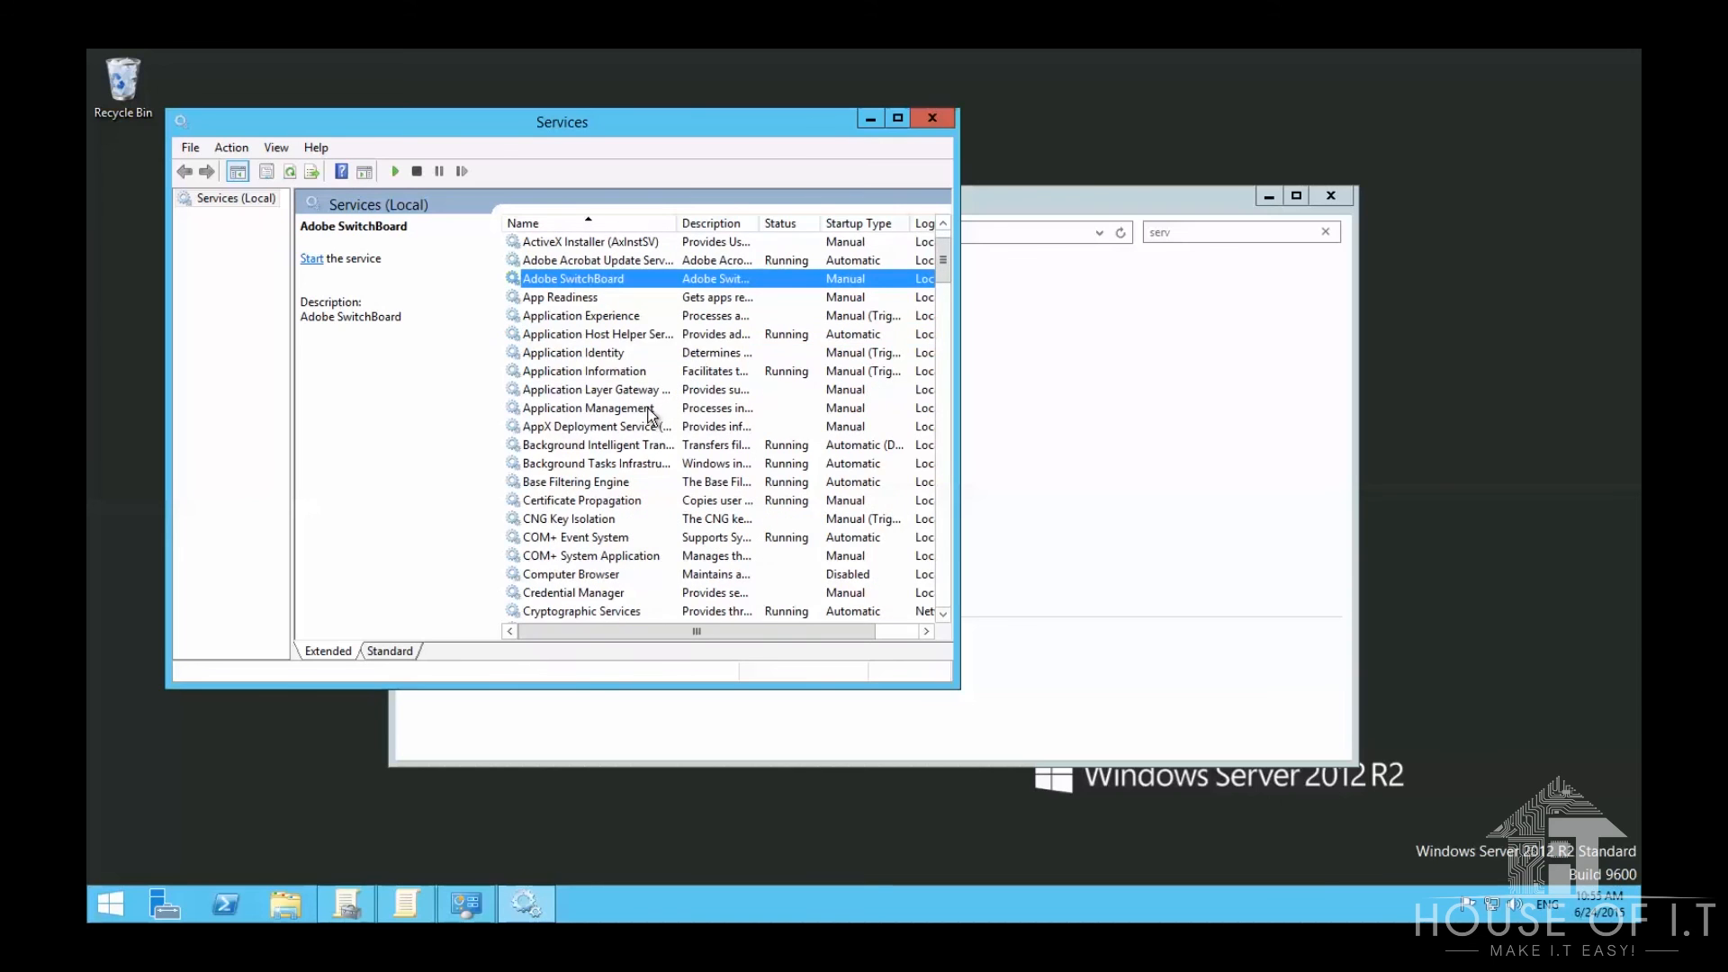
left_click(572, 352)
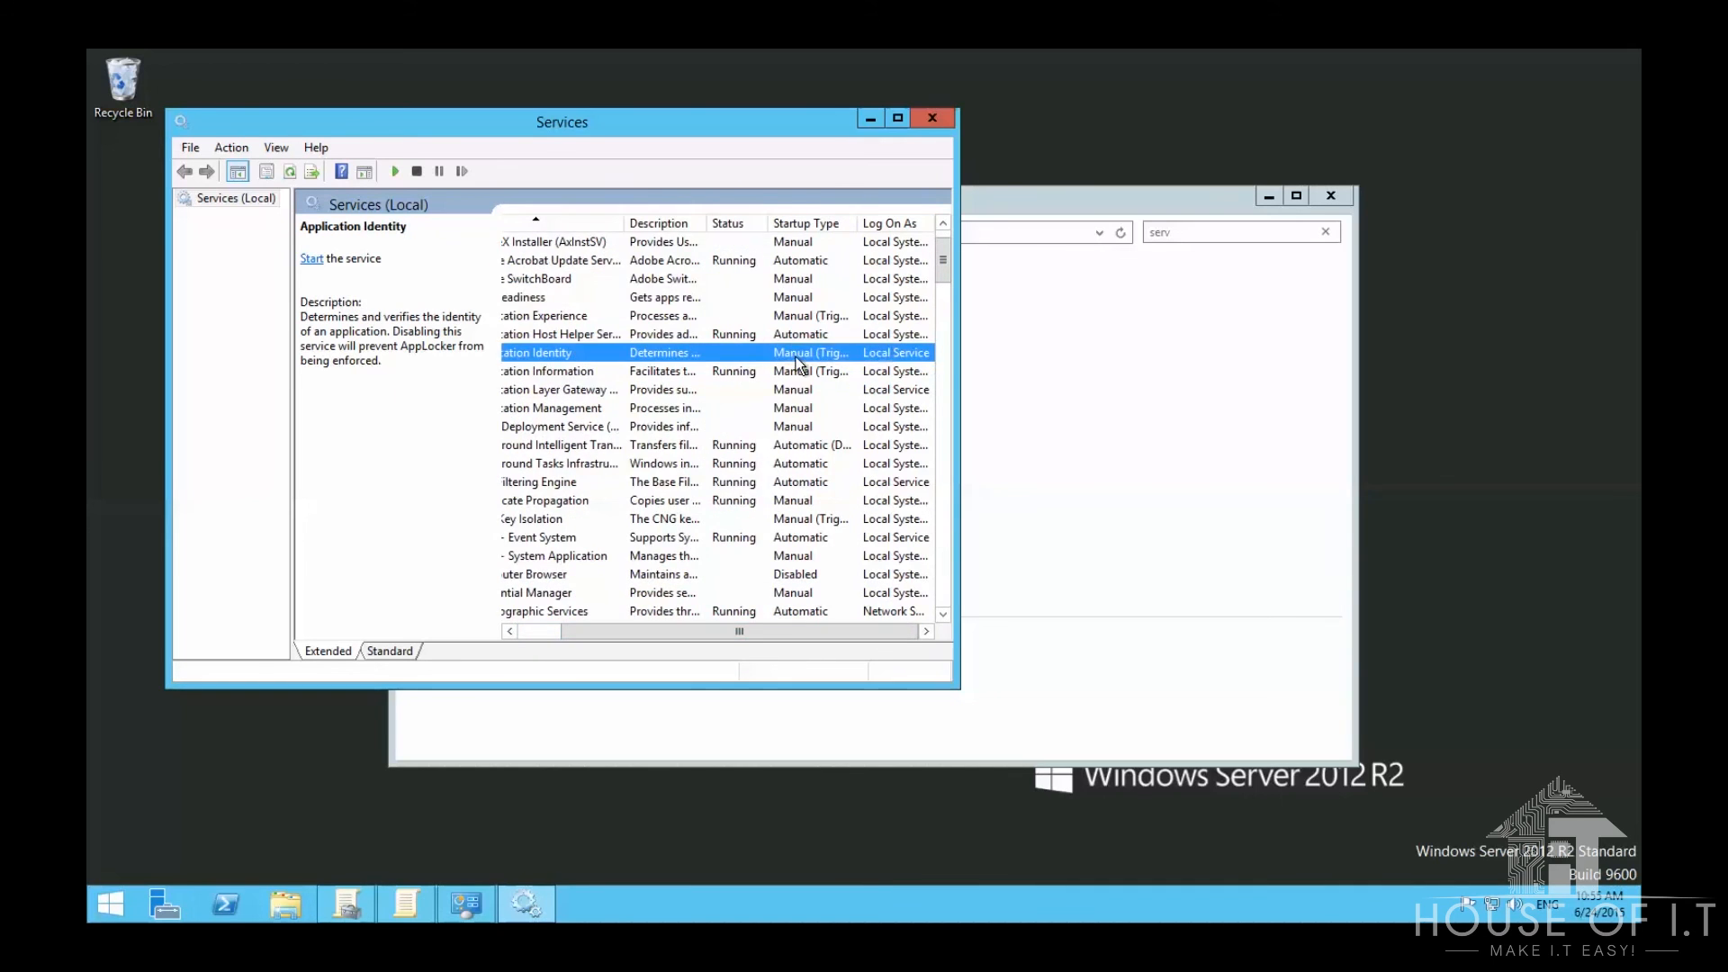
double_click(536, 352)
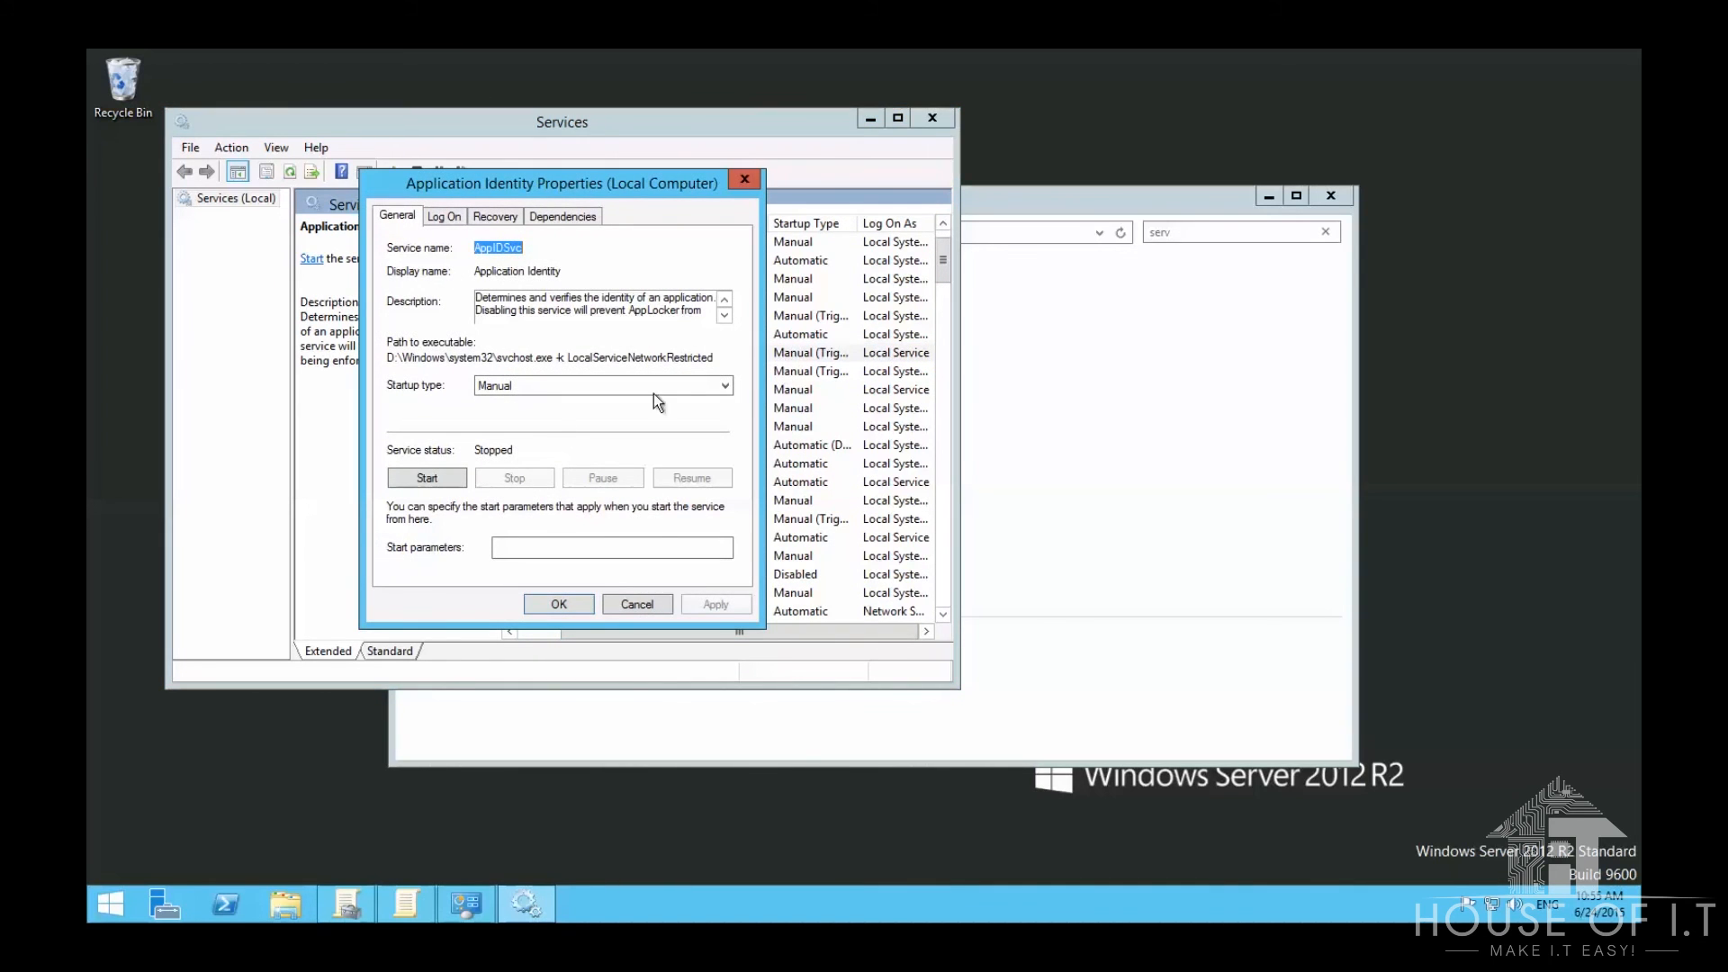
mouse_move(538, 446)
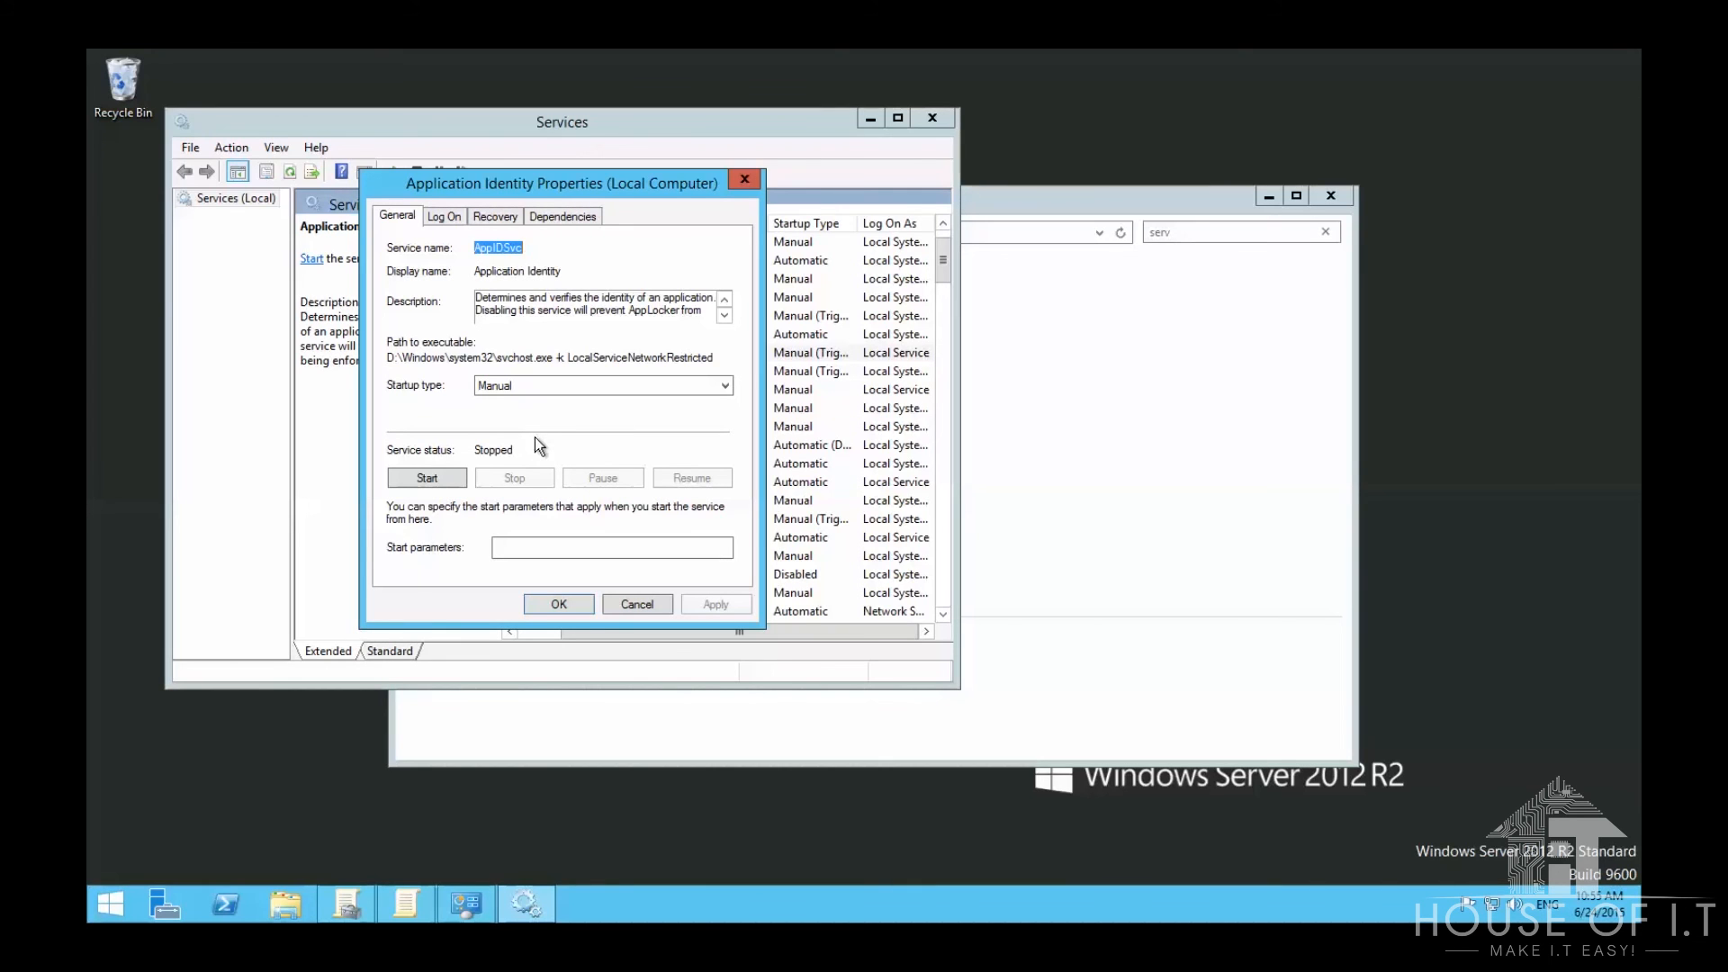
mouse_move(481, 472)
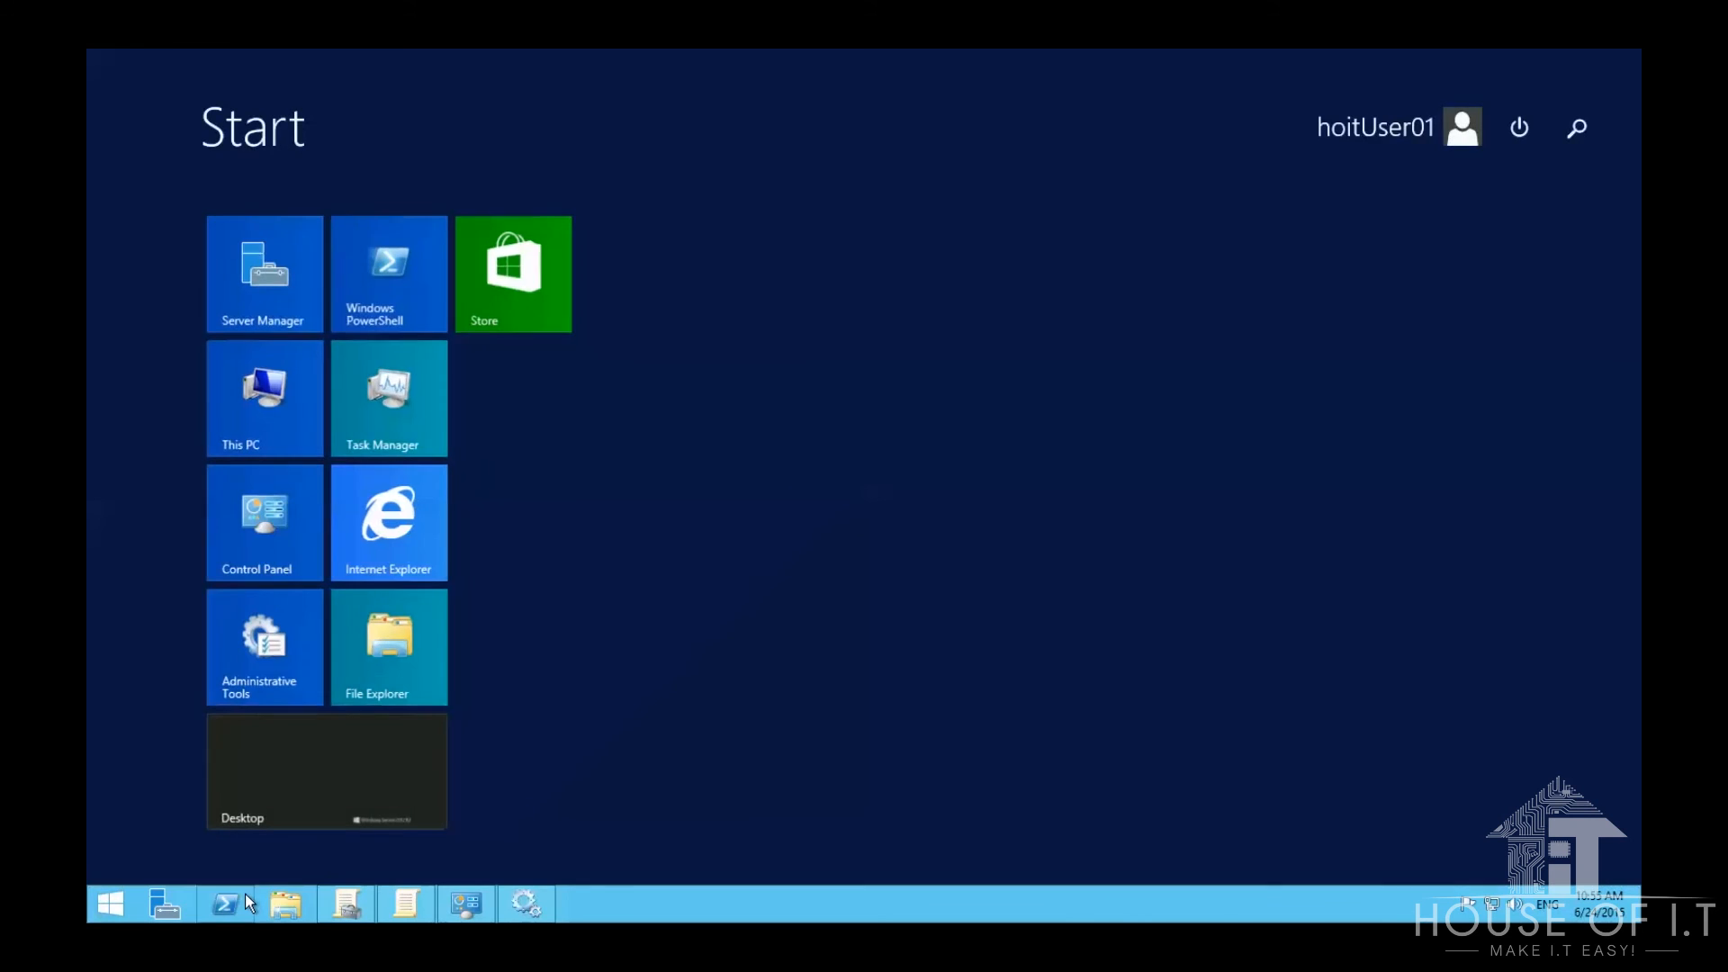
Step: Run 'gpupdate /force' and close the policy update window
type("gpupdate /for")
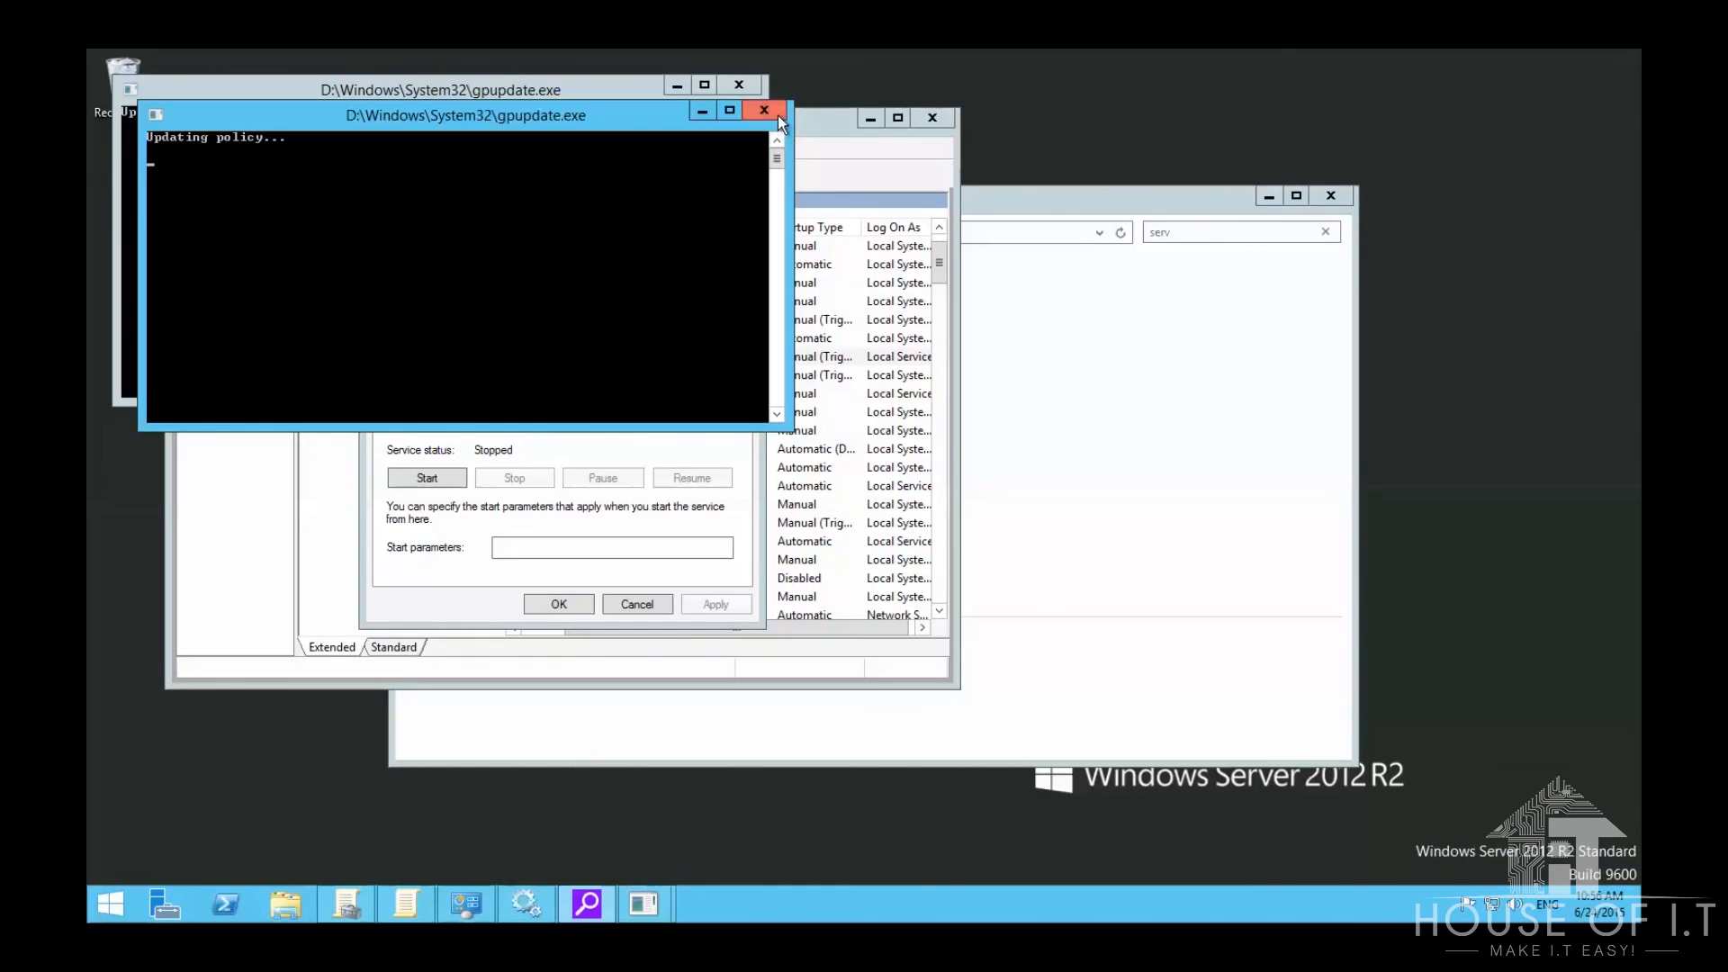
left_click(763, 110)
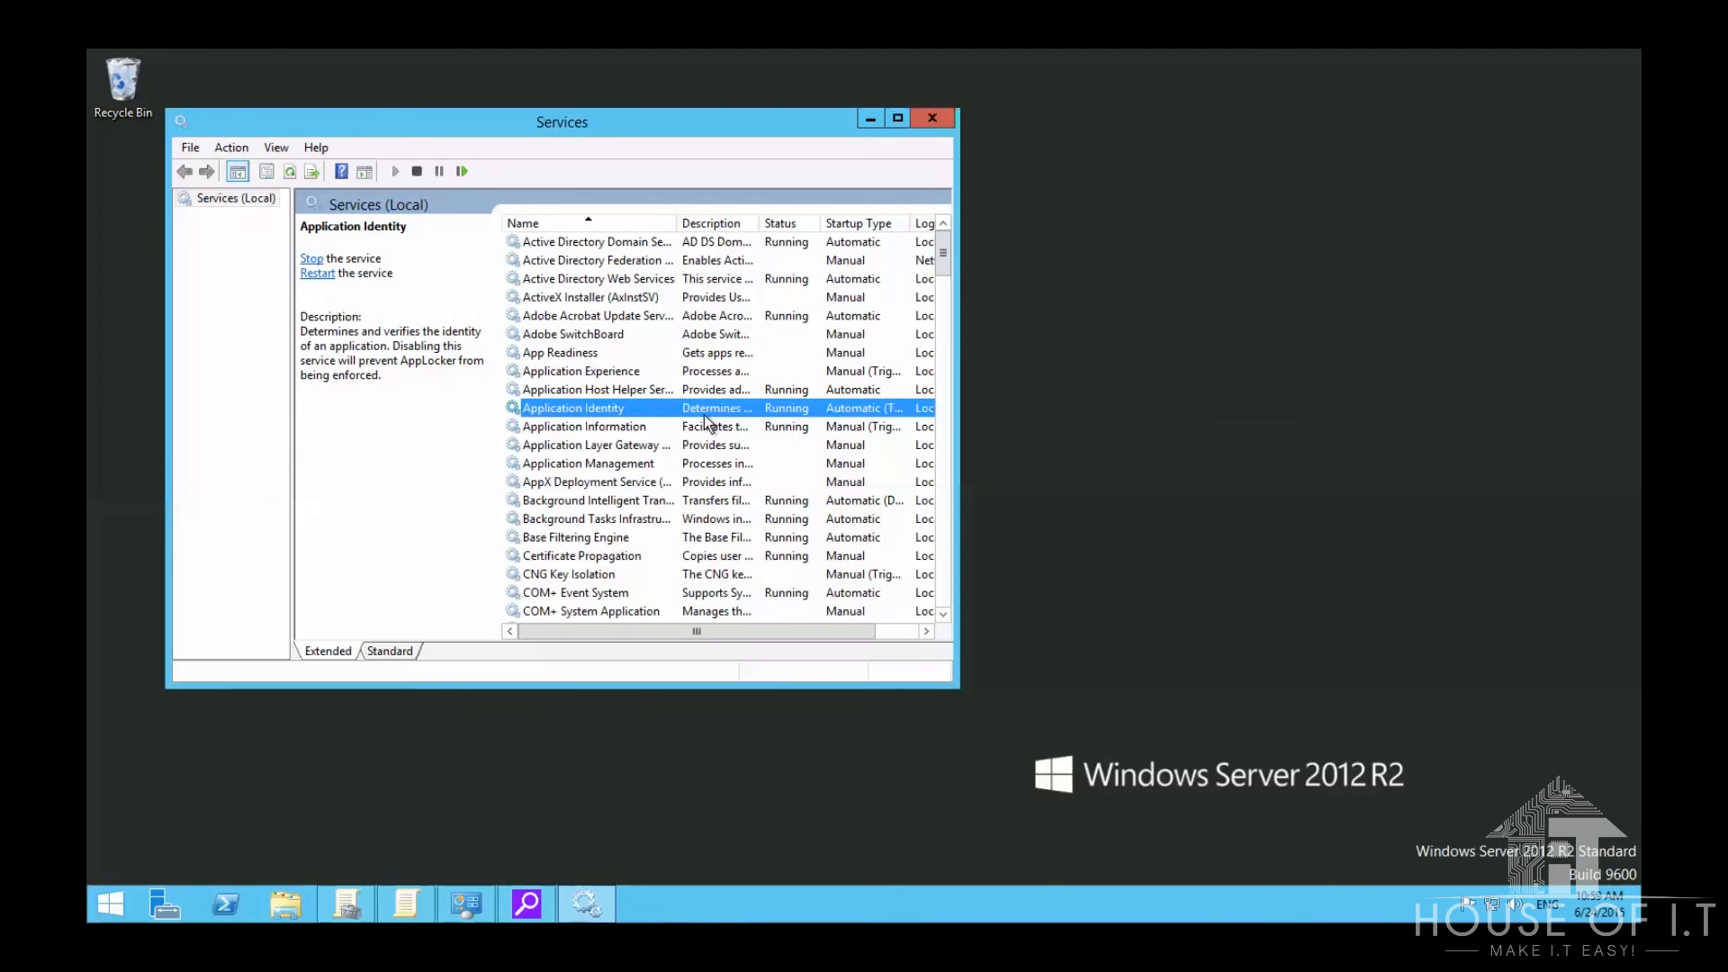
mouse_move(104, 904)
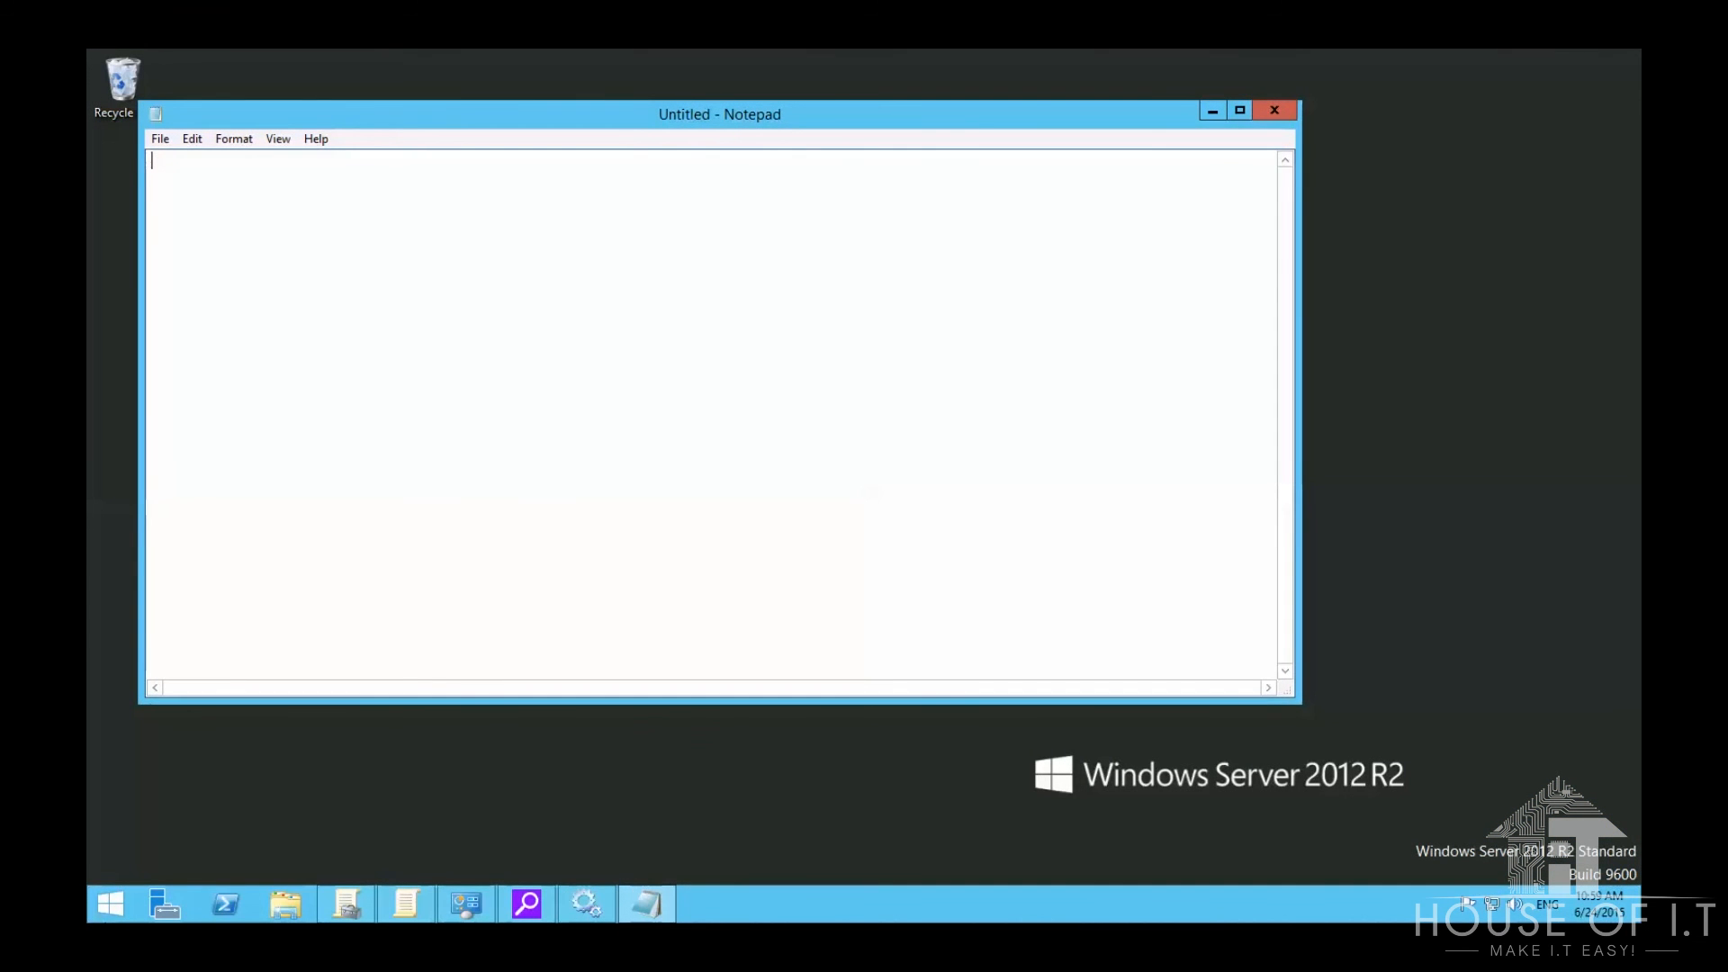
Step: Close the open Notepad window
left_click(1276, 109)
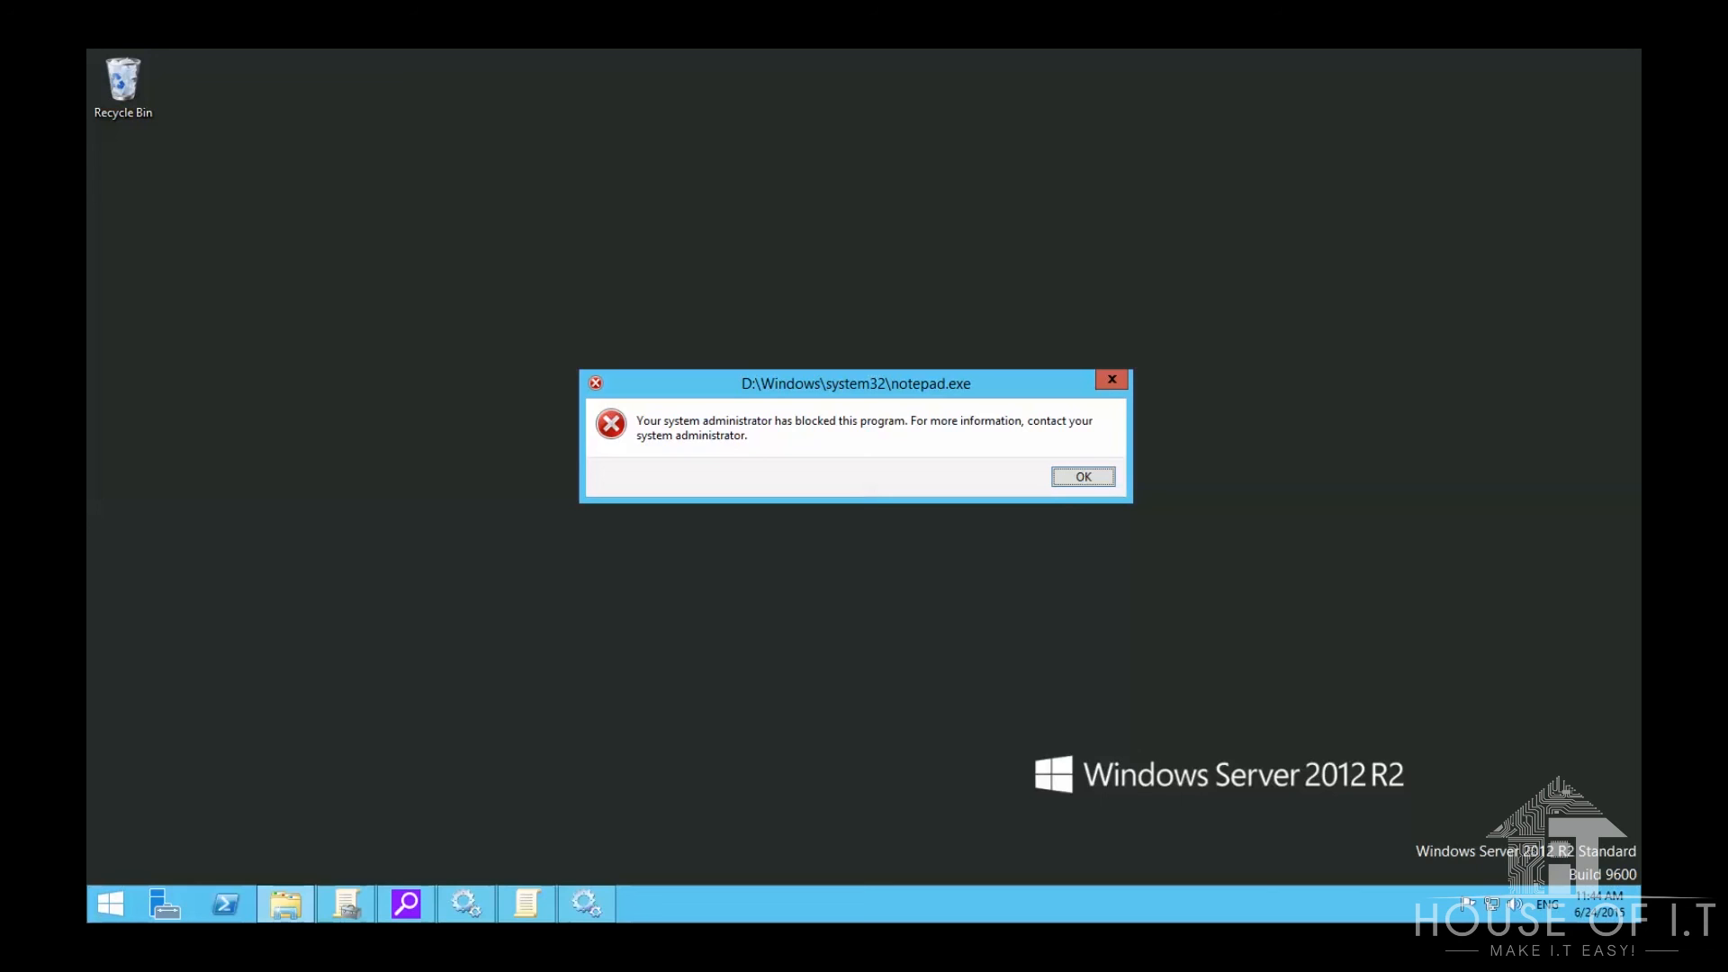
mouse_move(259, 620)
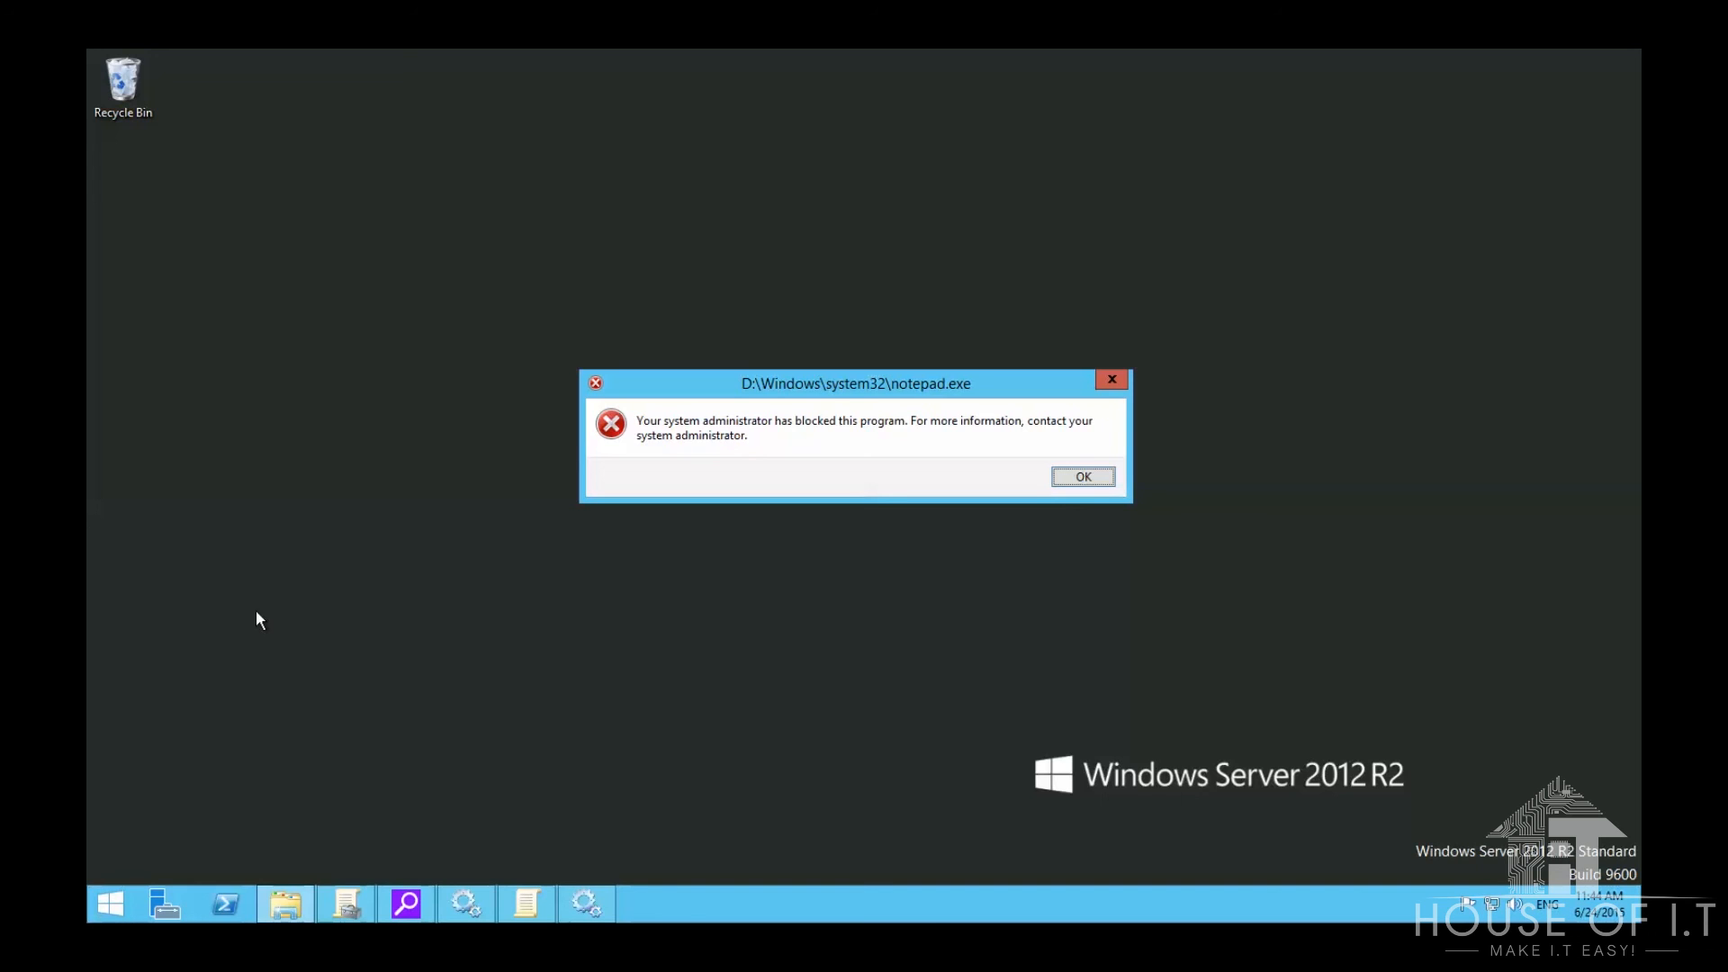
mouse_move(524, 376)
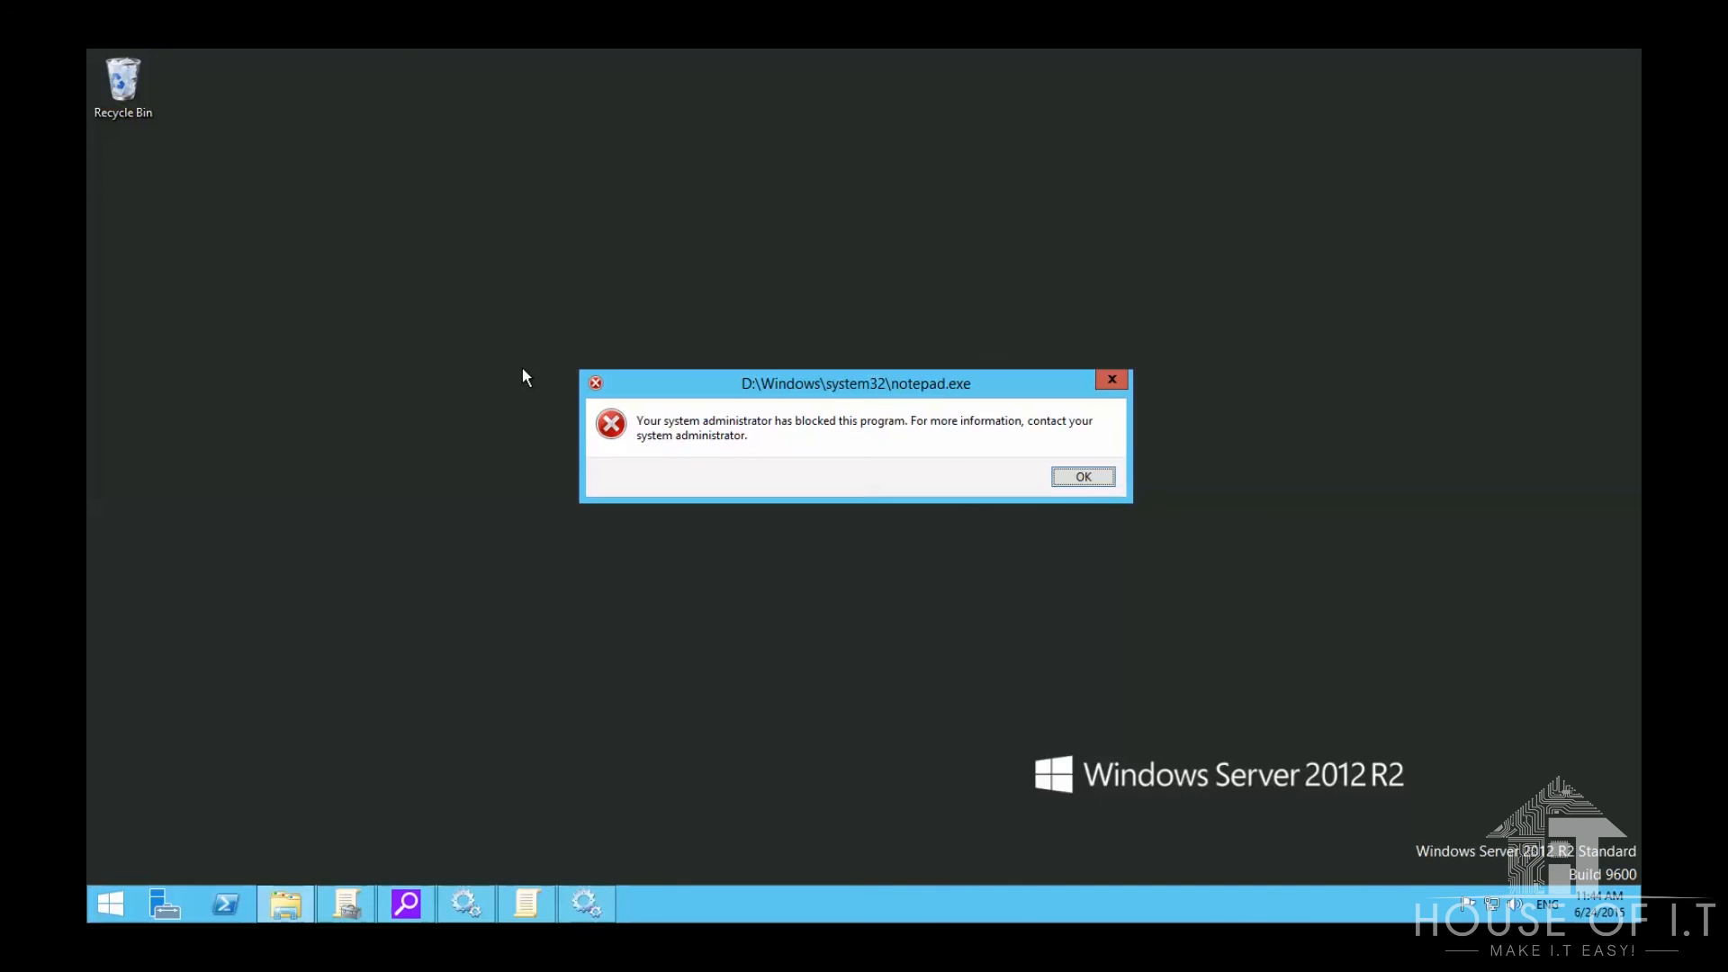